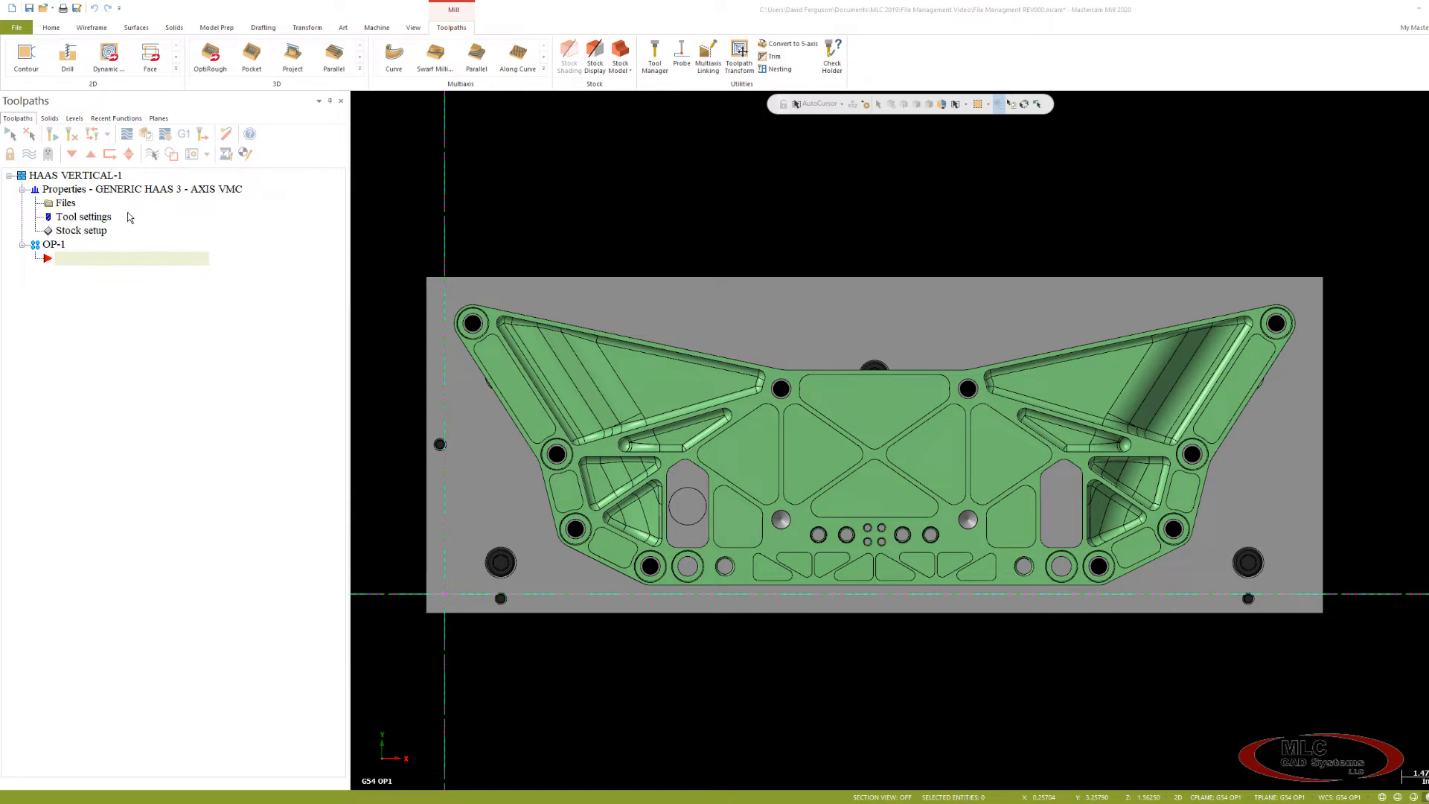
pyautogui.moveTo(172, 213)
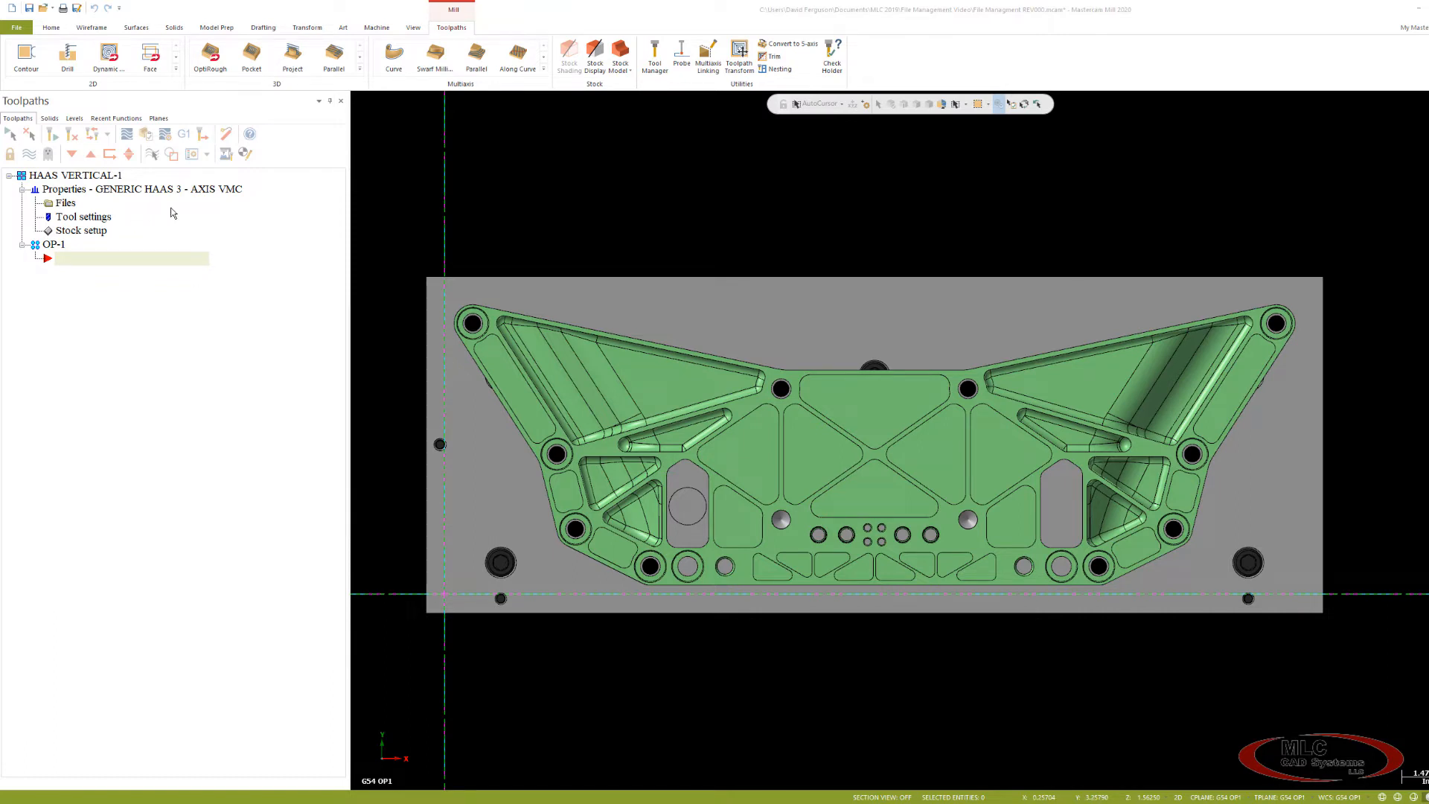
pyautogui.moveTo(132, 233)
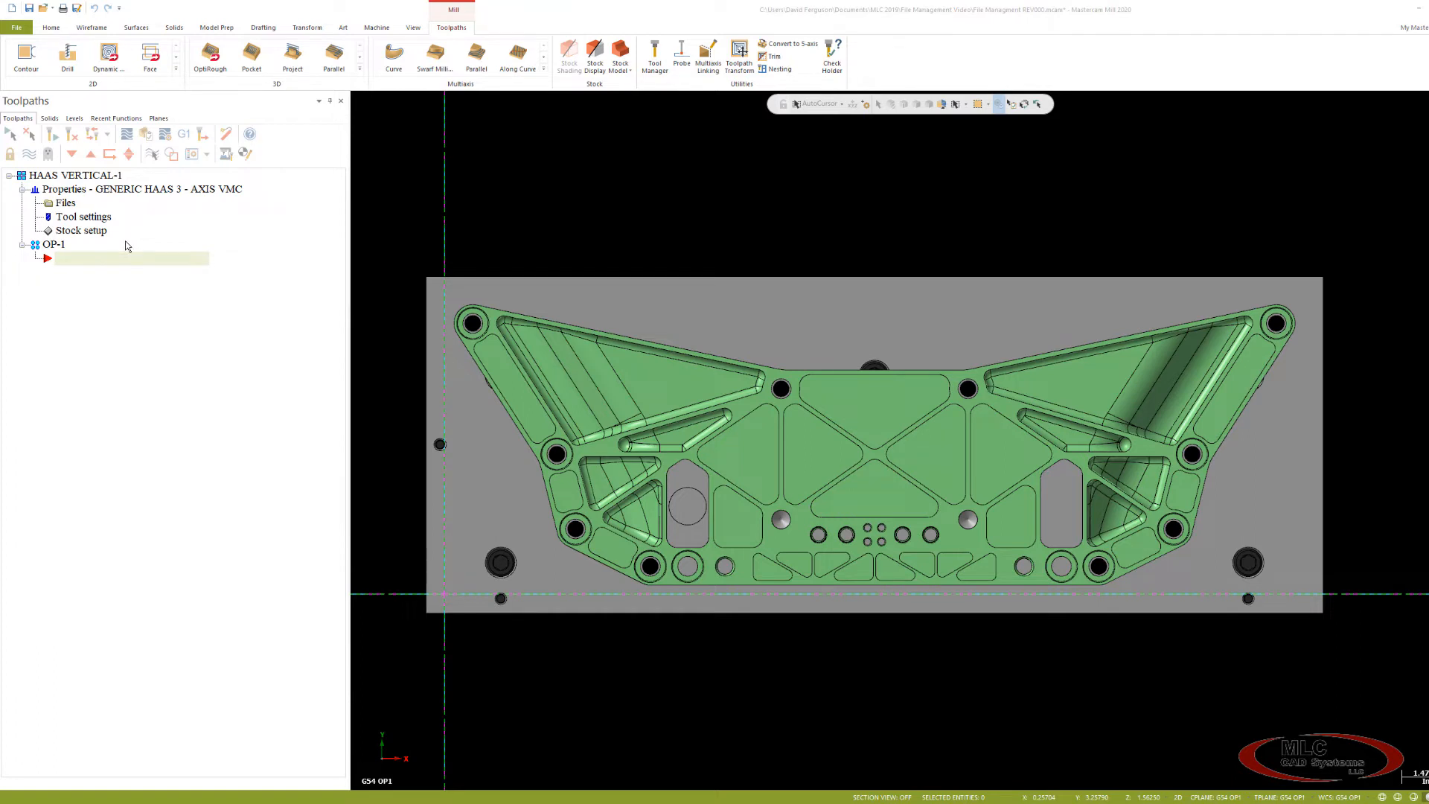
pyautogui.moveTo(144, 270)
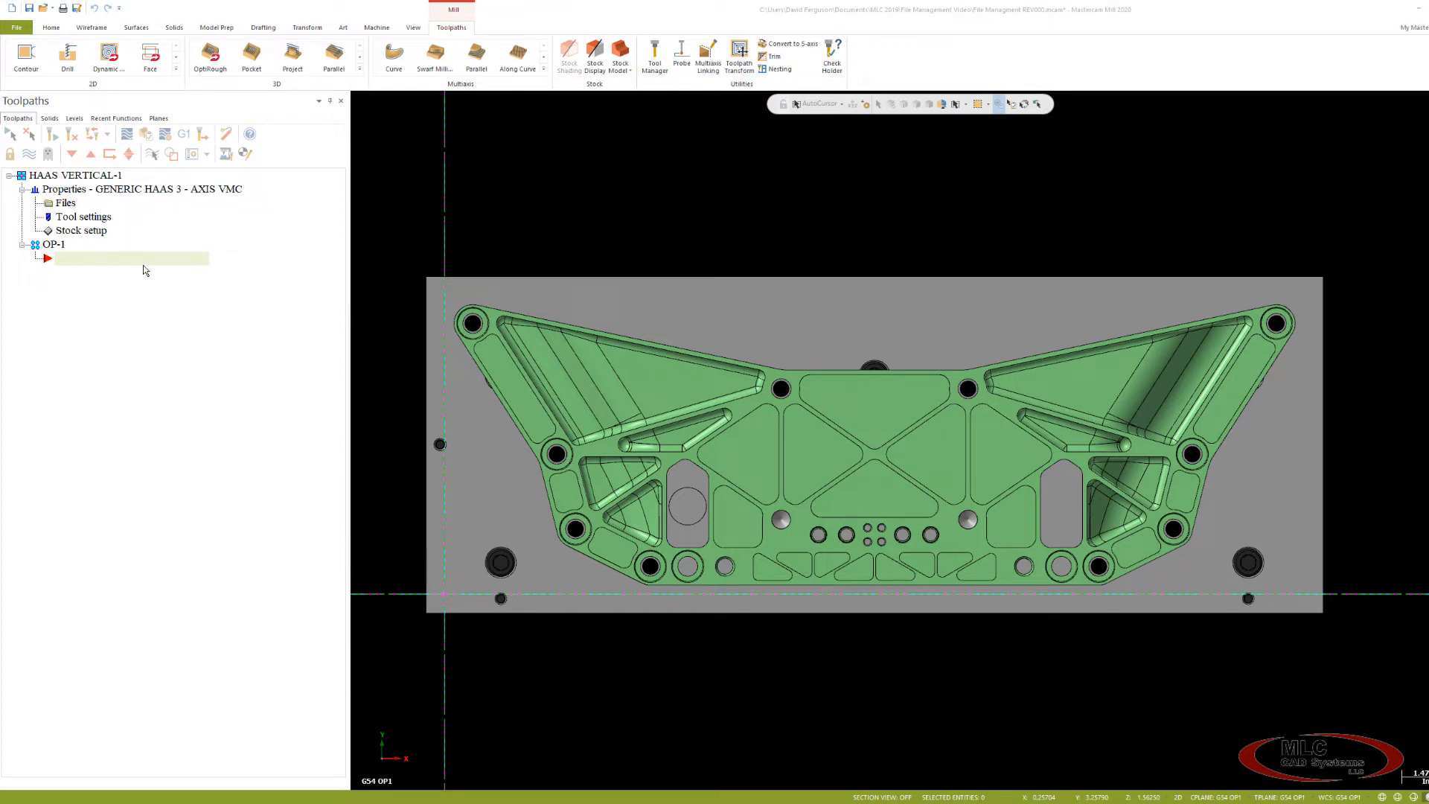
pyautogui.moveTo(27, 163)
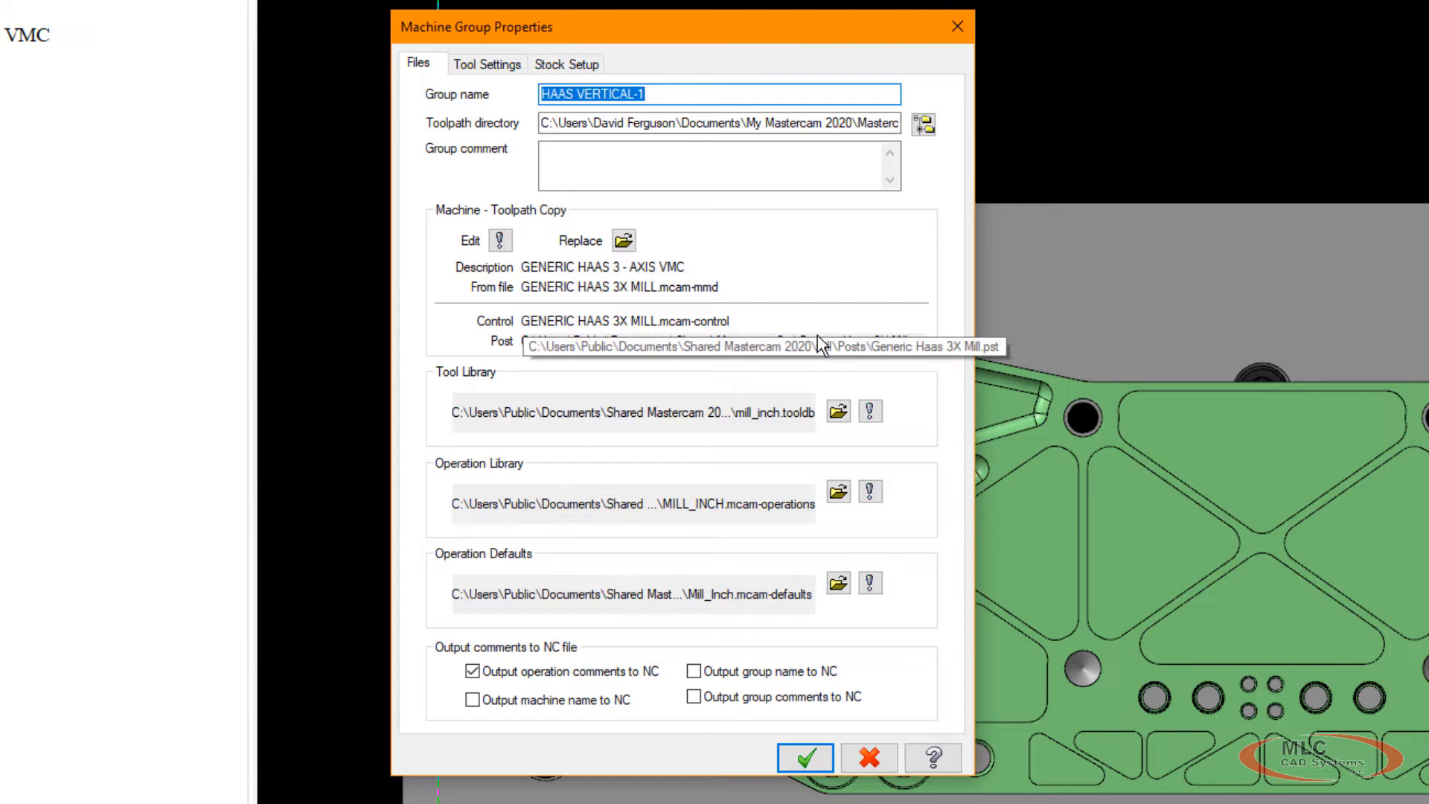
pyautogui.moveTo(772, 306)
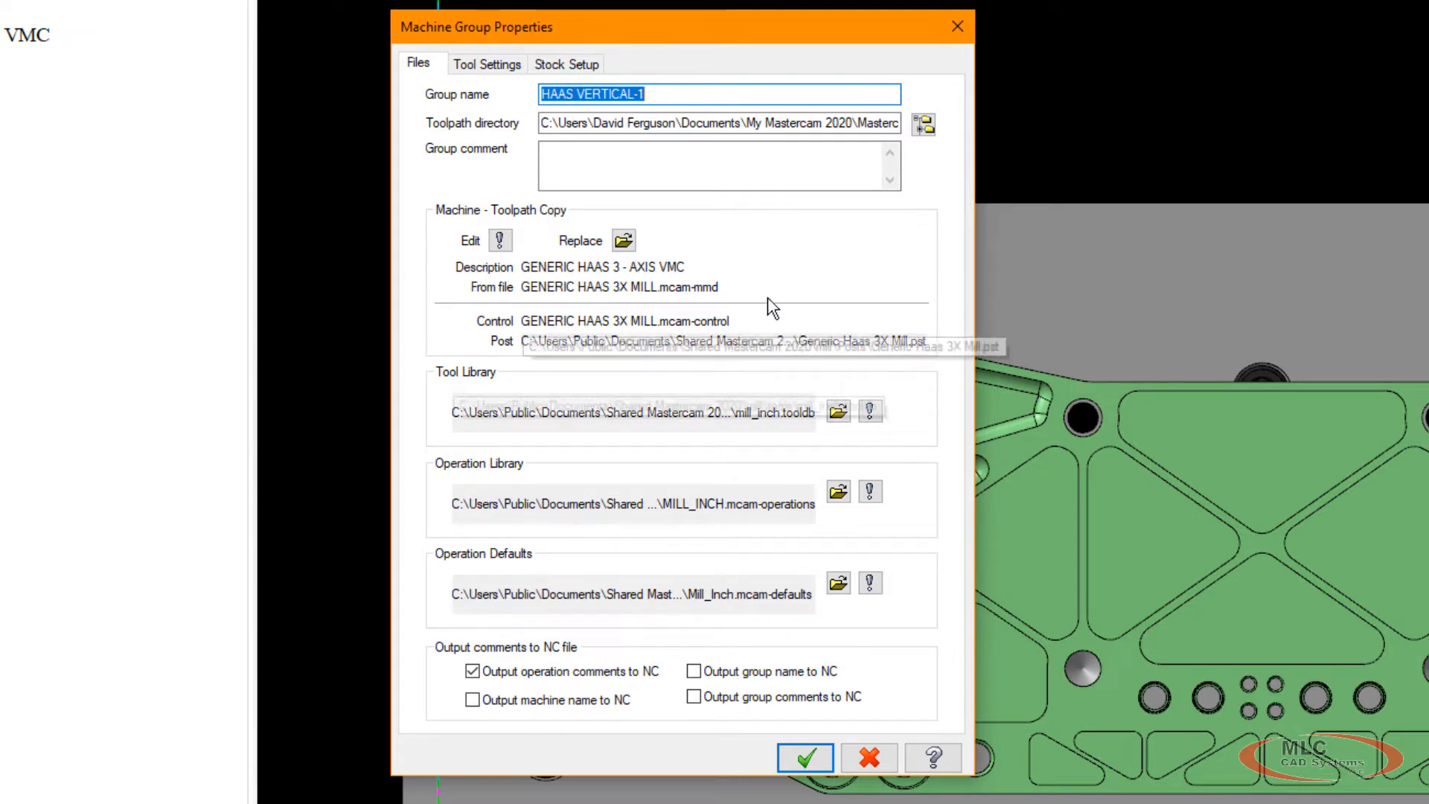
pyautogui.moveTo(881, 291)
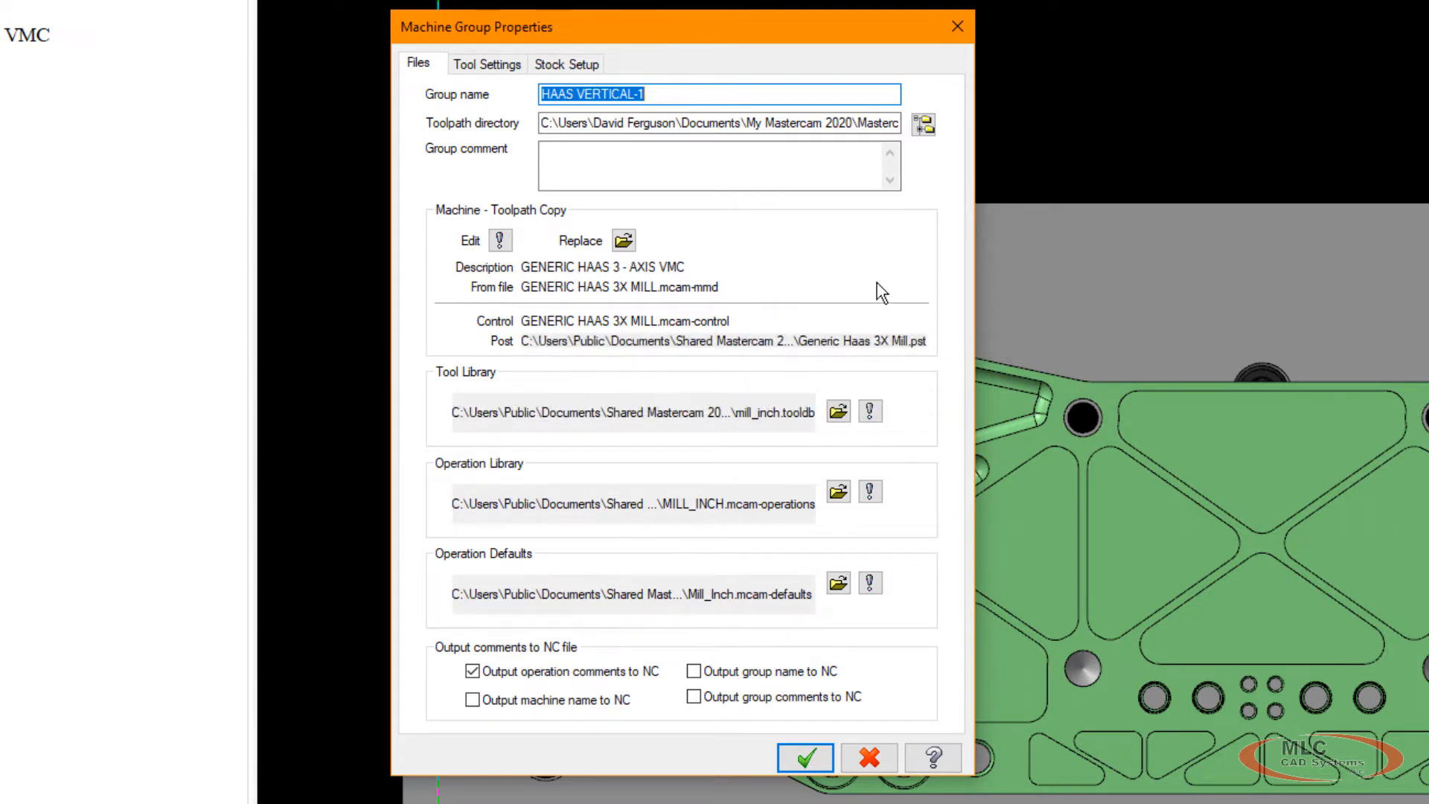
pyautogui.moveTo(747, 358)
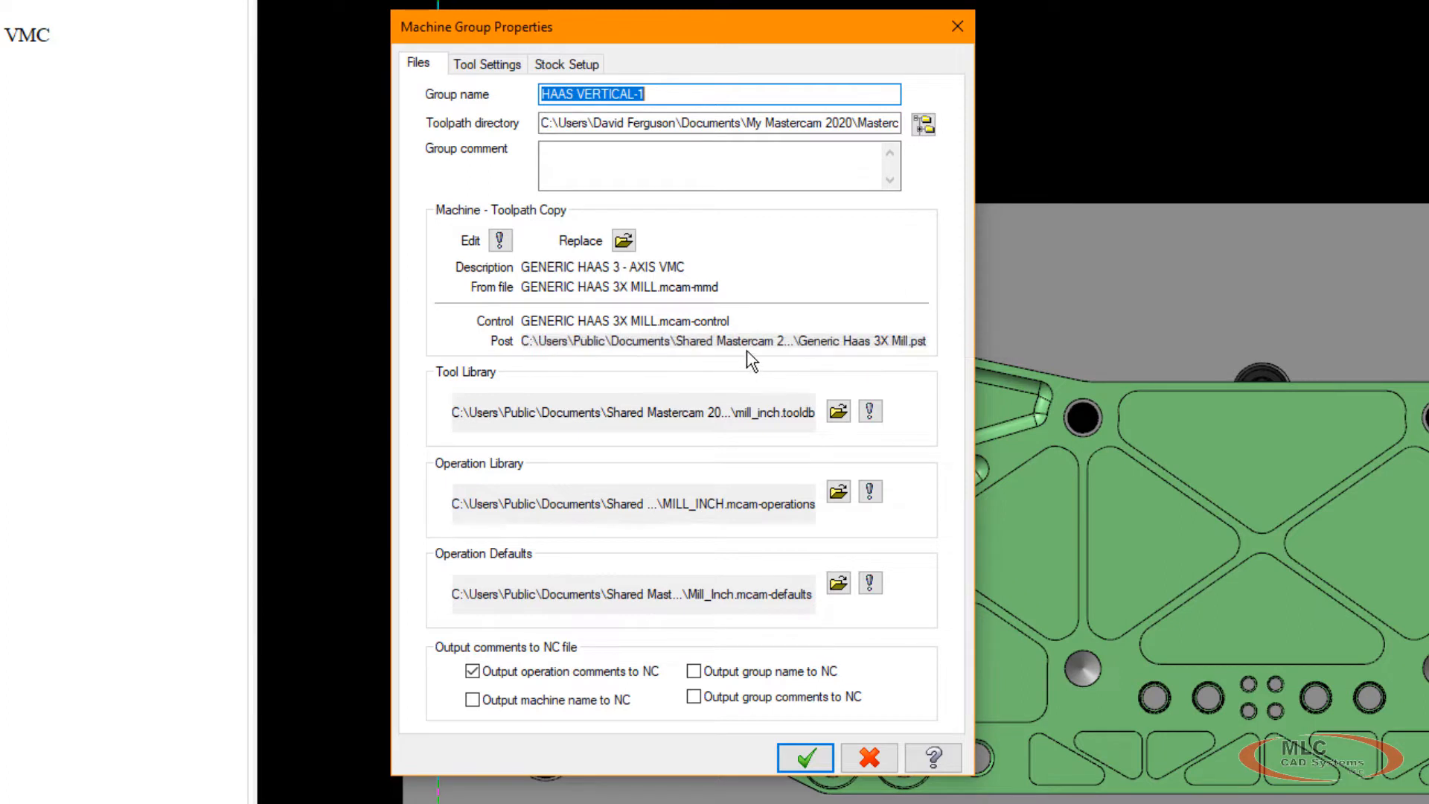
pyautogui.moveTo(635, 365)
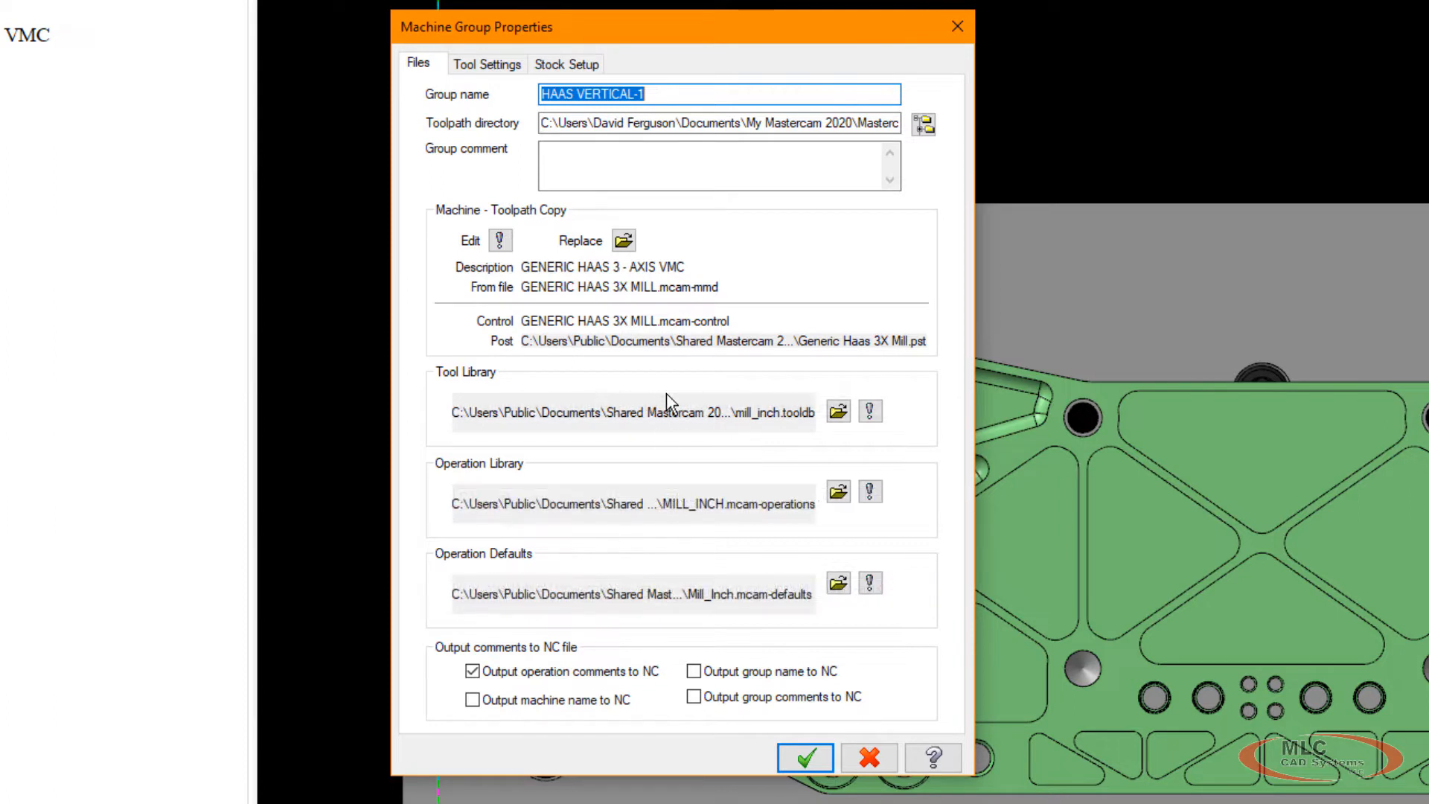
pyautogui.moveTo(645, 594)
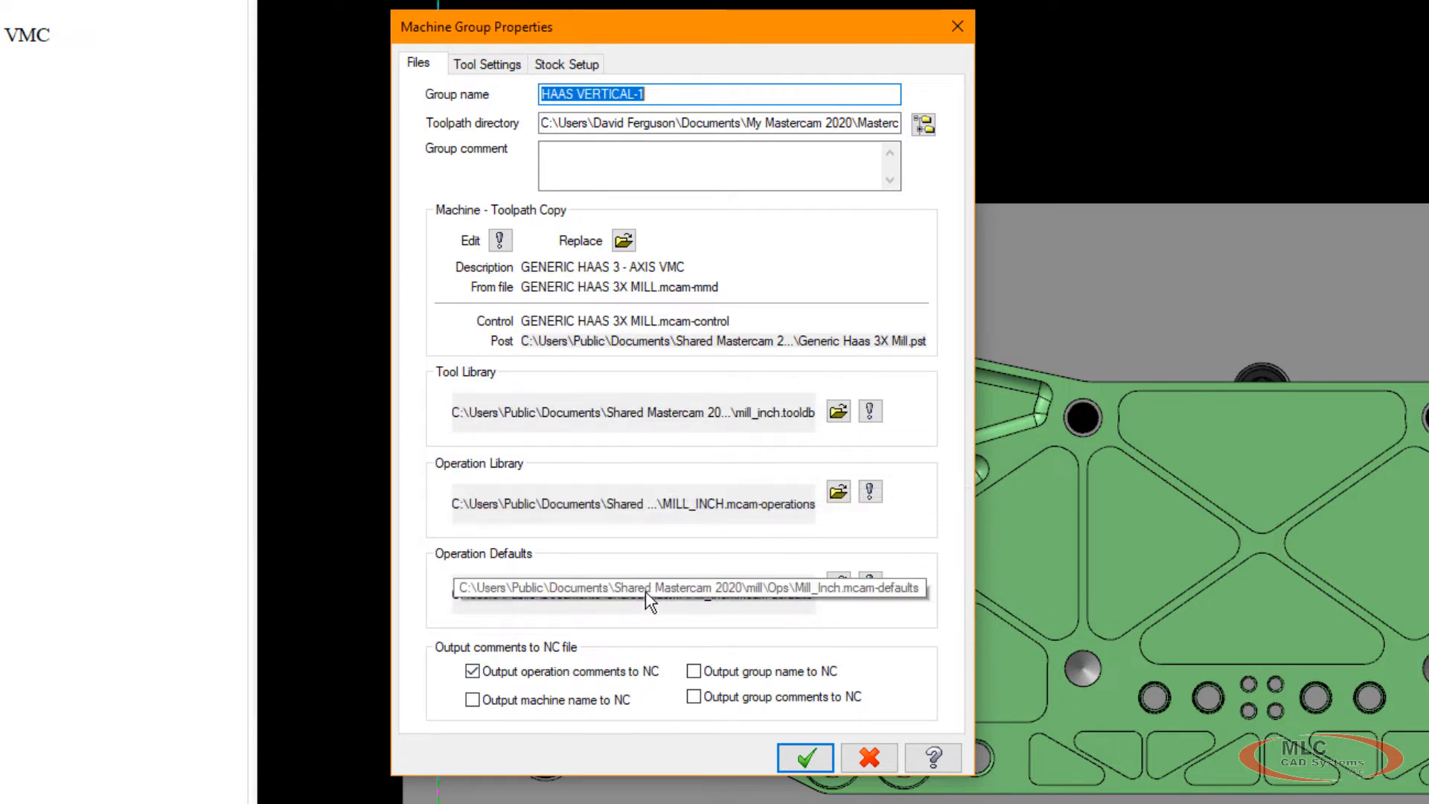
pyautogui.moveTo(626, 412)
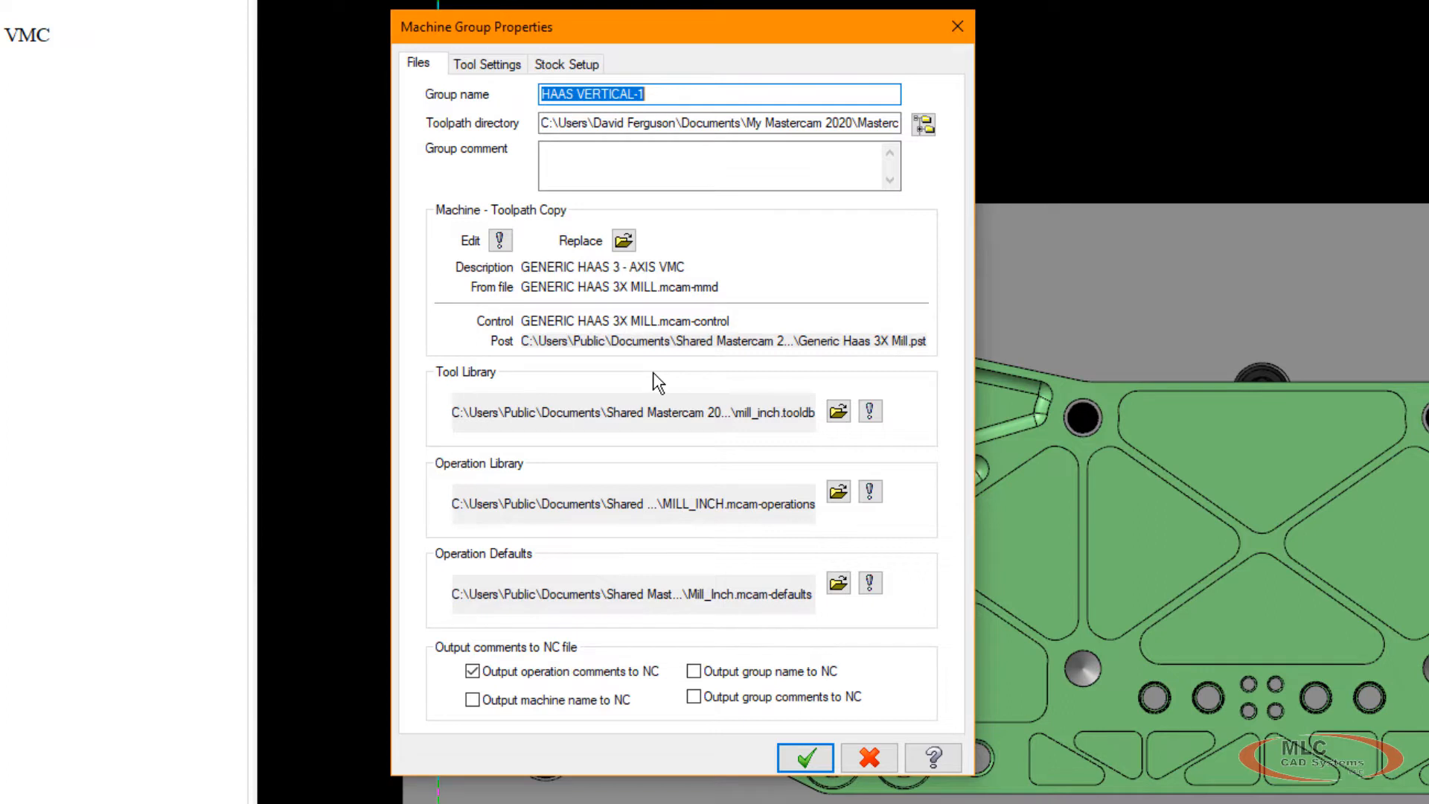
pyautogui.moveTo(547, 587)
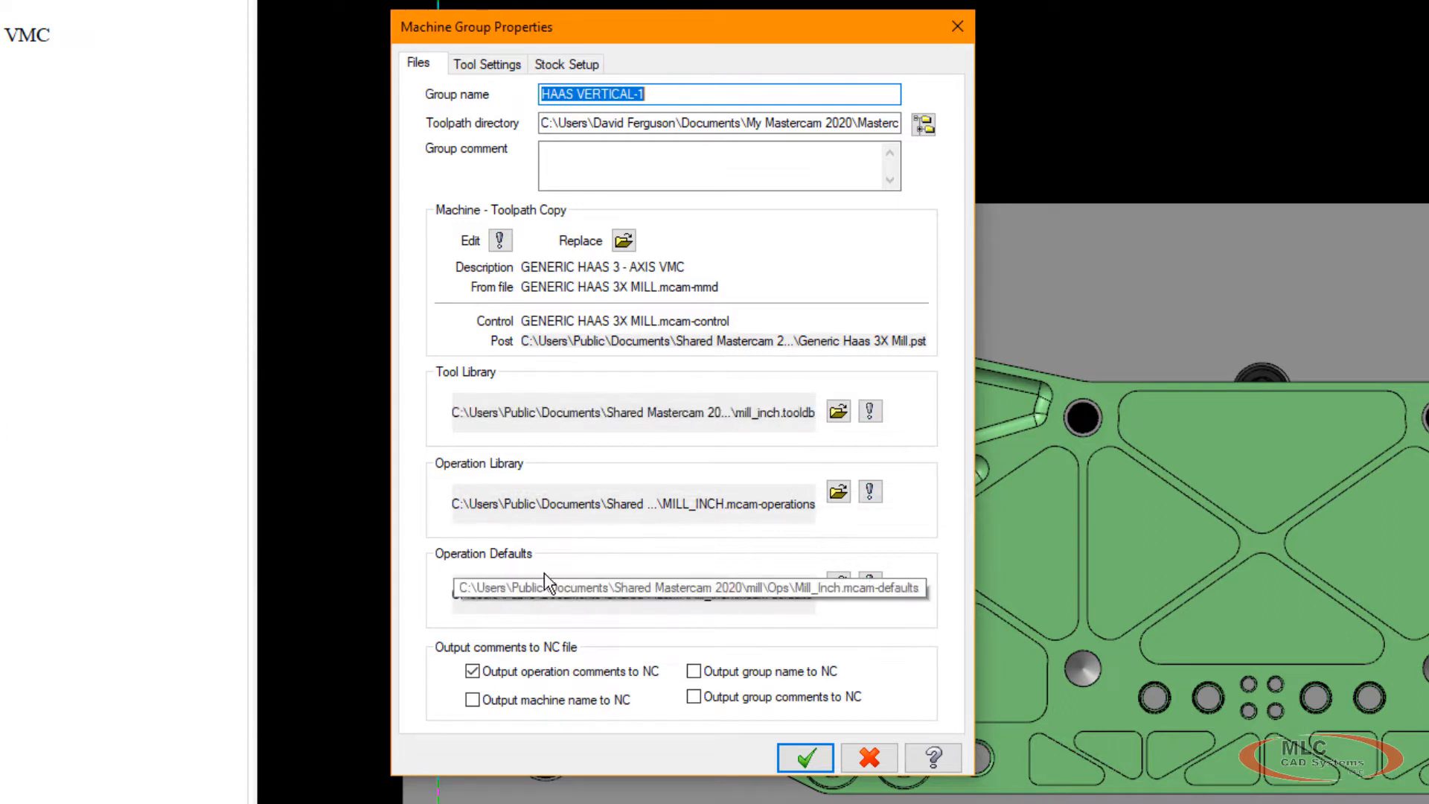
pyautogui.moveTo(507, 565)
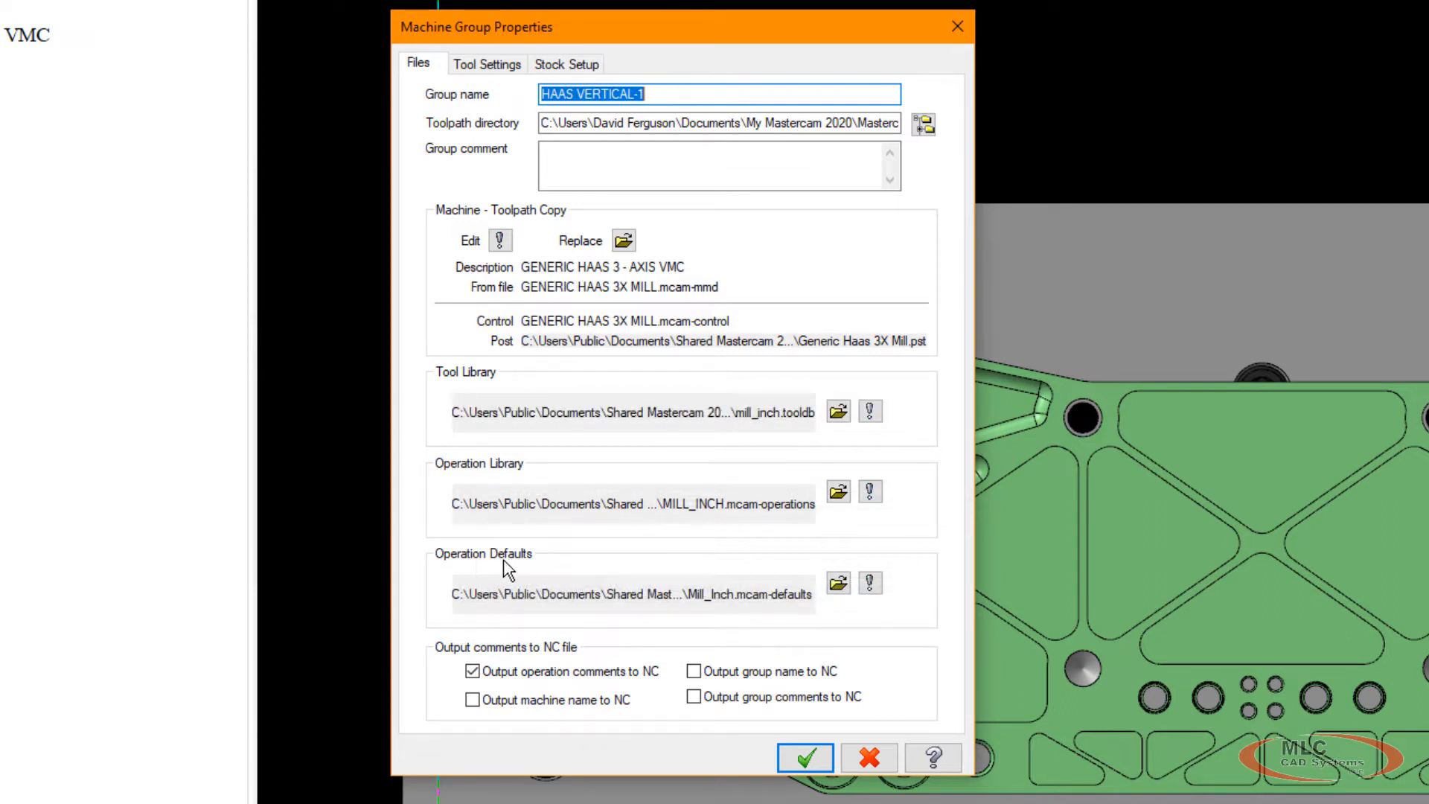
pyautogui.moveTo(714, 554)
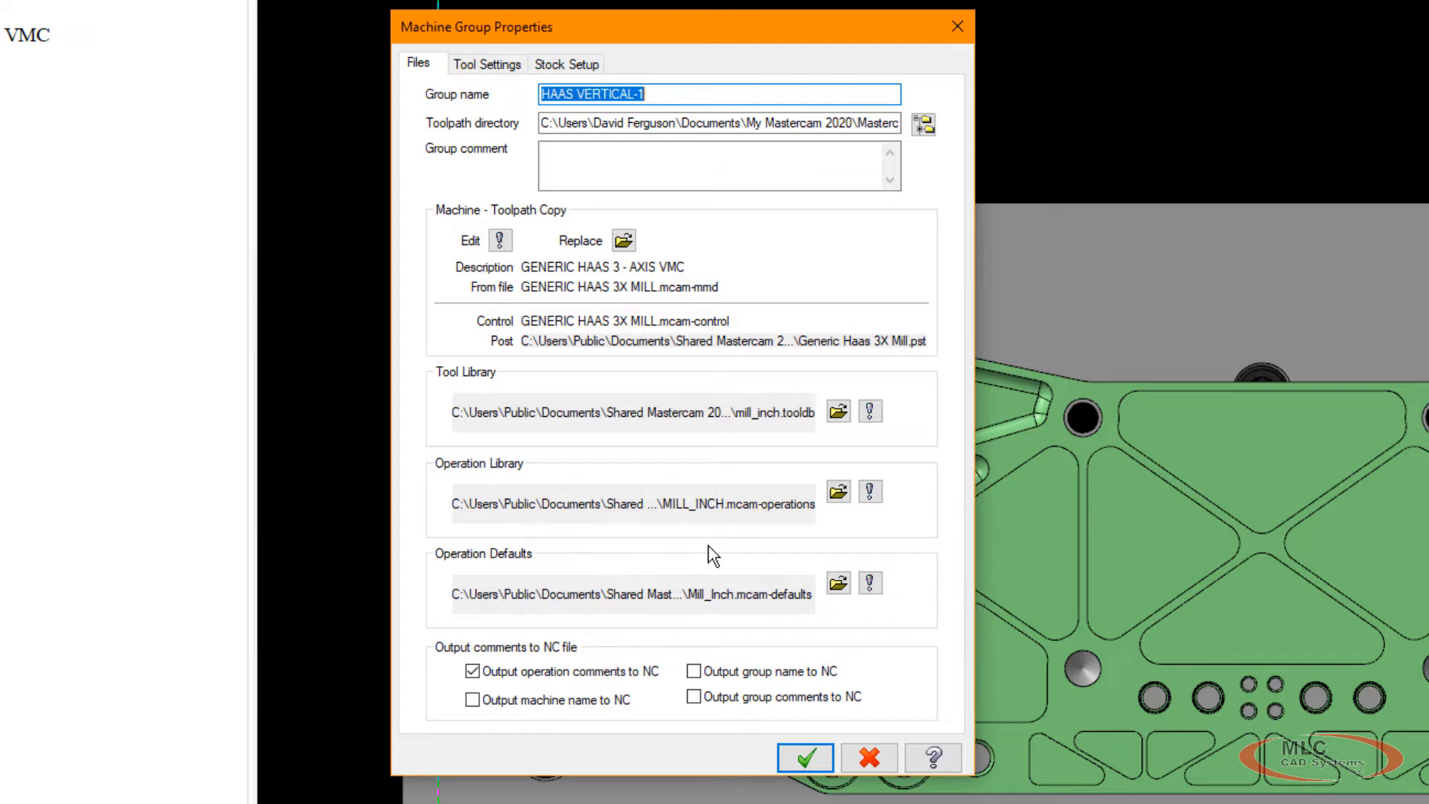
pyautogui.moveTo(866, 608)
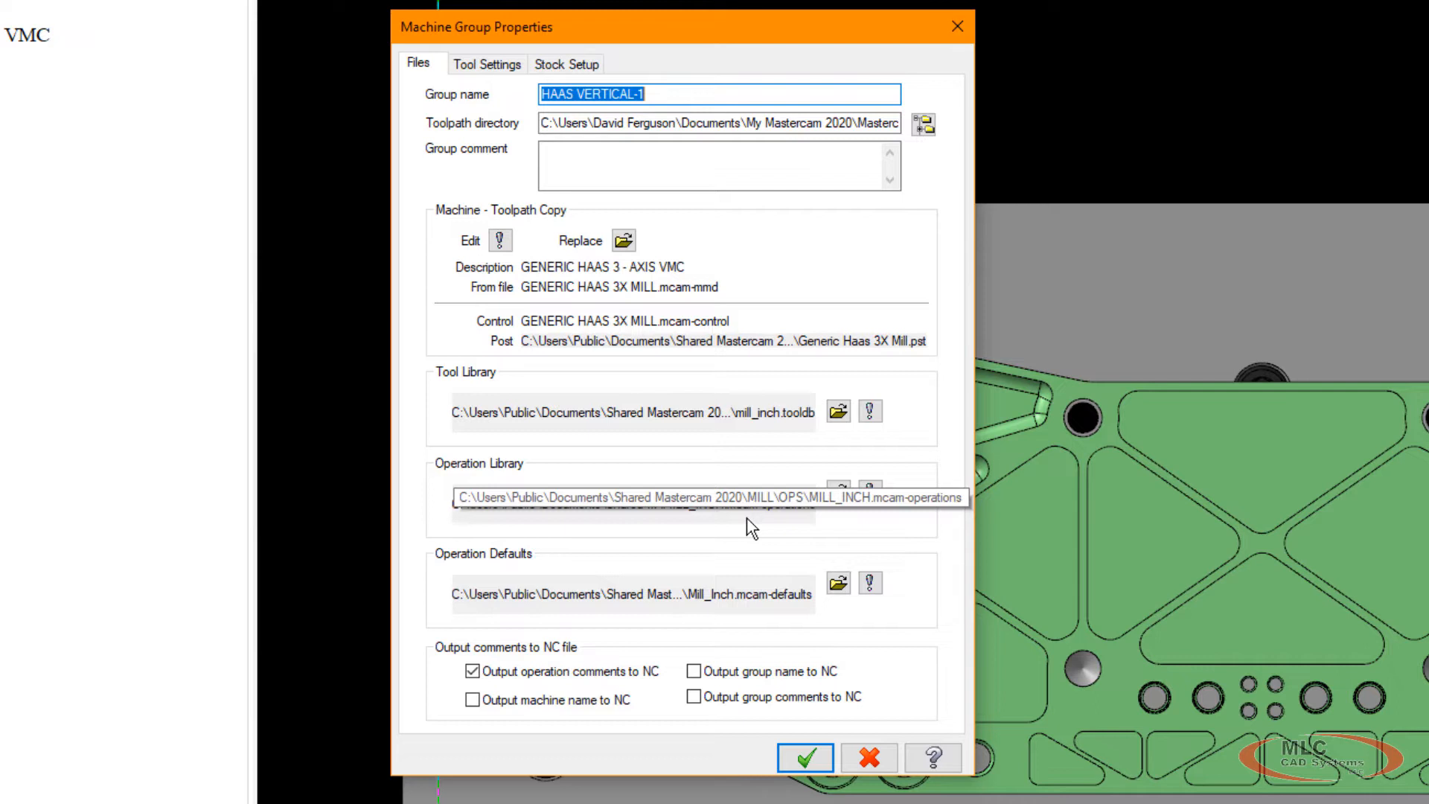
pyautogui.moveTo(511, 543)
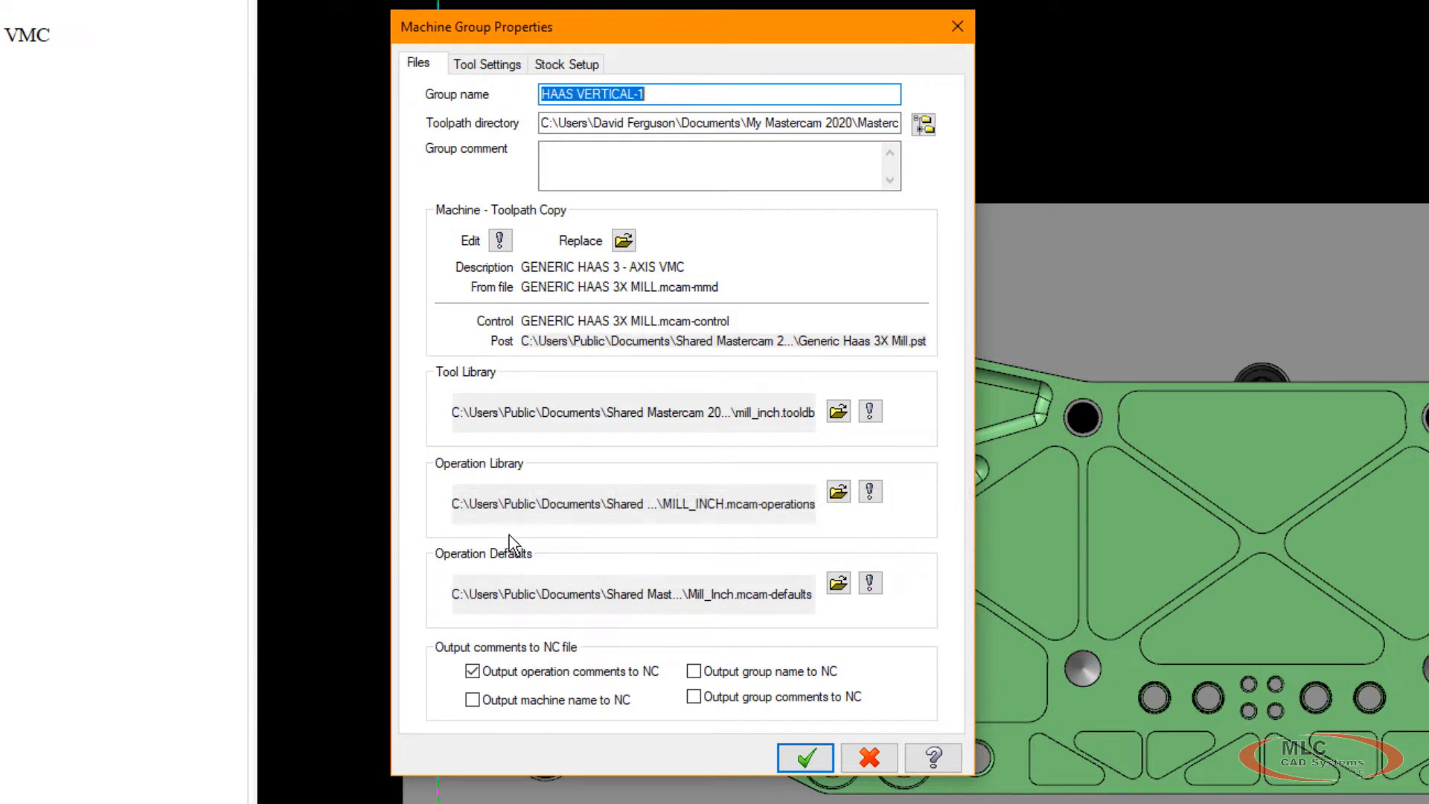
pyautogui.moveTo(618, 598)
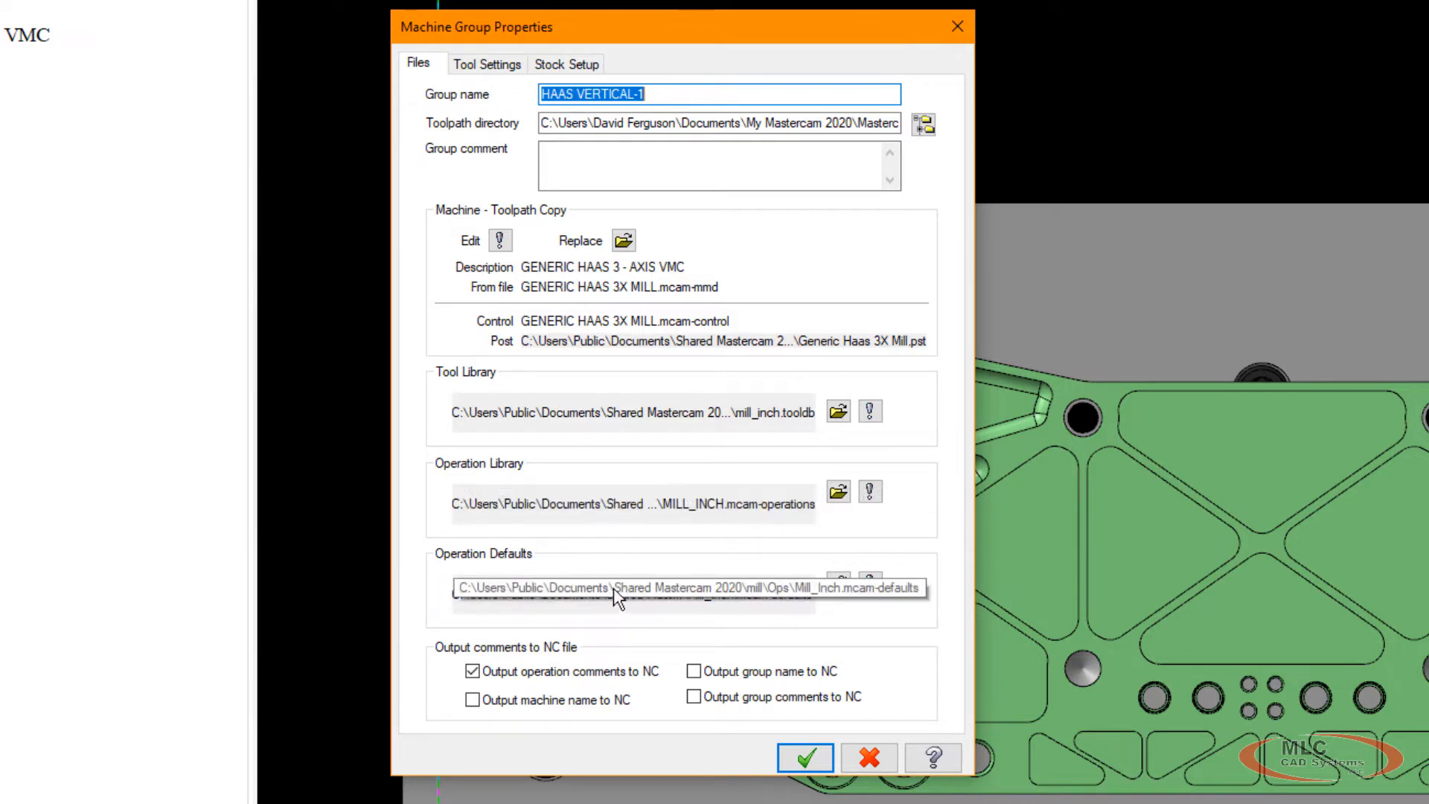
pyautogui.moveTo(531, 576)
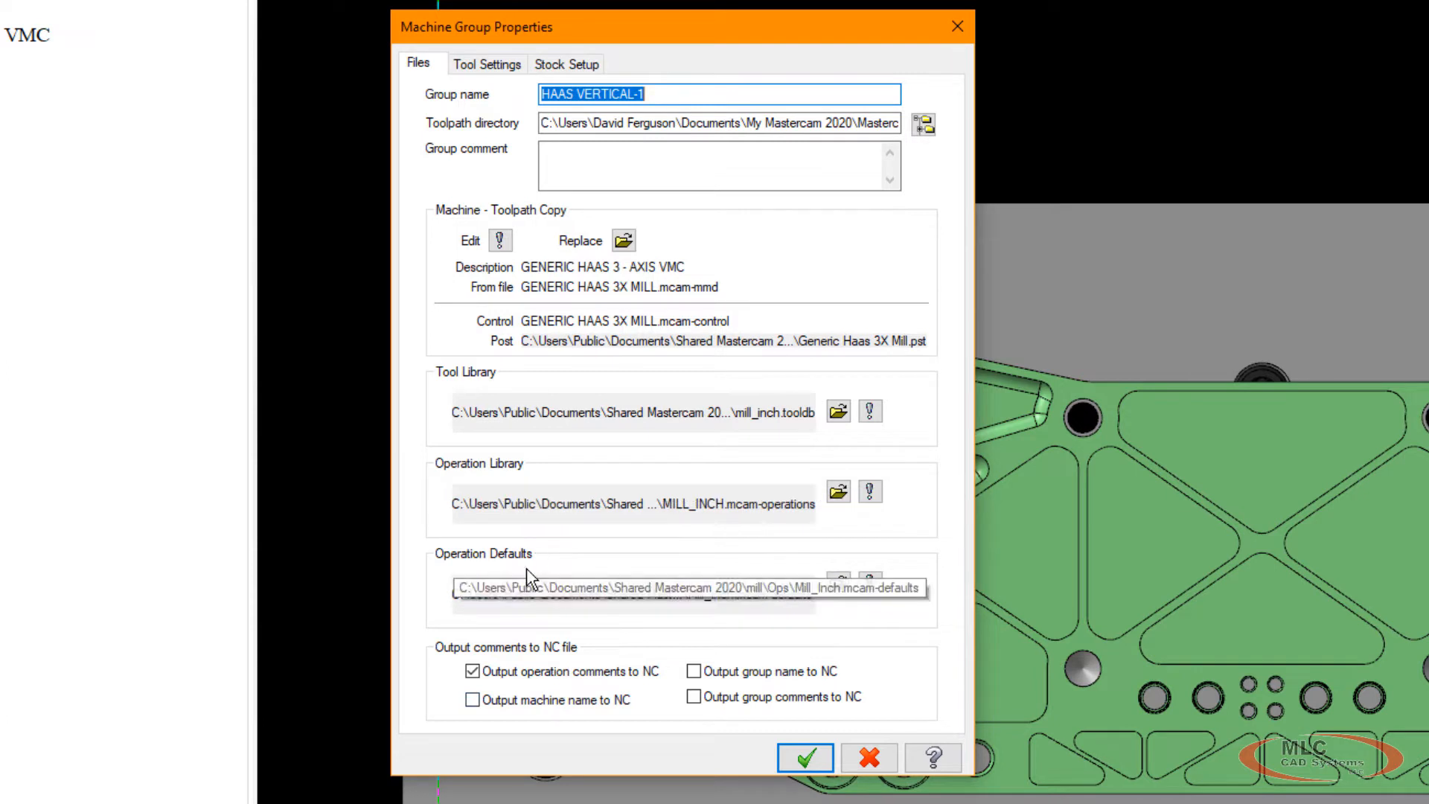
pyautogui.moveTo(729, 574)
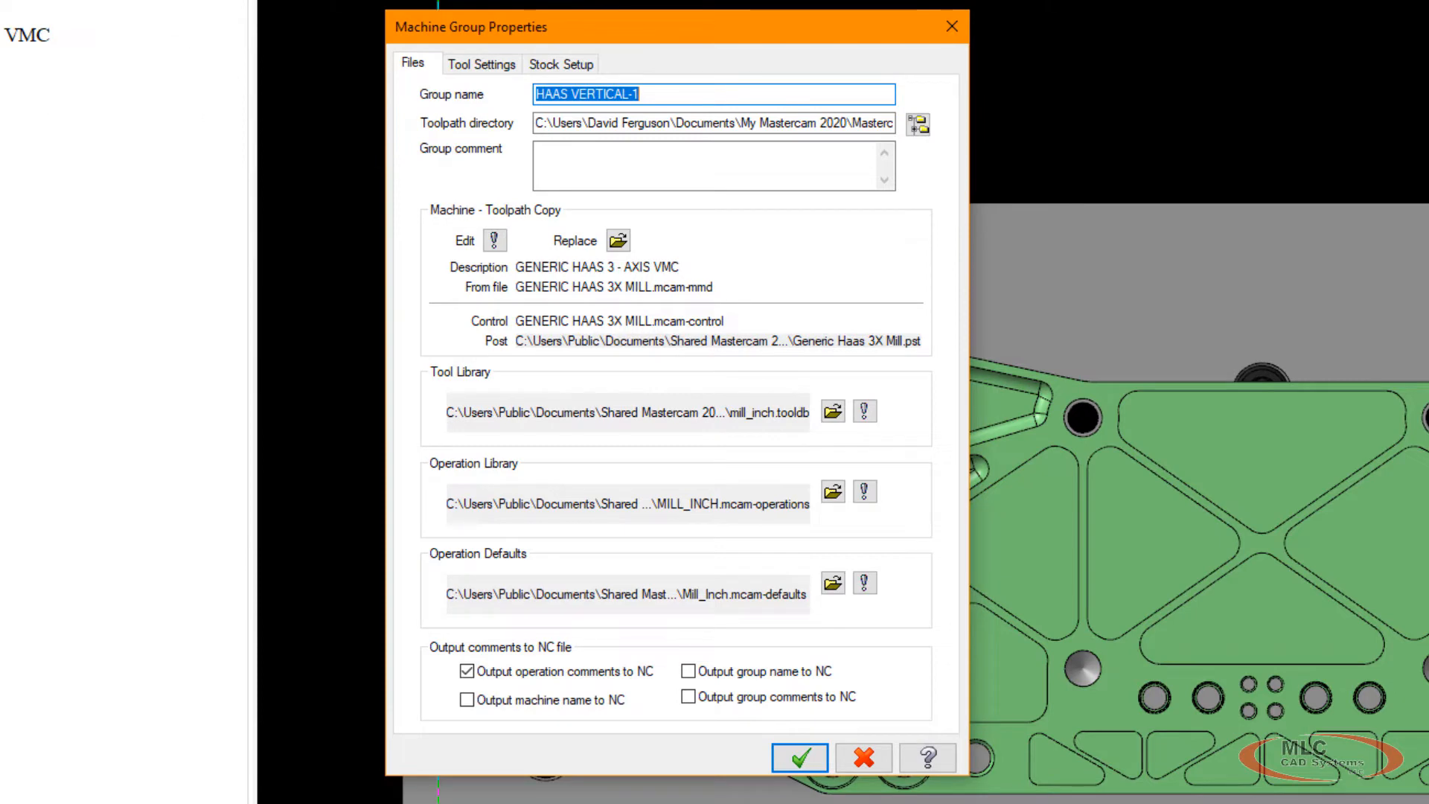
pyautogui.moveTo(700, 280)
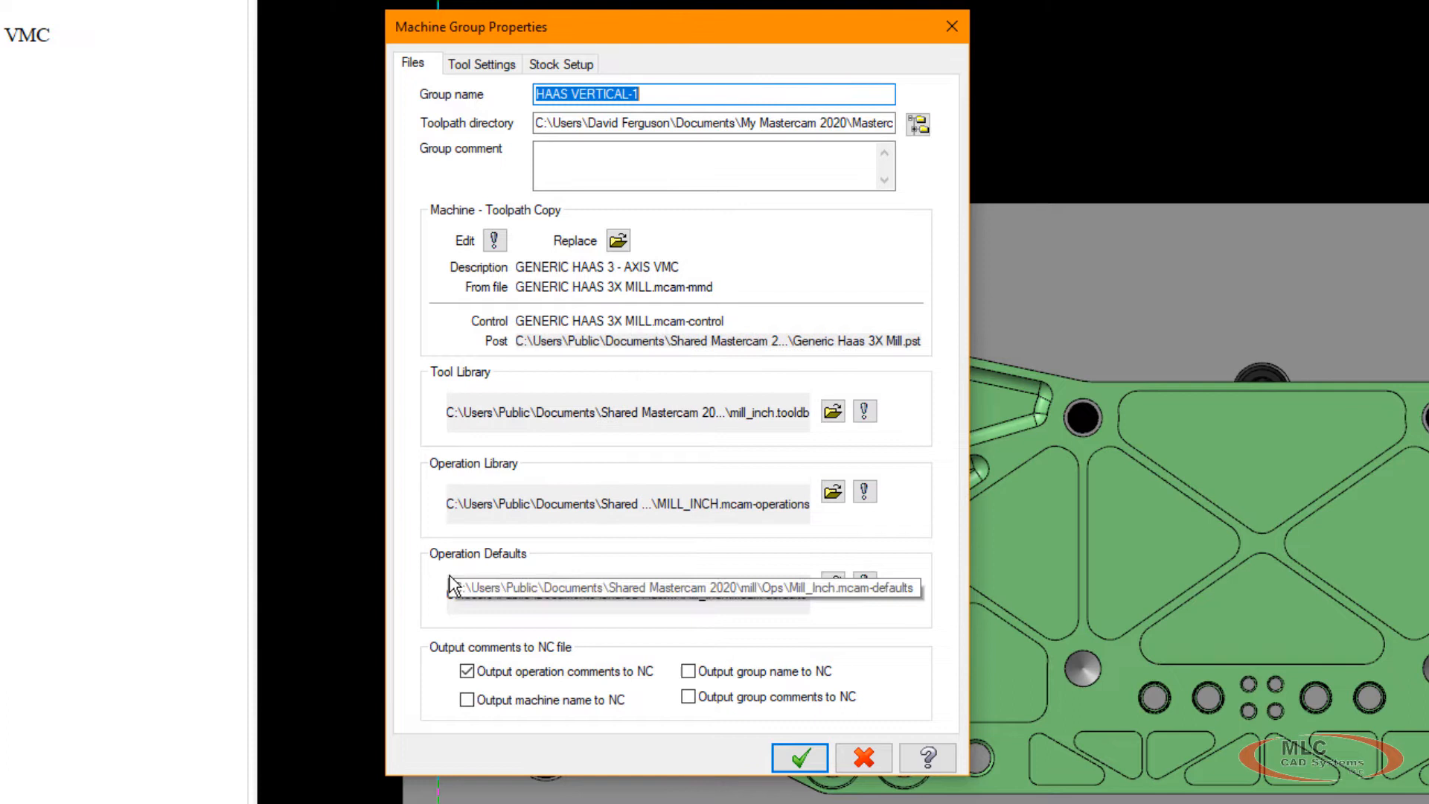
pyautogui.moveTo(814, 618)
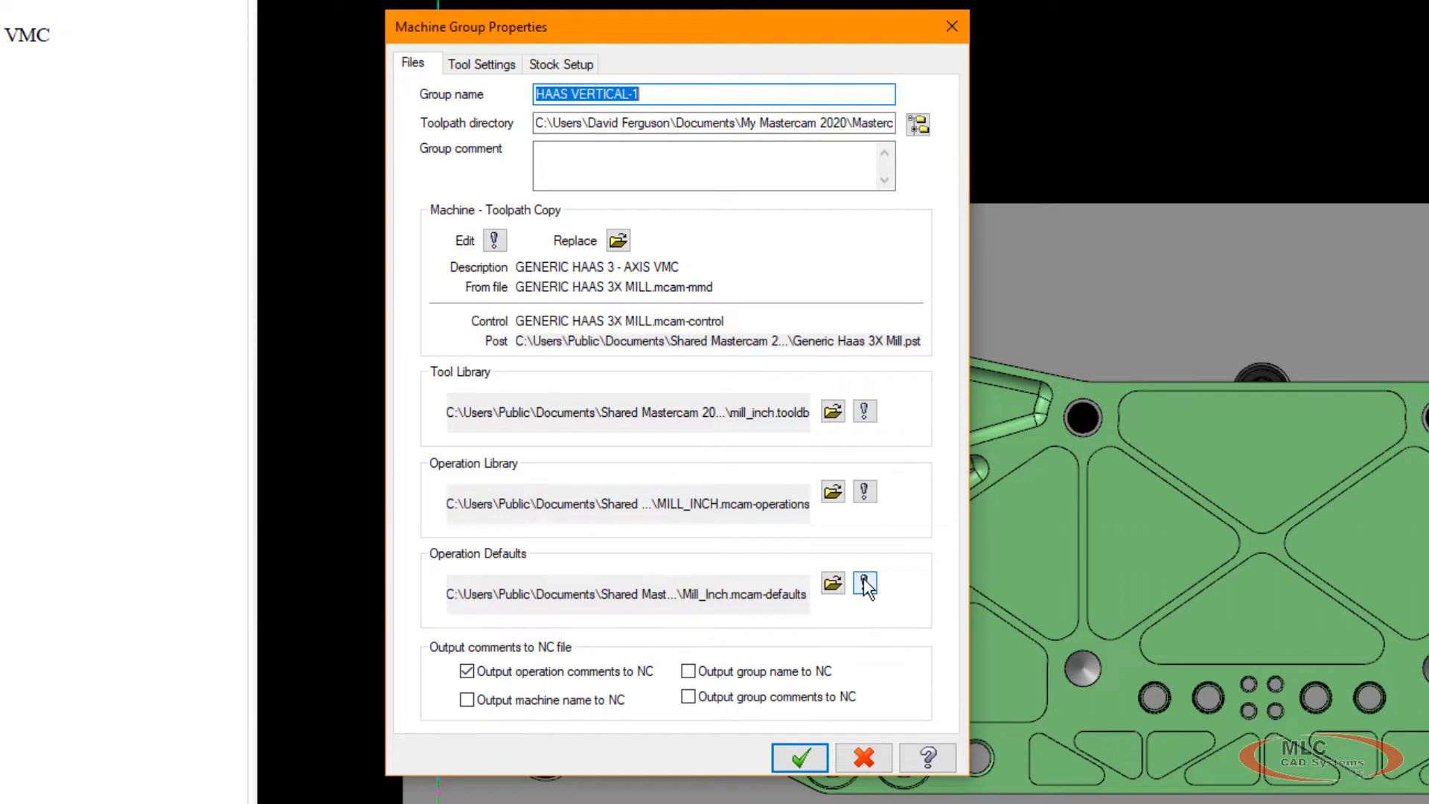
# Open the 4 - Pocket (Standard) parameters in the operation defaults editor.
pyautogui.click(799, 758)
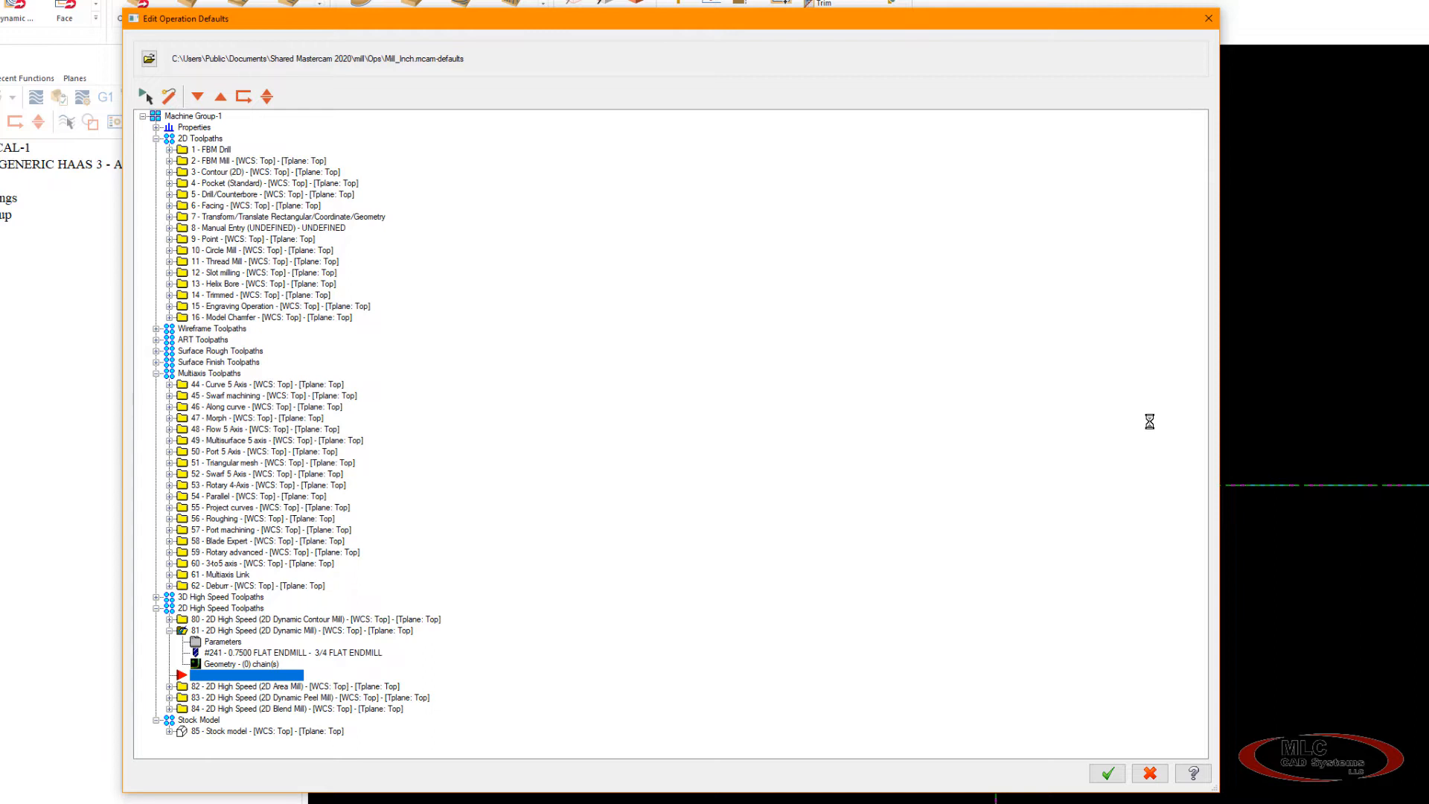
pyautogui.moveTo(475, 320)
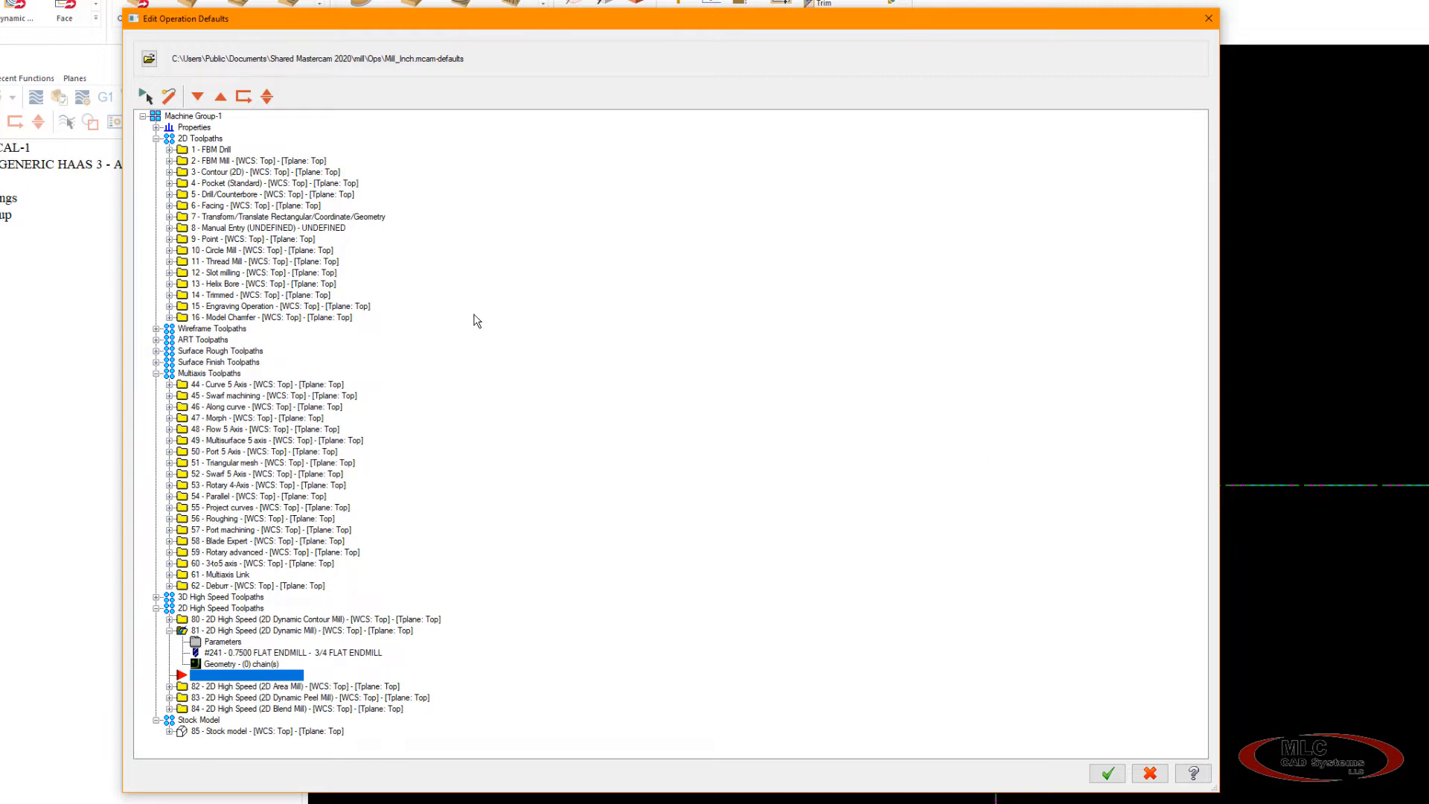
pyautogui.moveTo(351, 693)
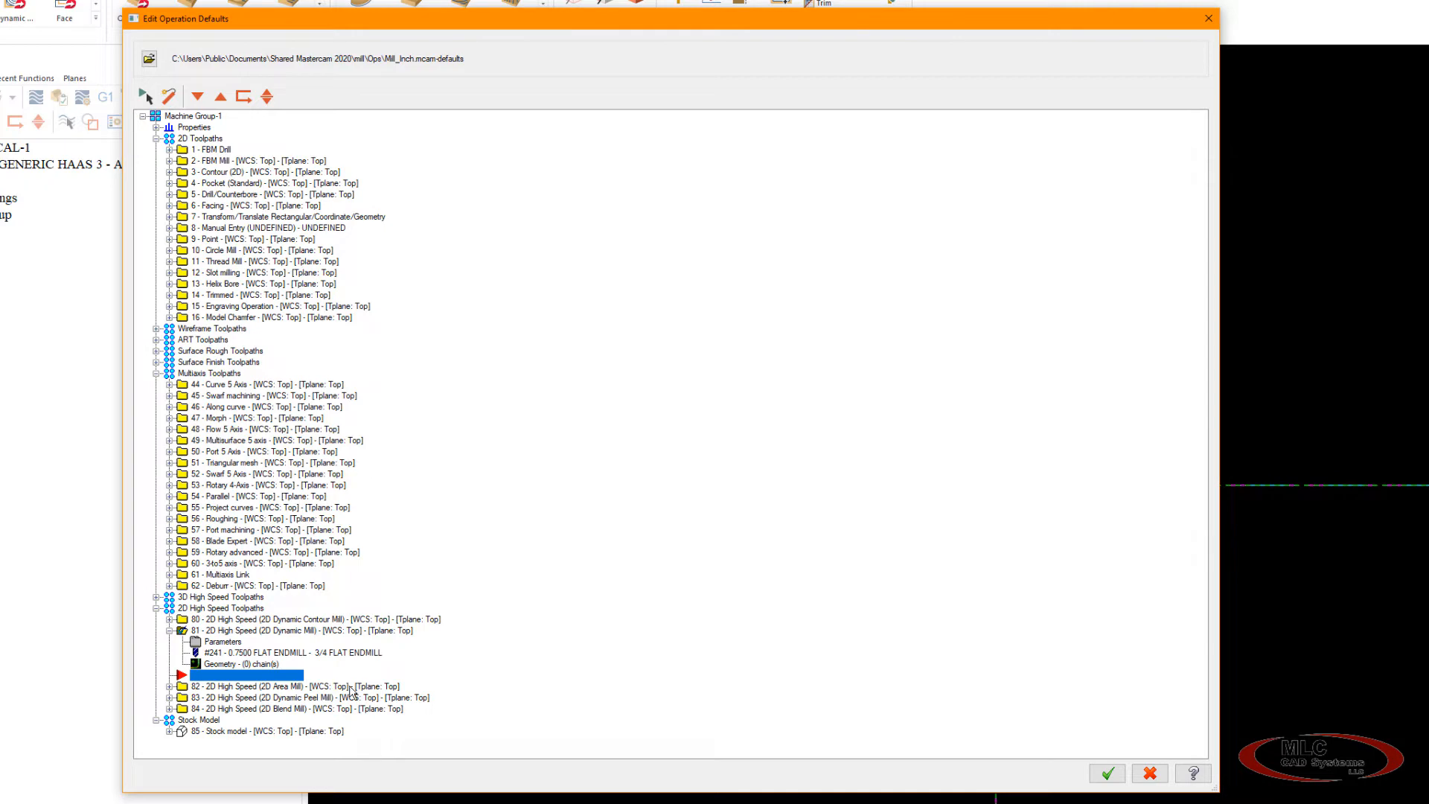
pyautogui.moveTo(819, 435)
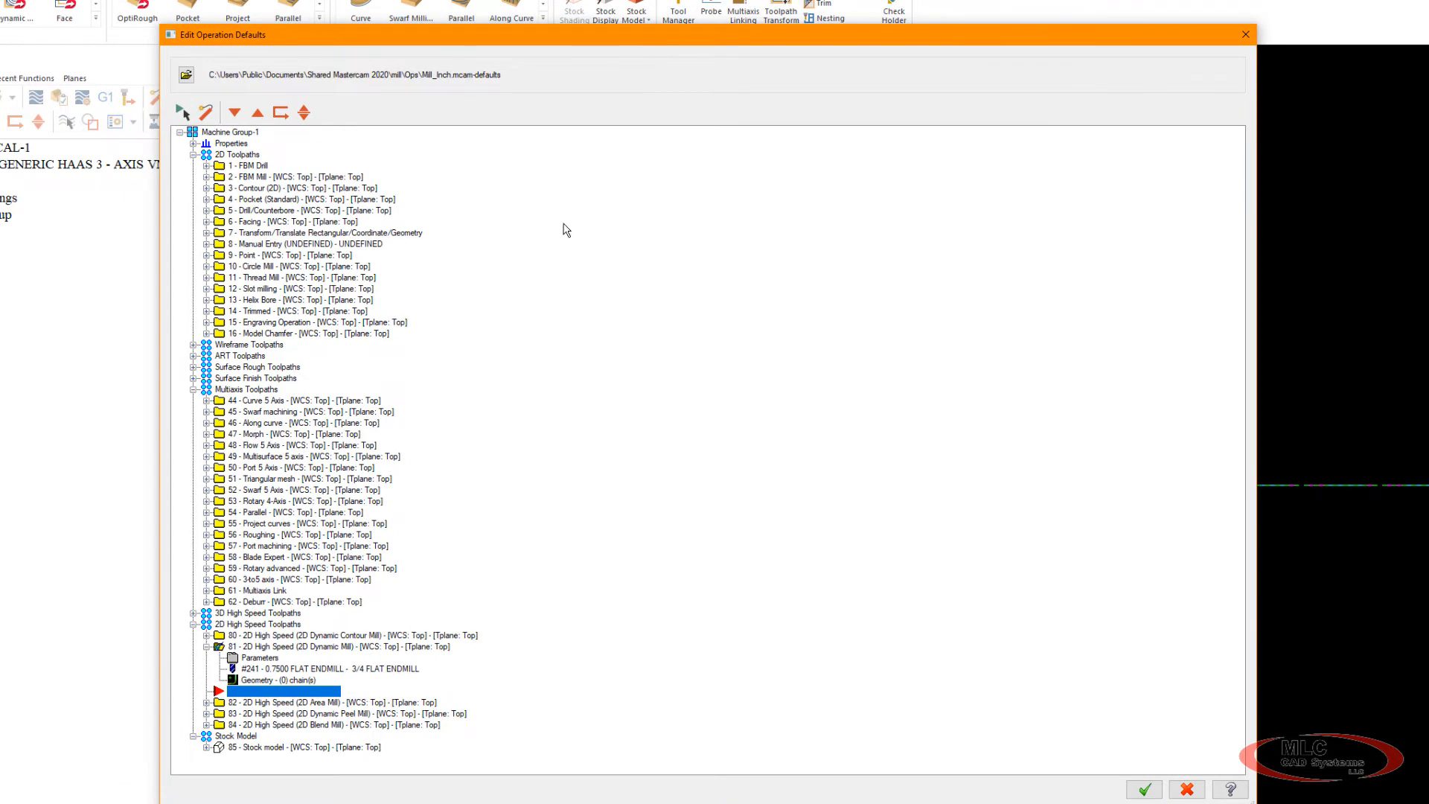
pyautogui.moveTo(561, 222)
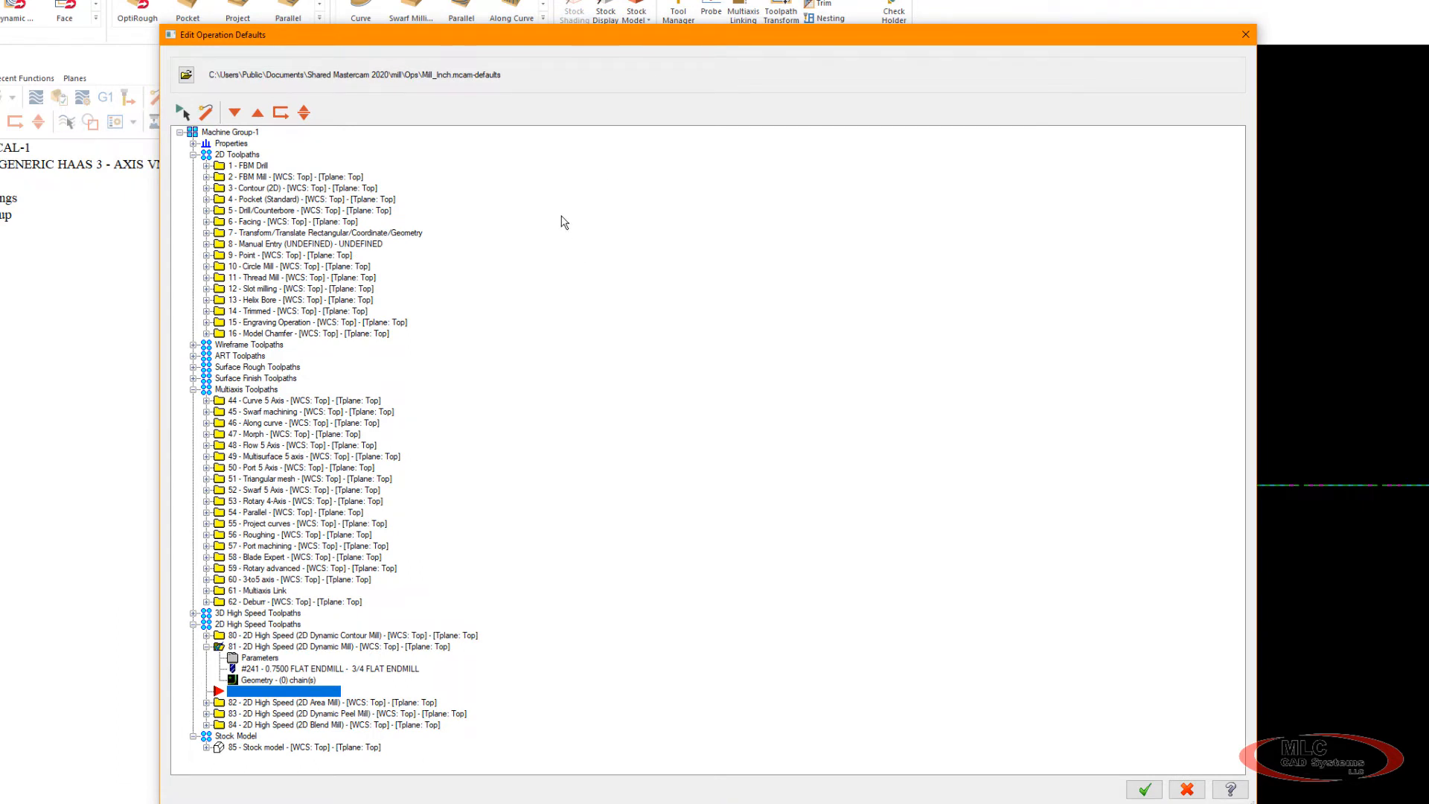
pyautogui.moveTo(346, 257)
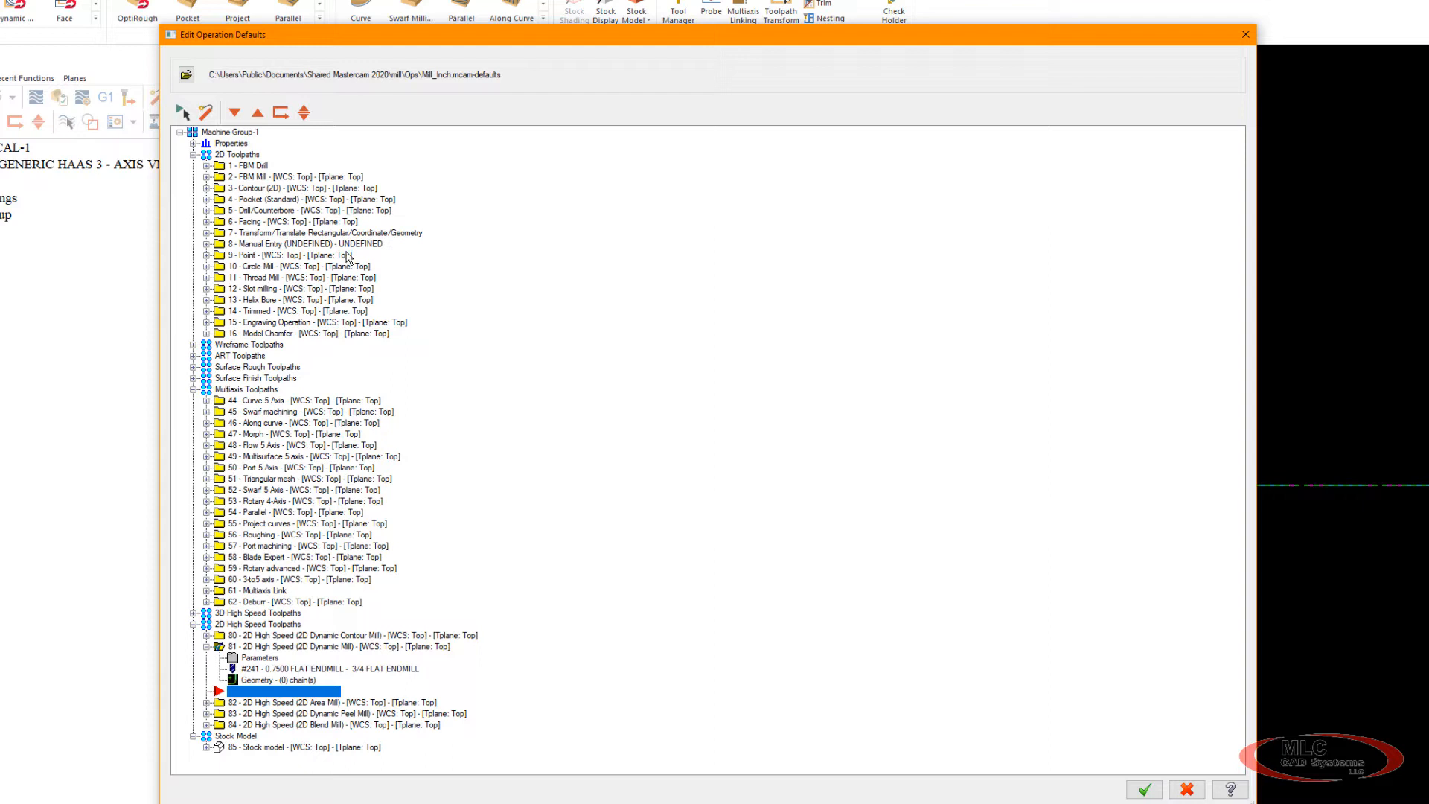
pyautogui.moveTo(260, 252)
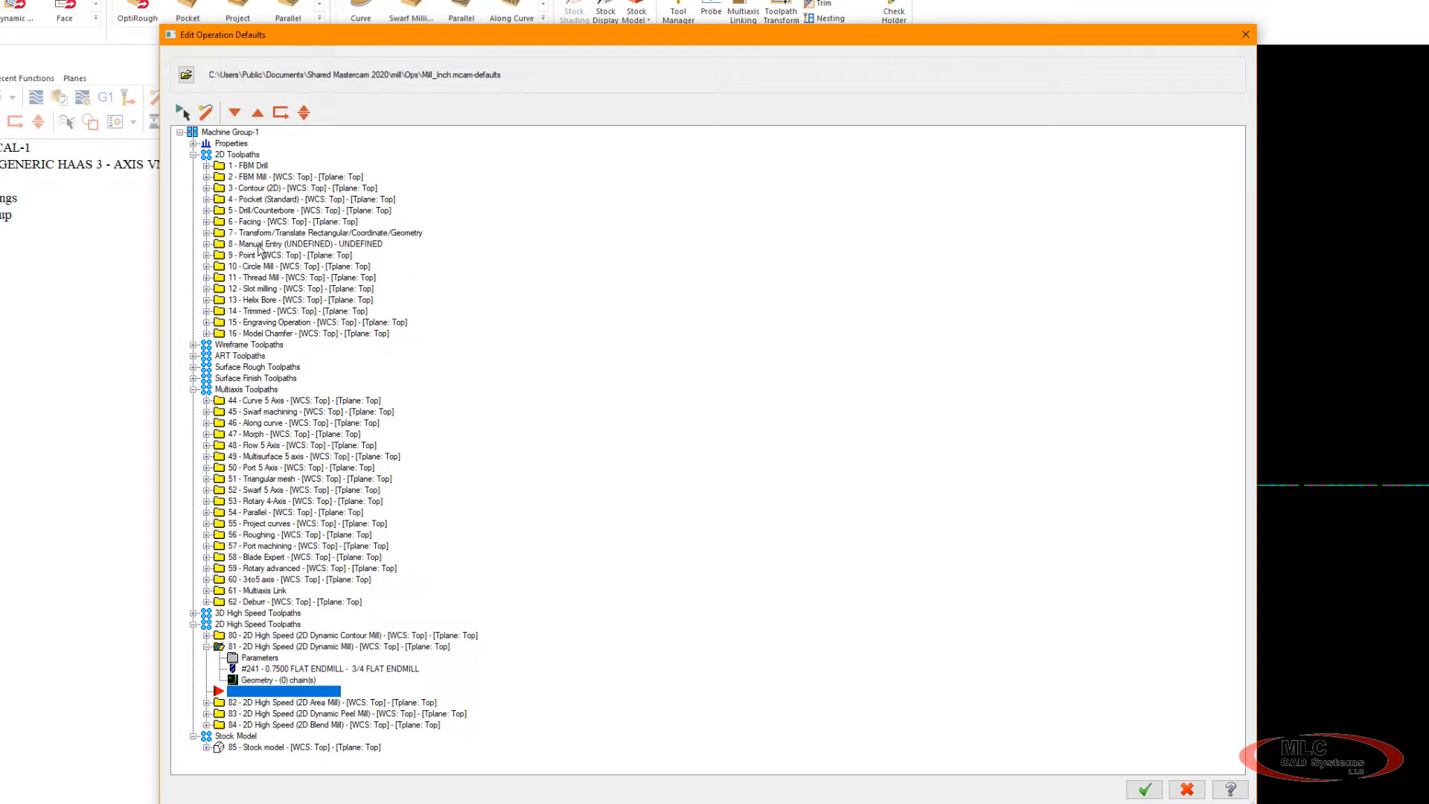
pyautogui.moveTo(287, 223)
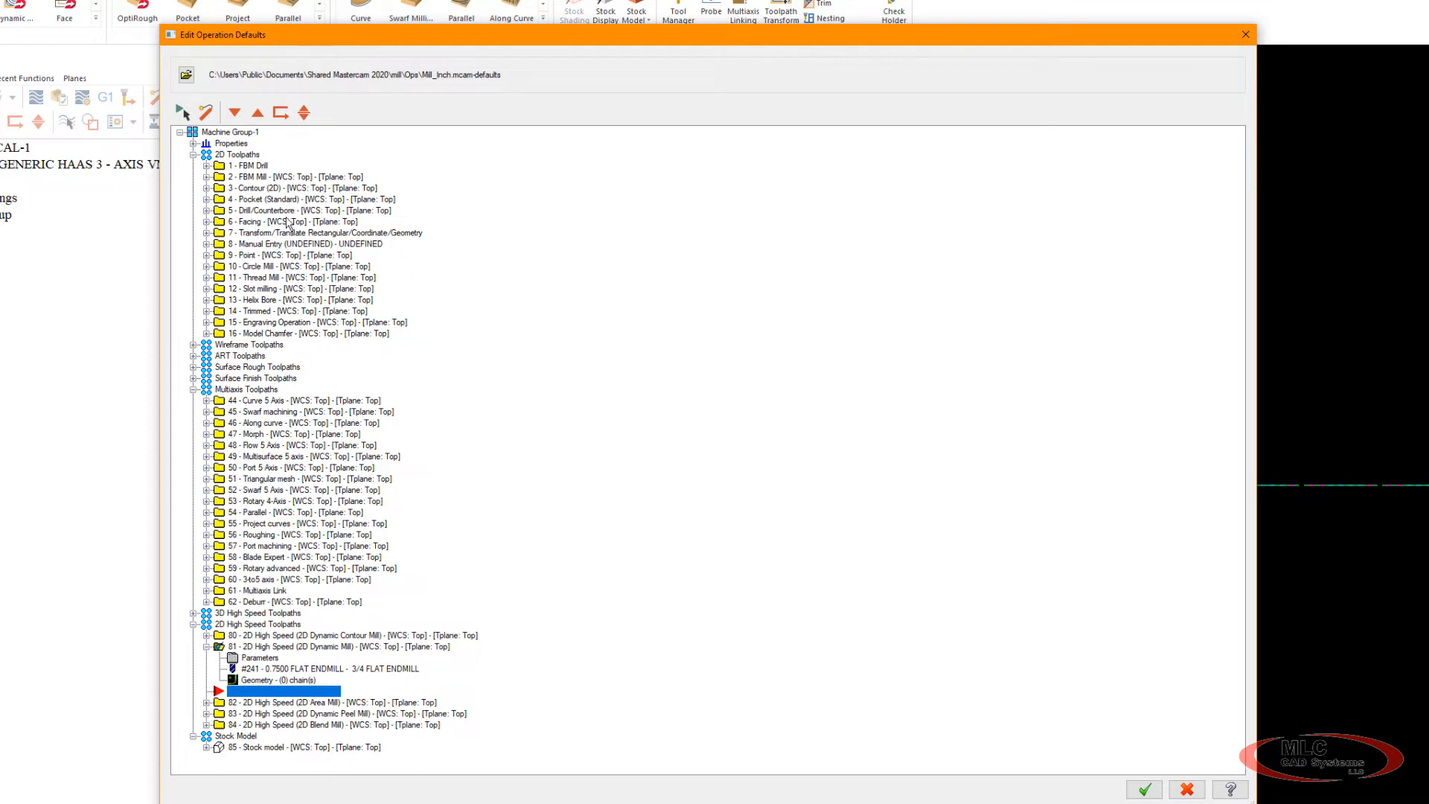
pyautogui.moveTo(309, 176)
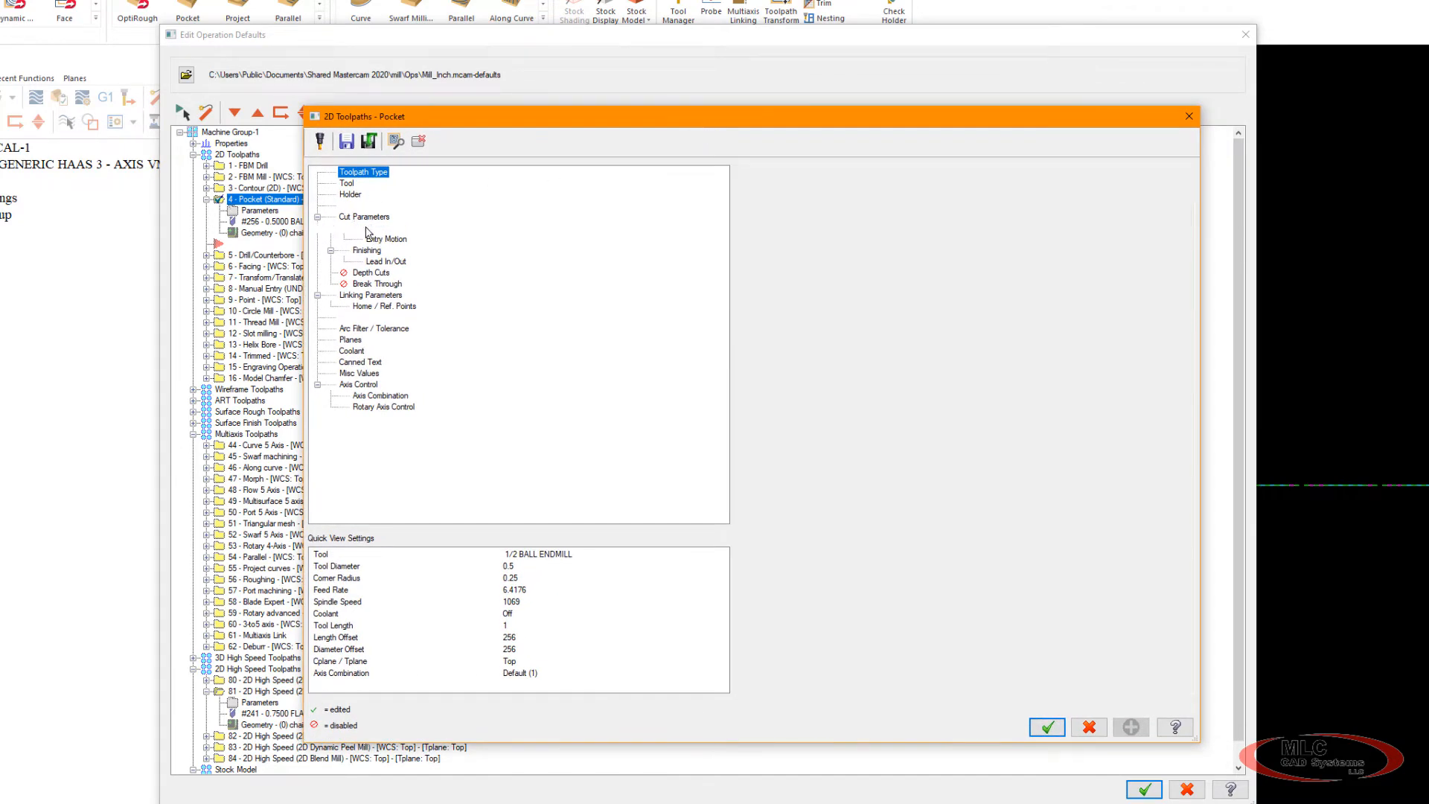
# Show the Pocket roughing page with parallel spiral cutting at 20% stepover.
pyautogui.click(368, 227)
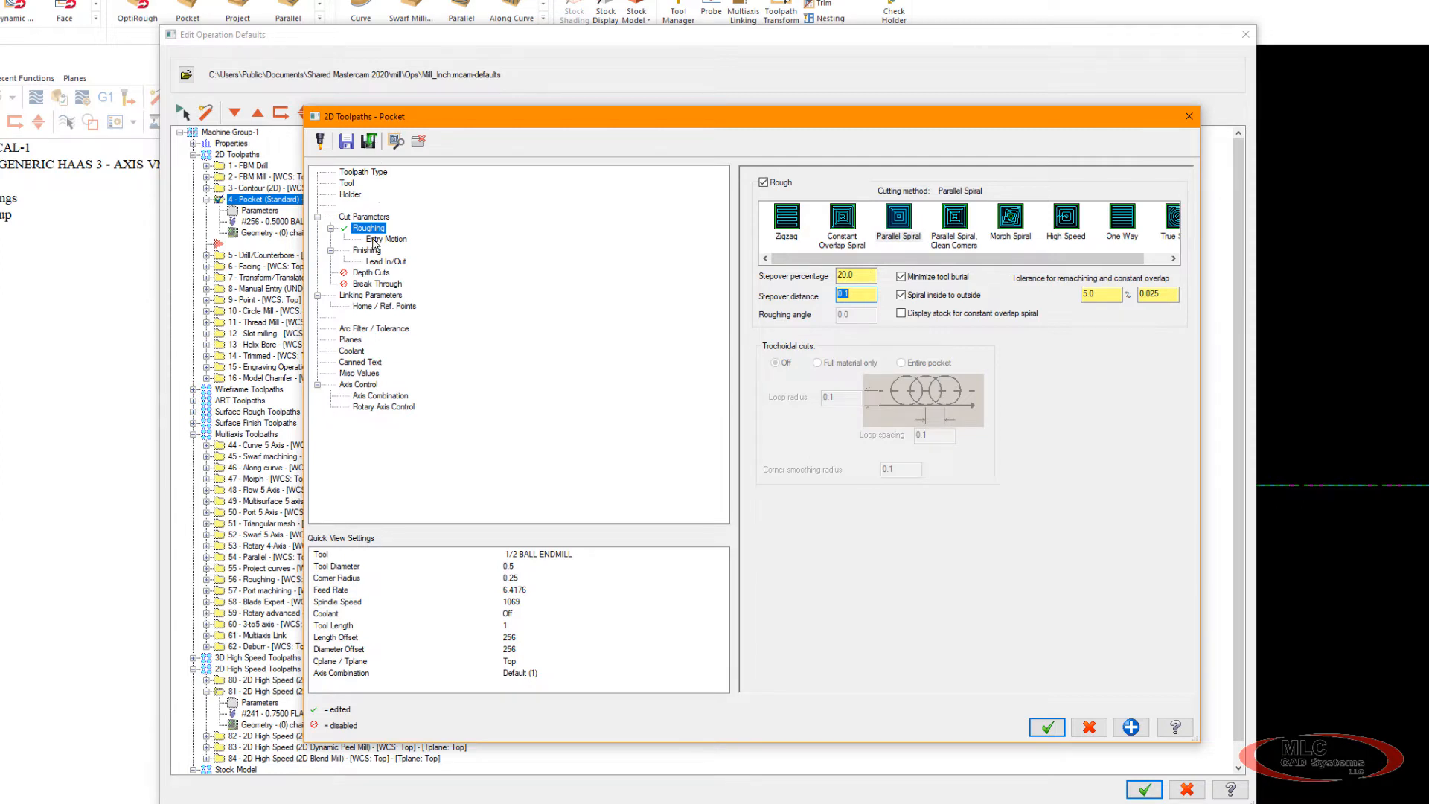
# Set the Pocket entry motion to Ramp, with 3° plunge zig and zag angles.
pyautogui.click(386, 239)
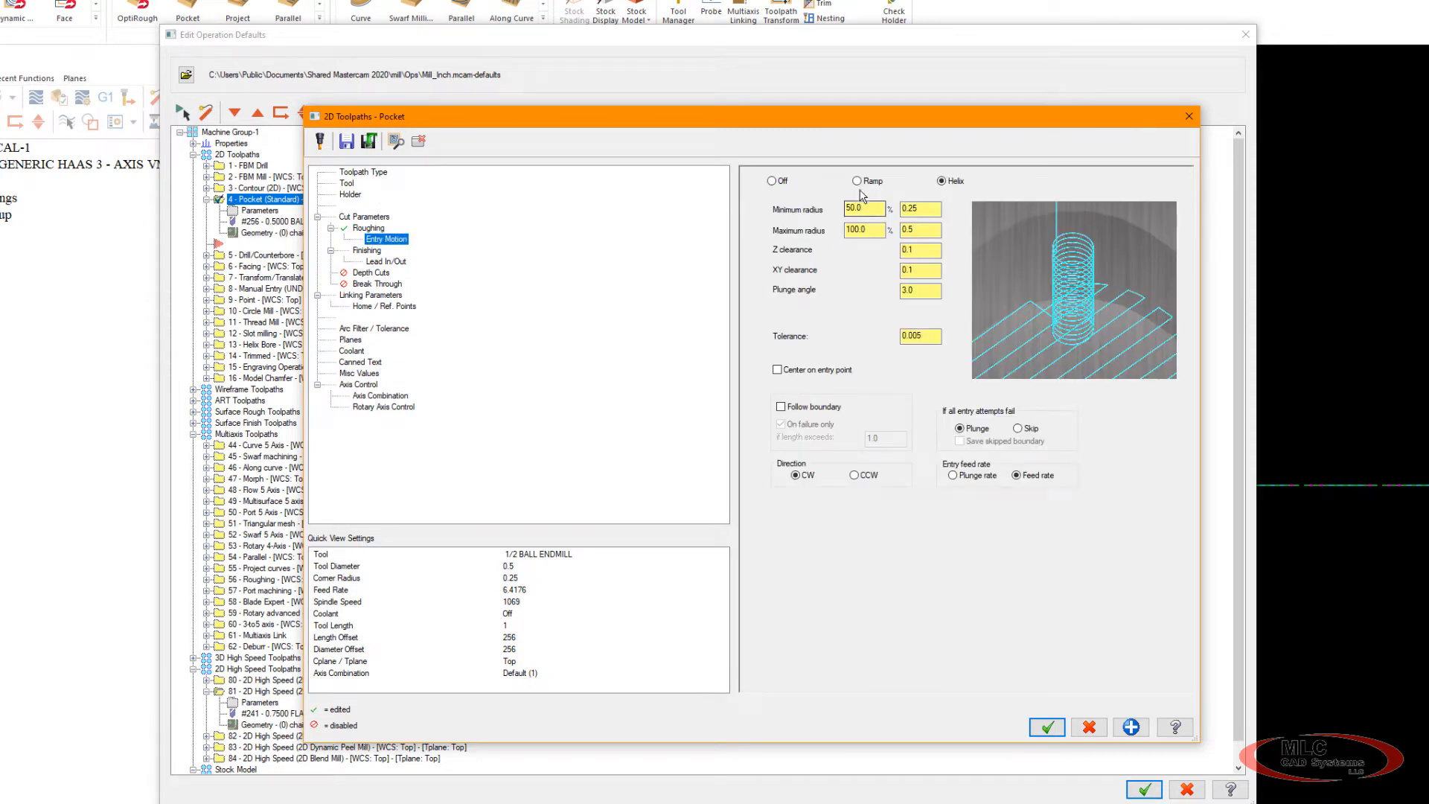
pyautogui.click(857, 180)
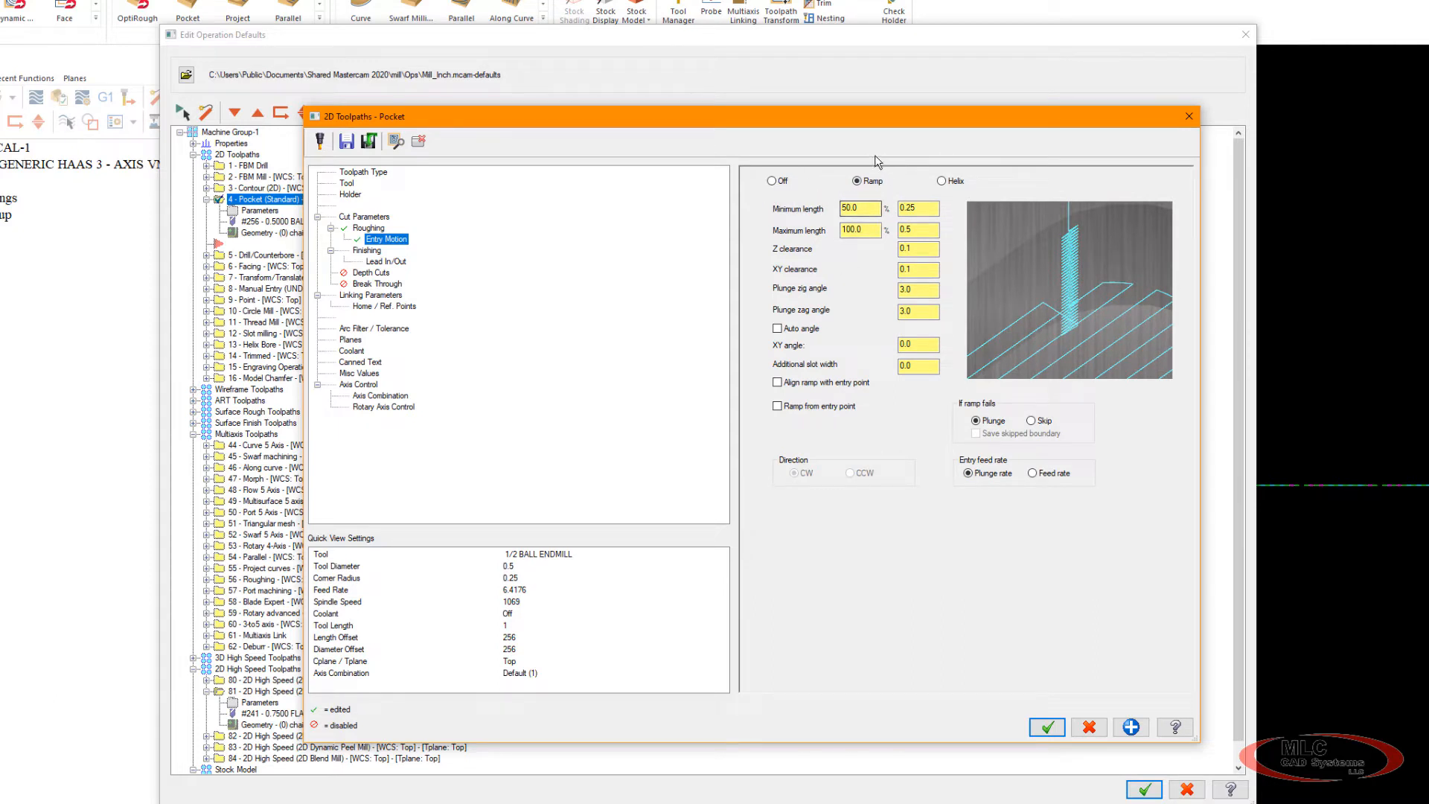
pyautogui.moveTo(991, 168)
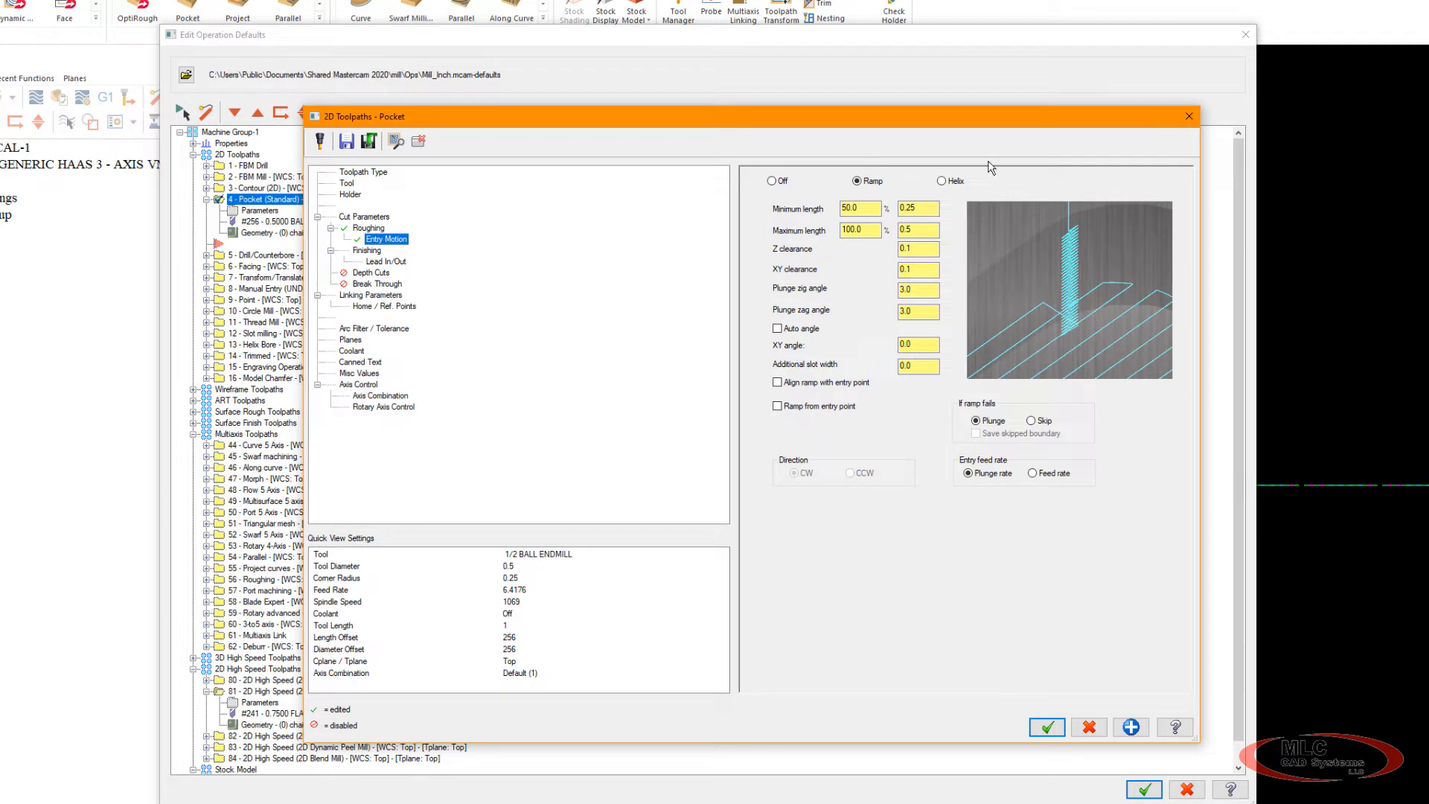
pyautogui.moveTo(1014, 155)
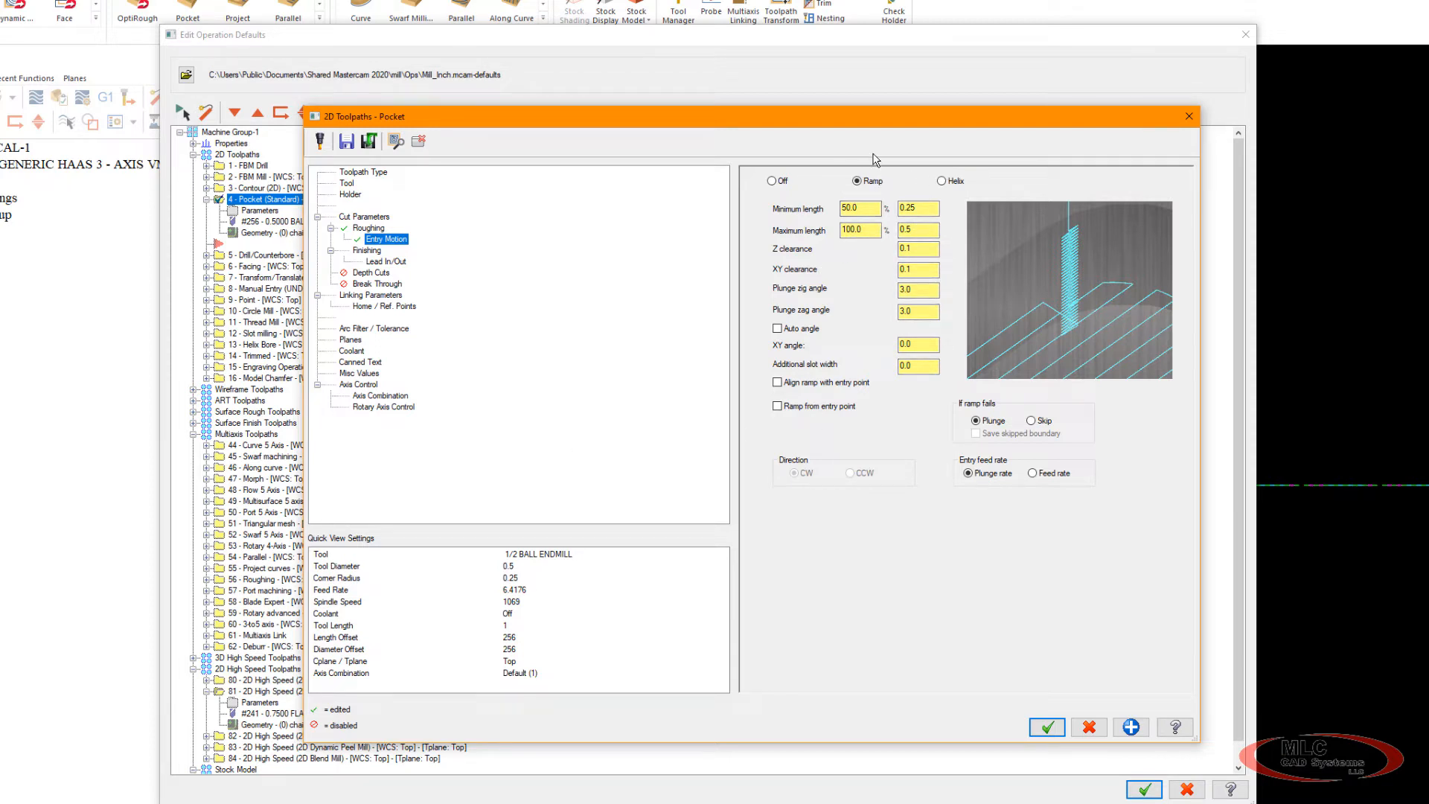
# Display the Pocket cut parameters: climb milling, standard pocket type, zero stock to leave.
pyautogui.click(369, 227)
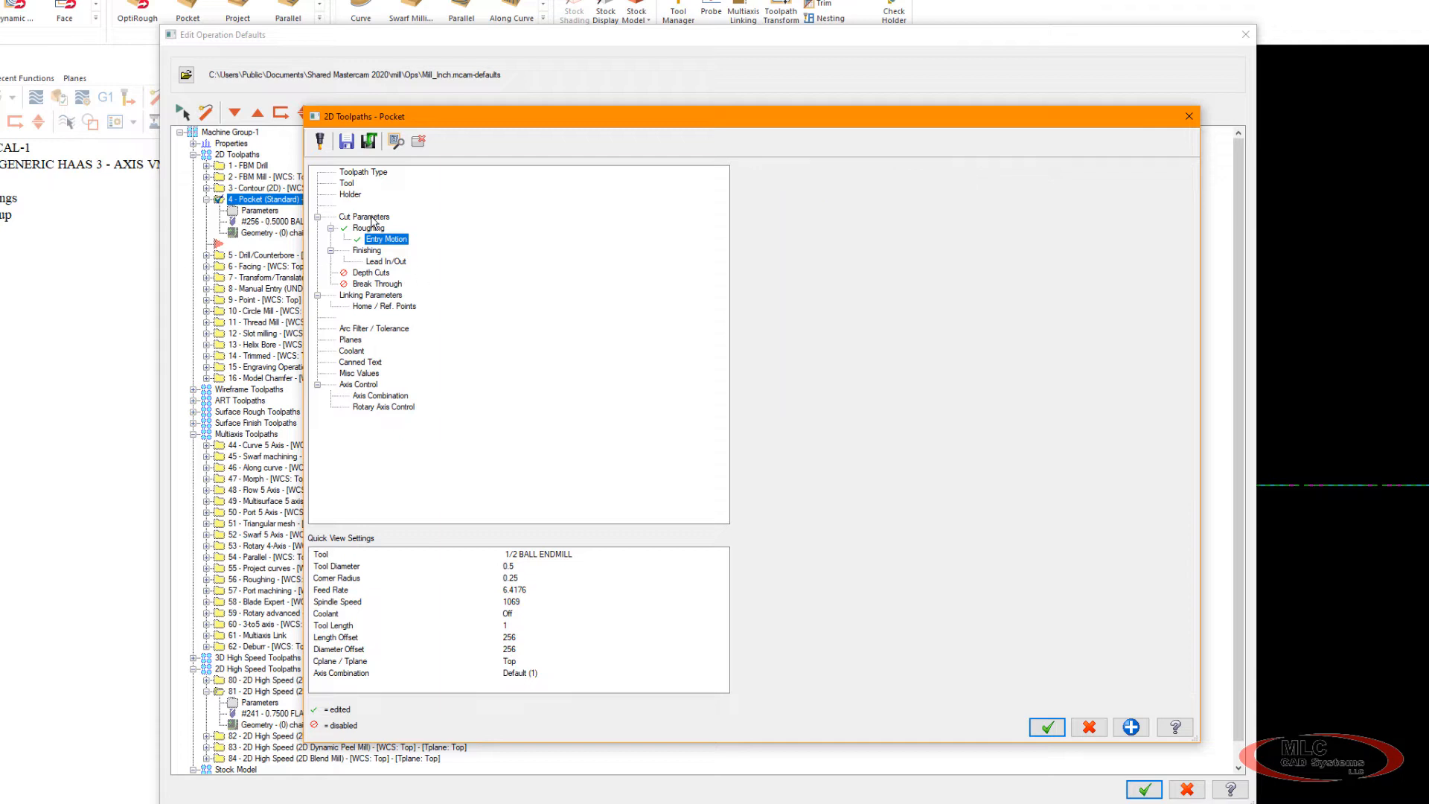
pyautogui.click(364, 216)
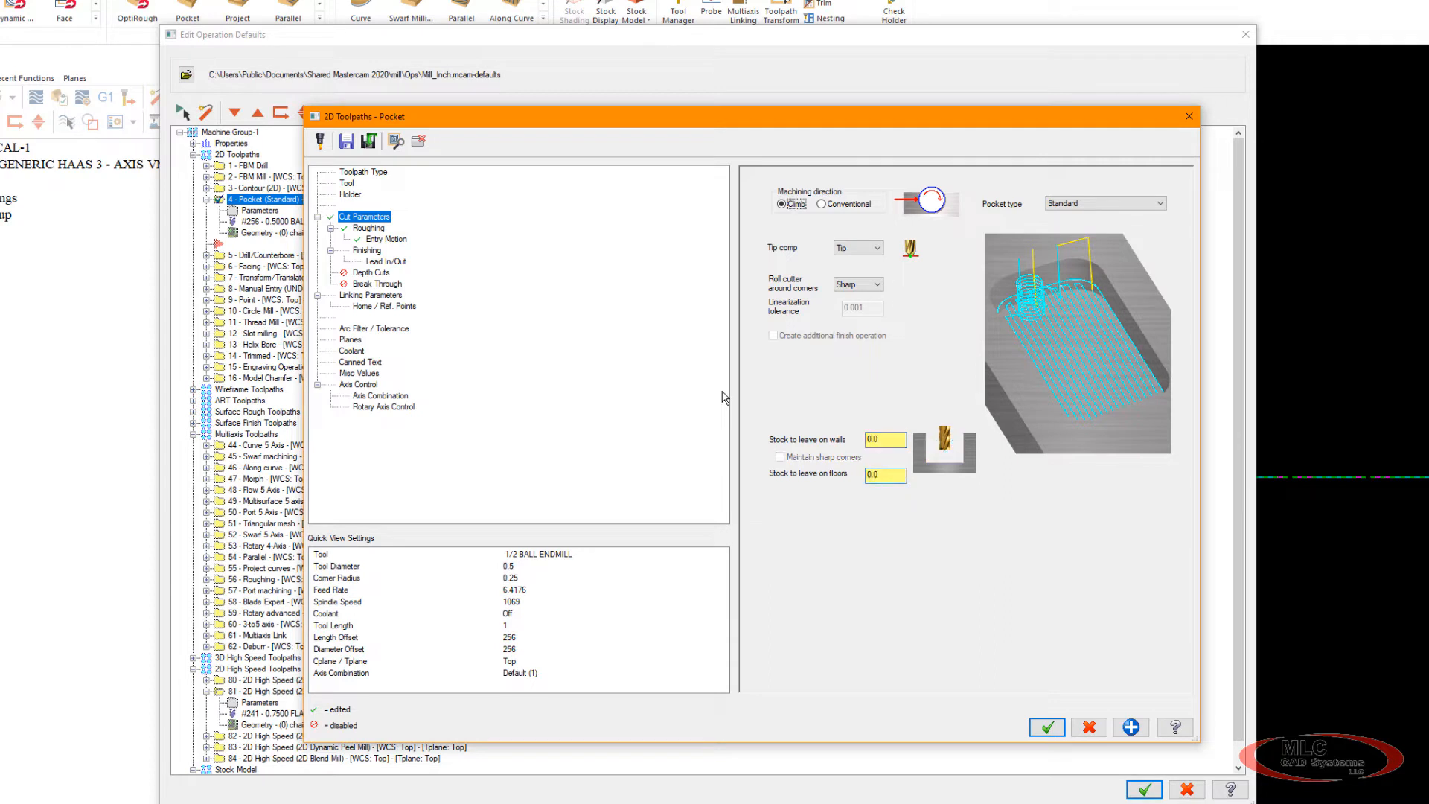
pyautogui.moveTo(695, 326)
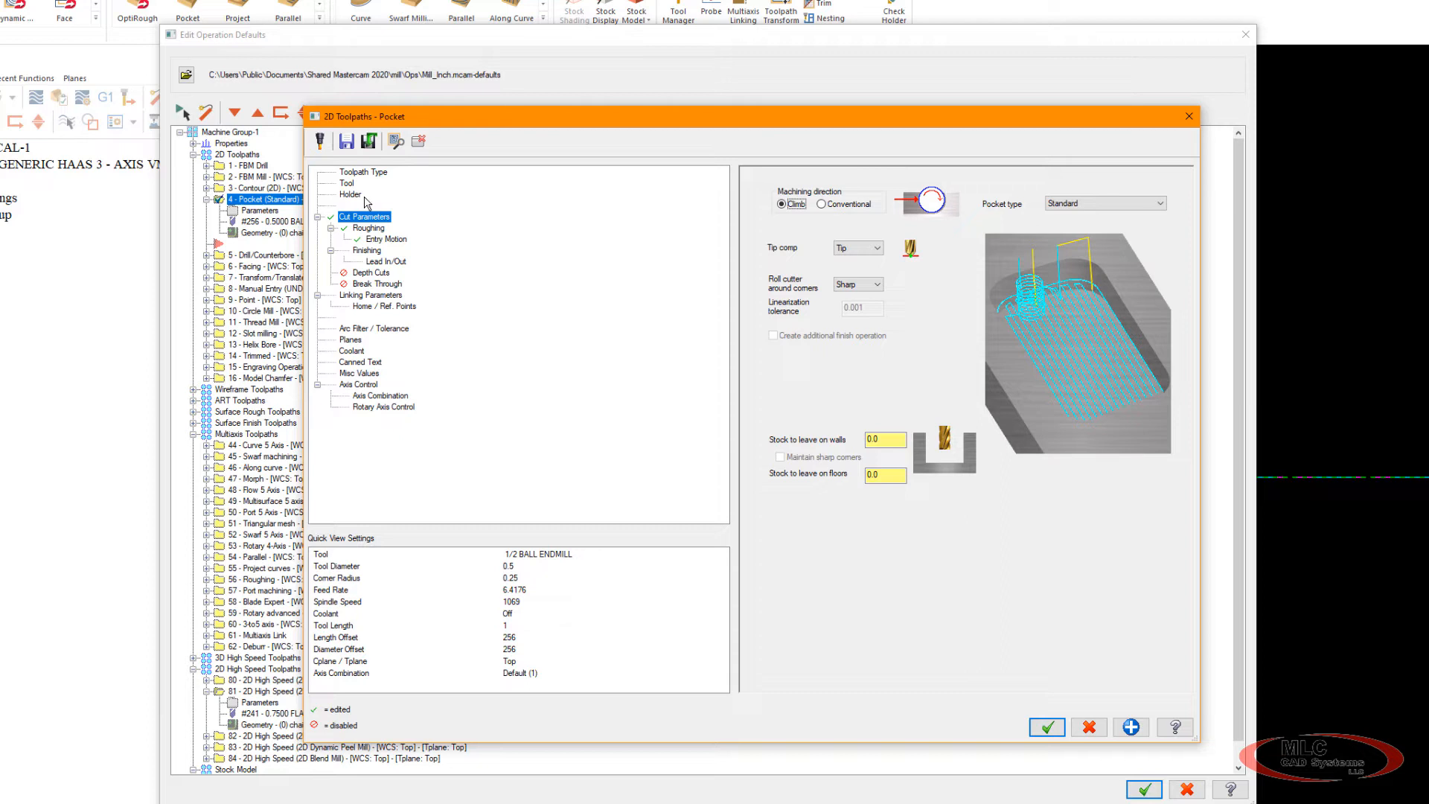
# Give the Pocket finish two 0.005 passes with the tool kept down.
pyautogui.click(366, 250)
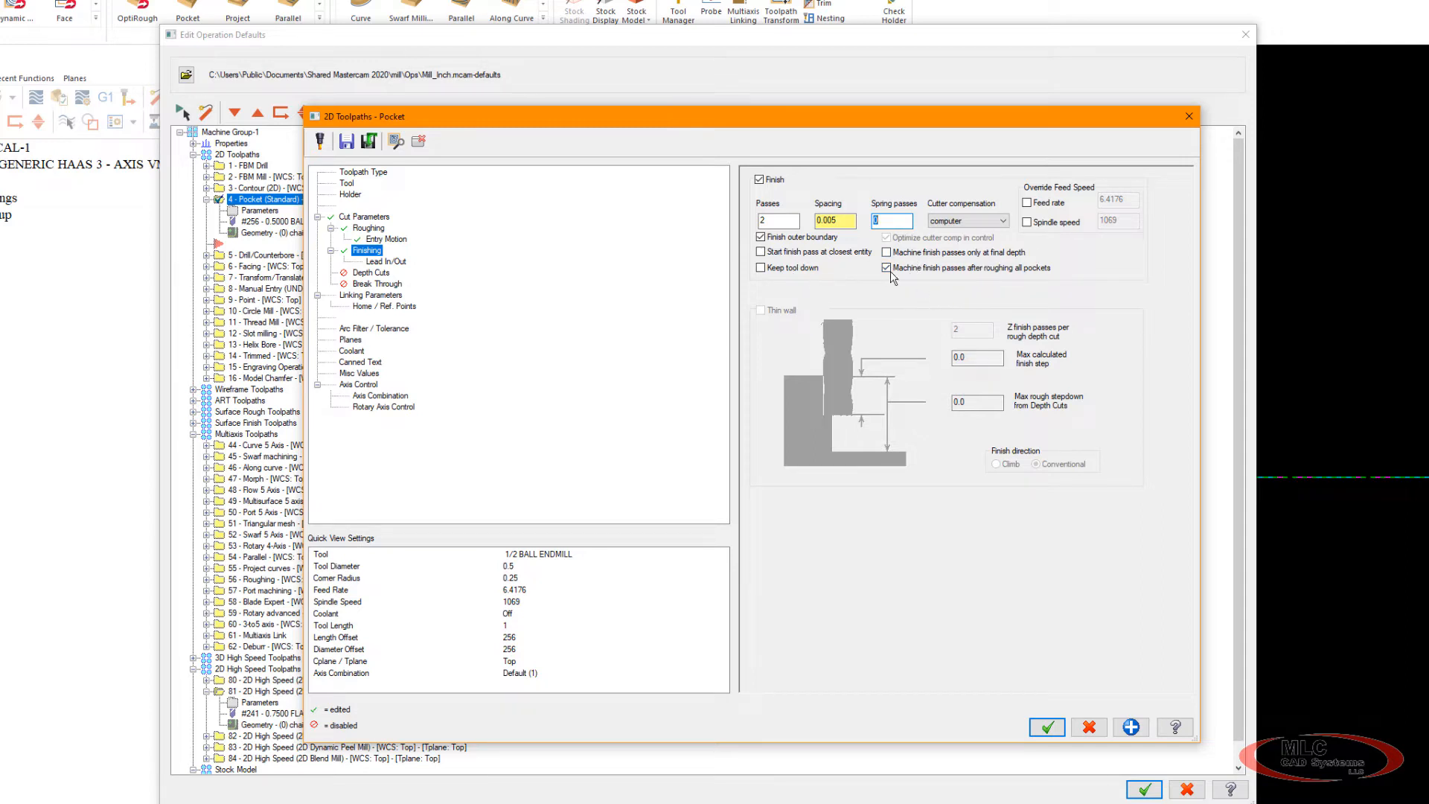
pyautogui.moveTo(1106, 273)
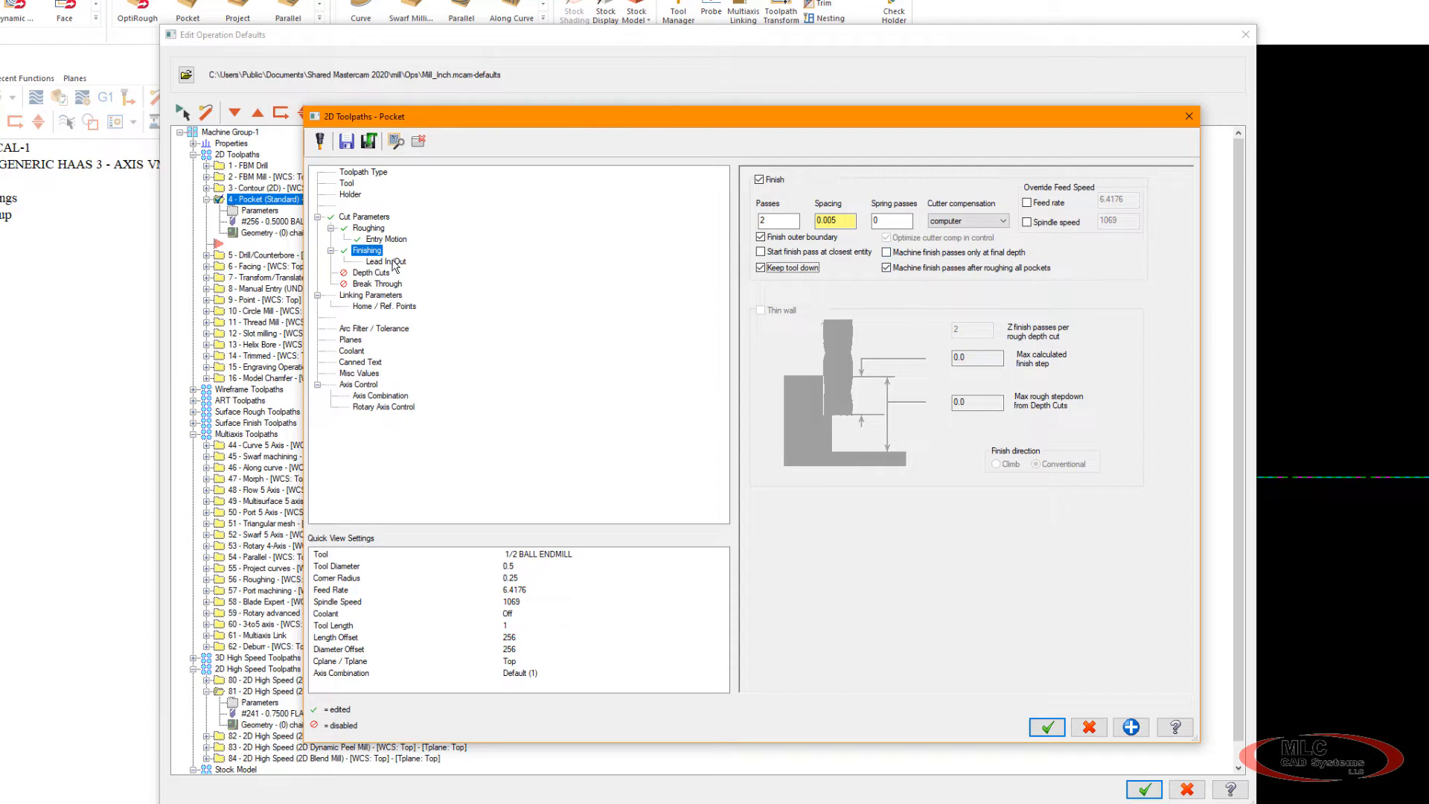
pyautogui.click(366, 250)
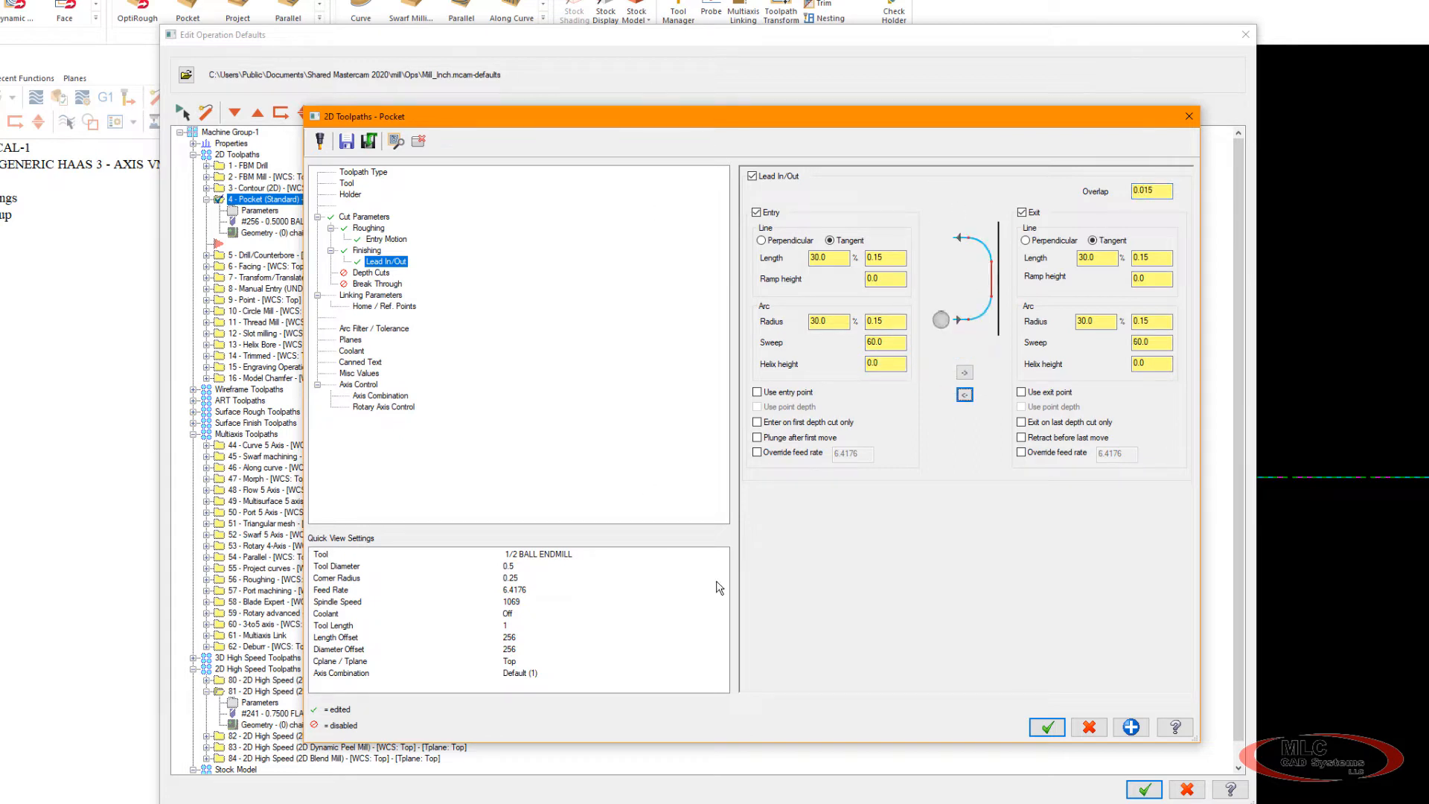
pyautogui.moveTo(371, 410)
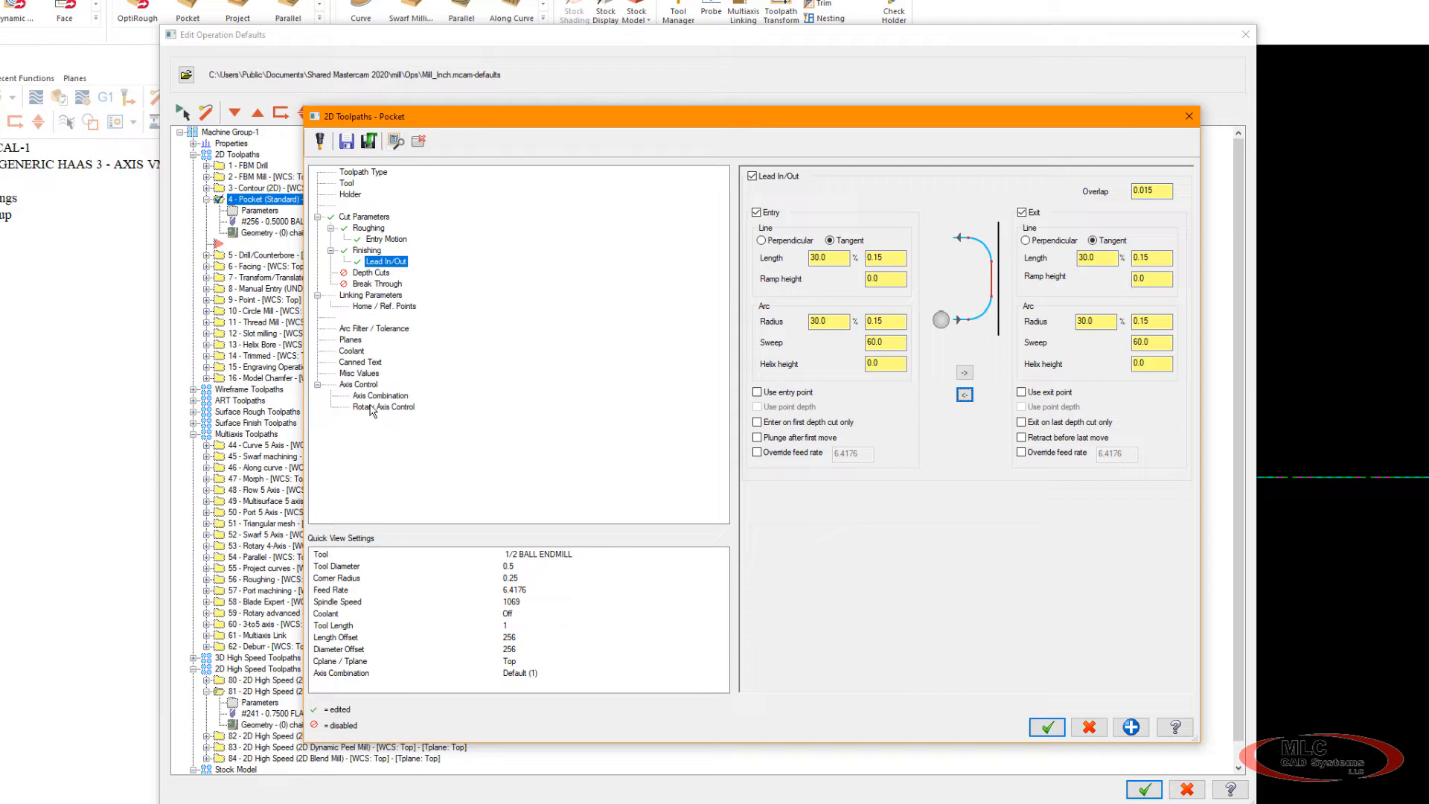
# Make retract, feed plane and depth Absolute with a 2.0 start/end-only clearance.
pyautogui.click(370, 295)
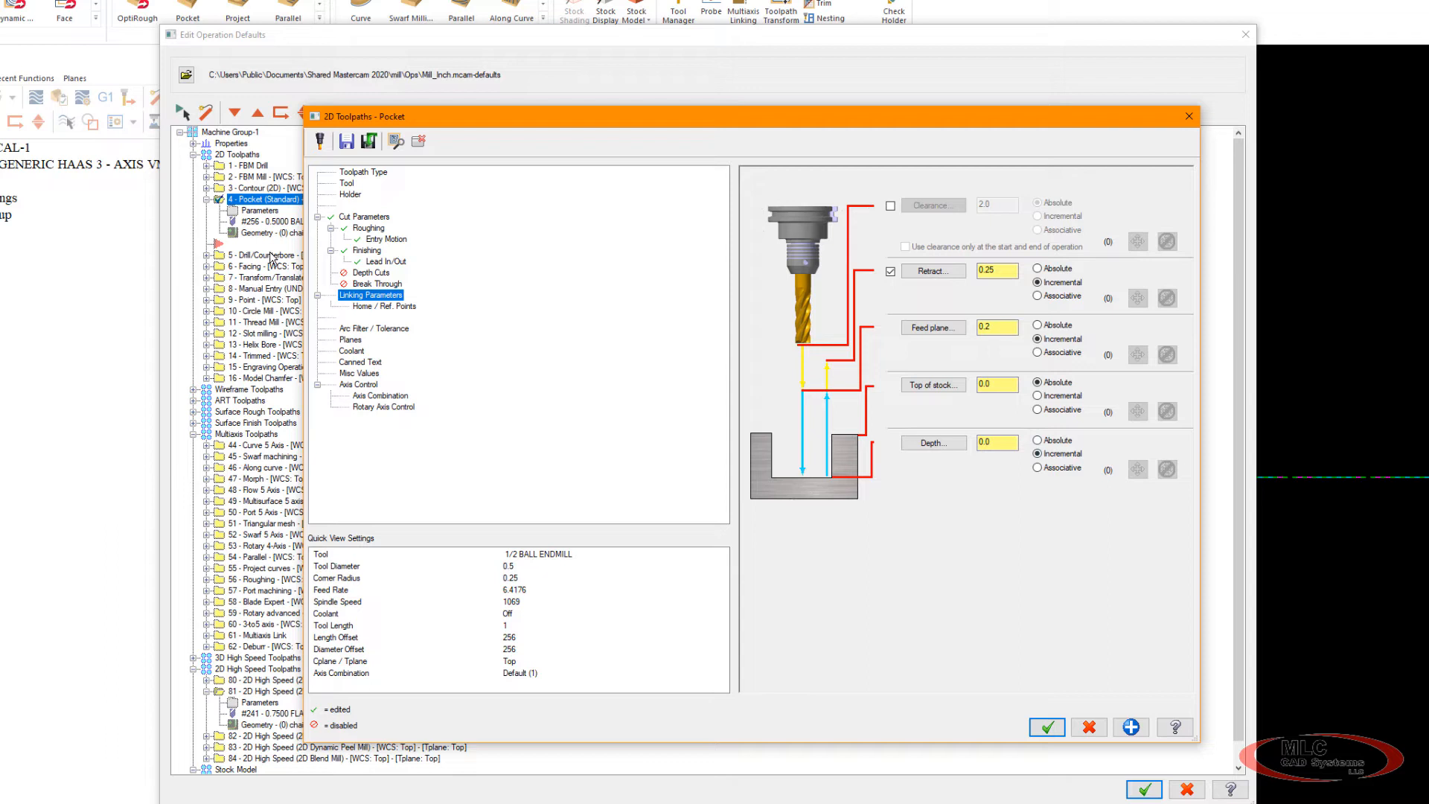
pyautogui.moveTo(1099, 490)
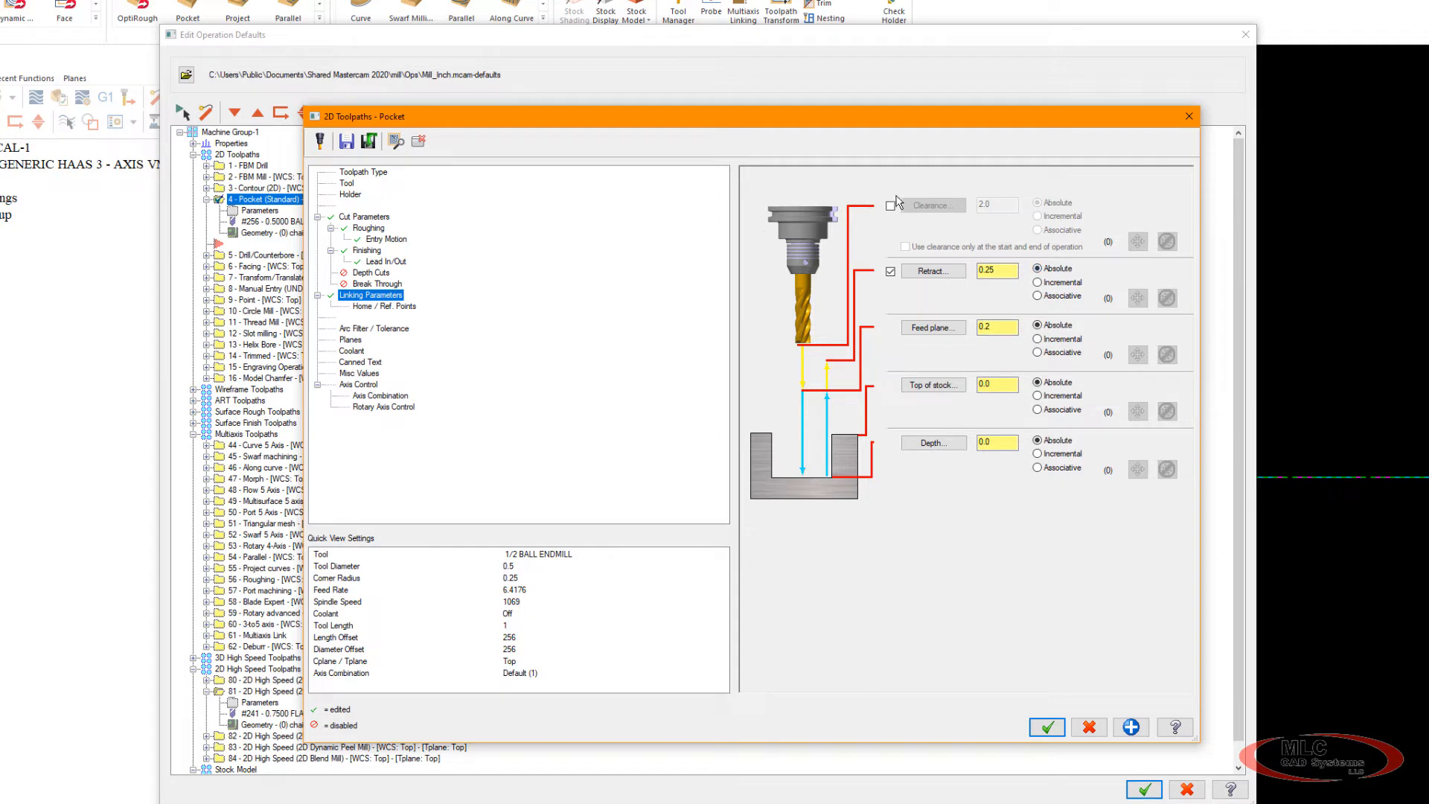
pyautogui.click(890, 204)
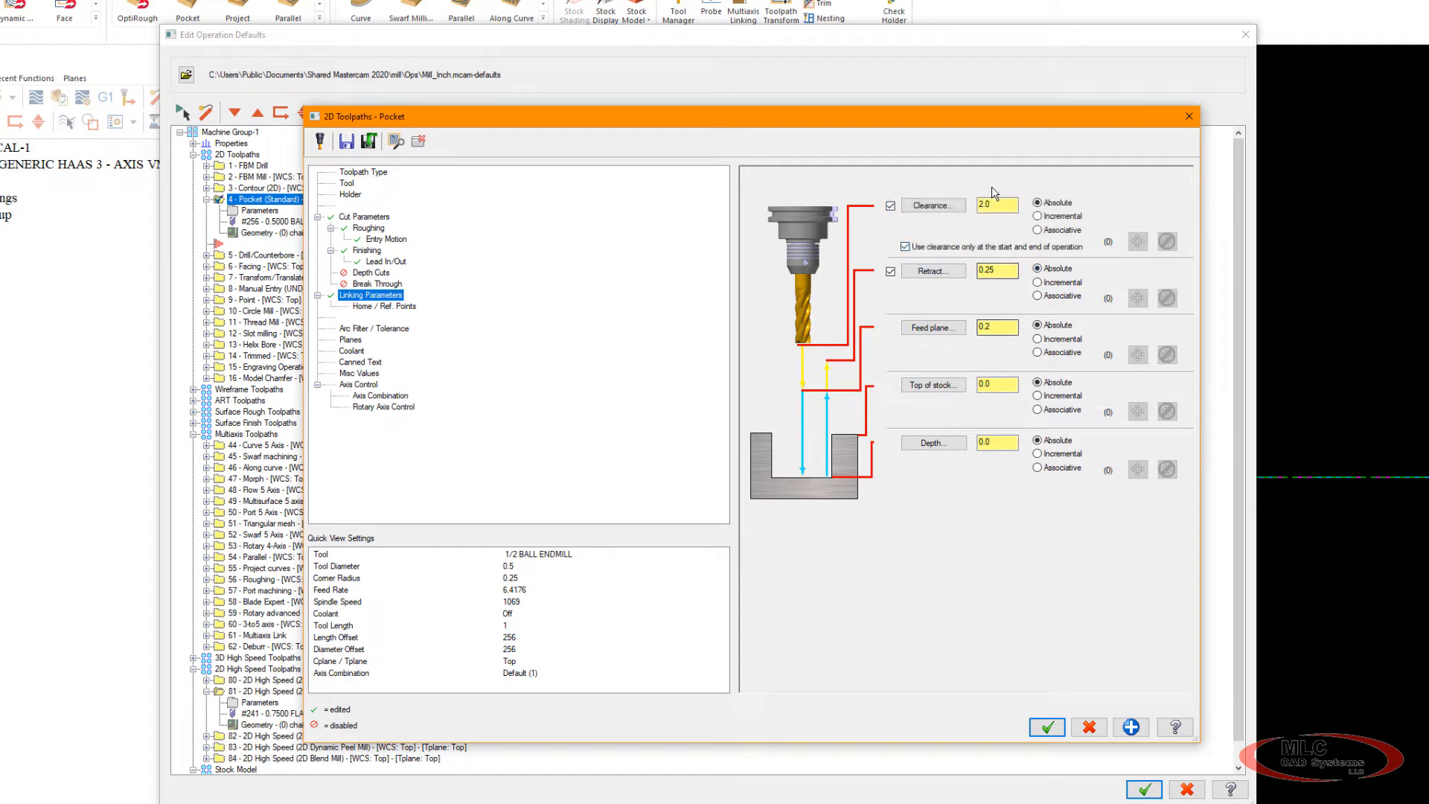
pyautogui.moveTo(1053, 562)
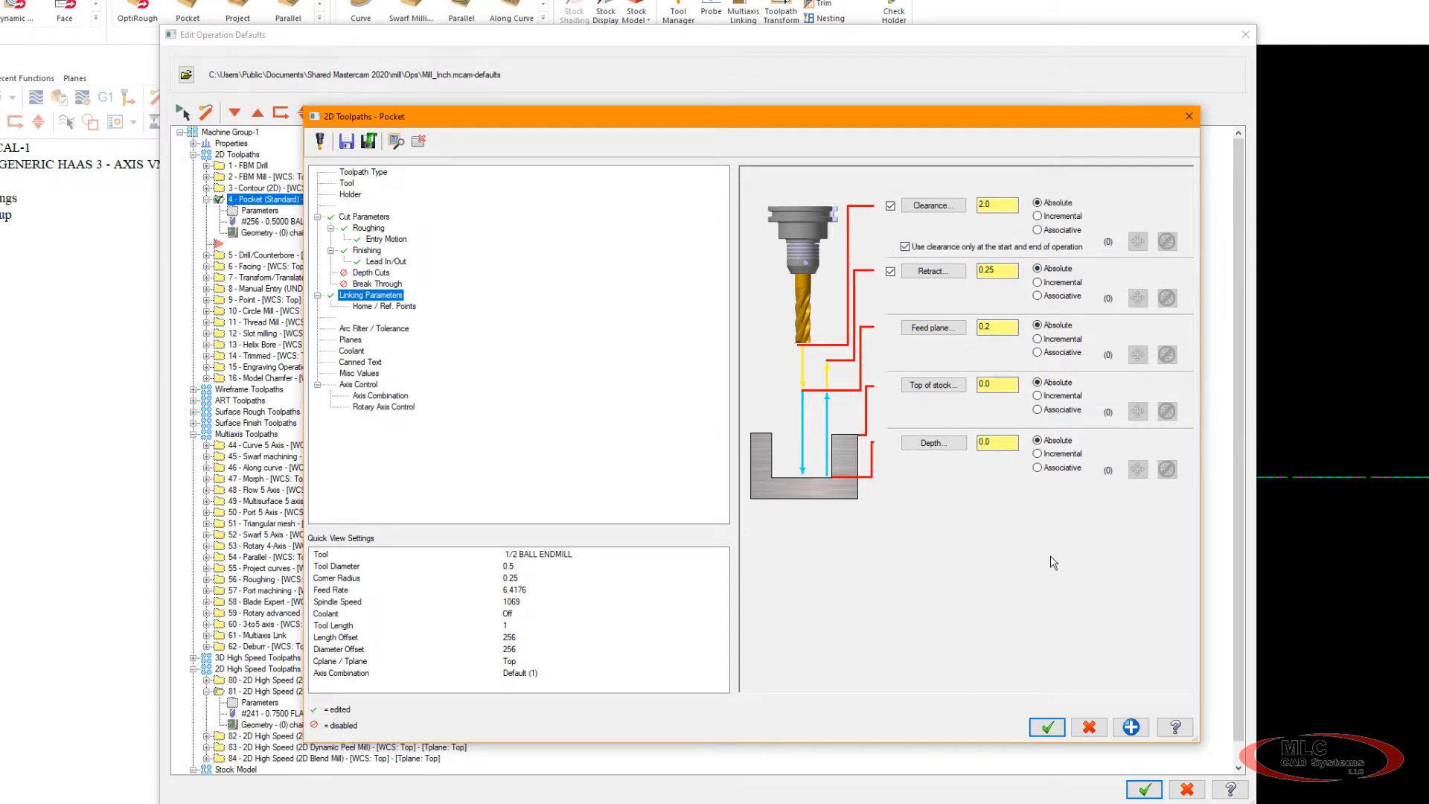
pyautogui.moveTo(993, 508)
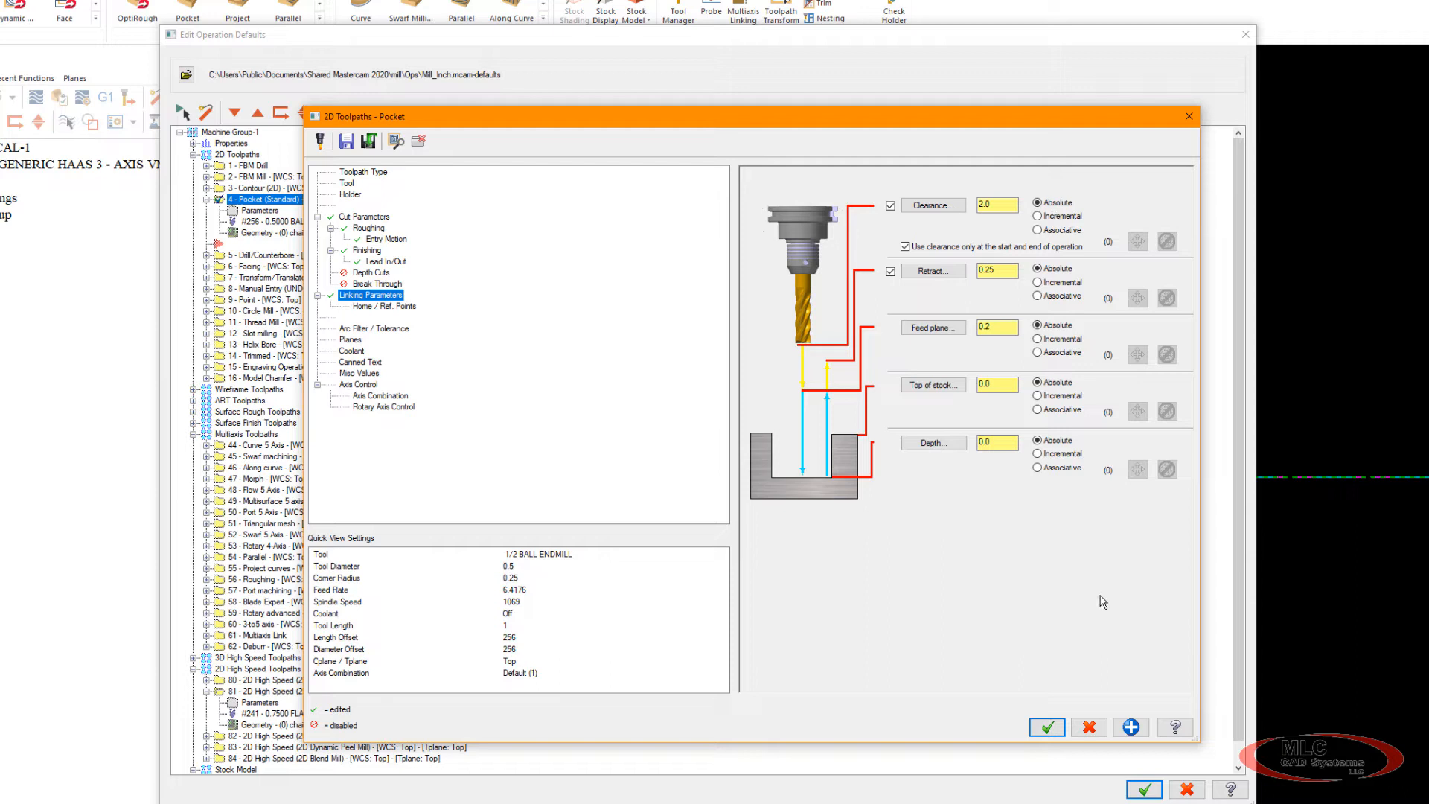
pyautogui.moveTo(490, 176)
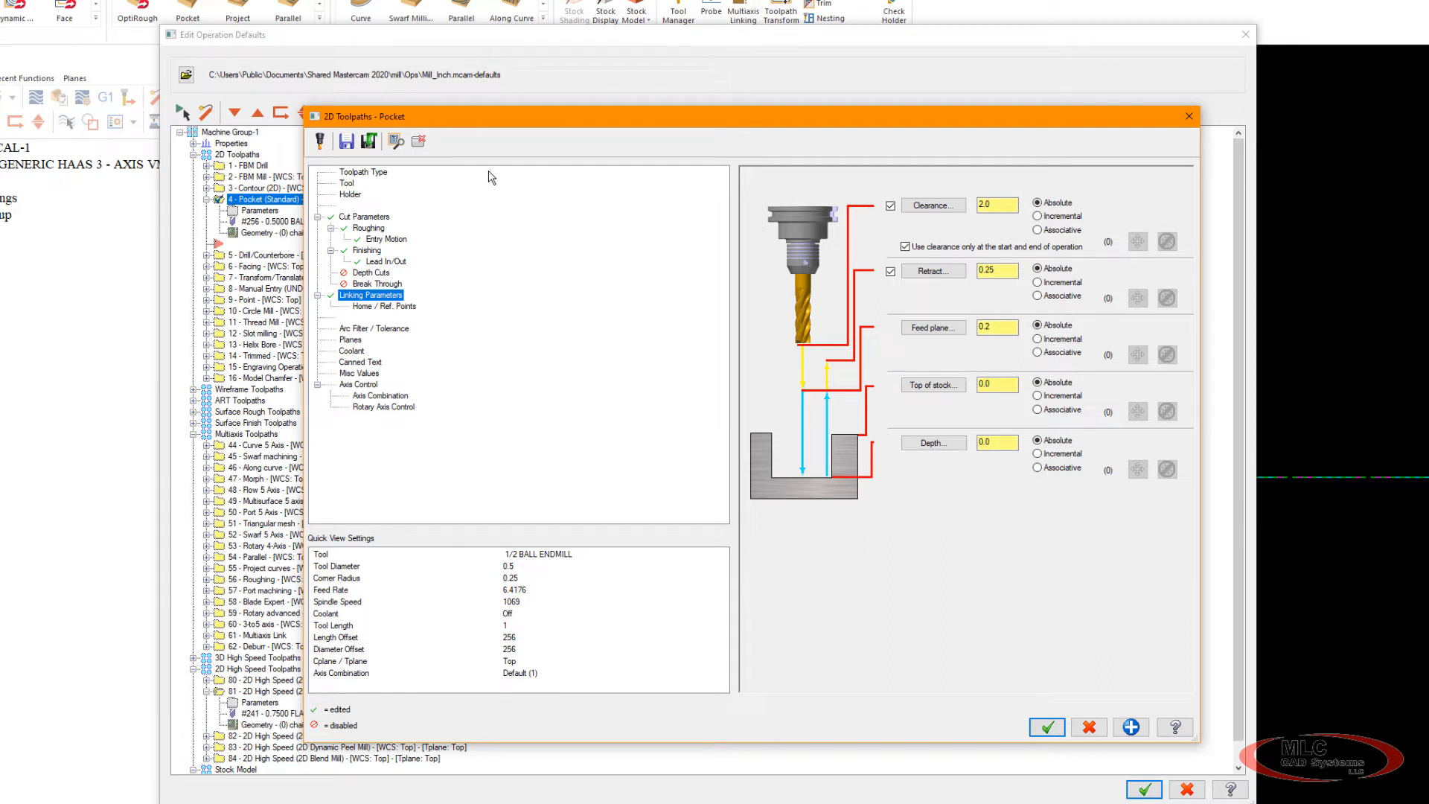
# Enable line/arc filtering, splitting the 0.001 total tolerance 50/50.
pyautogui.click(374, 328)
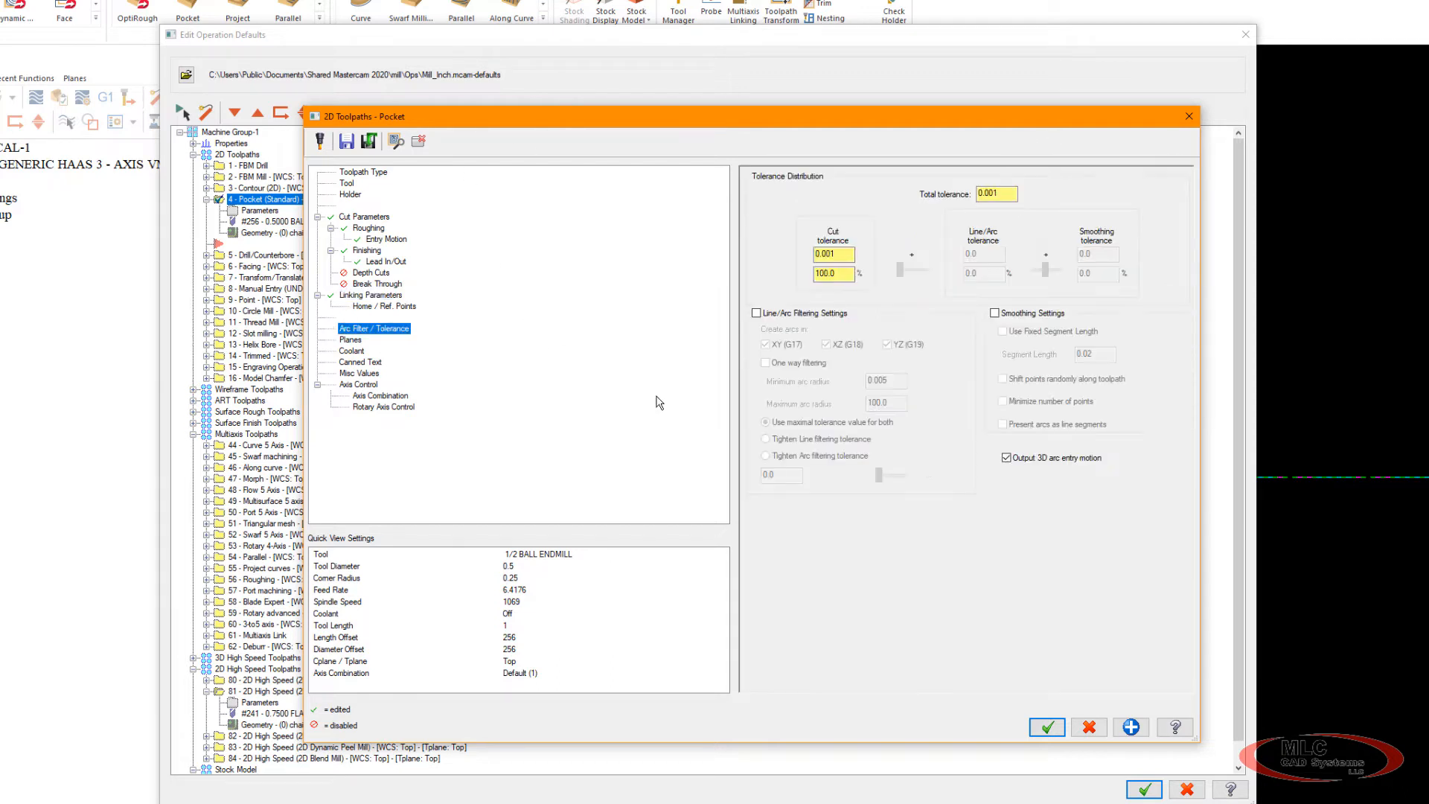
pyautogui.moveTo(832, 299)
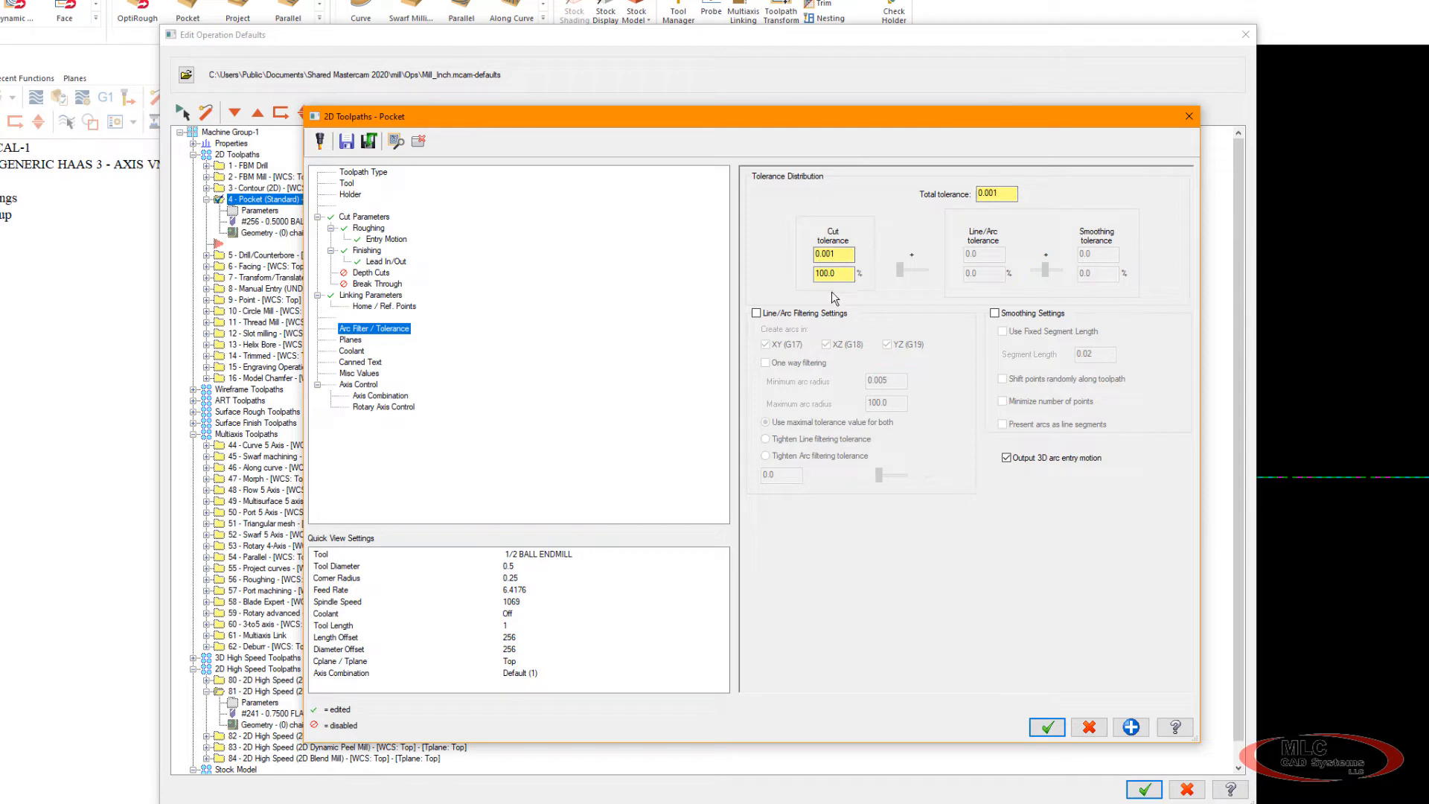
pyautogui.click(756, 312)
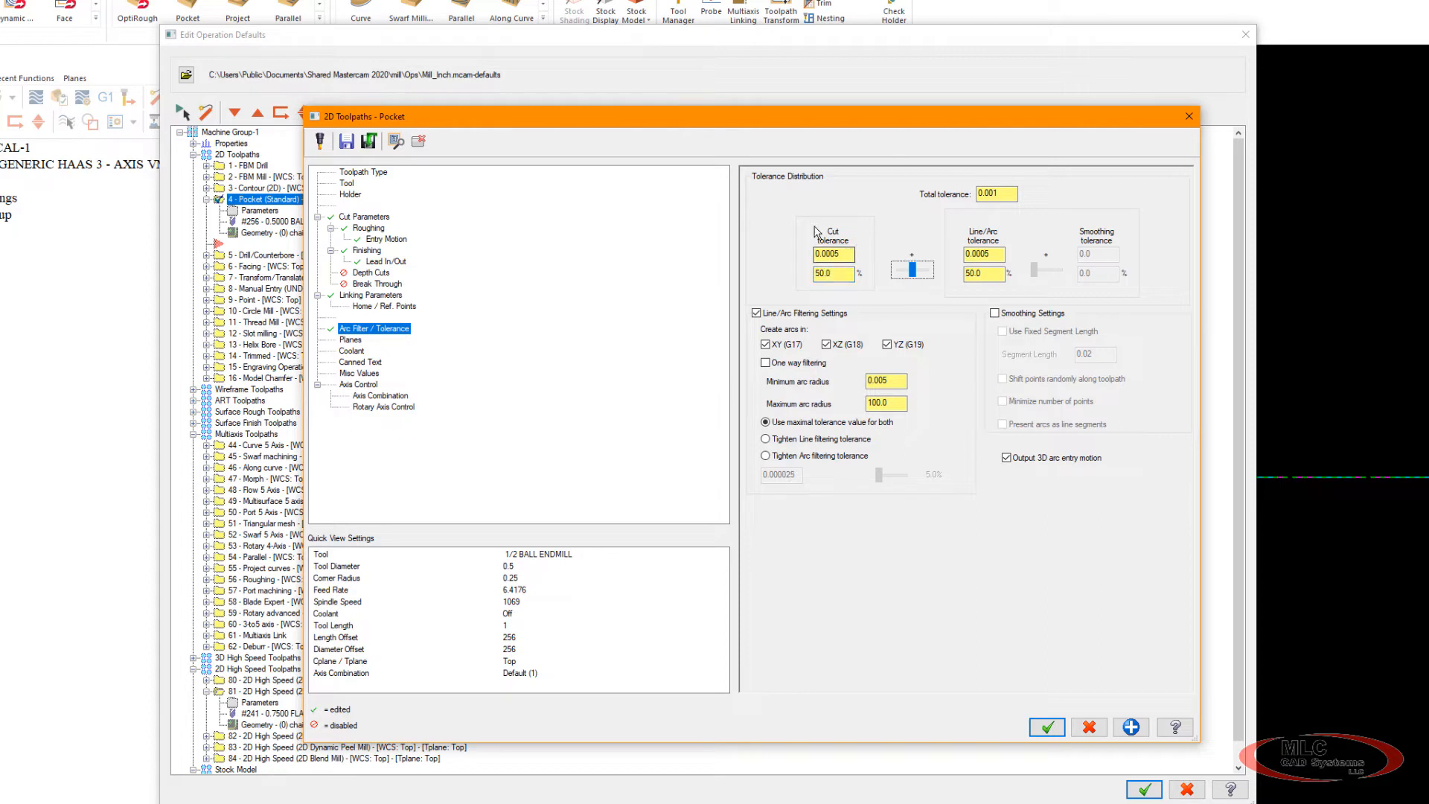
pyautogui.moveTo(564, 276)
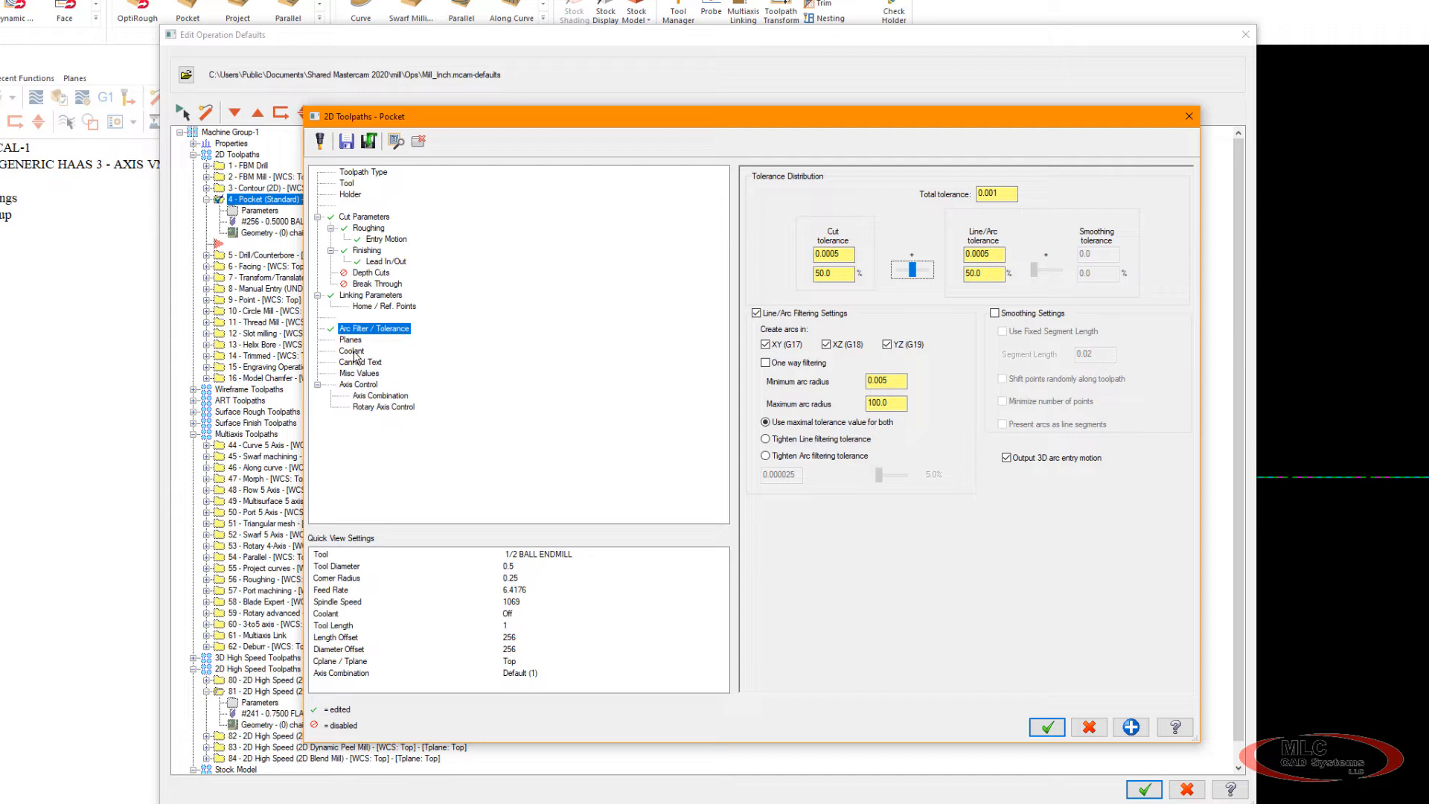
# Turn on flood coolant for the Pocket defaults and accept the changes.
pyautogui.click(351, 351)
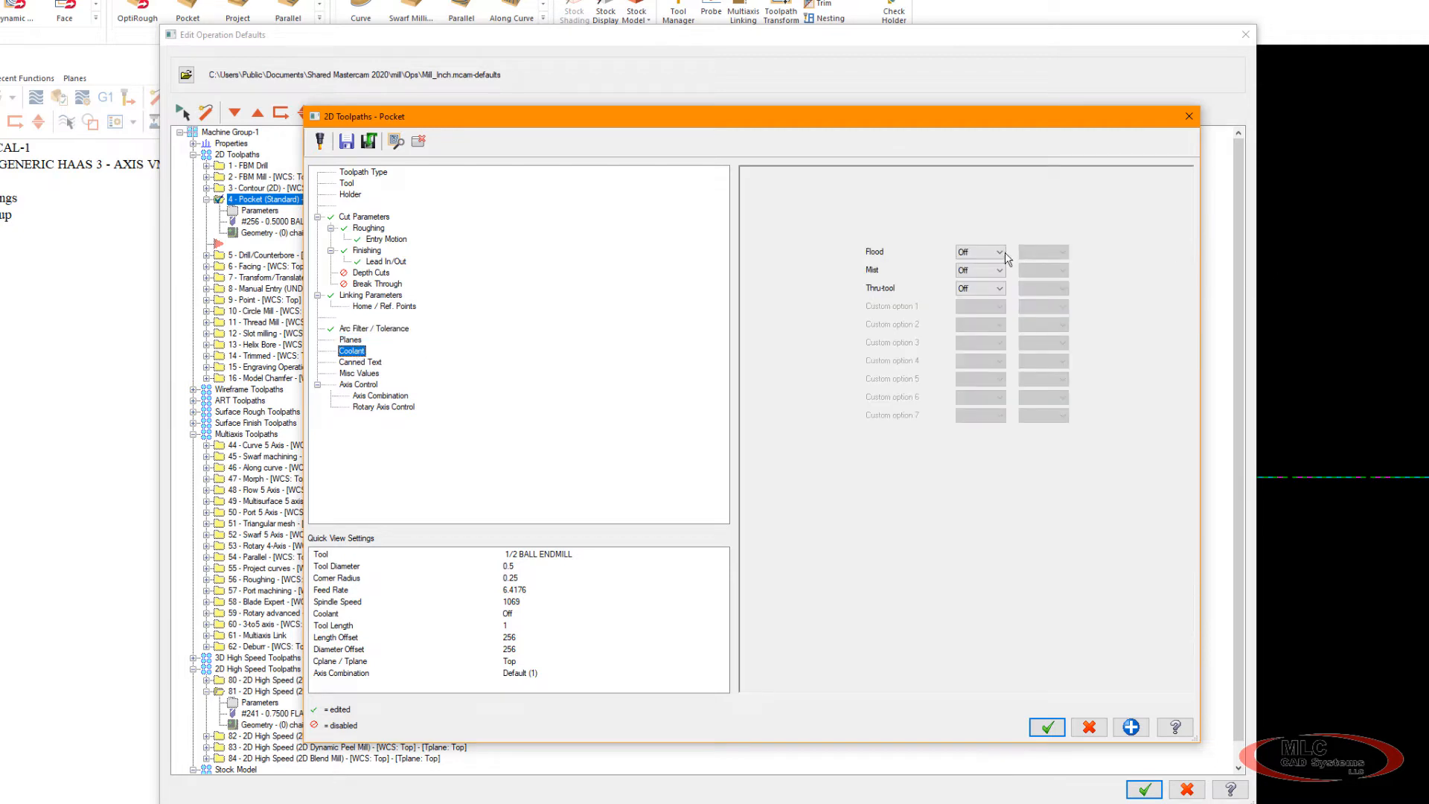
pyautogui.click(980, 251)
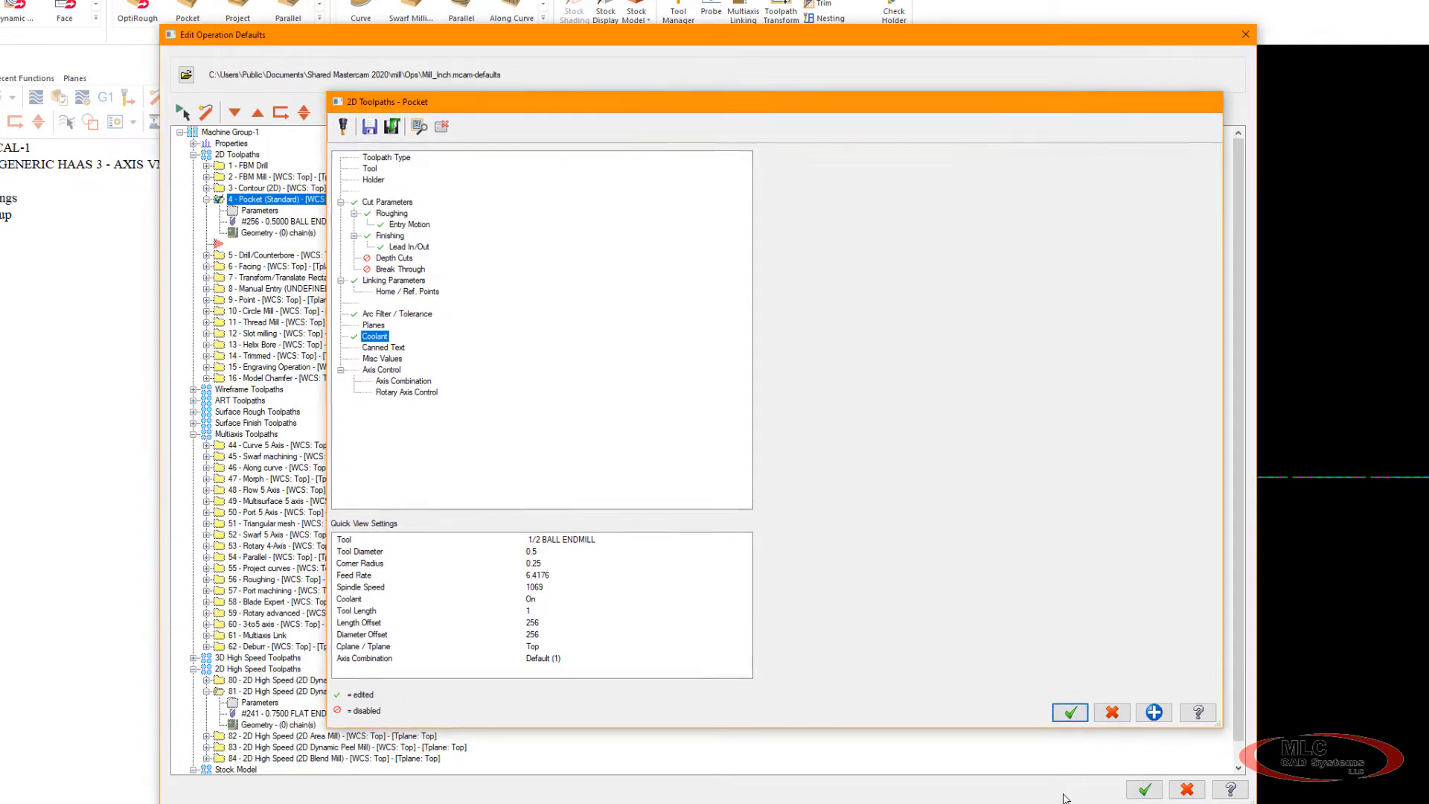
pyautogui.click(1069, 712)
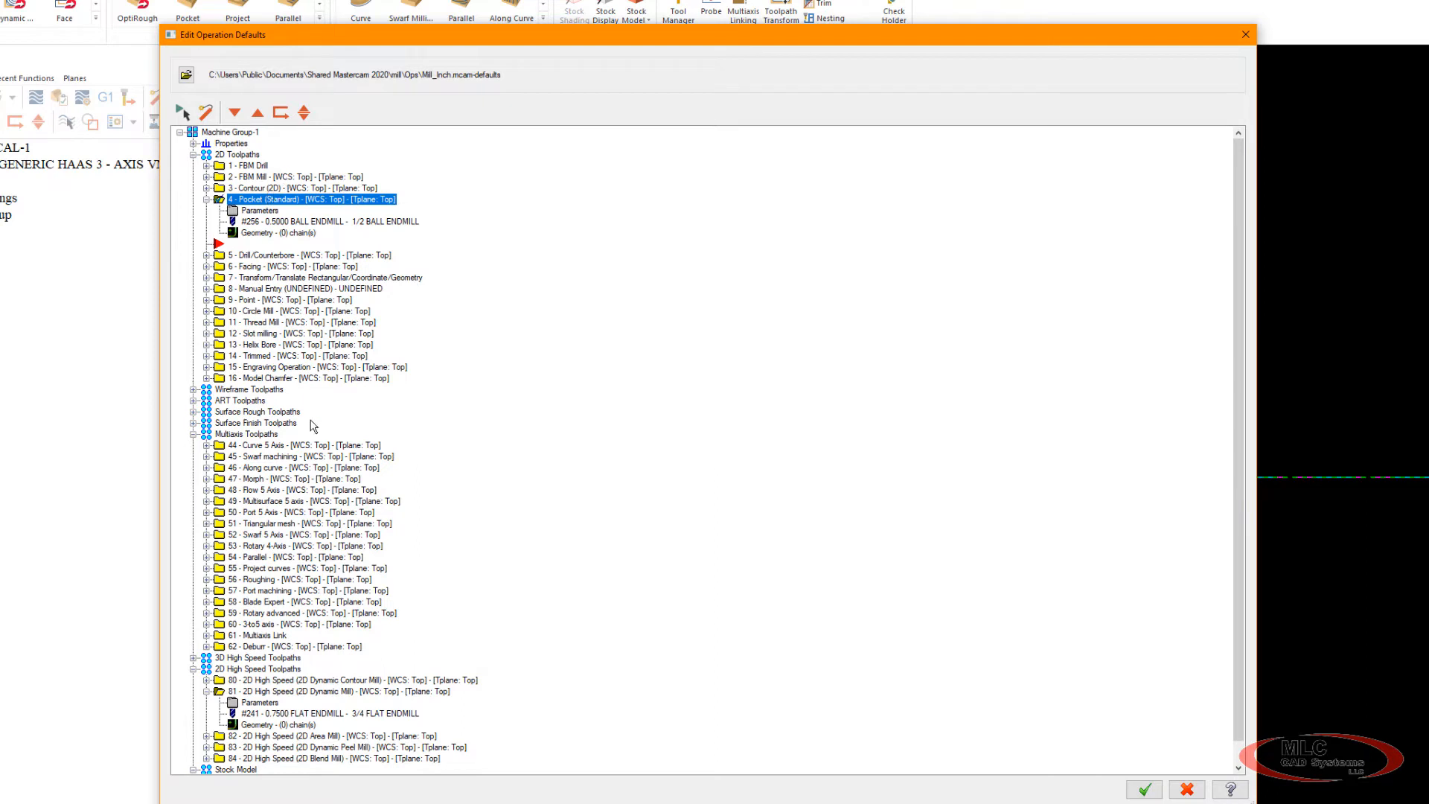
pyautogui.moveTo(284, 292)
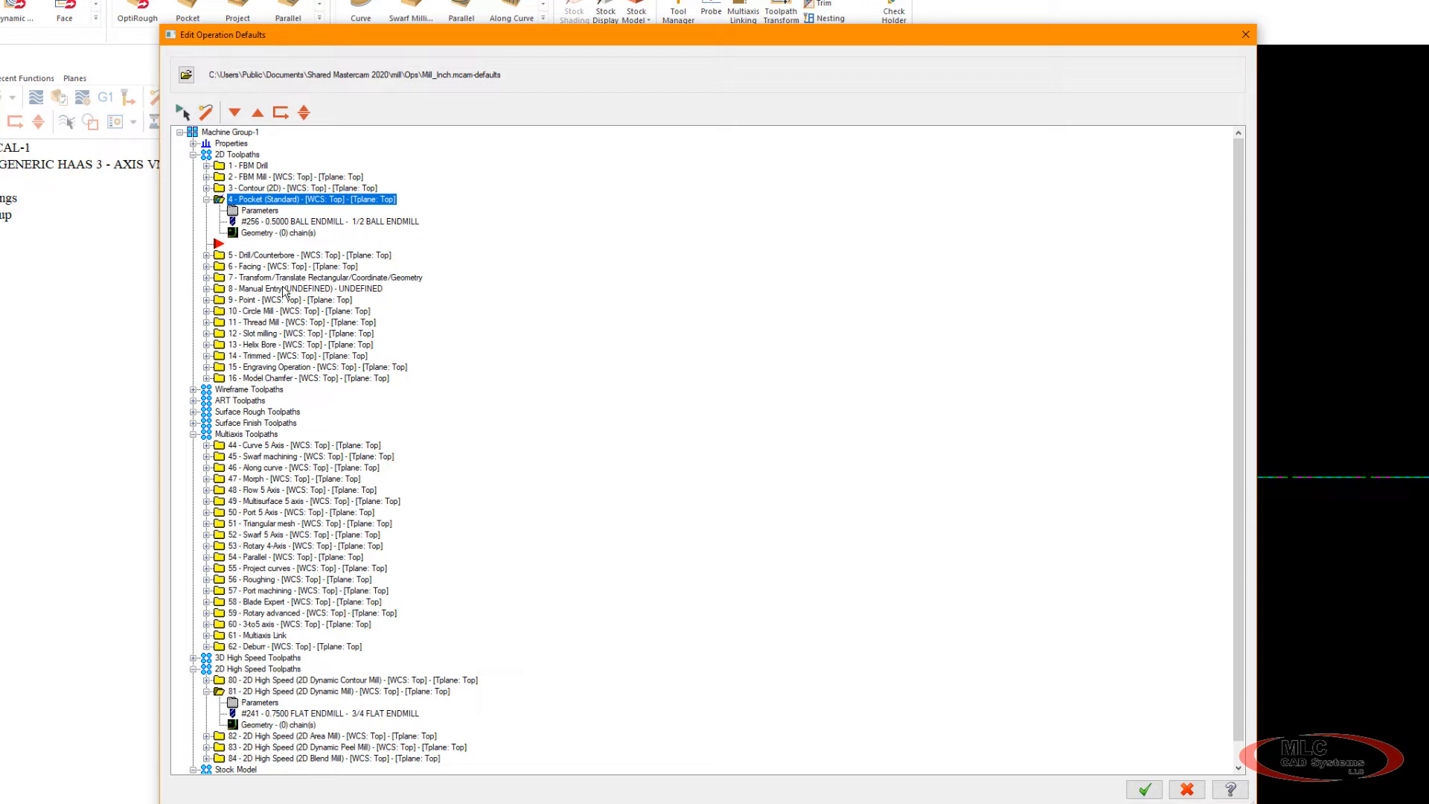
pyautogui.moveTo(204, 710)
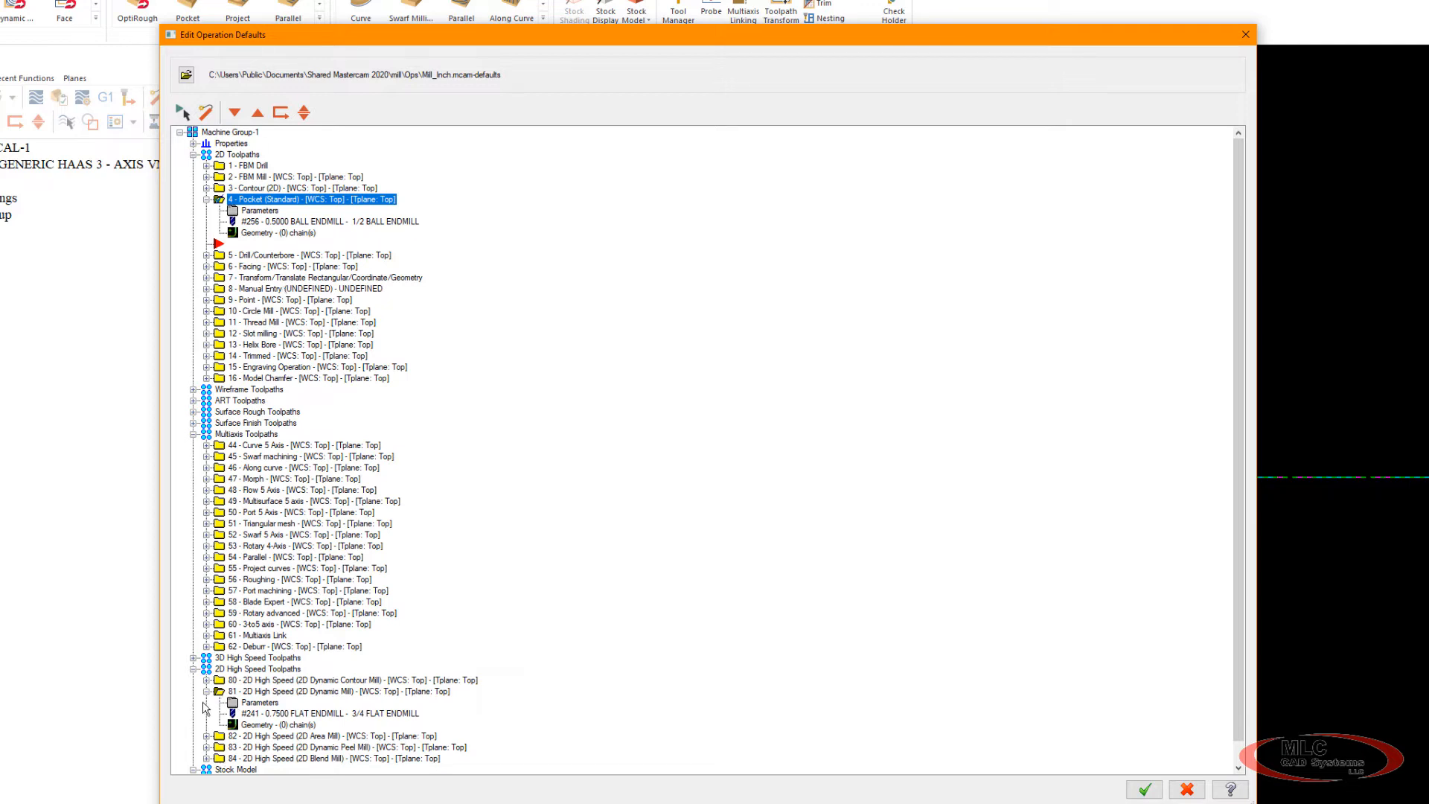
# Collapse the Pocket and Dynamic Mill nodes, then bring up the My Mastercam 2020 folder.
pyautogui.click(206, 690)
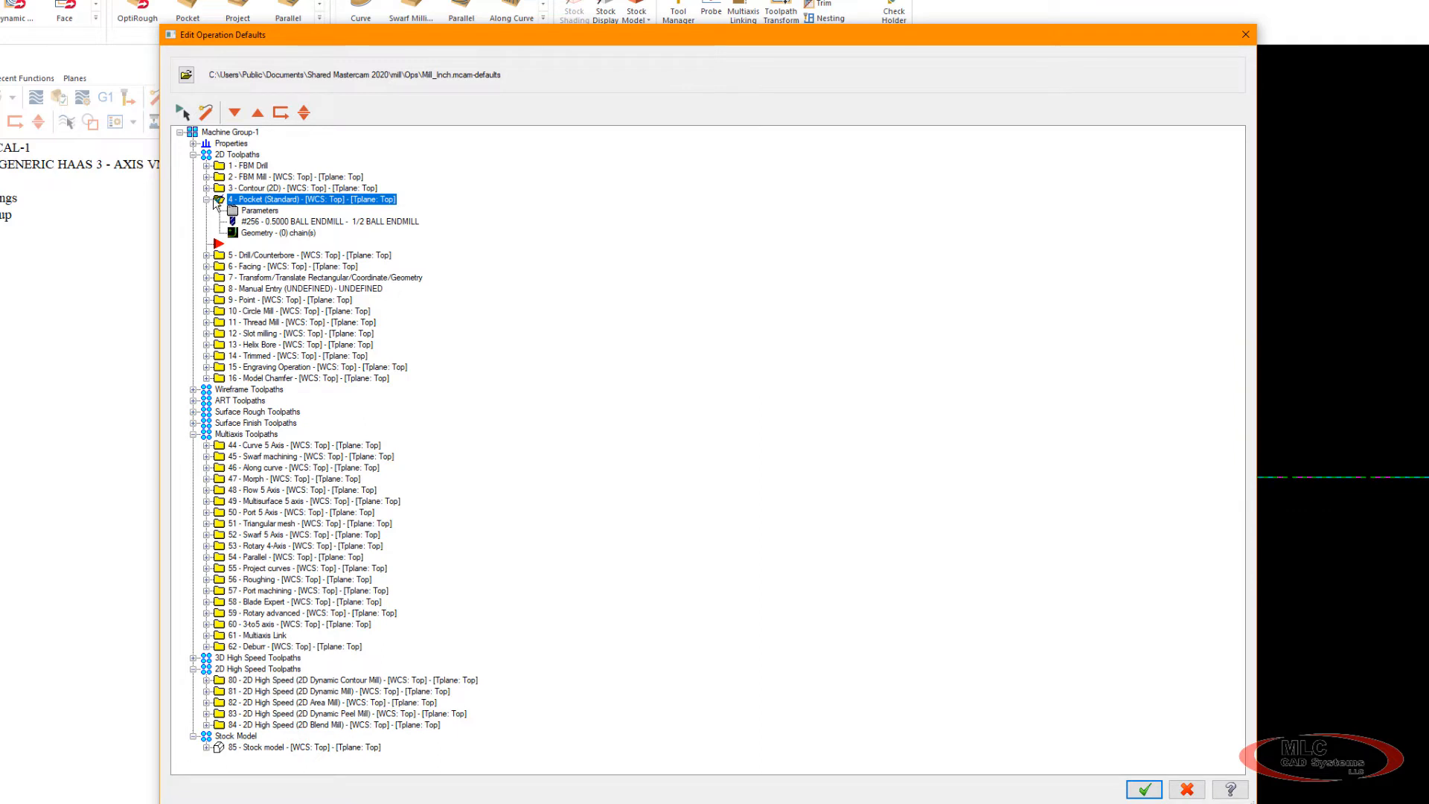
pyautogui.click(206, 199)
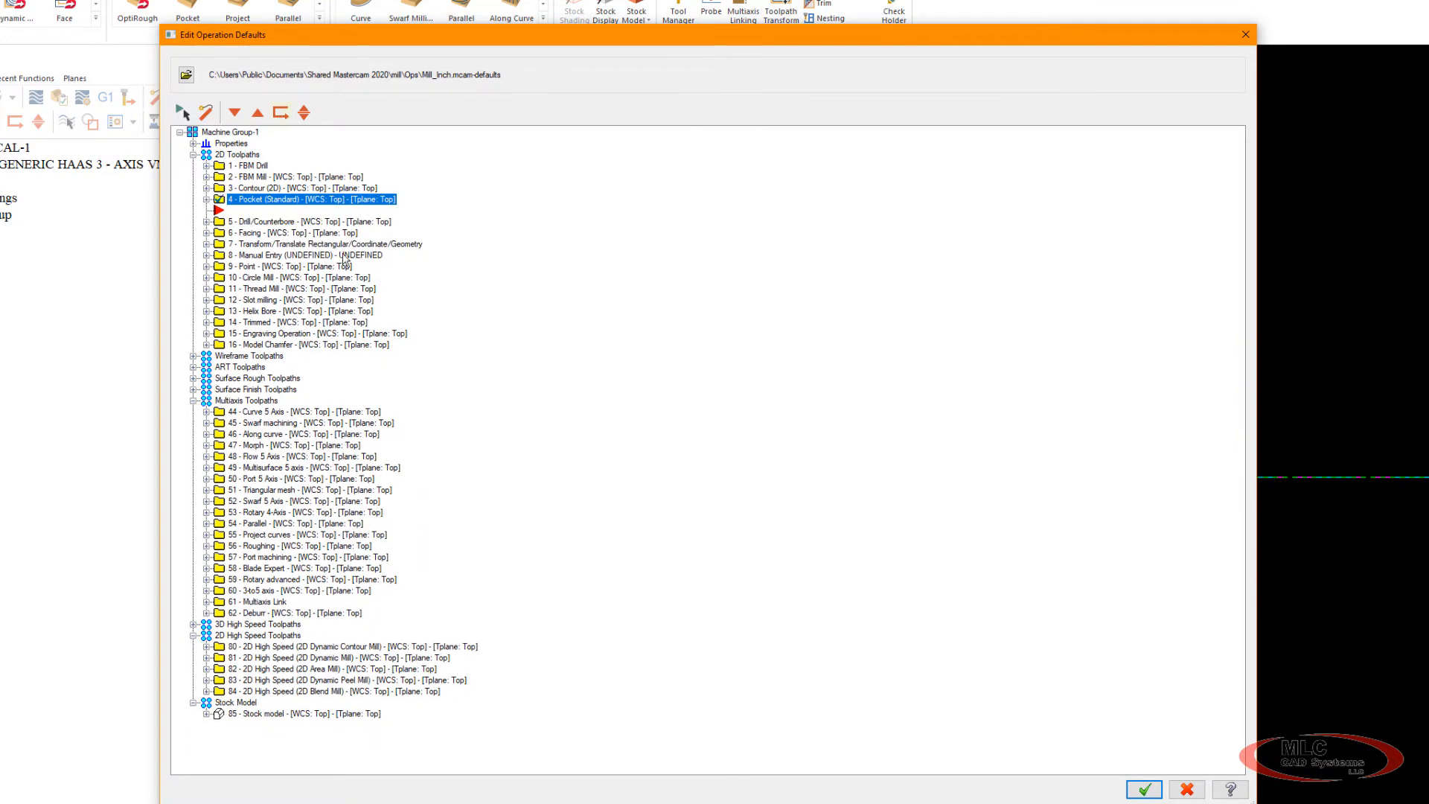
pyautogui.moveTo(329, 758)
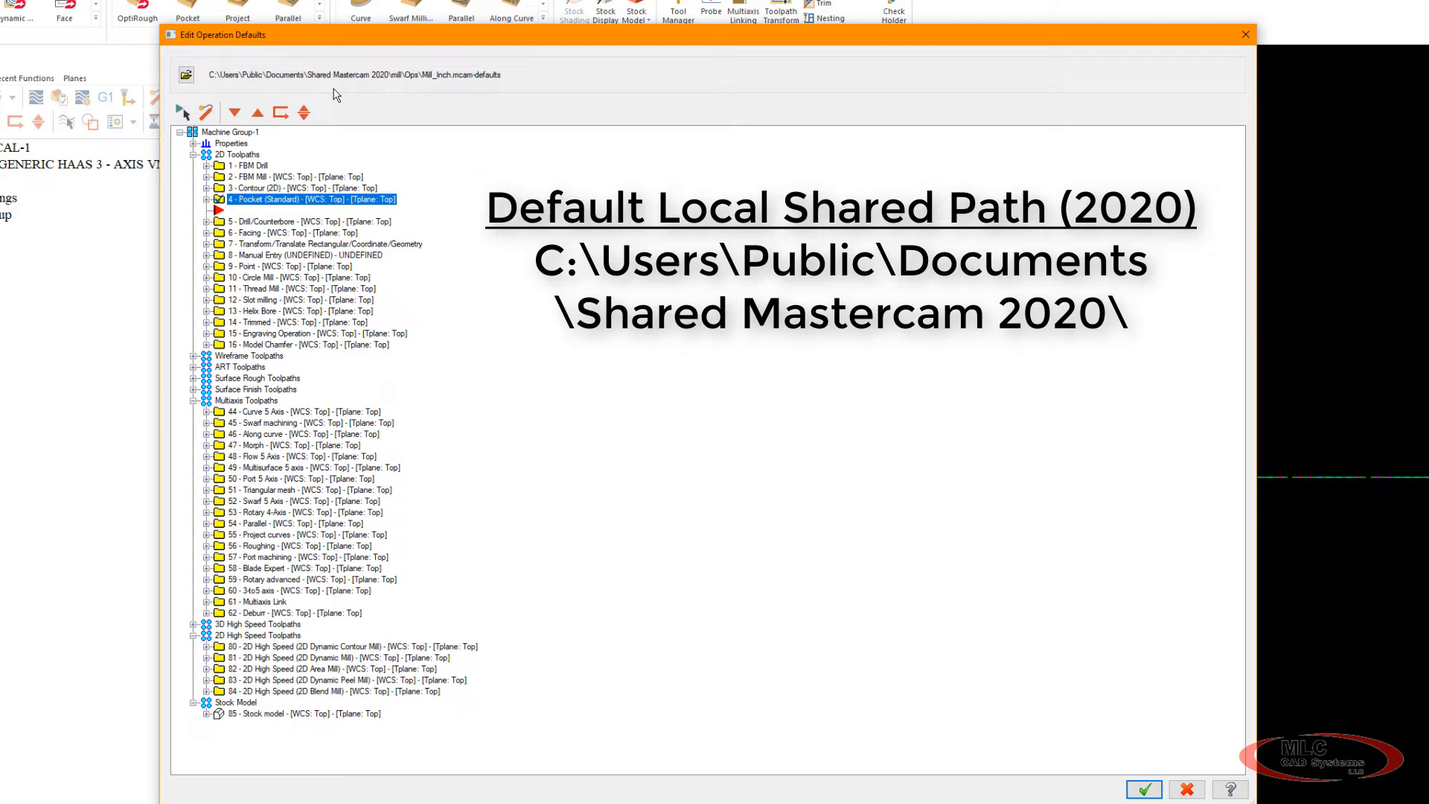
pyautogui.moveTo(292, 157)
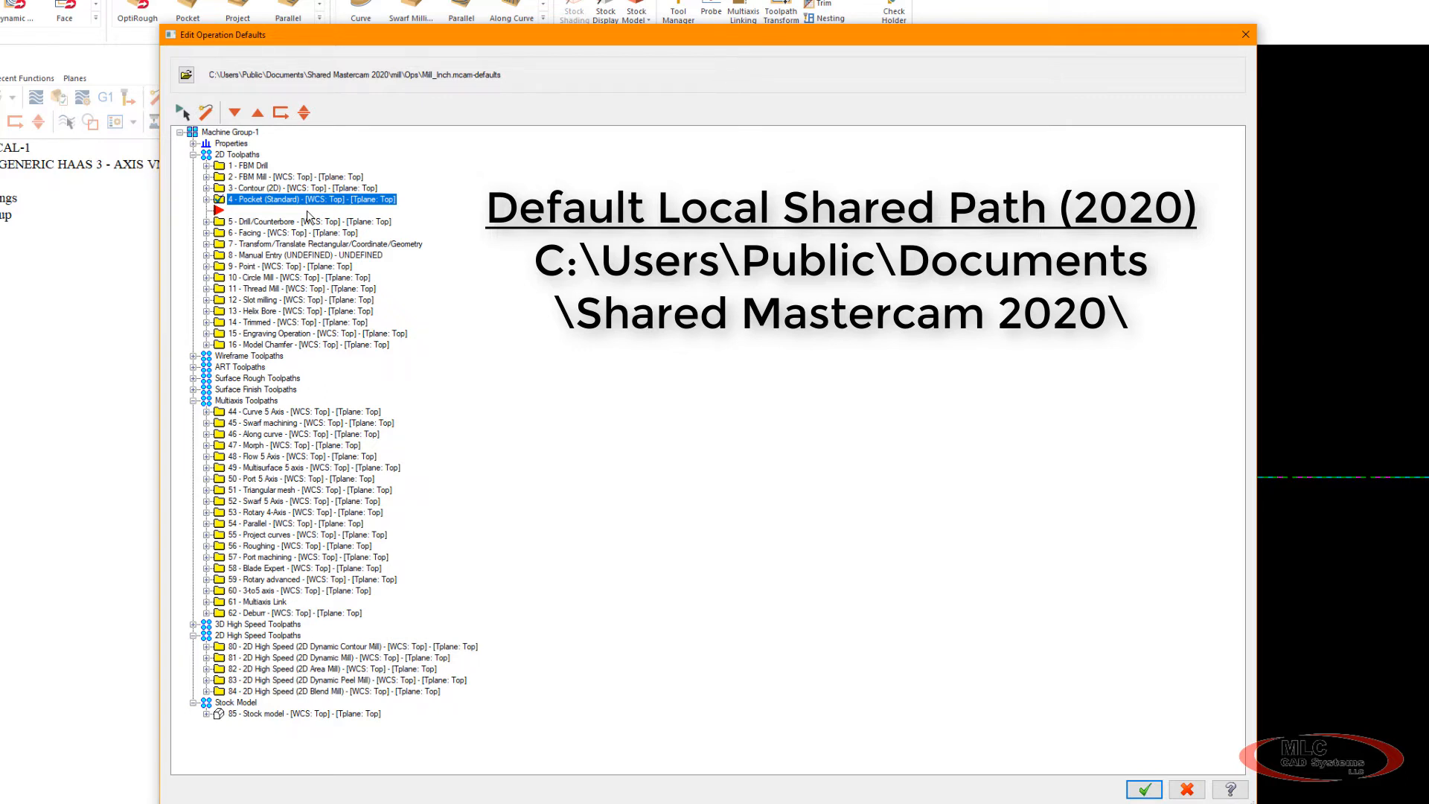
pyautogui.moveTo(314, 456)
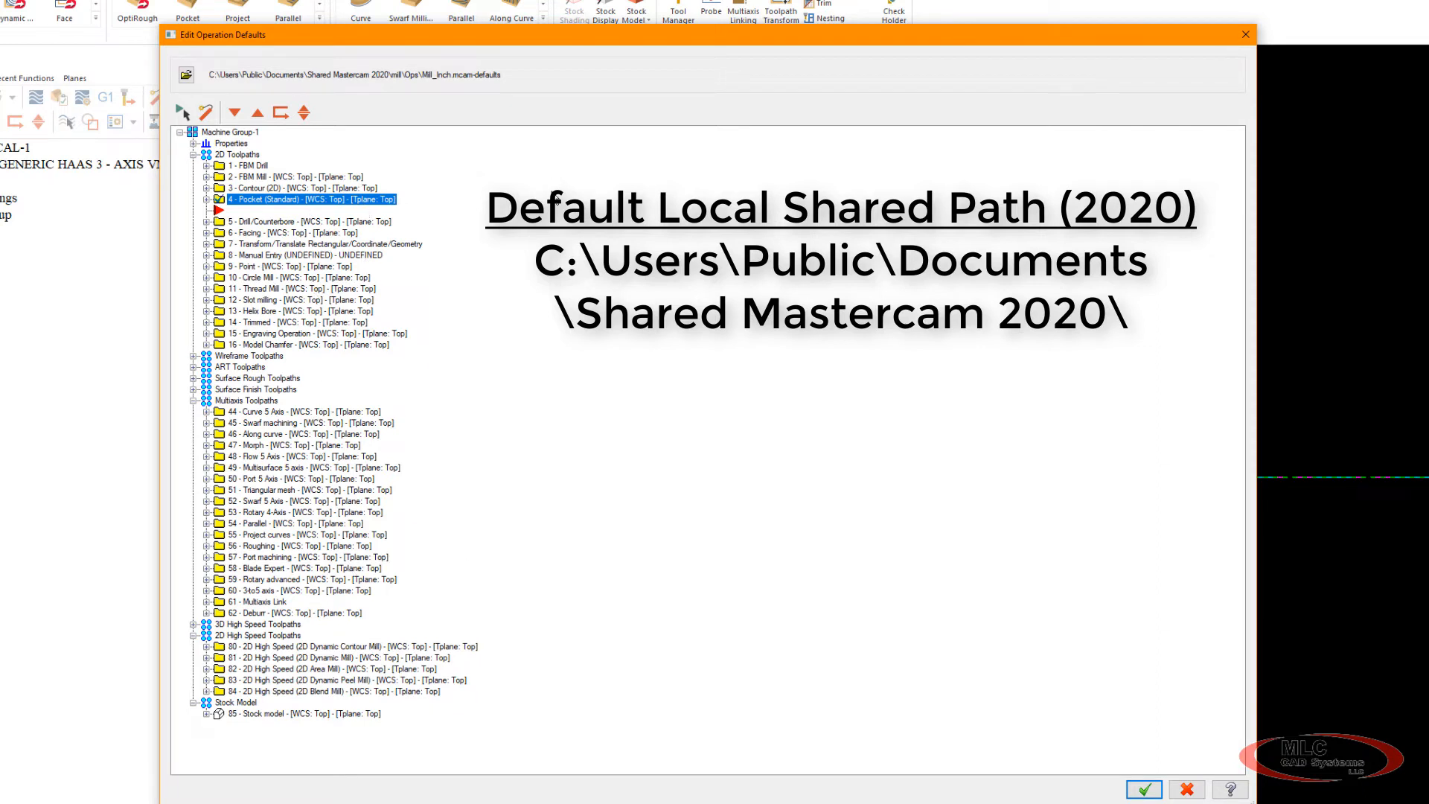
pyautogui.moveTo(431, 283)
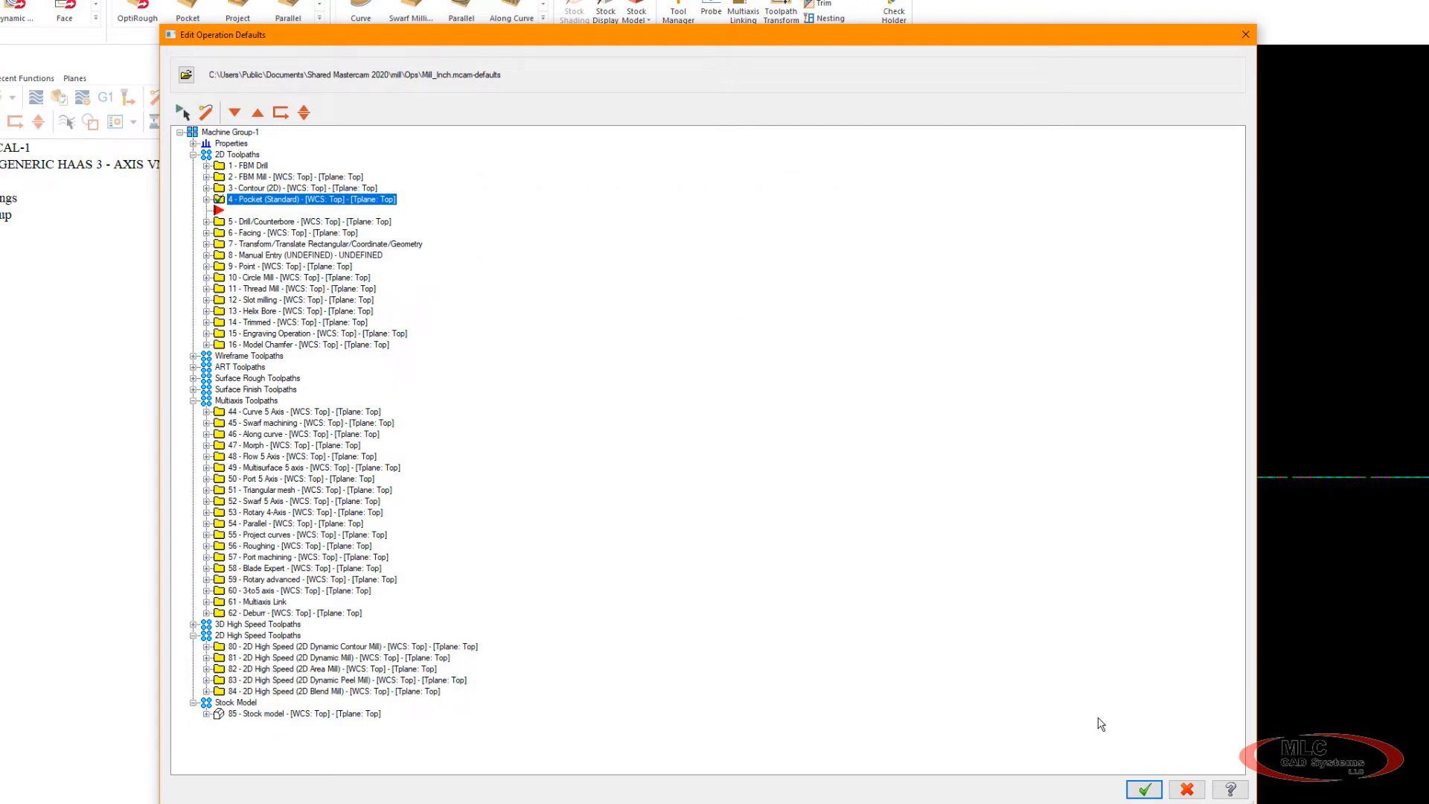
pyautogui.moveTo(565, 49)
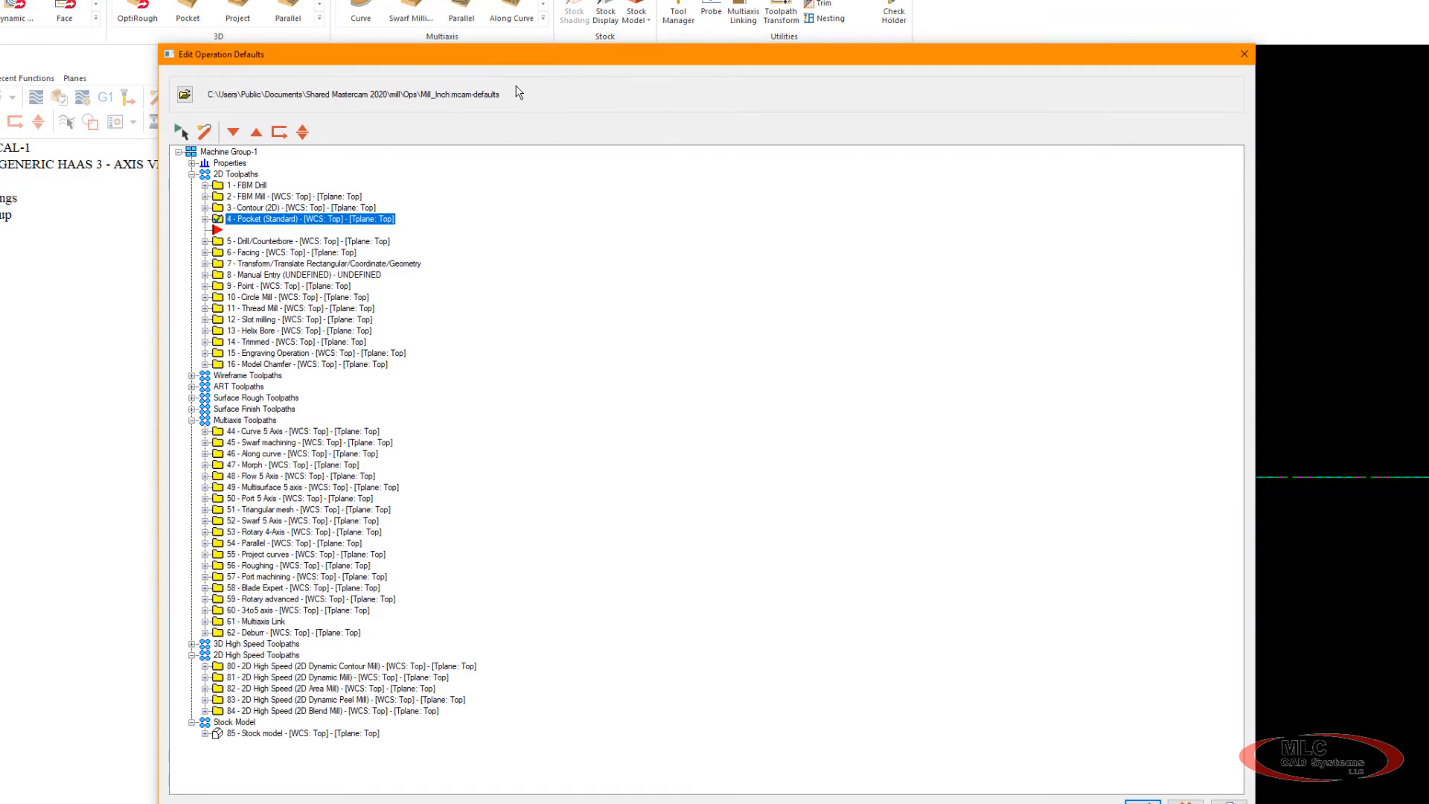
pyautogui.moveTo(429, 161)
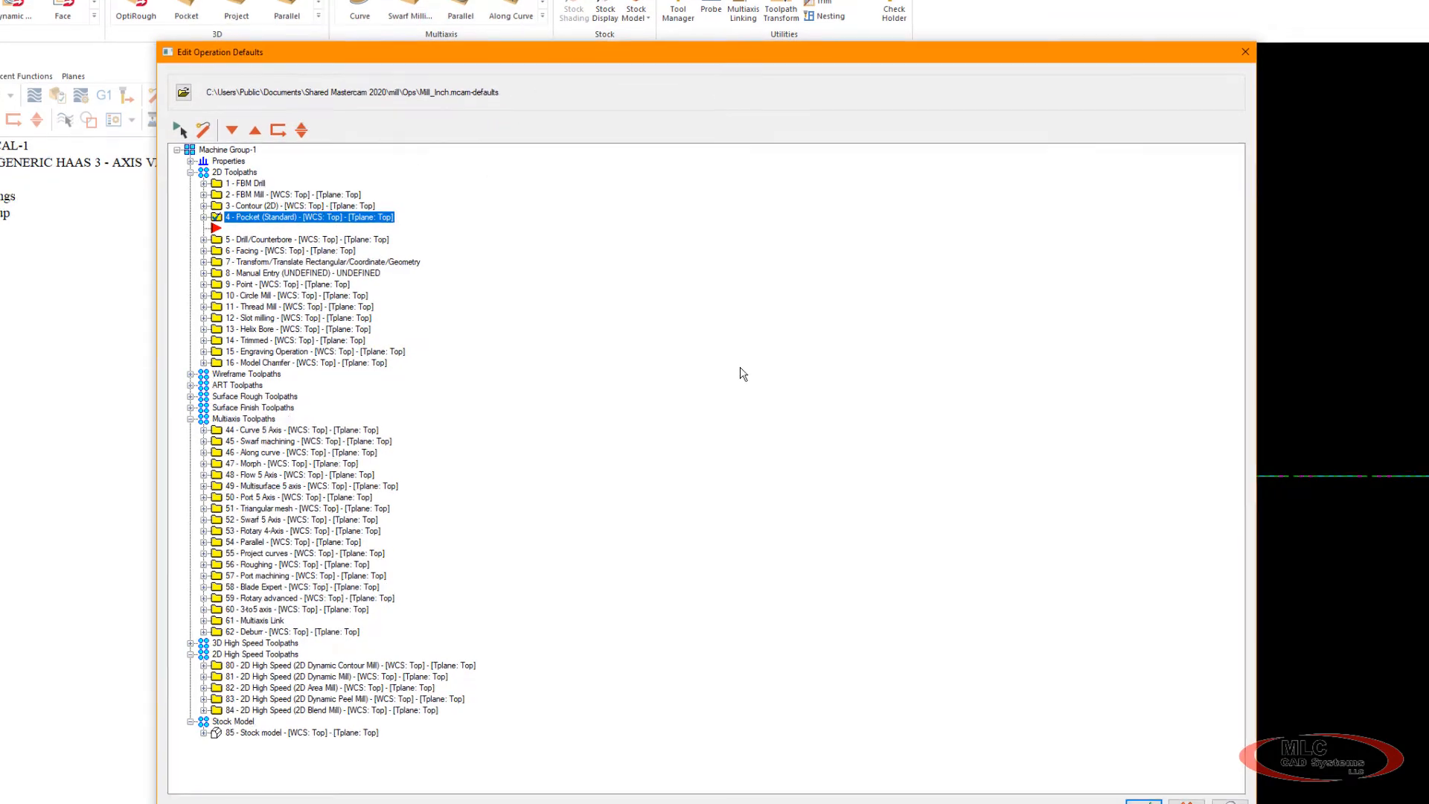
pyautogui.click(1244, 51)
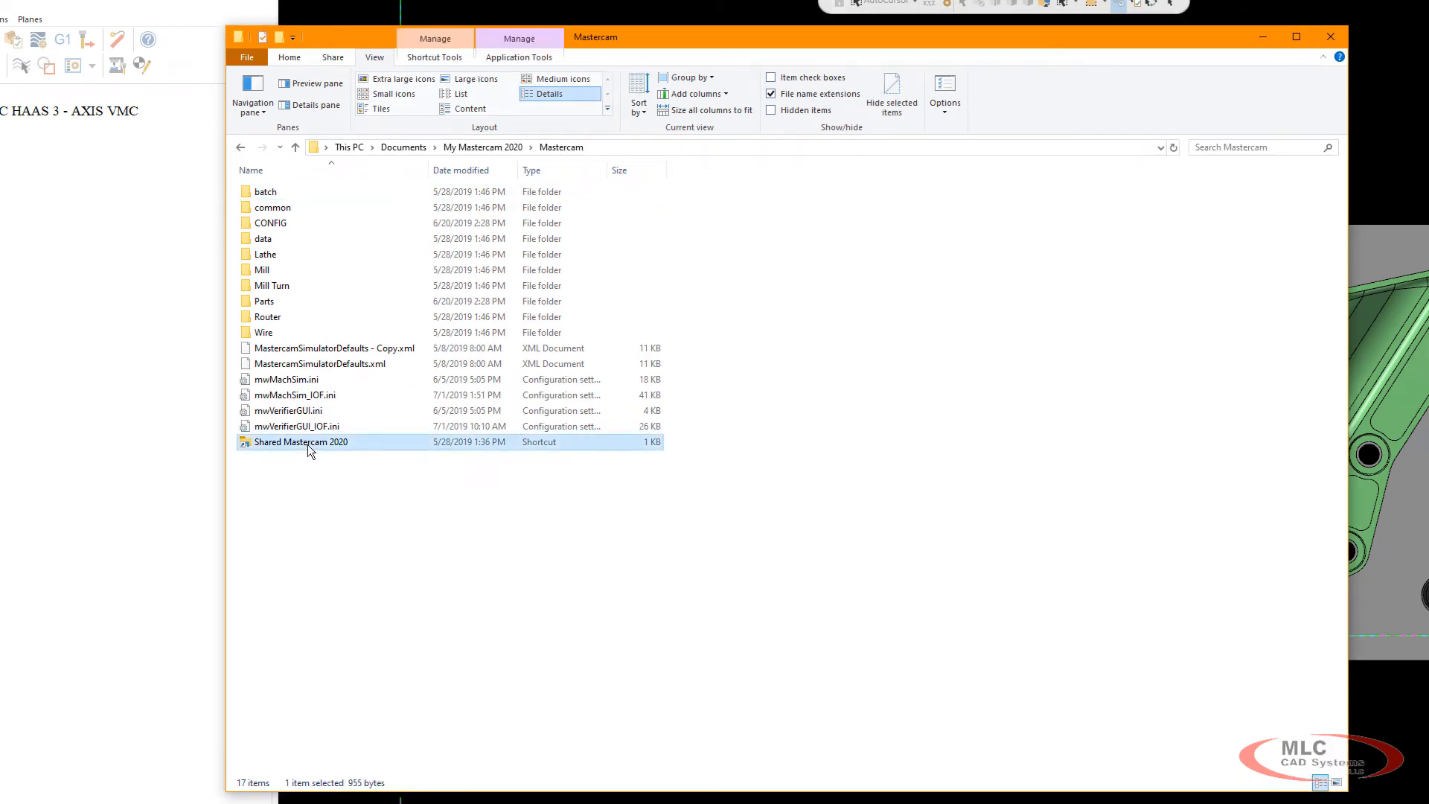
# Browse Shared Mastercam 2020 > mill > Ops and select Mill_Inch.mcam-defaults.
pyautogui.doubleClick(301, 441)
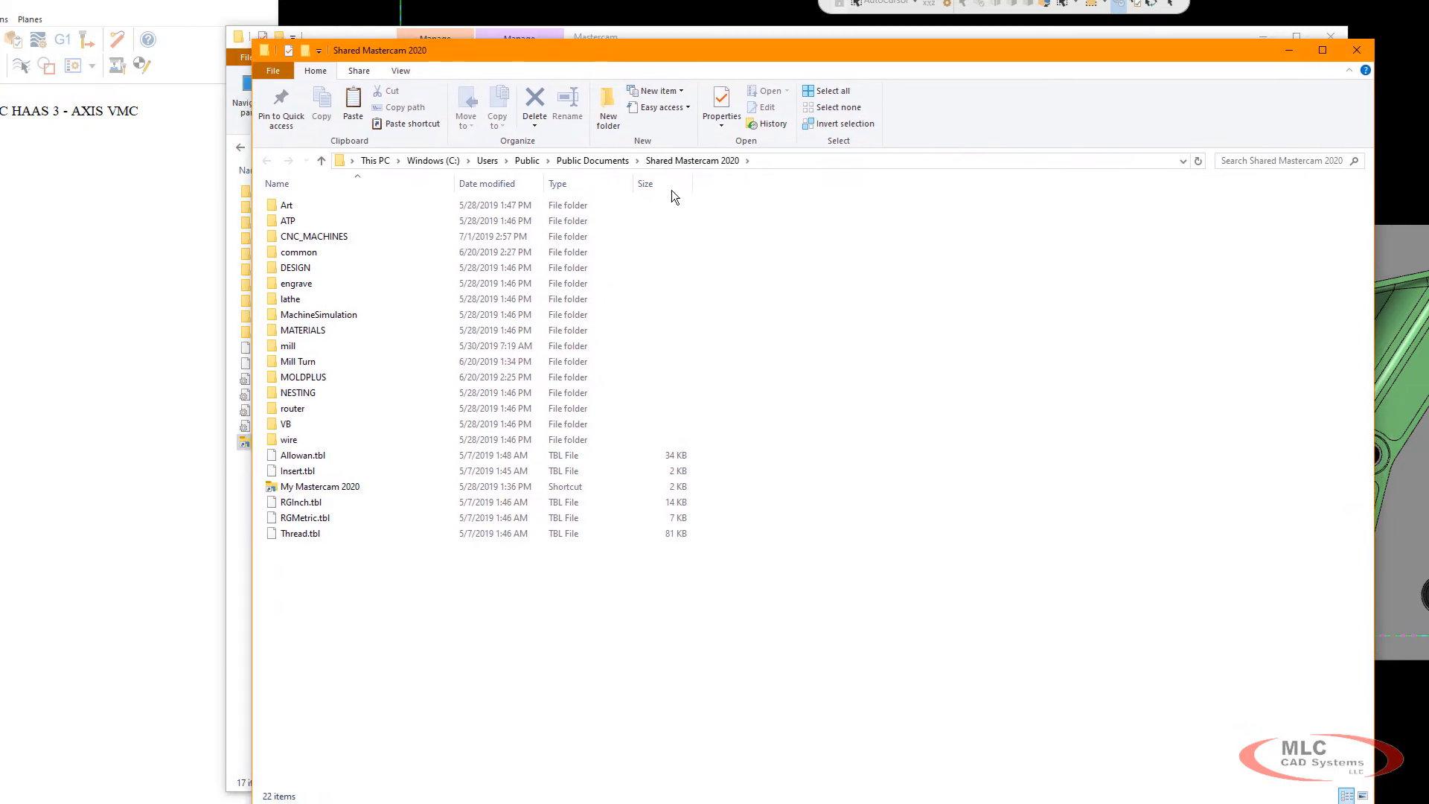
pyautogui.click(295, 283)
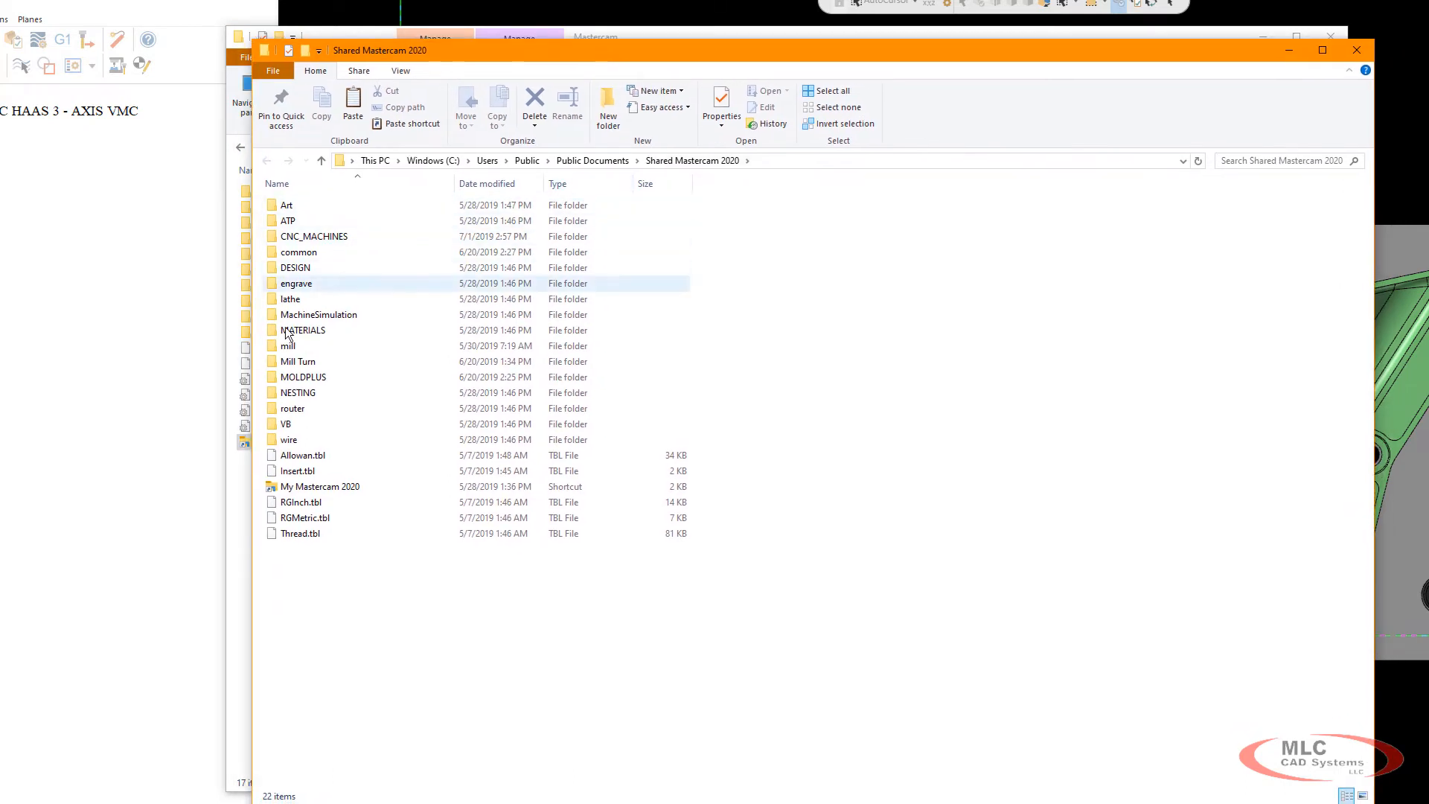
pyautogui.doubleClick(290, 346)
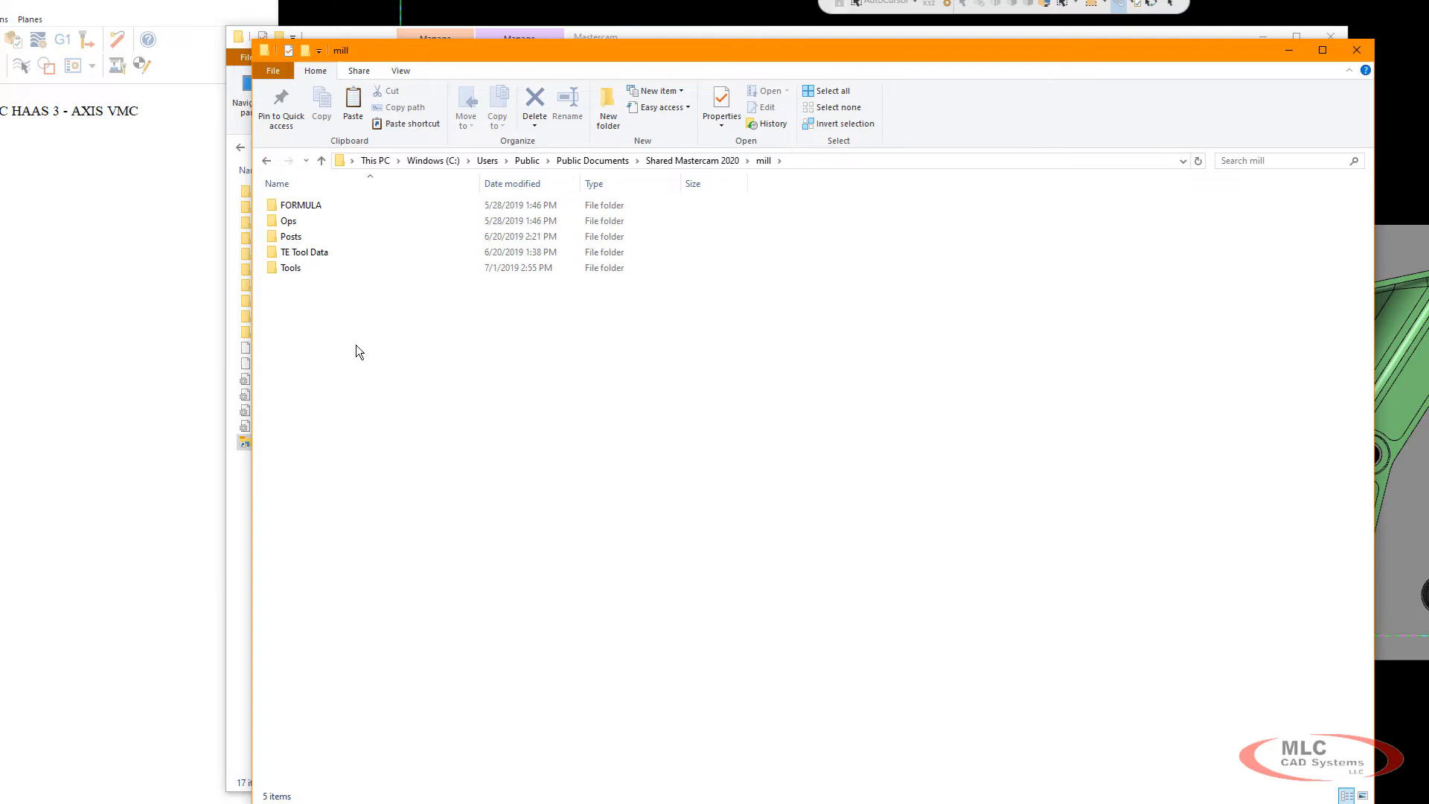
pyautogui.click(300, 204)
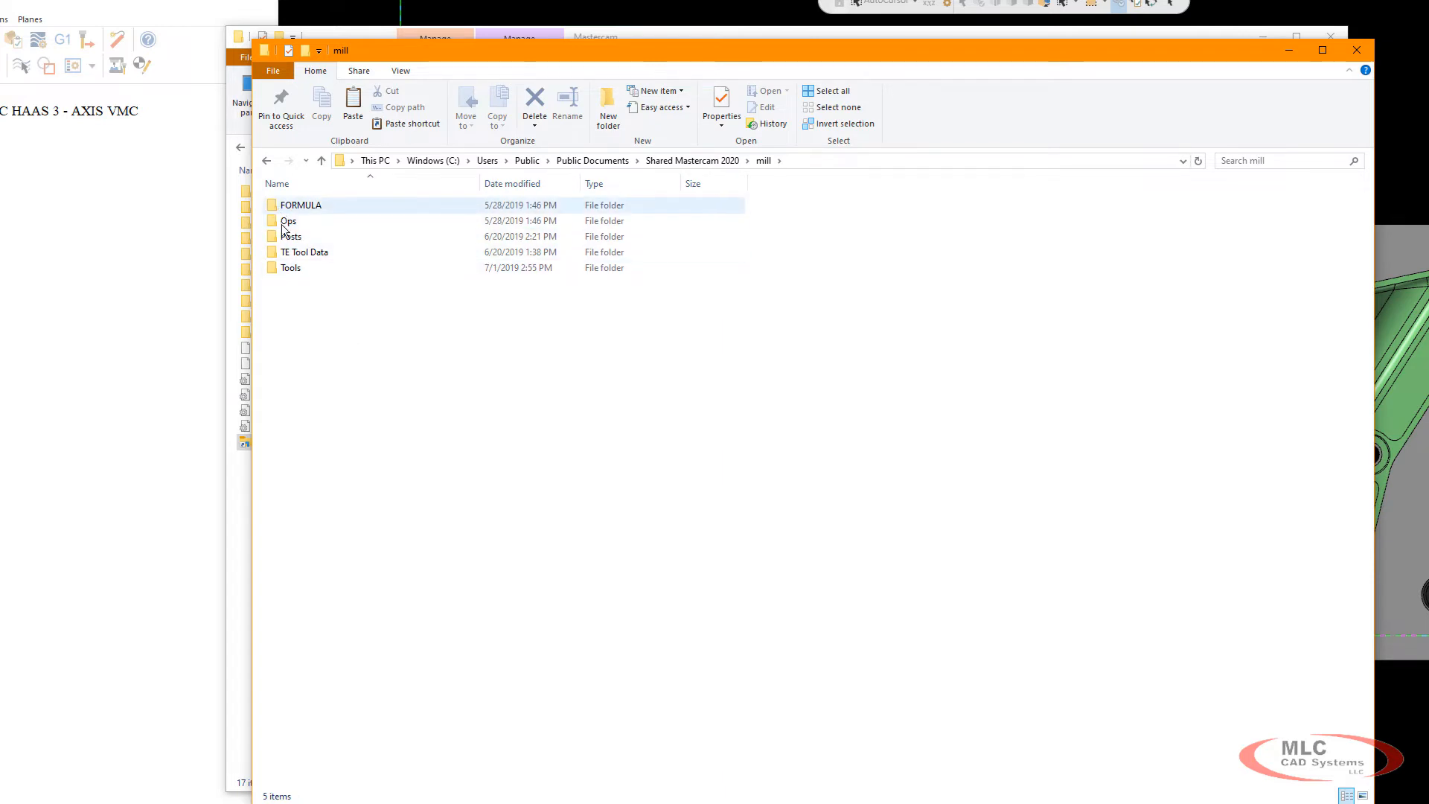
pyautogui.doubleClick(288, 220)
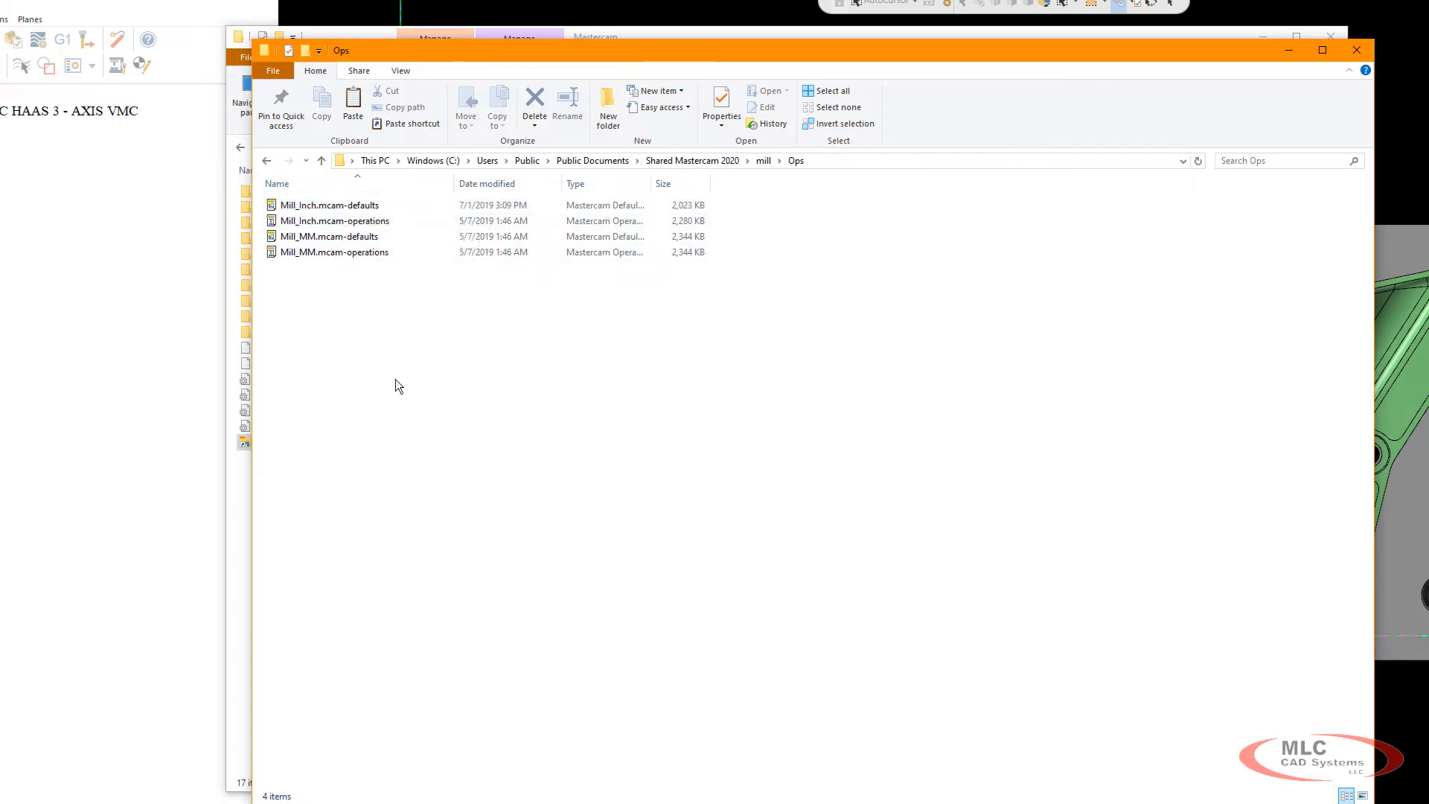
pyautogui.moveTo(451, 64)
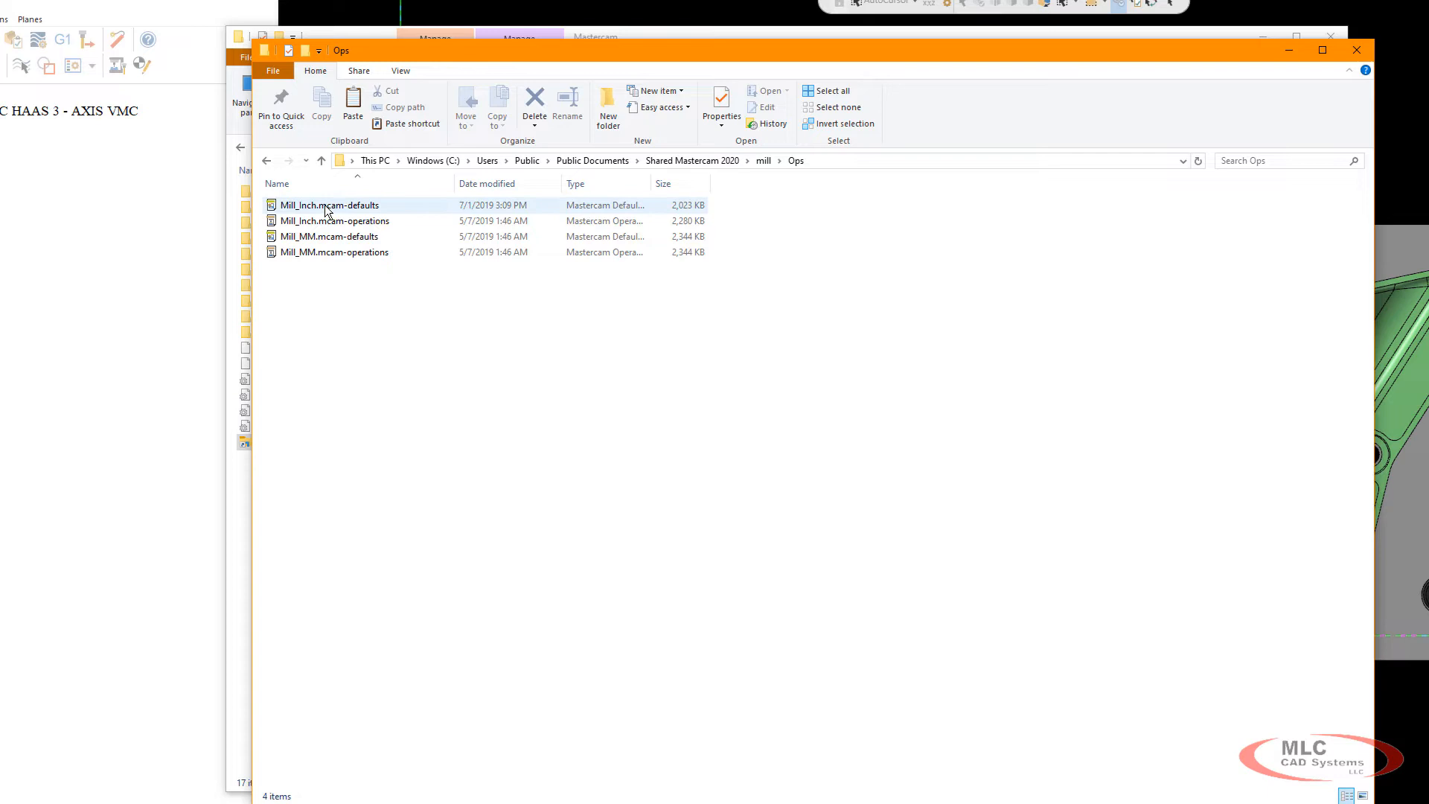
pyautogui.moveTo(329, 206)
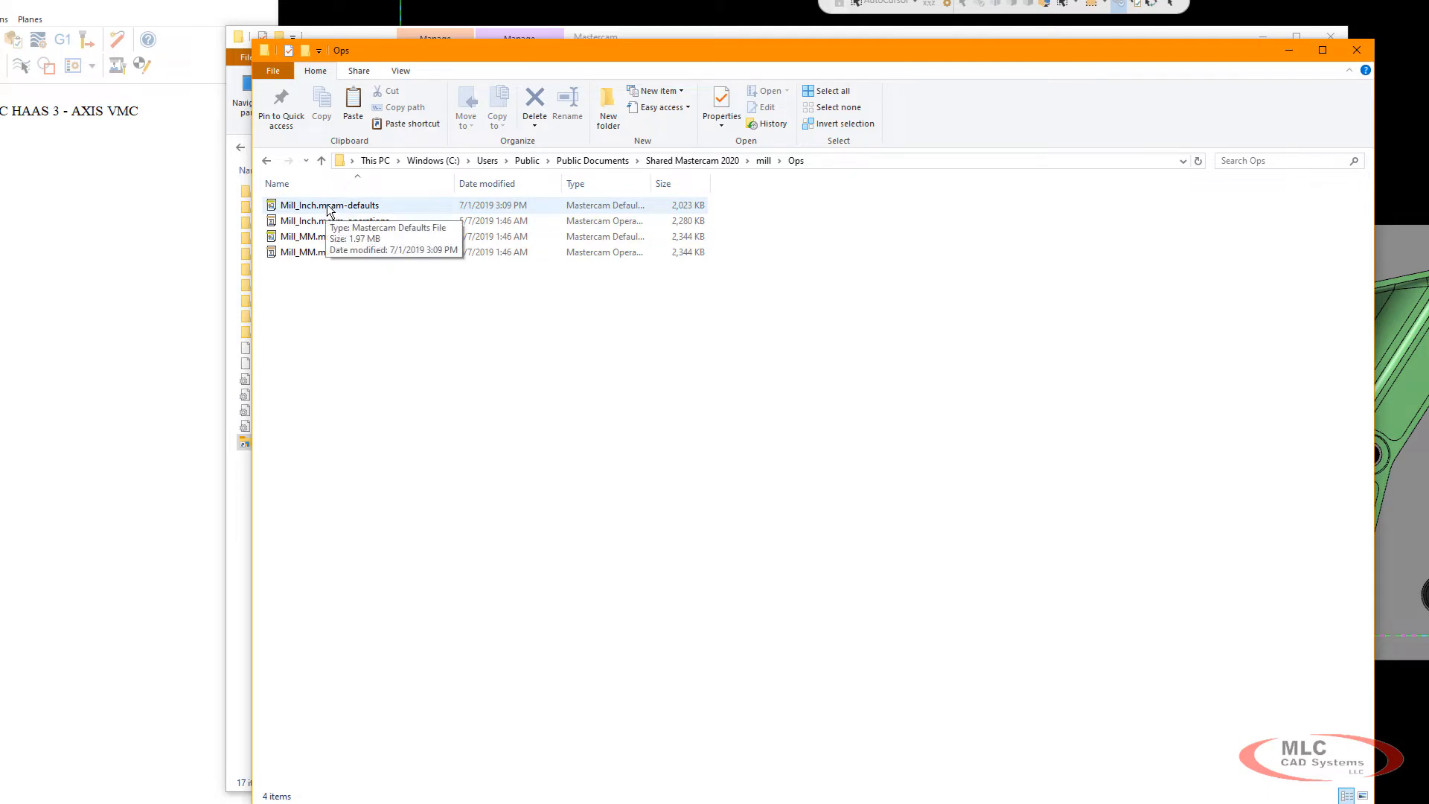
pyautogui.click(328, 204)
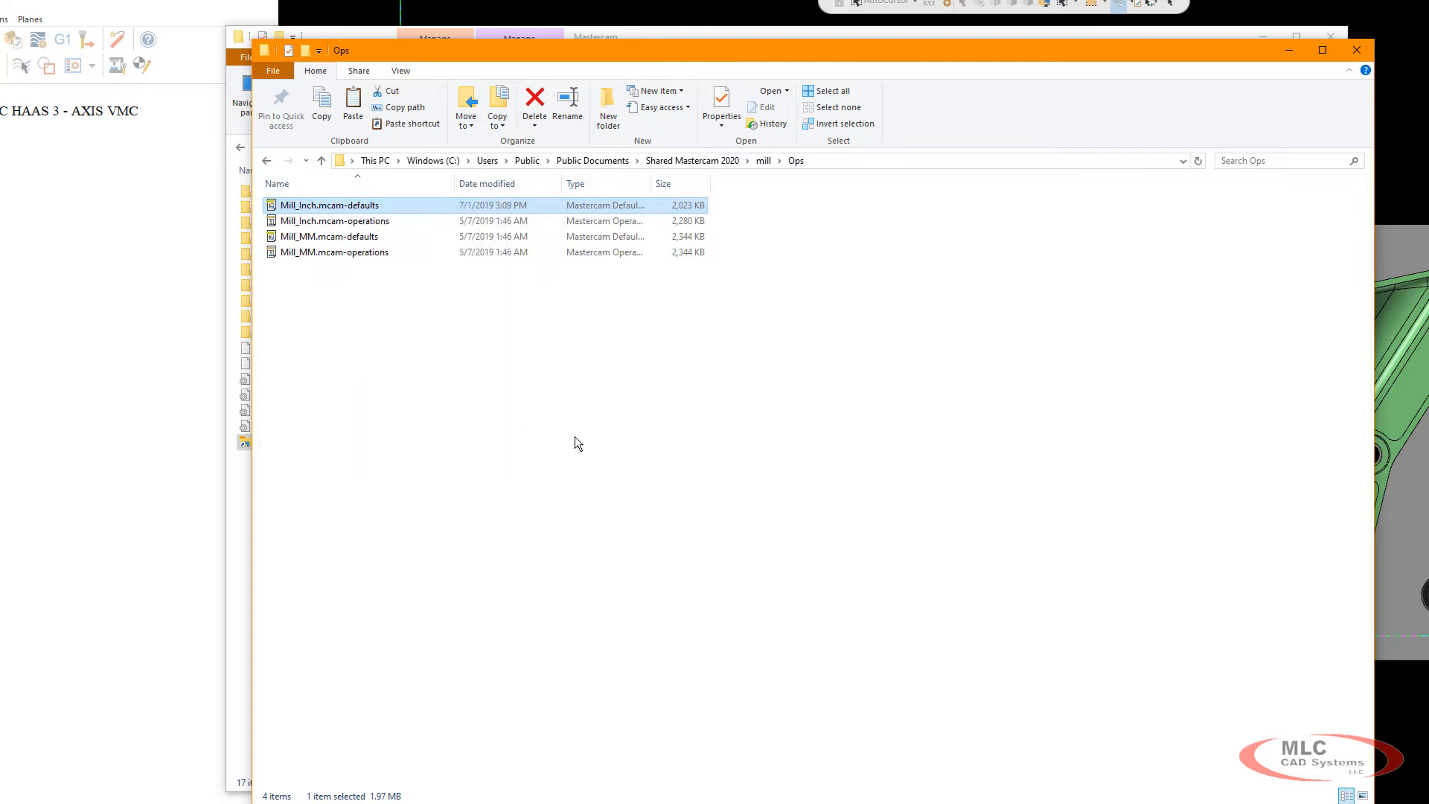
pyautogui.moveTo(533, 173)
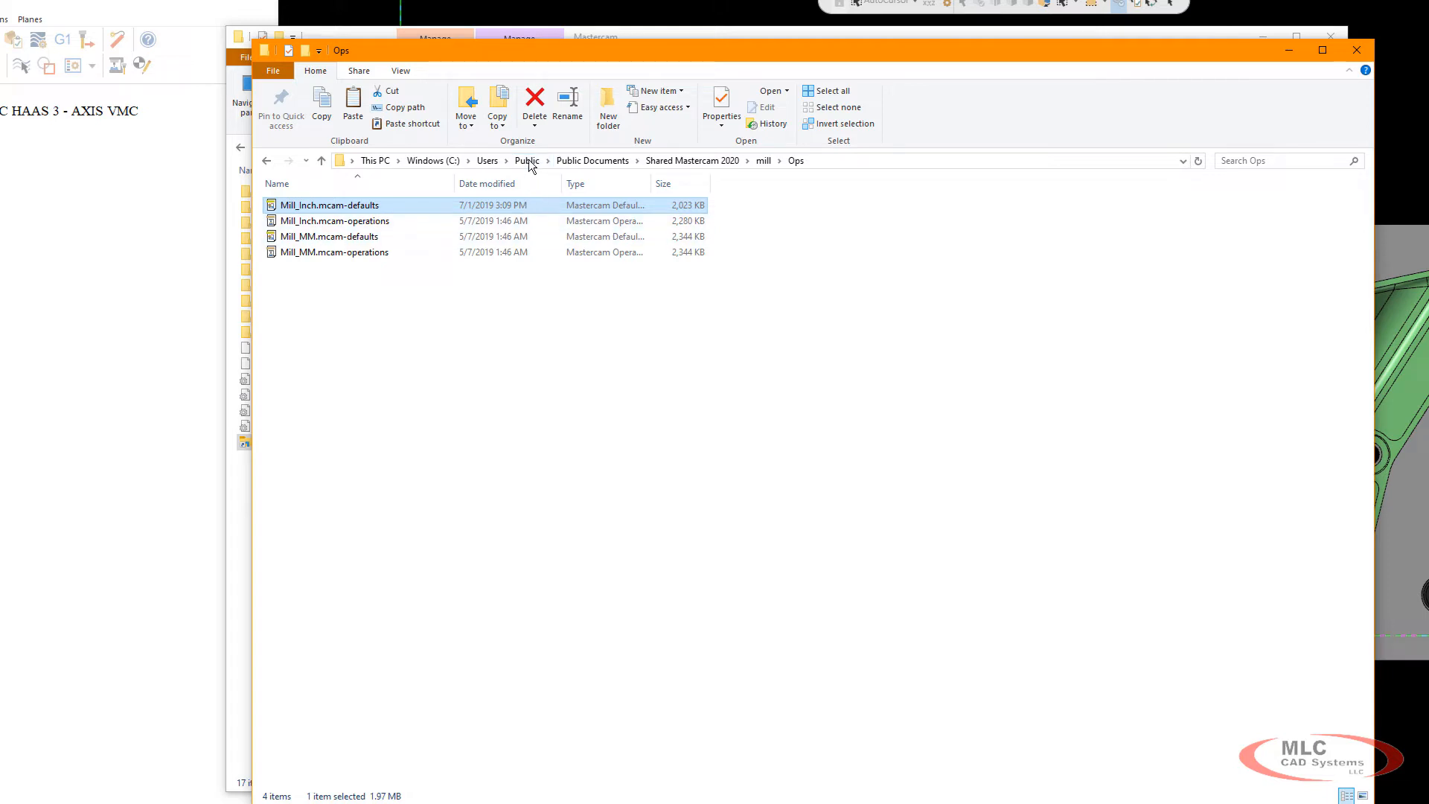
# Create a My Defaults 2020 folder under Public, paste Mill_Inch.mcam-defaults into it, and close Explorer.
pyautogui.click(527, 161)
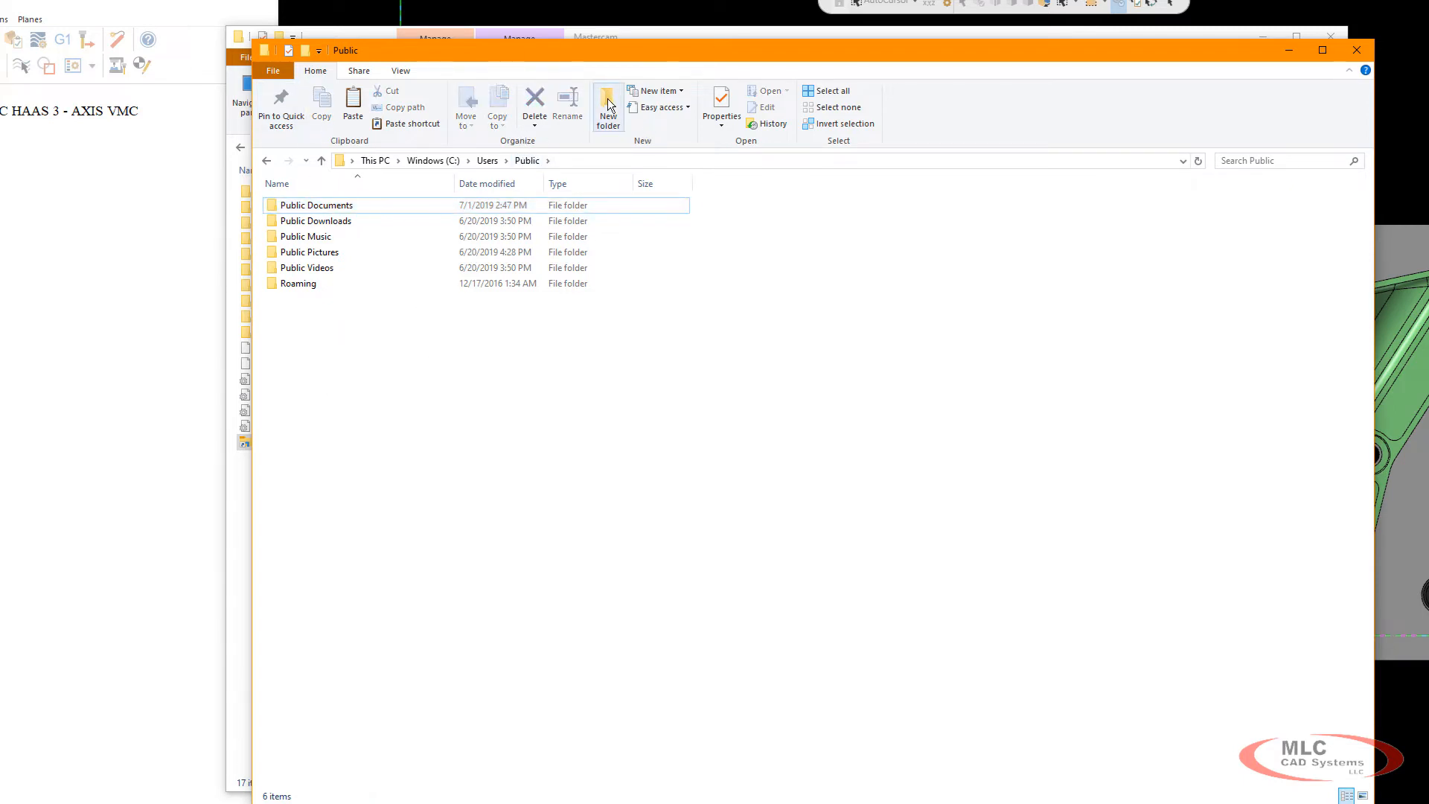
pyautogui.click(607, 102)
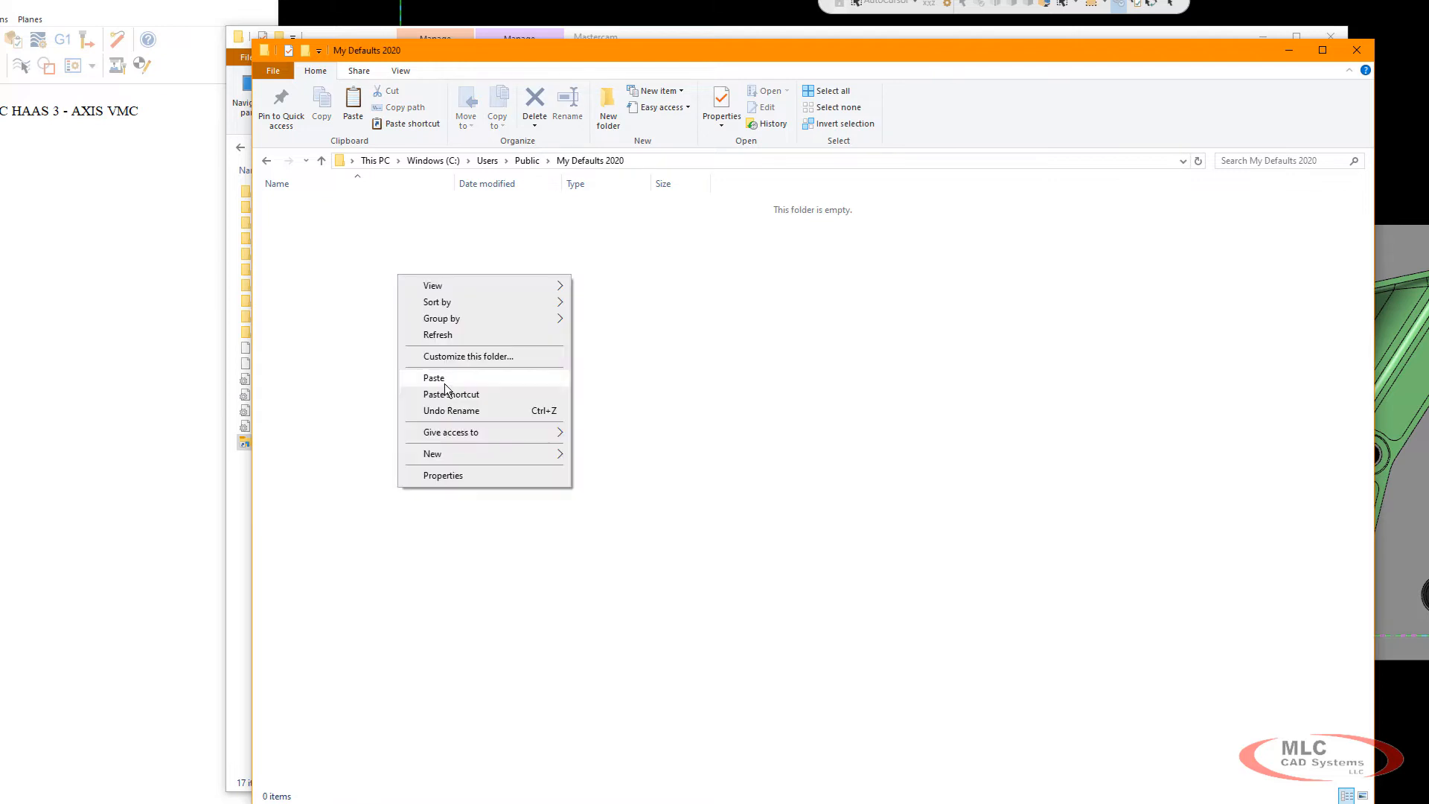
pyautogui.click(434, 377)
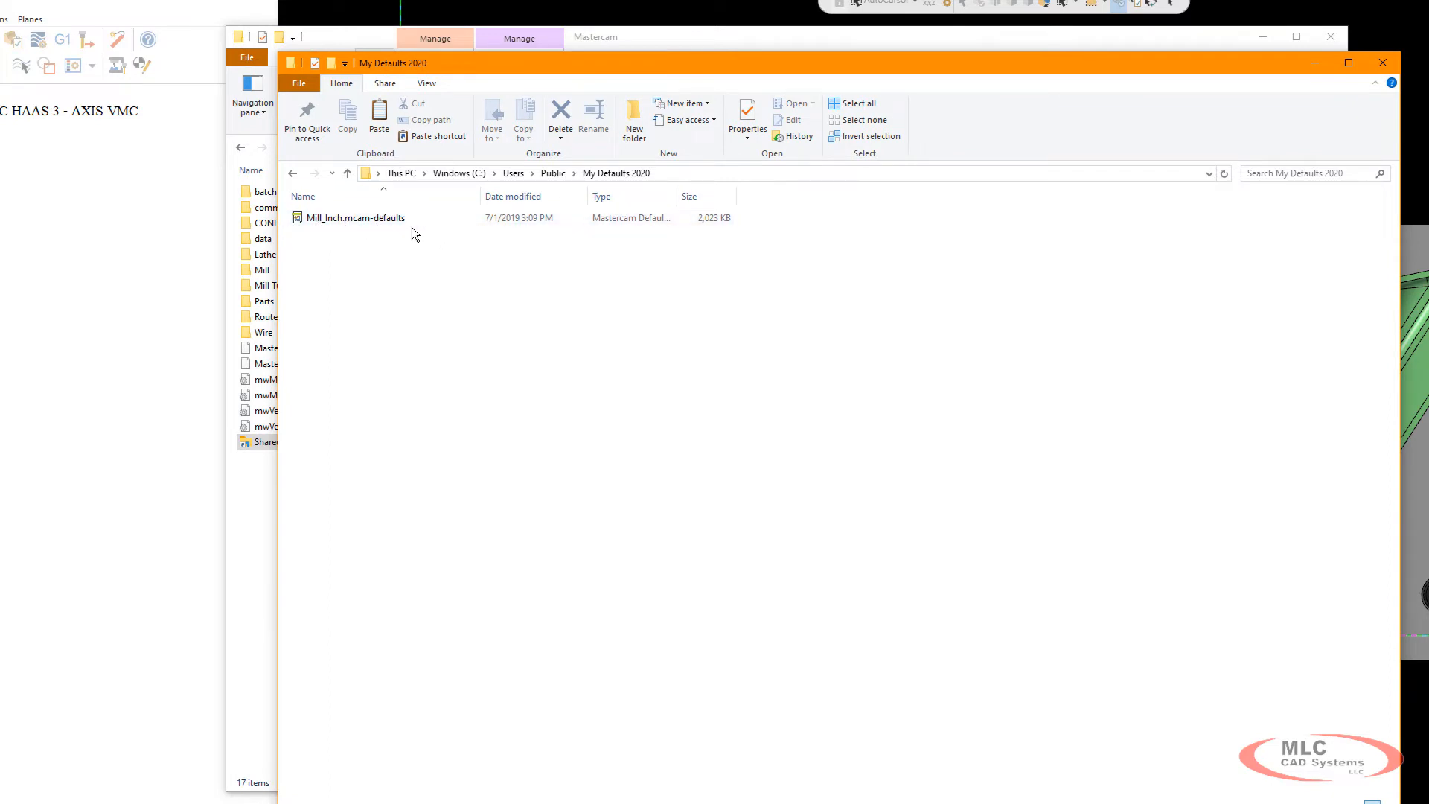
pyautogui.moveTo(600, 64)
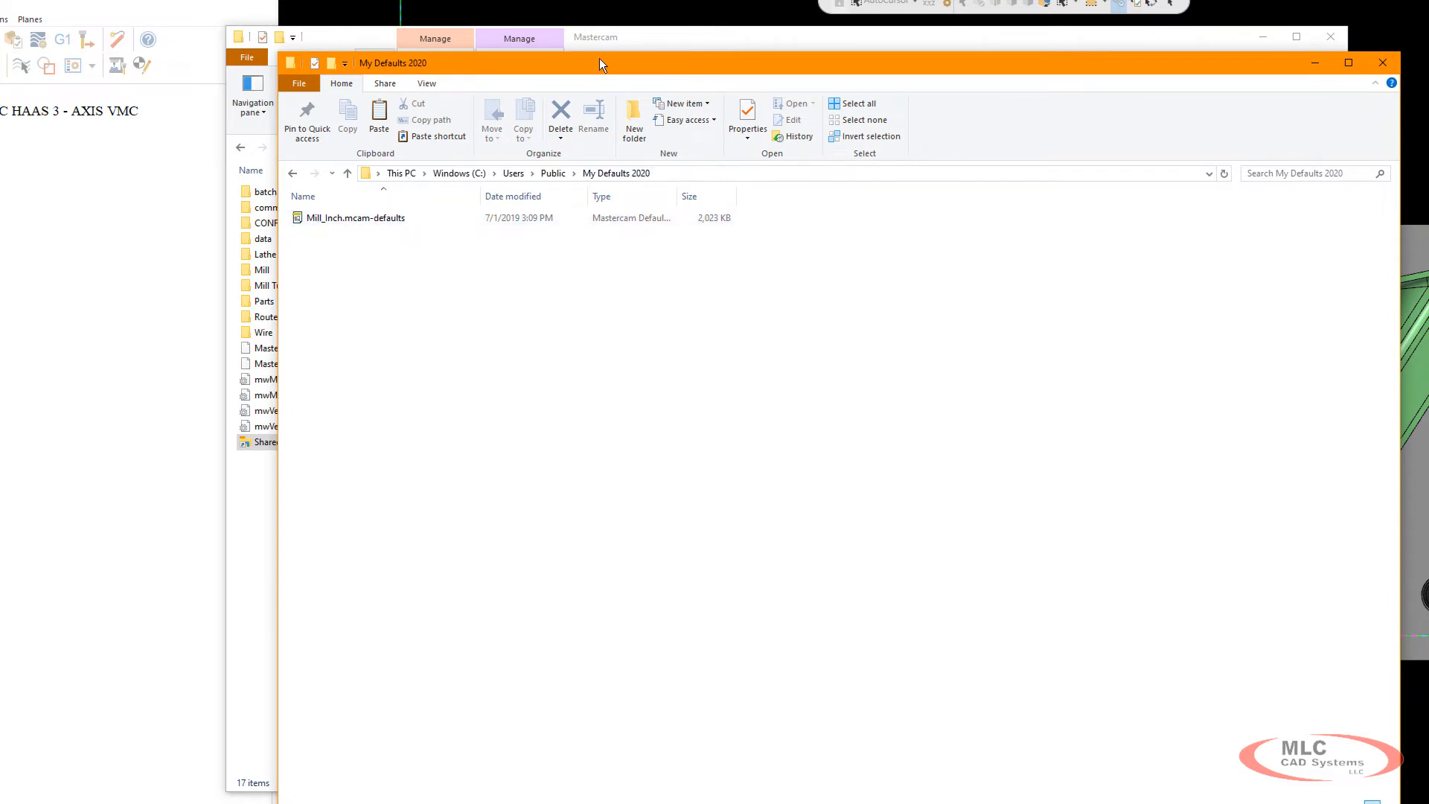
pyautogui.moveTo(1383, 64)
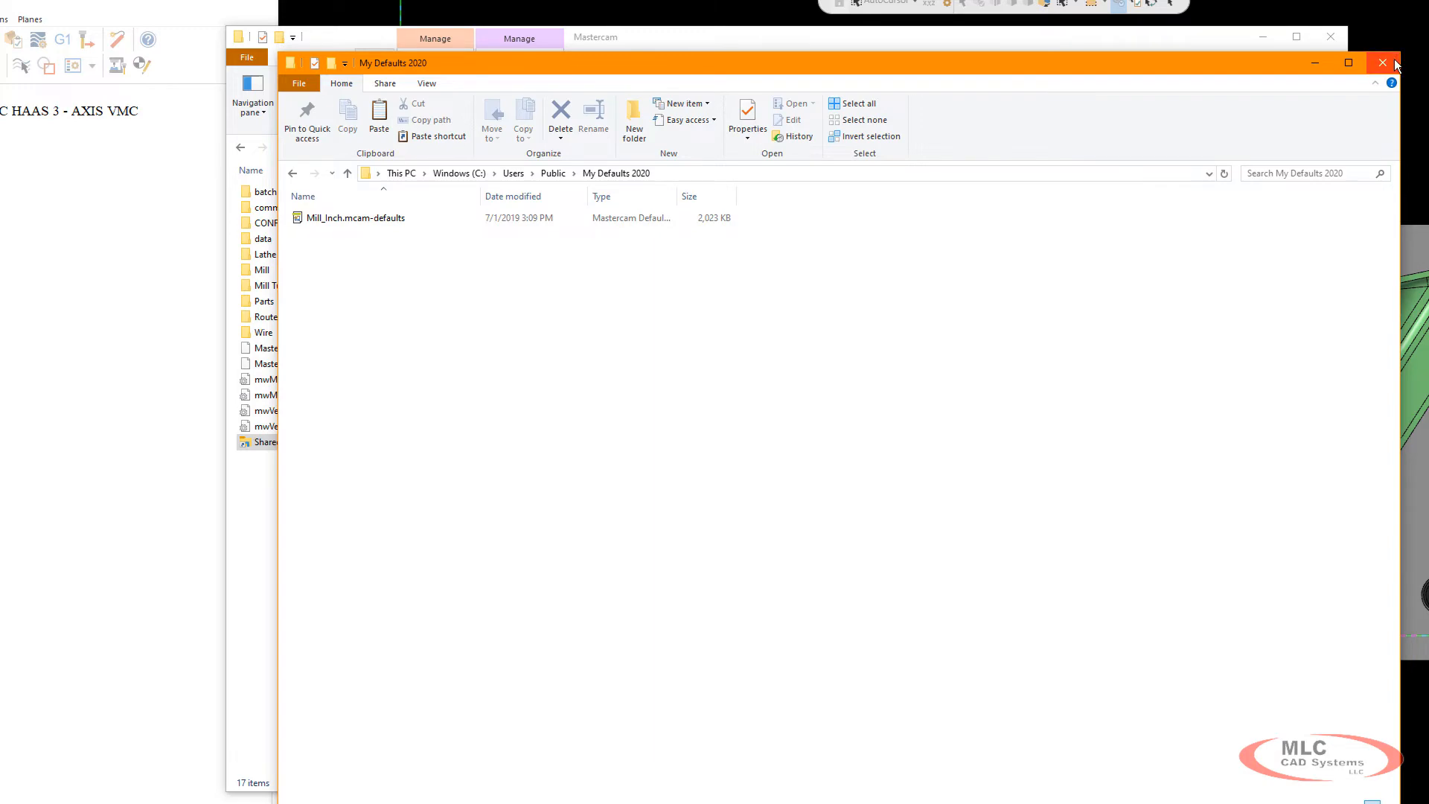
pyautogui.click(1383, 64)
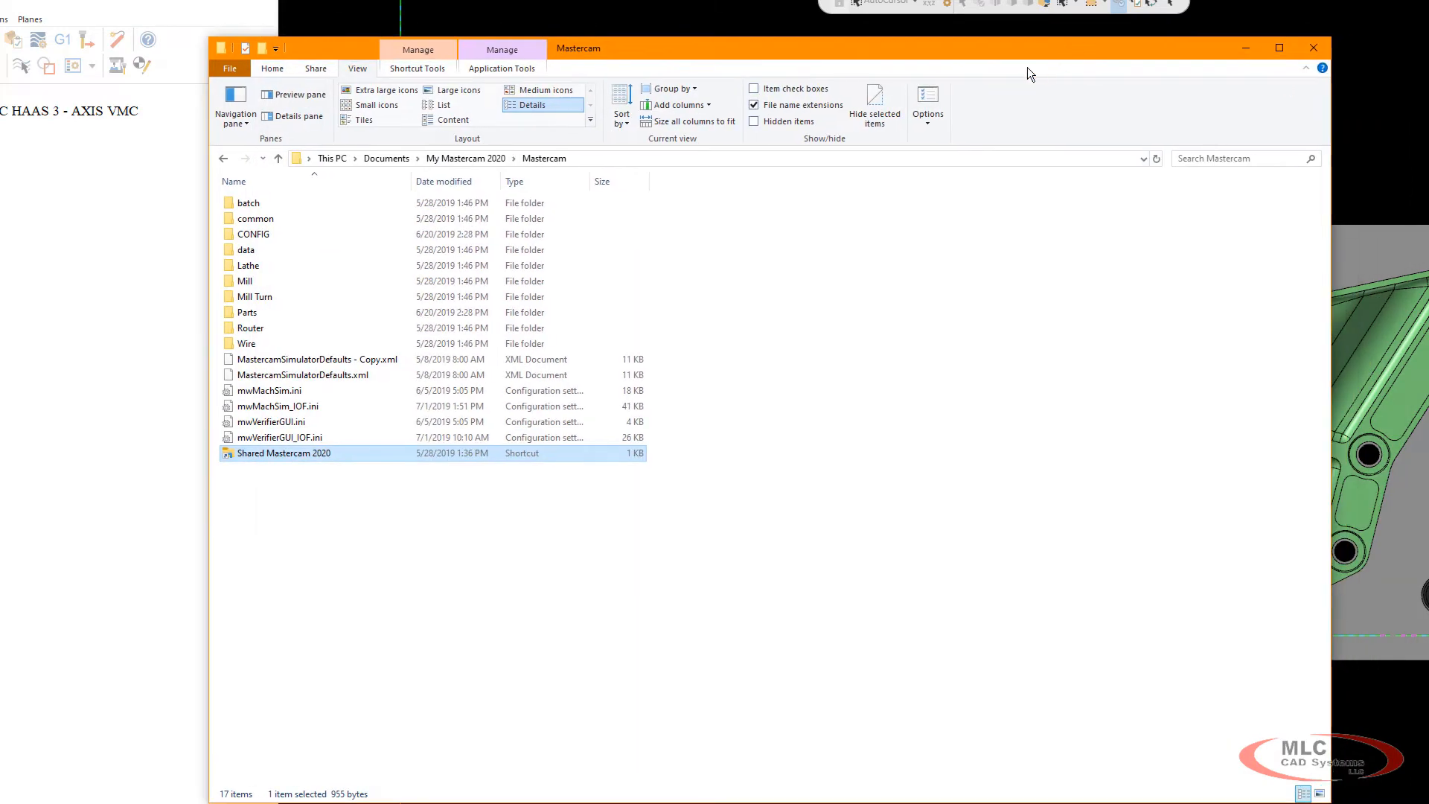
pyautogui.moveTo(1315, 47)
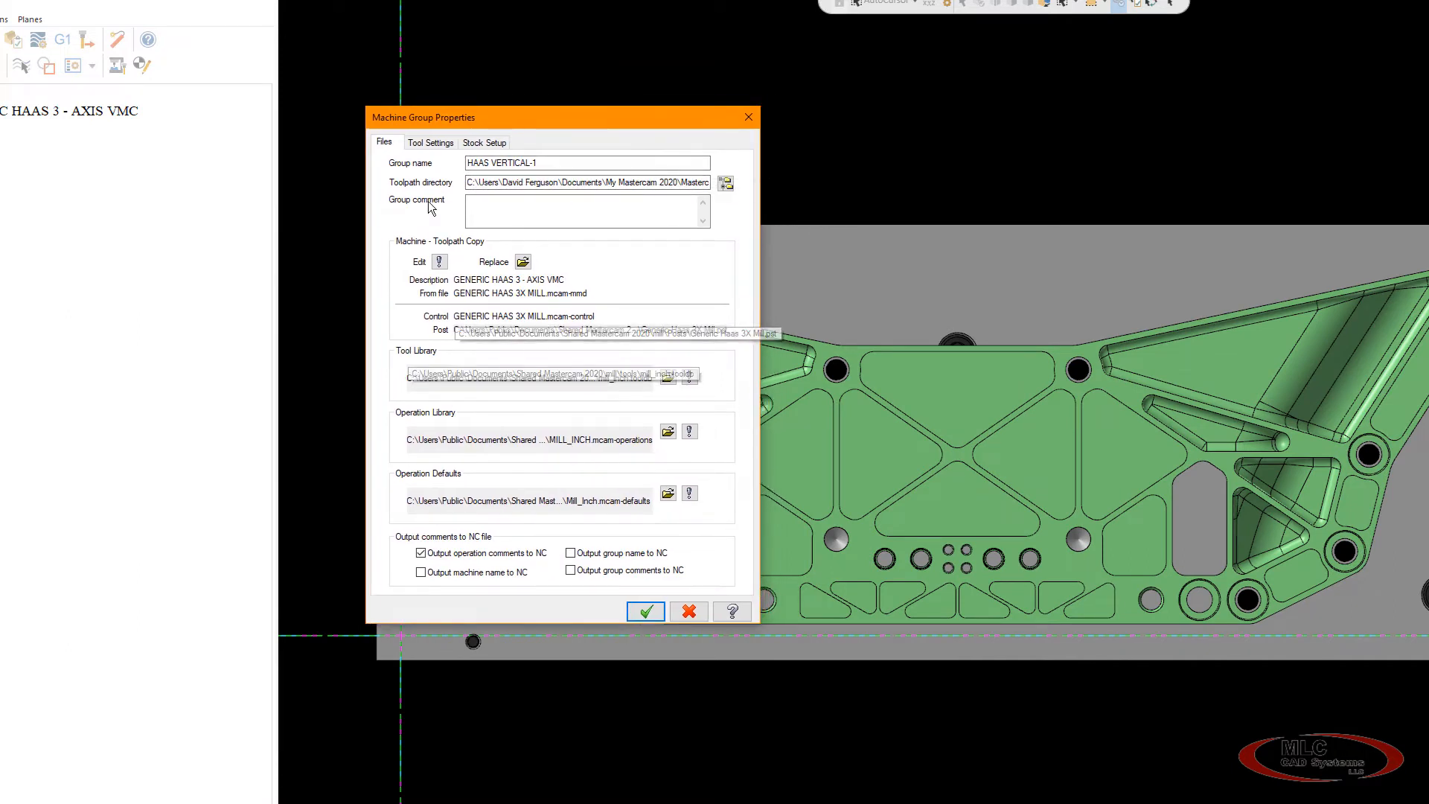
pyautogui.moveTo(724, 407)
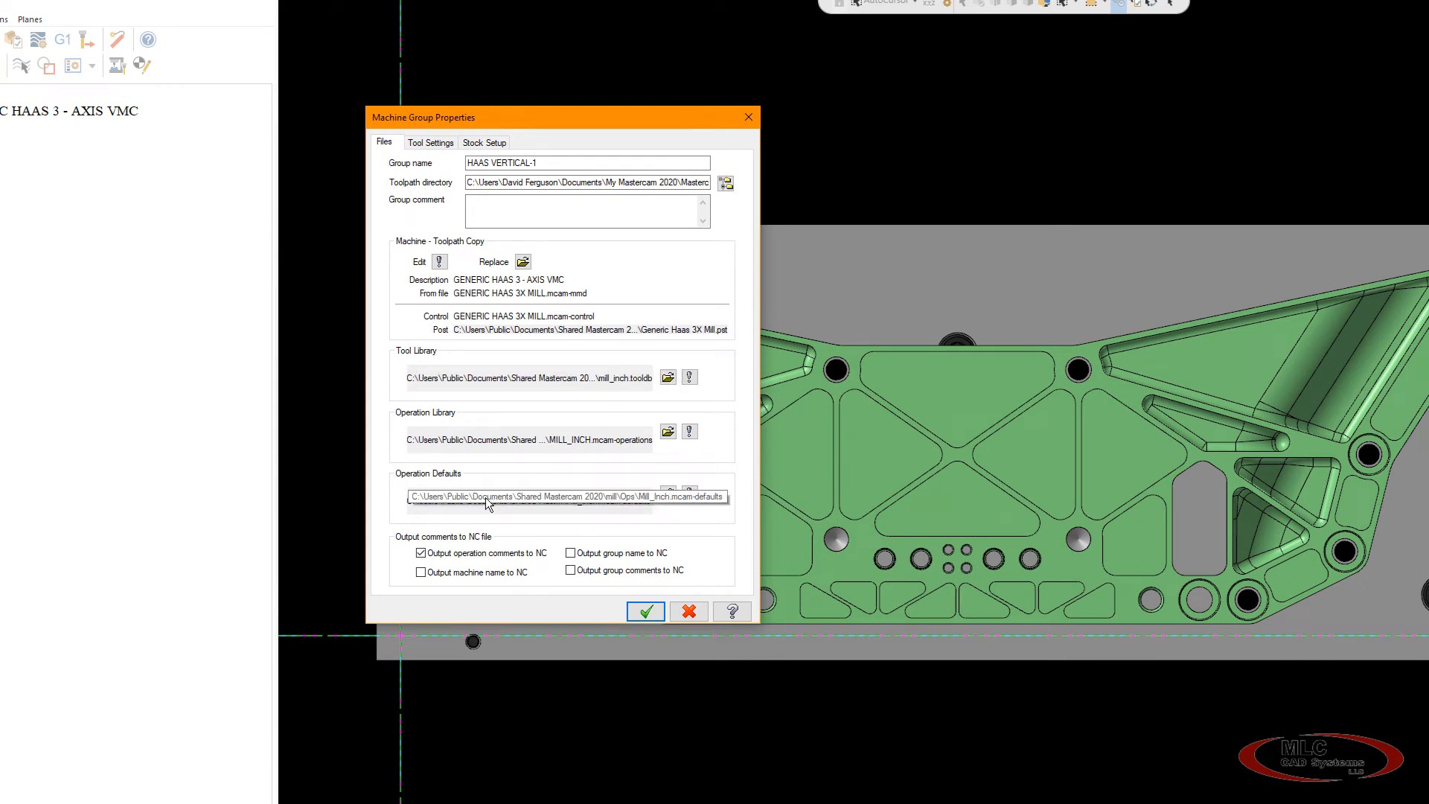
pyautogui.moveTo(572, 615)
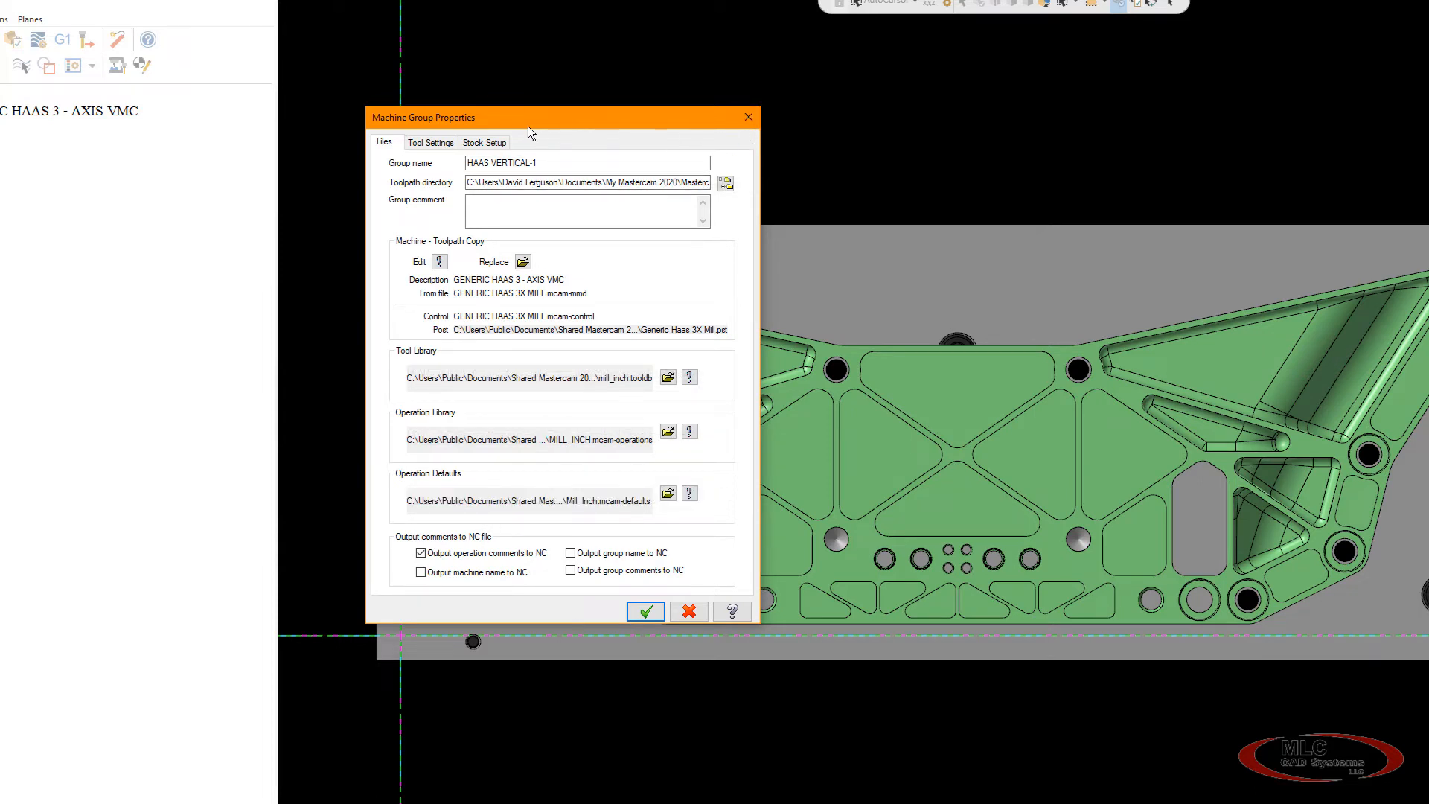
# Show the Files tab of the HAAS VERTICAL-1 machine group properties.
pyautogui.click(538, 374)
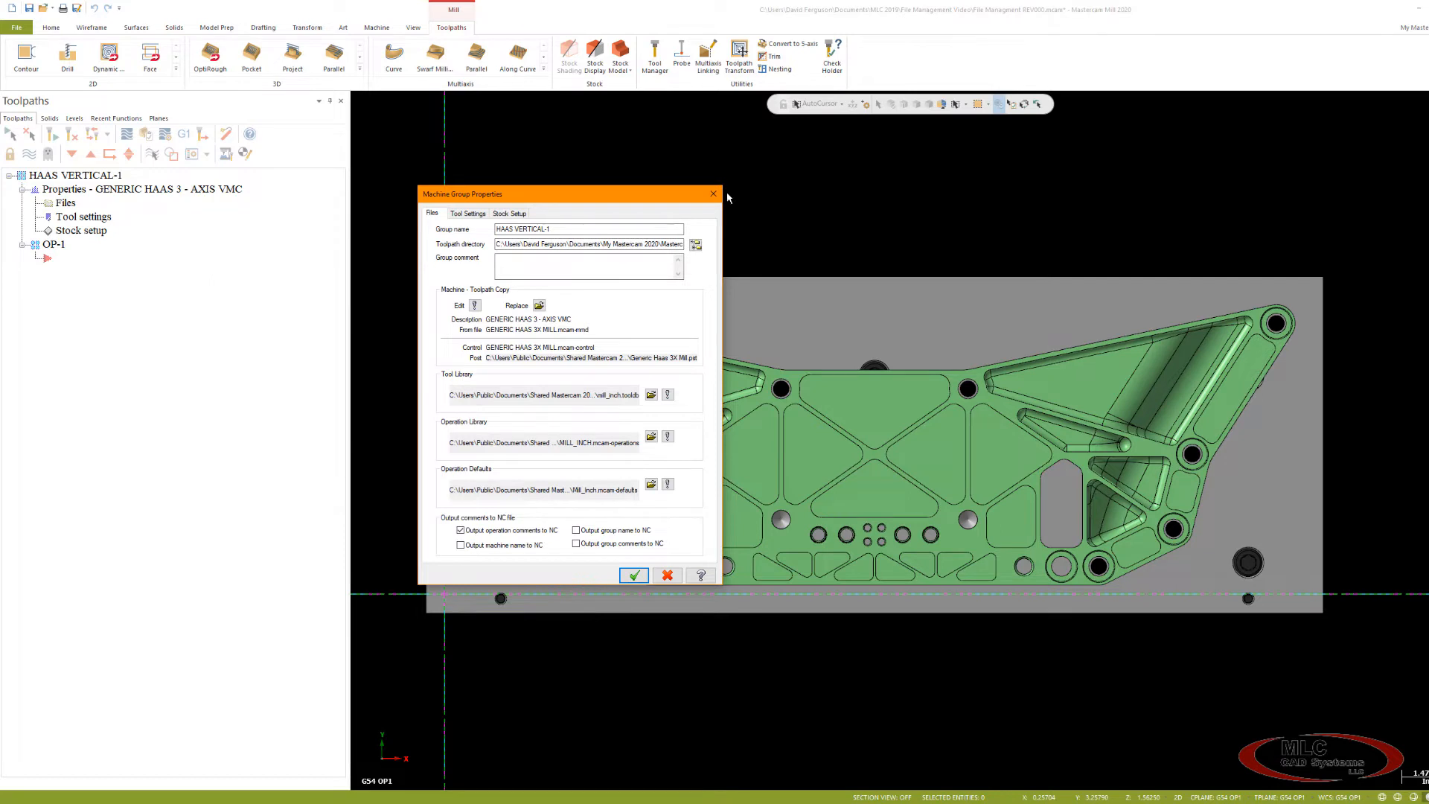
# Close Machine Group Properties and open the GENERIC HAAS 3X MILL machine definition for editing.
pyautogui.click(633, 574)
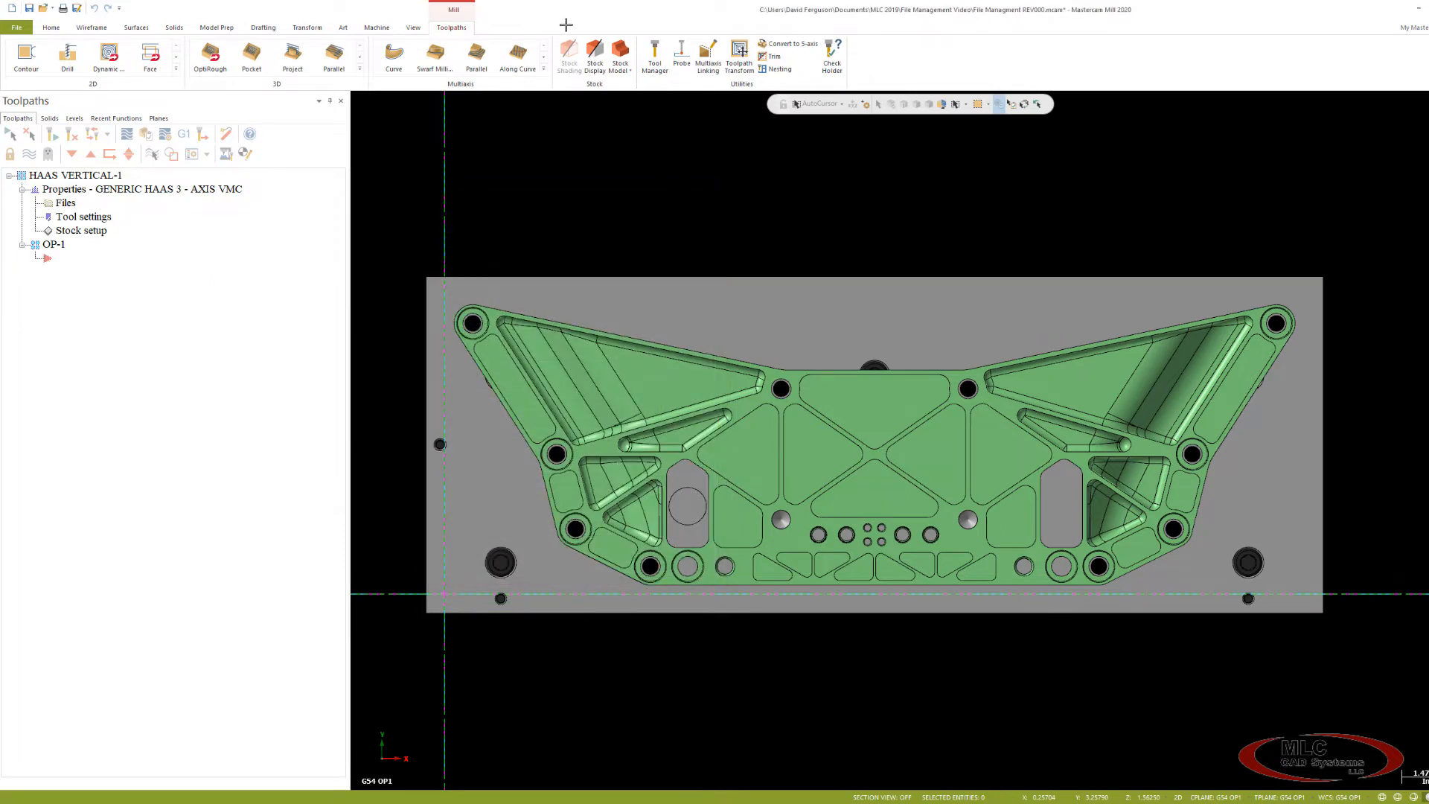
pyautogui.click(376, 27)
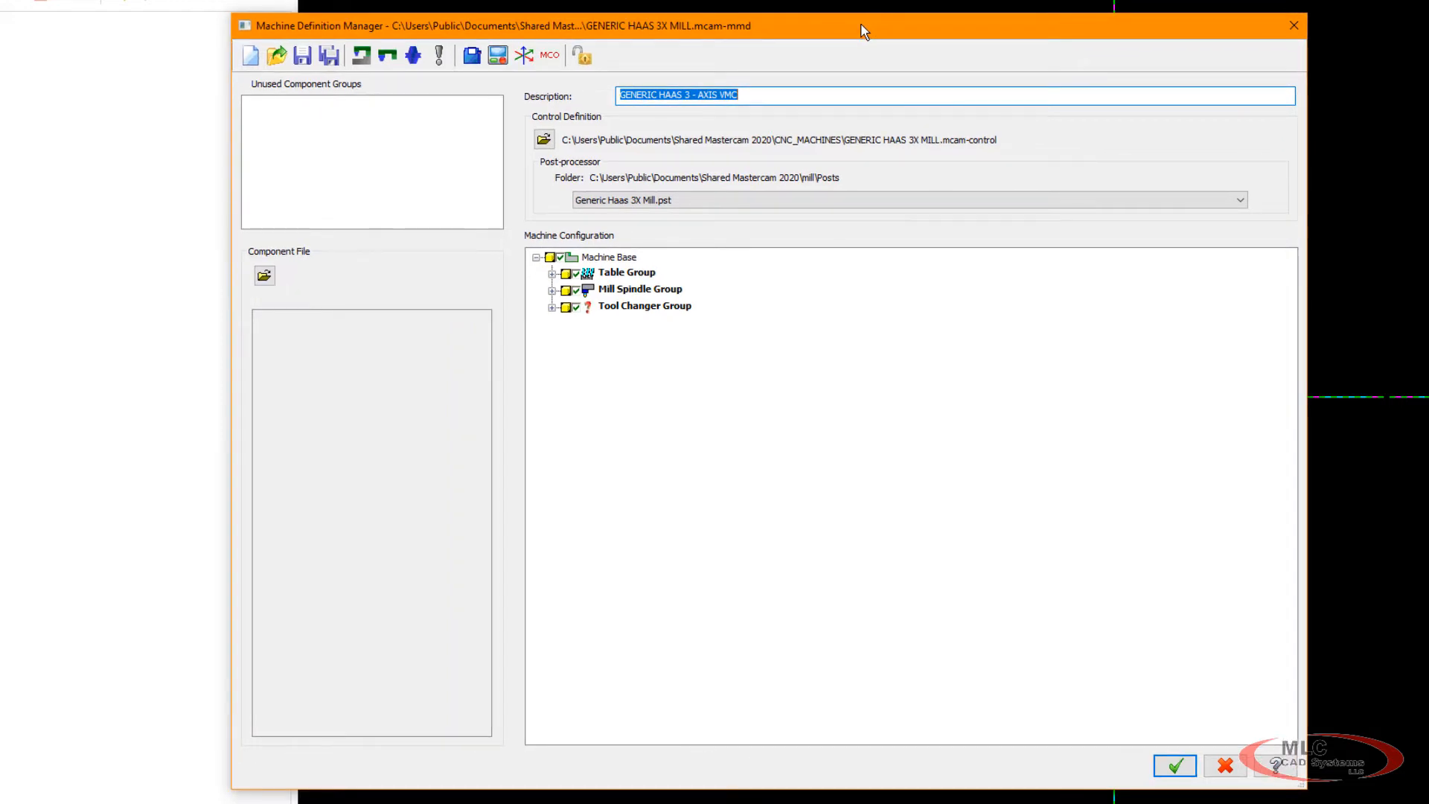
pyautogui.moveTo(854, 33)
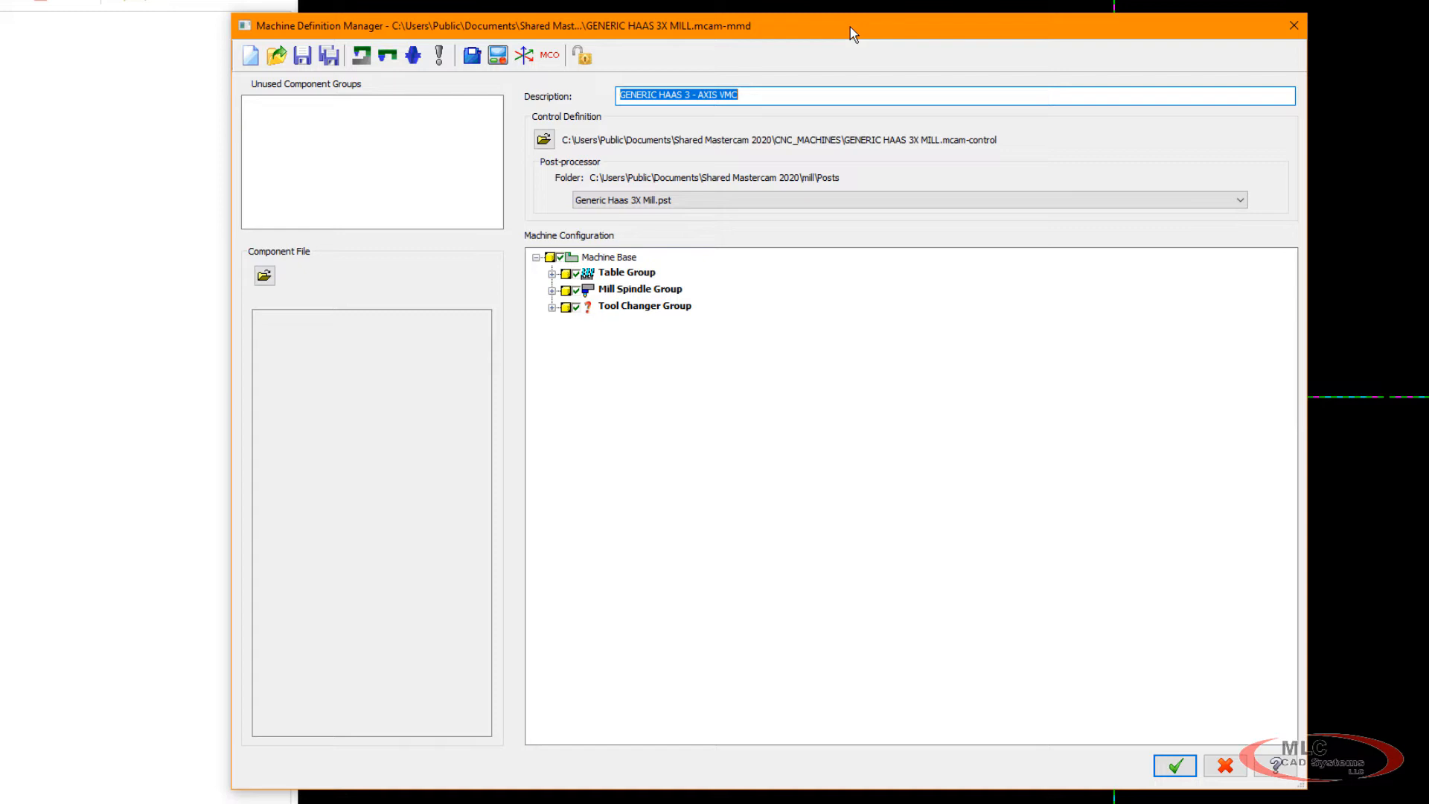
pyautogui.moveTo(773, 32)
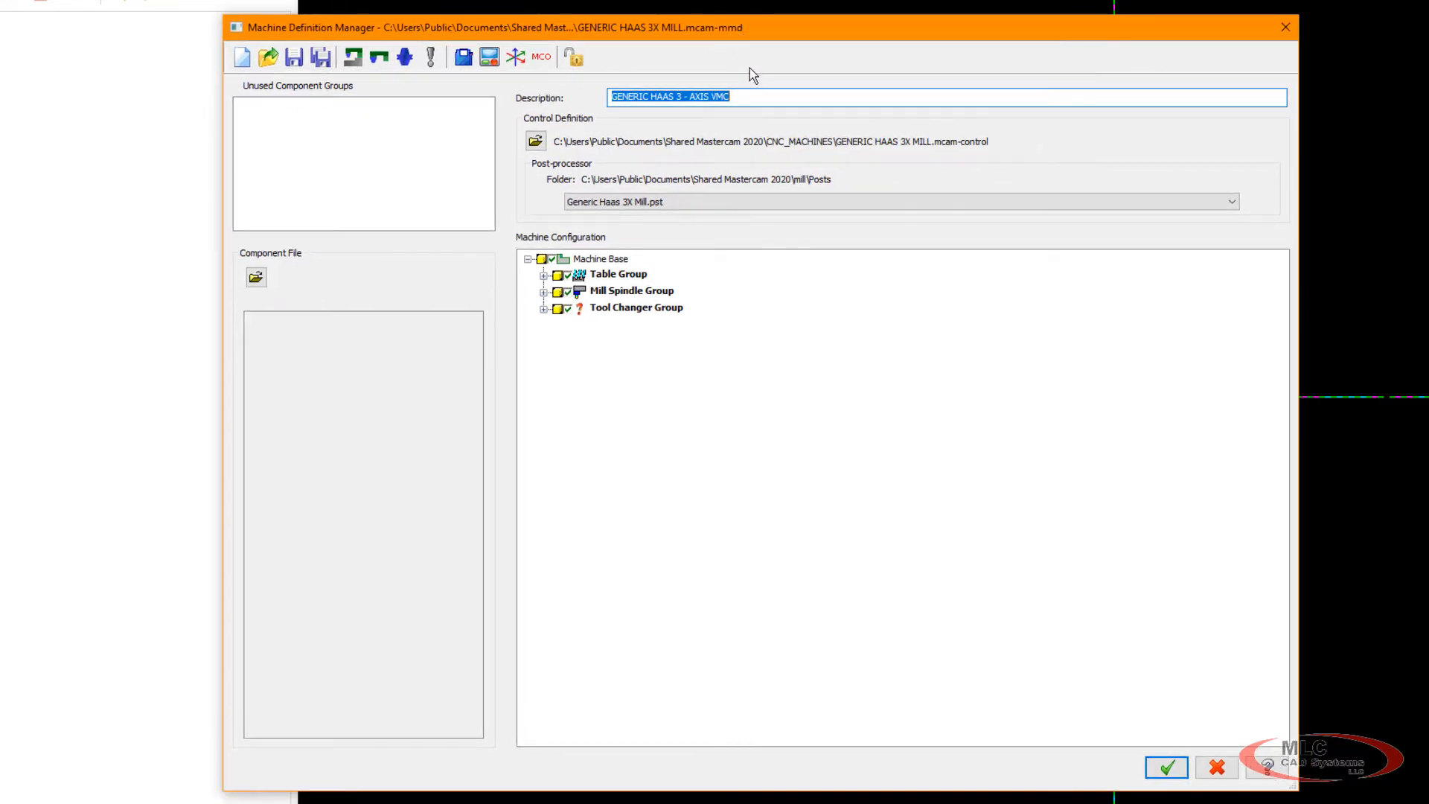
pyautogui.moveTo(654, 40)
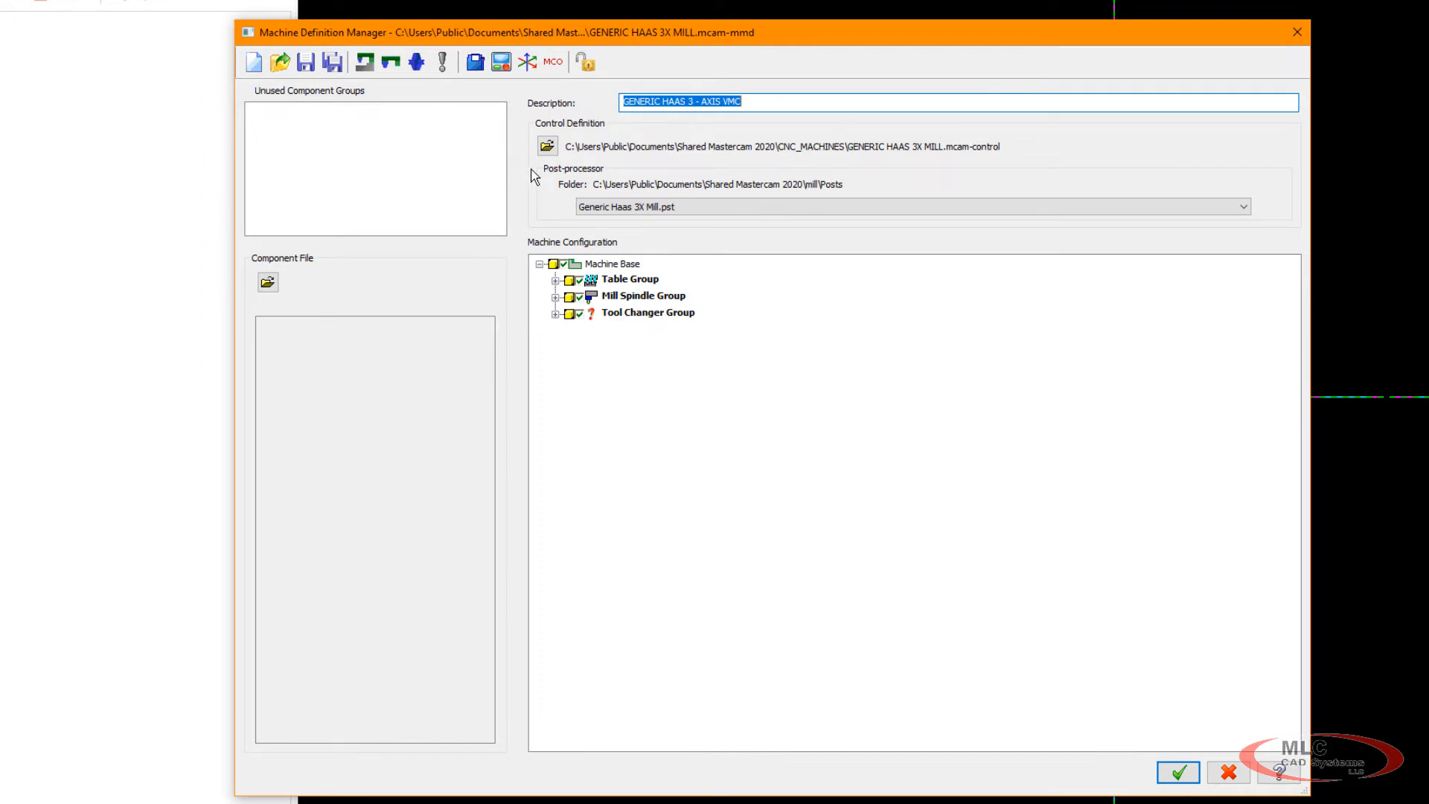
pyautogui.moveTo(501, 62)
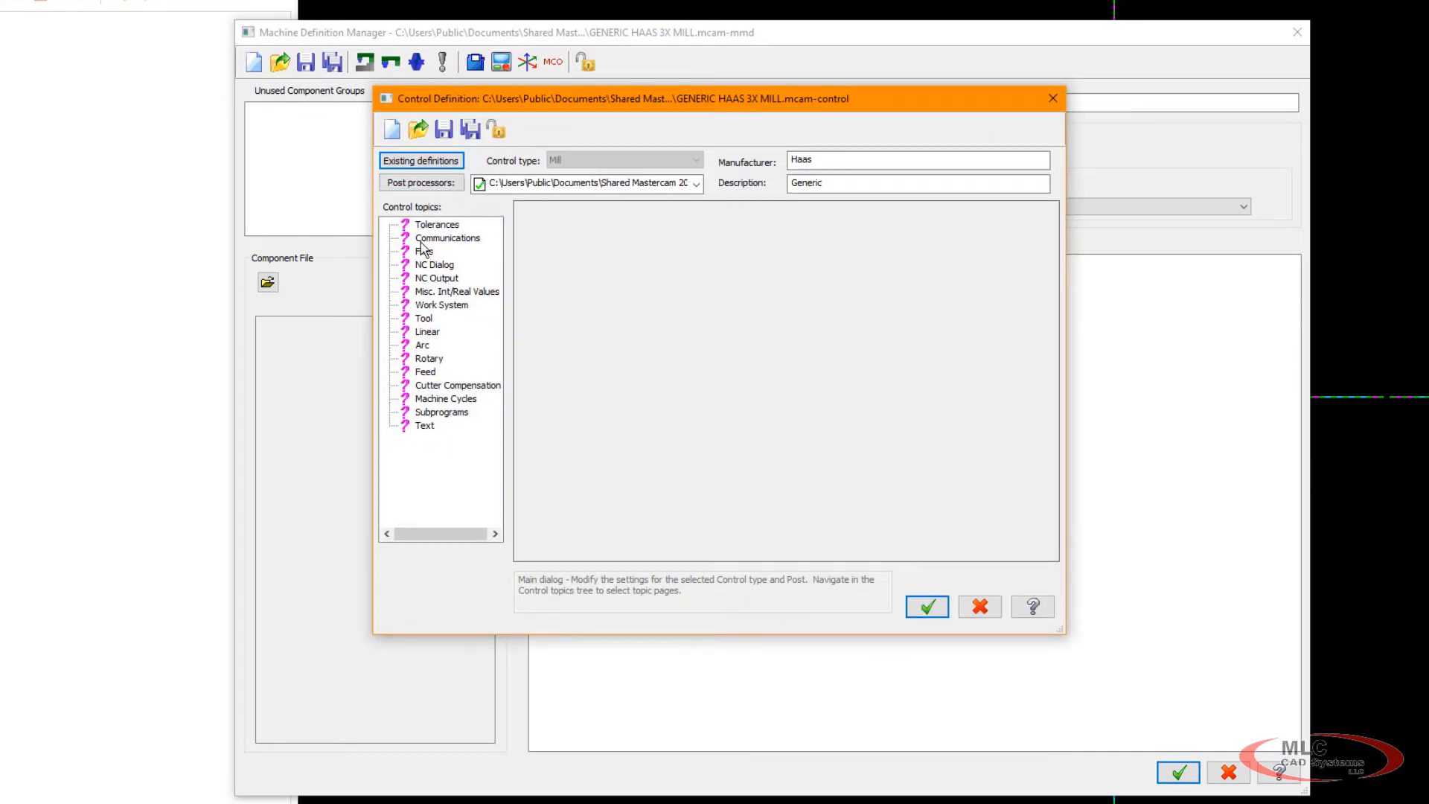
# Show the control's Files page with Default operation library (inch) selected.
pyautogui.click(424, 251)
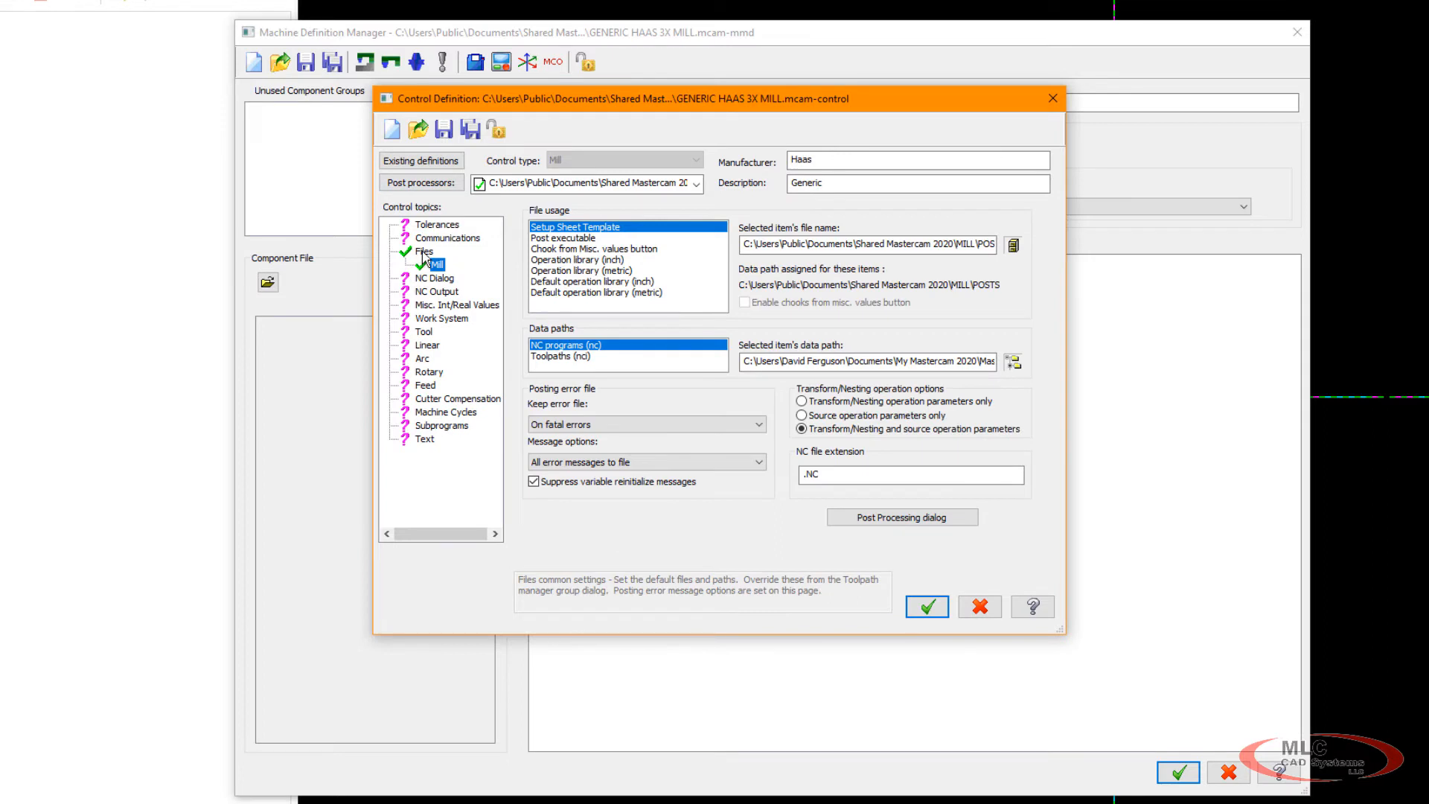
pyautogui.moveTo(561, 303)
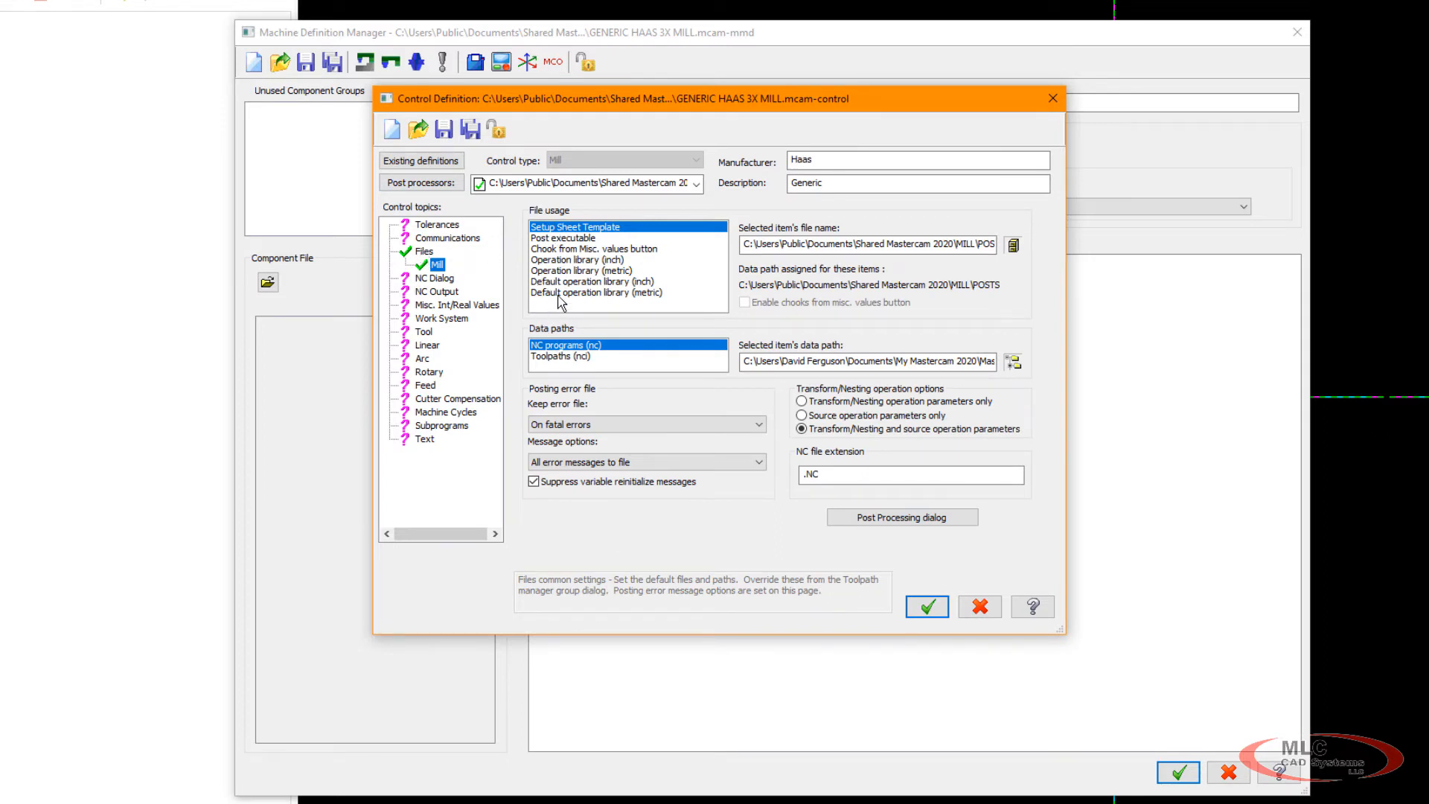
pyautogui.moveTo(486, 329)
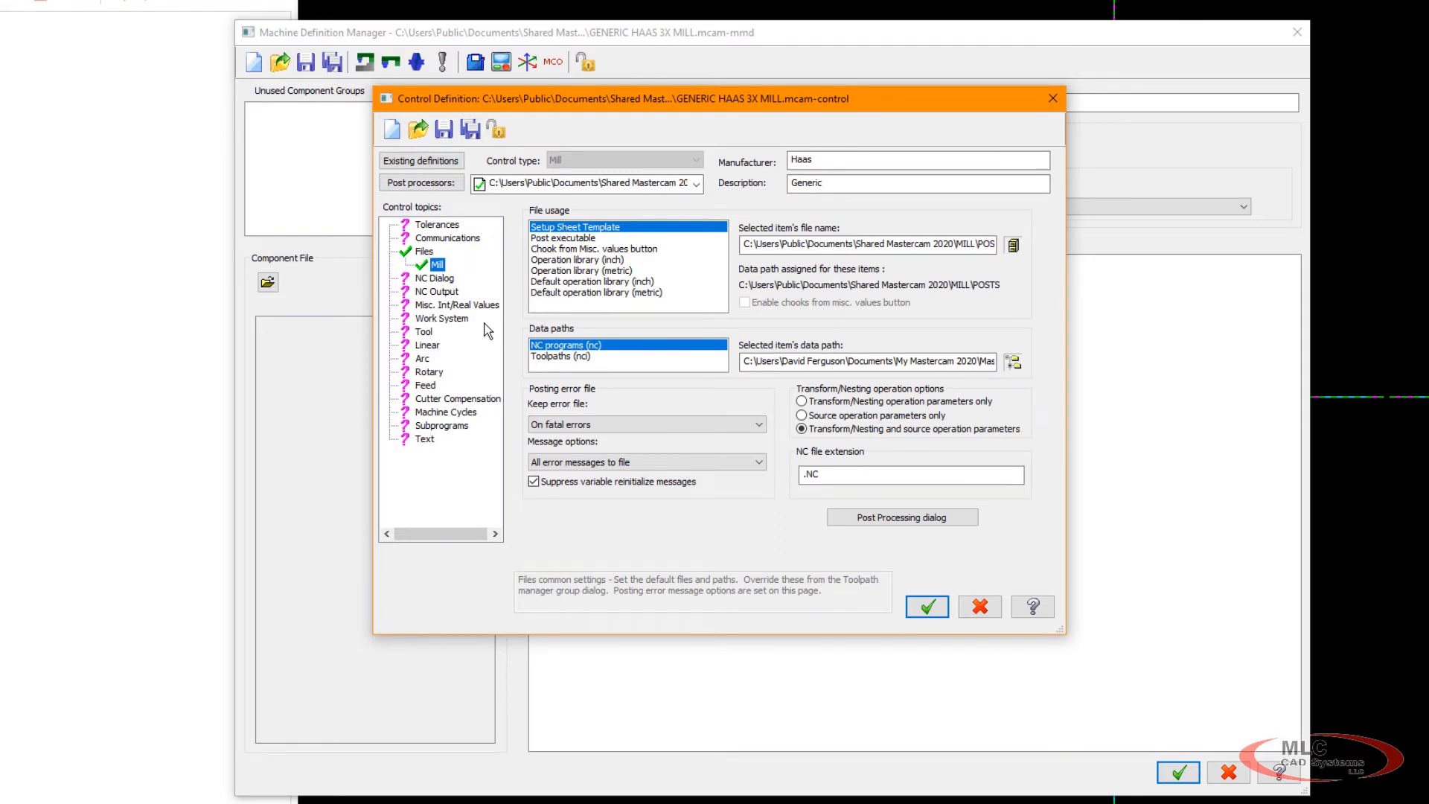
pyautogui.moveTo(565, 198)
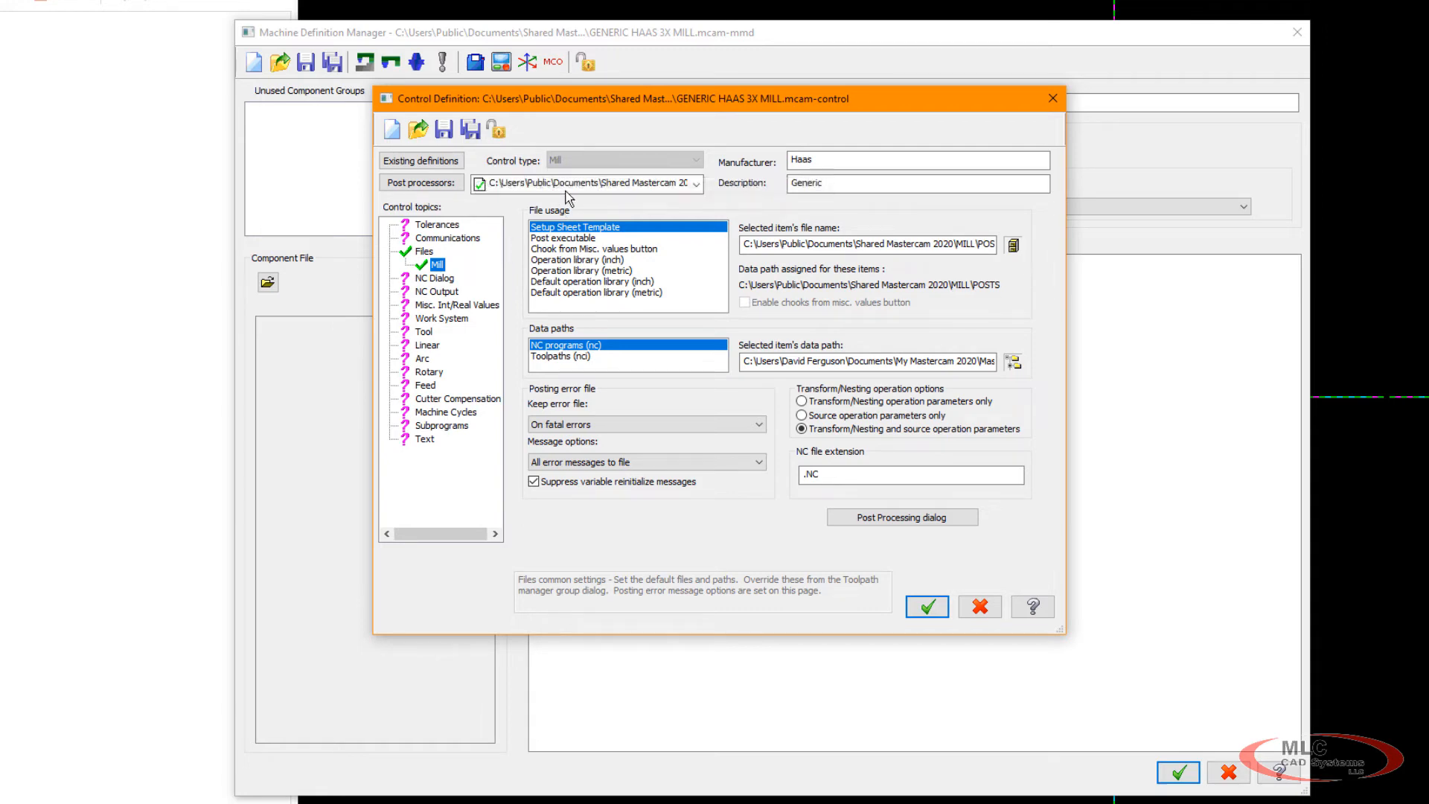
pyautogui.moveTo(556, 303)
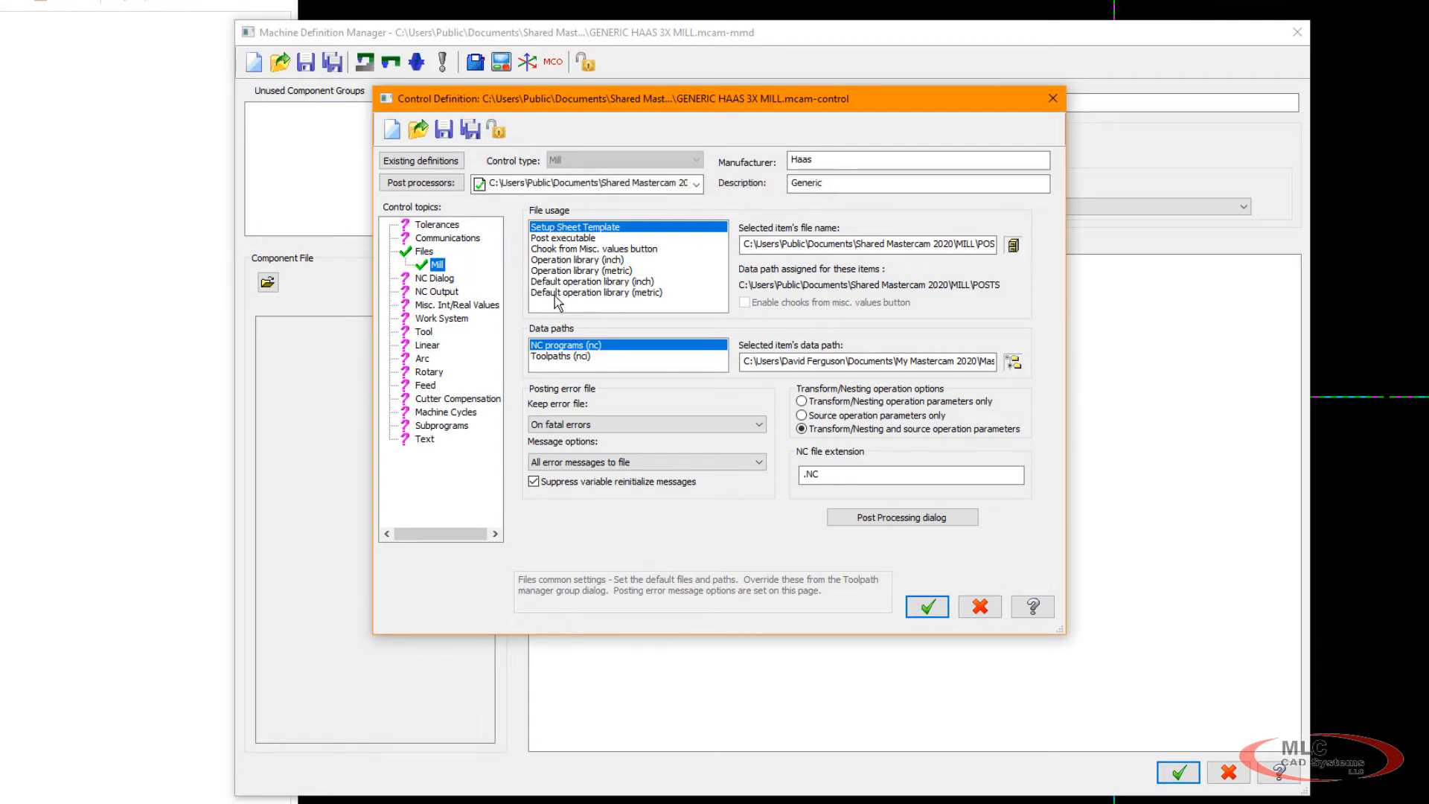
pyautogui.moveTo(624, 289)
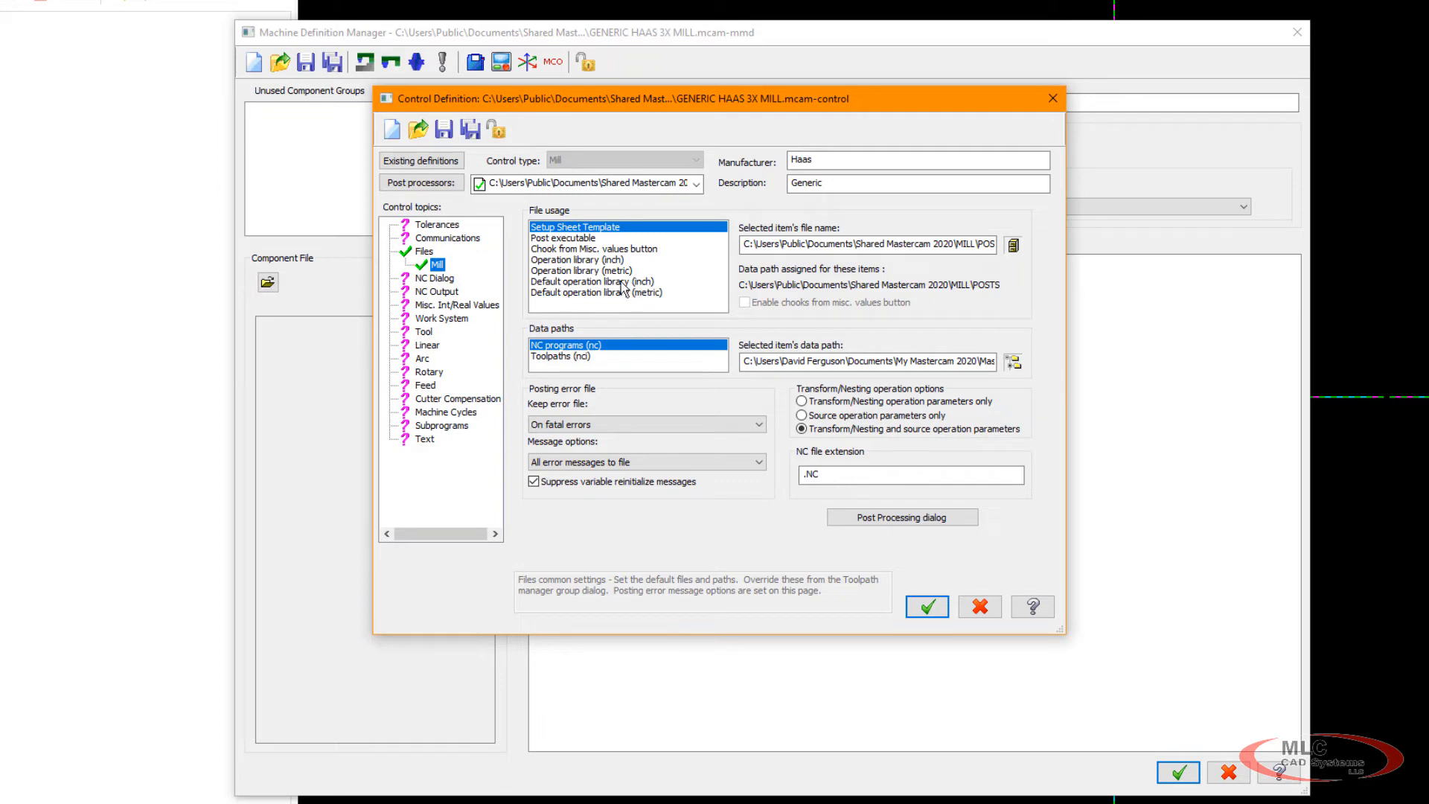
pyautogui.click(591, 281)
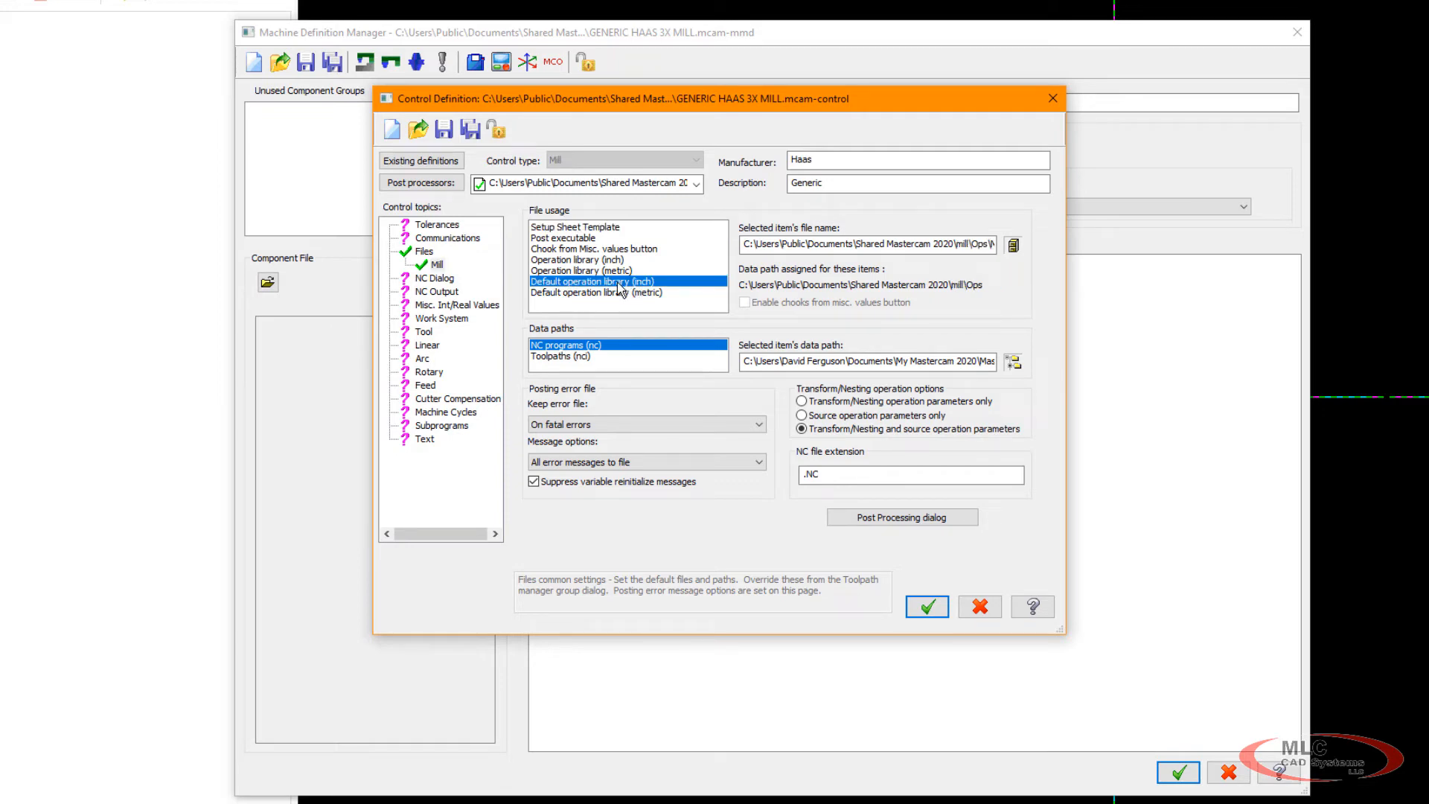
pyautogui.moveTo(661, 289)
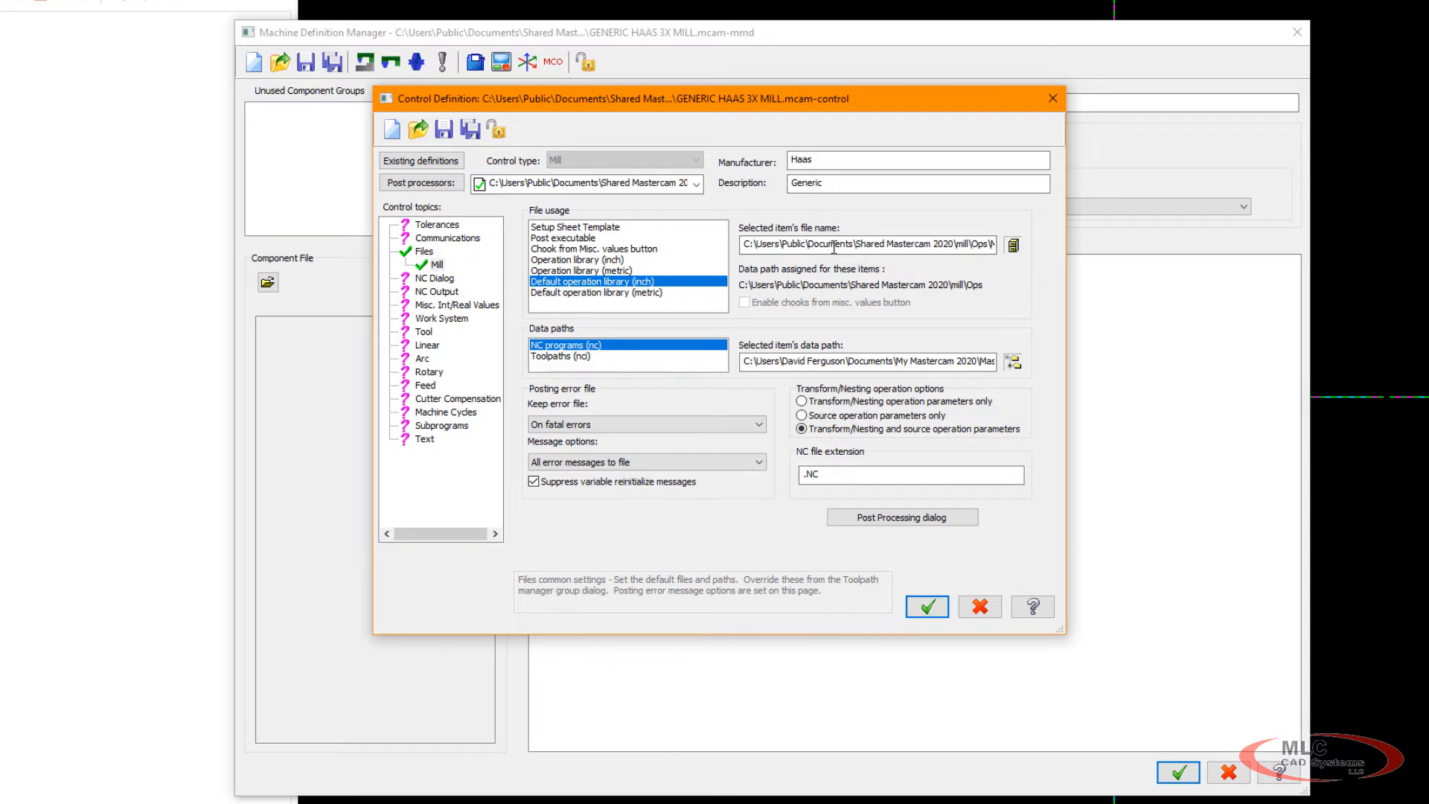
pyautogui.moveTo(957, 266)
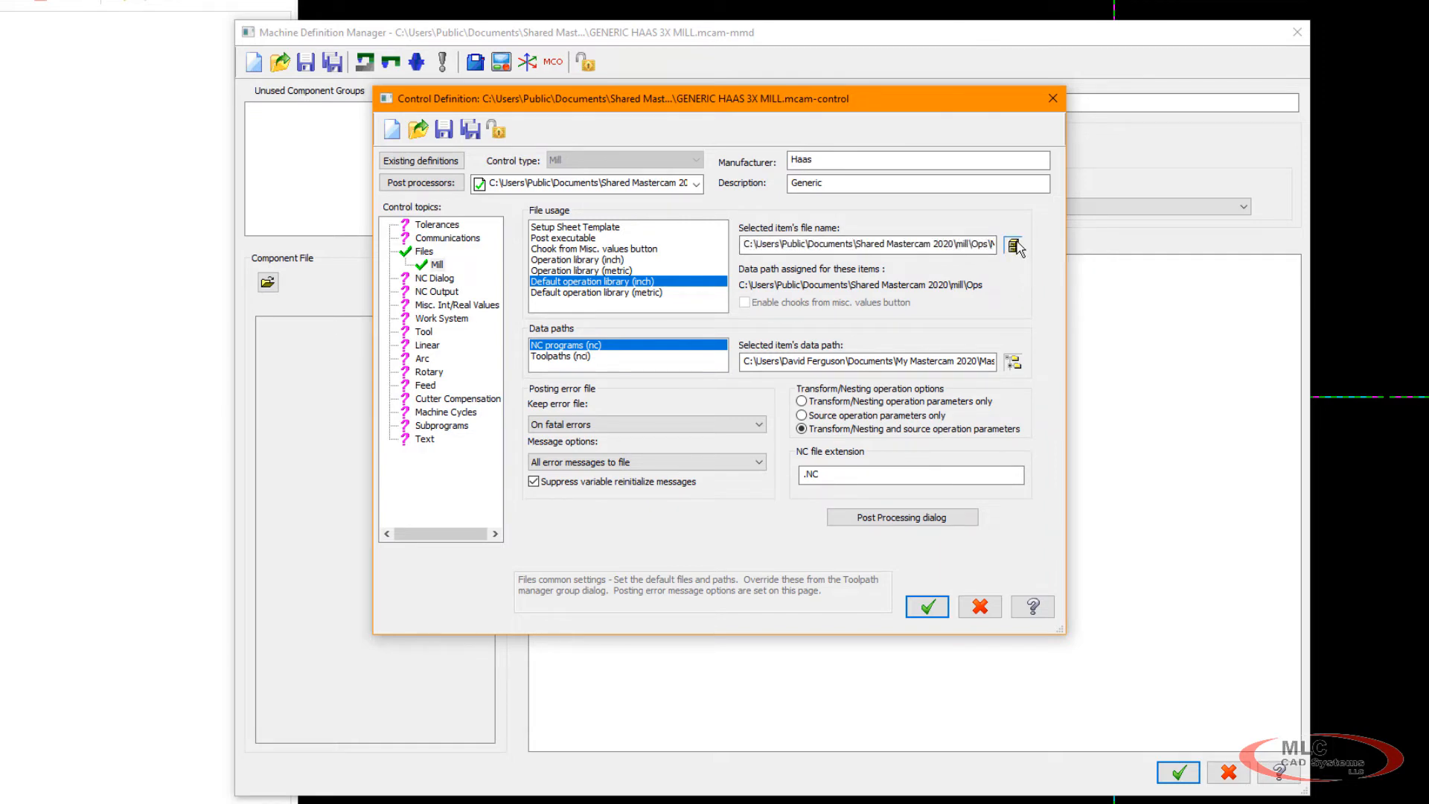
# Point the default inch operation library to Public\My Defaults 2020\Mill_Inch.mcam-defaults.
pyautogui.click(1014, 247)
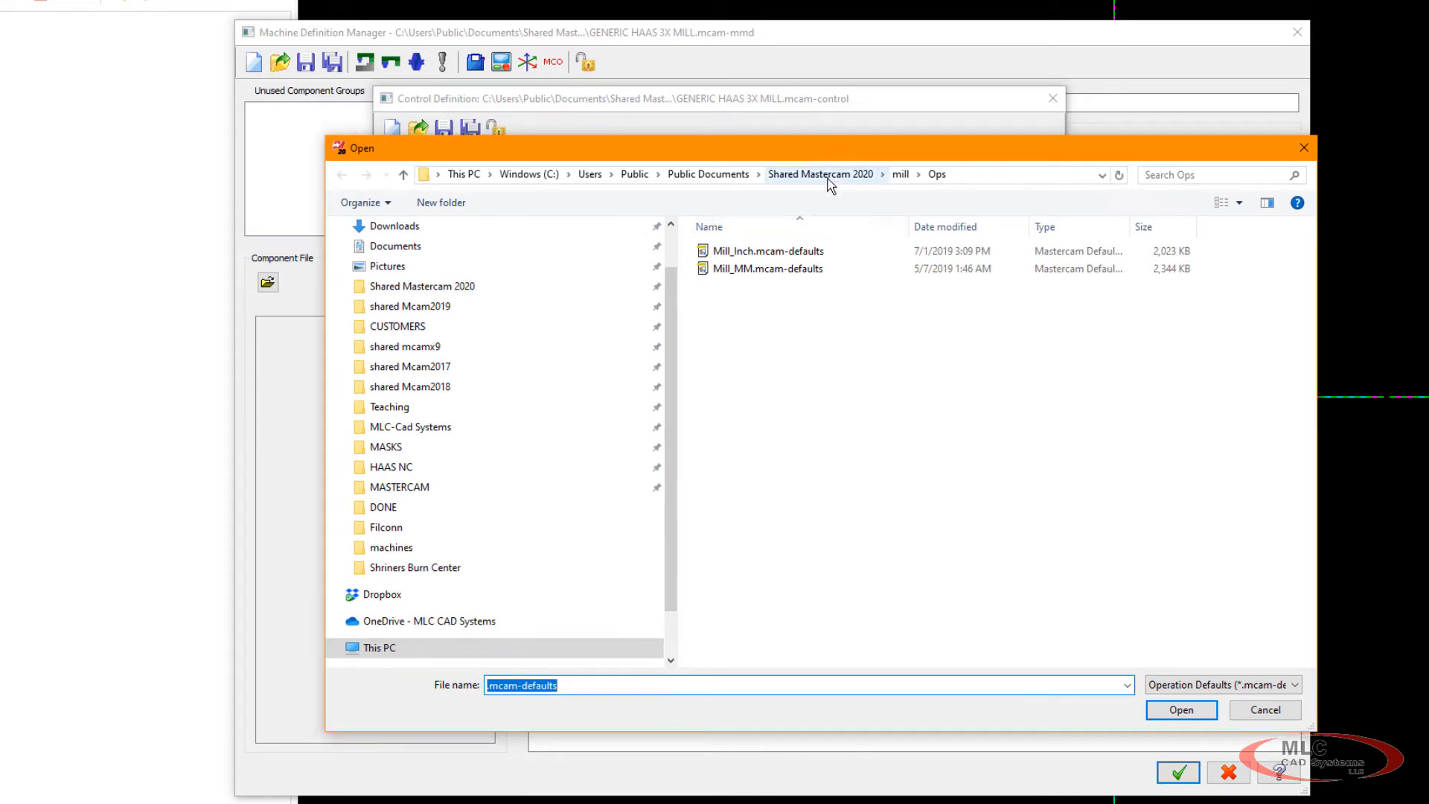
pyautogui.moveTo(945, 195)
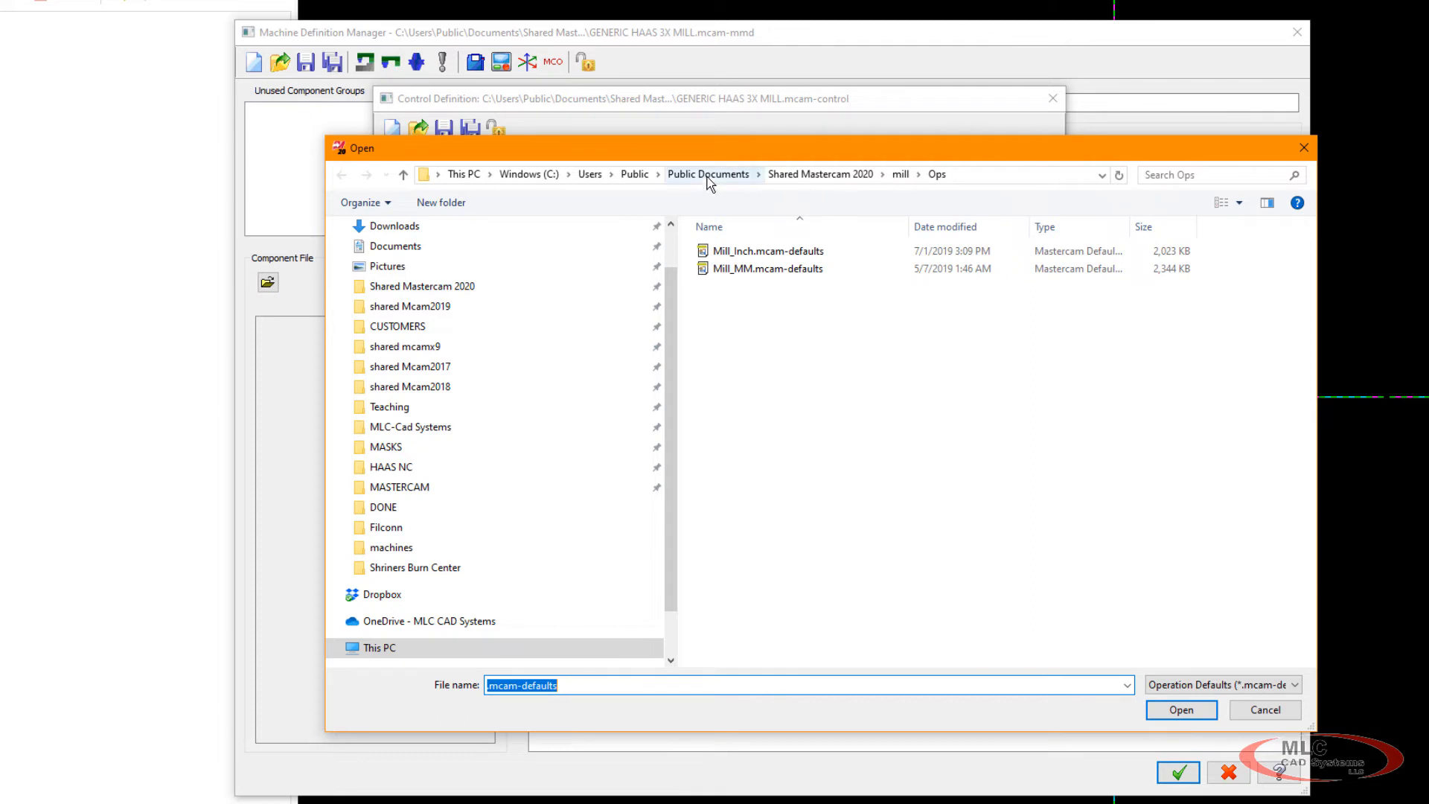
pyautogui.click(633, 175)
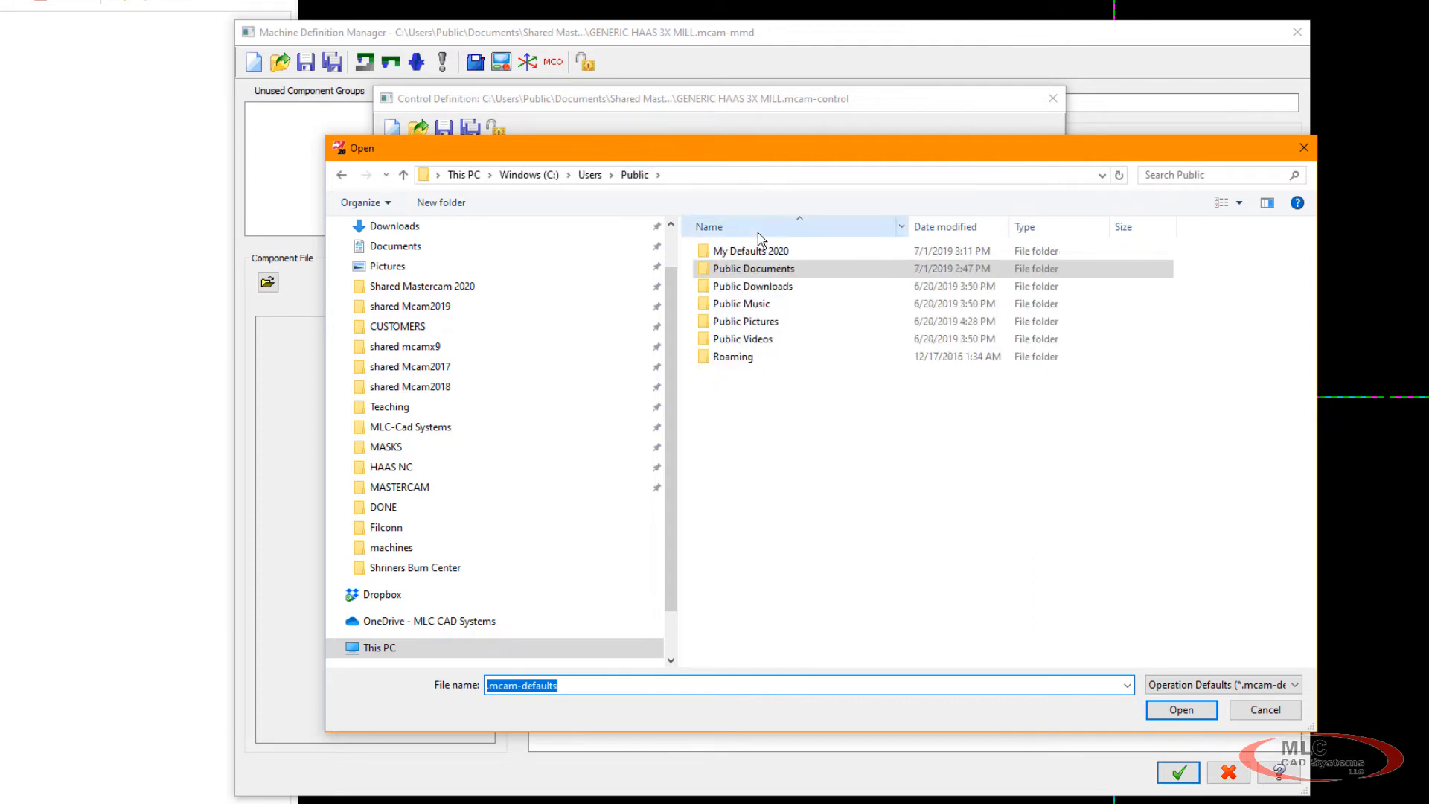
pyautogui.doubleClick(751, 251)
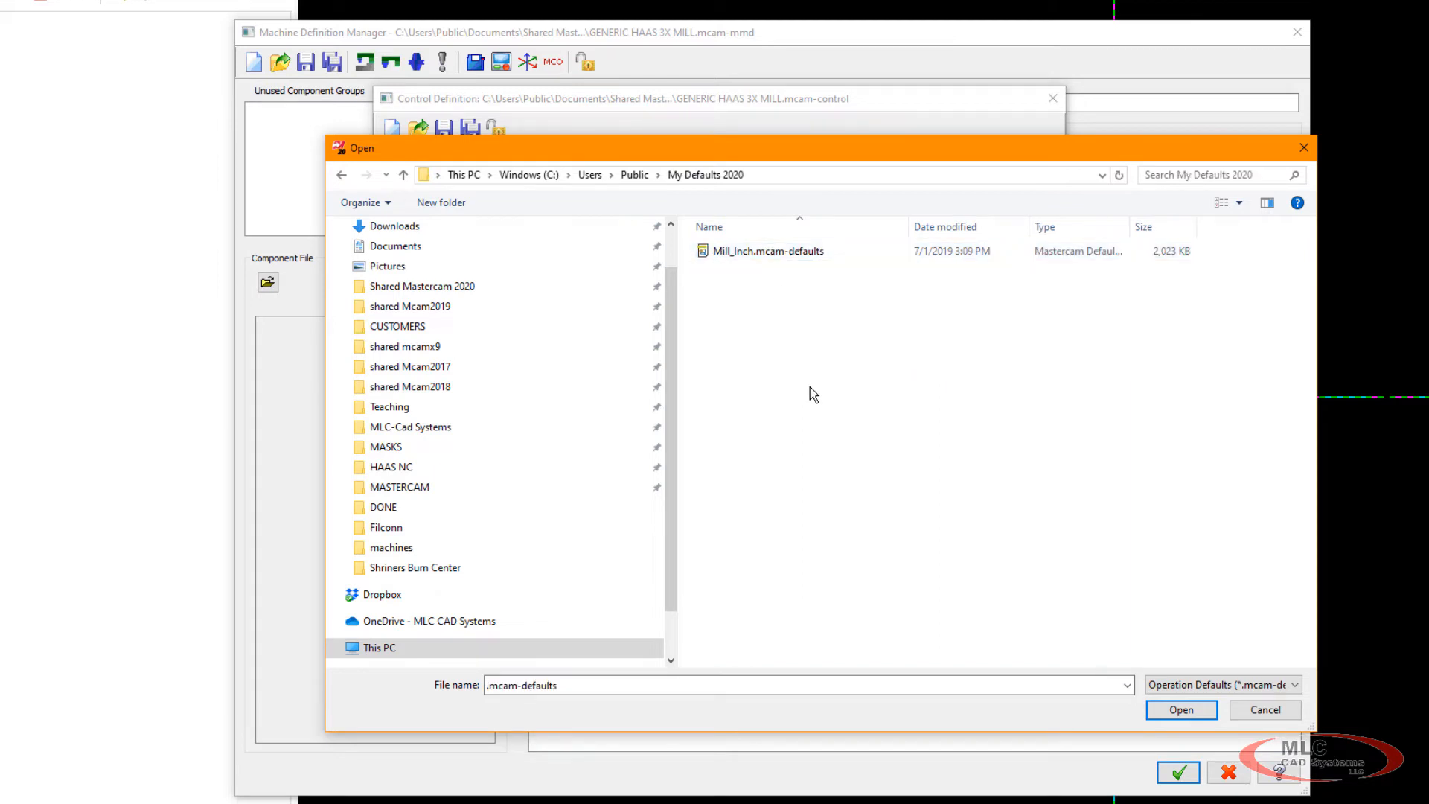
pyautogui.click(768, 251)
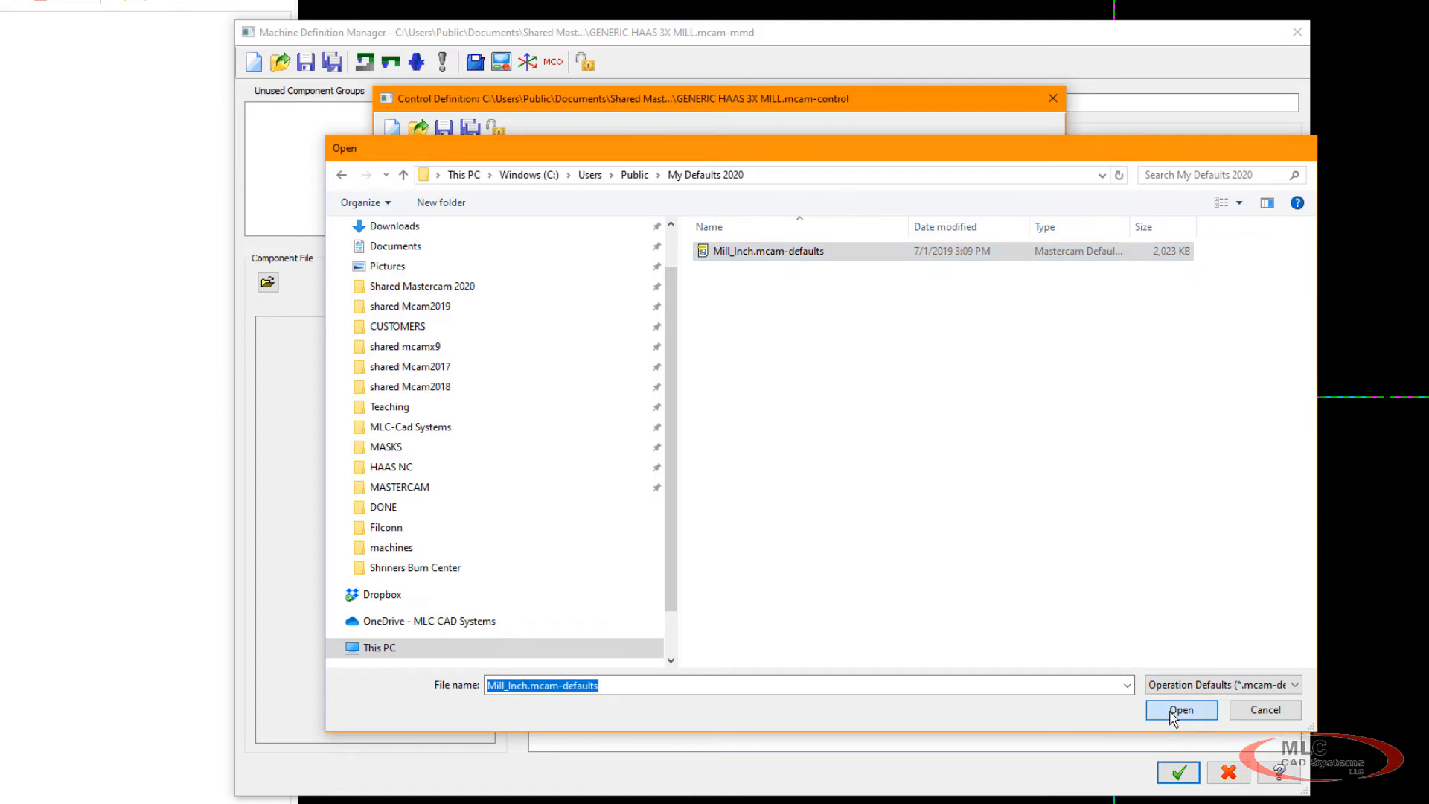
pyautogui.click(1181, 709)
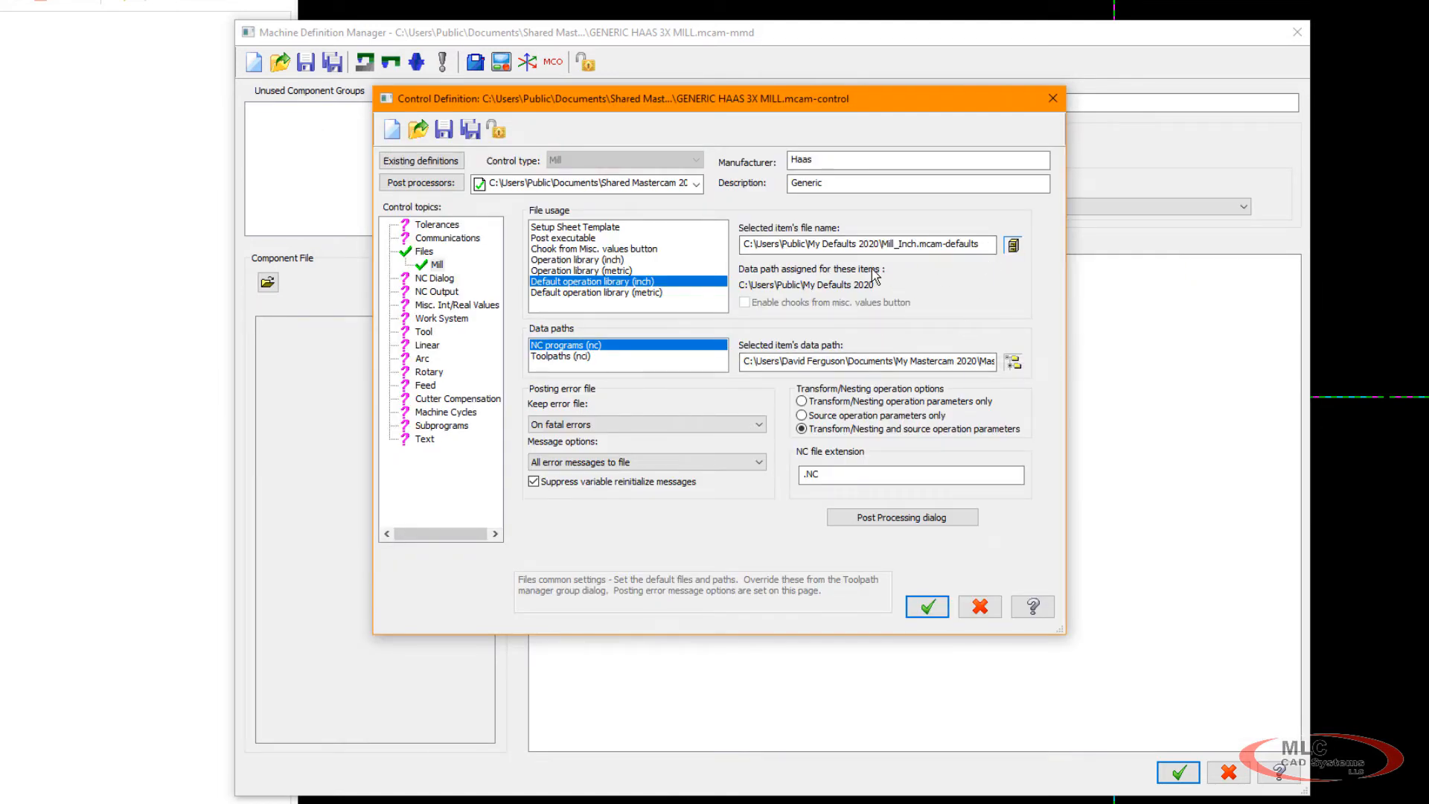
# Accept the control definition changes and return to the Machine Definition Manager.
pyautogui.click(575, 227)
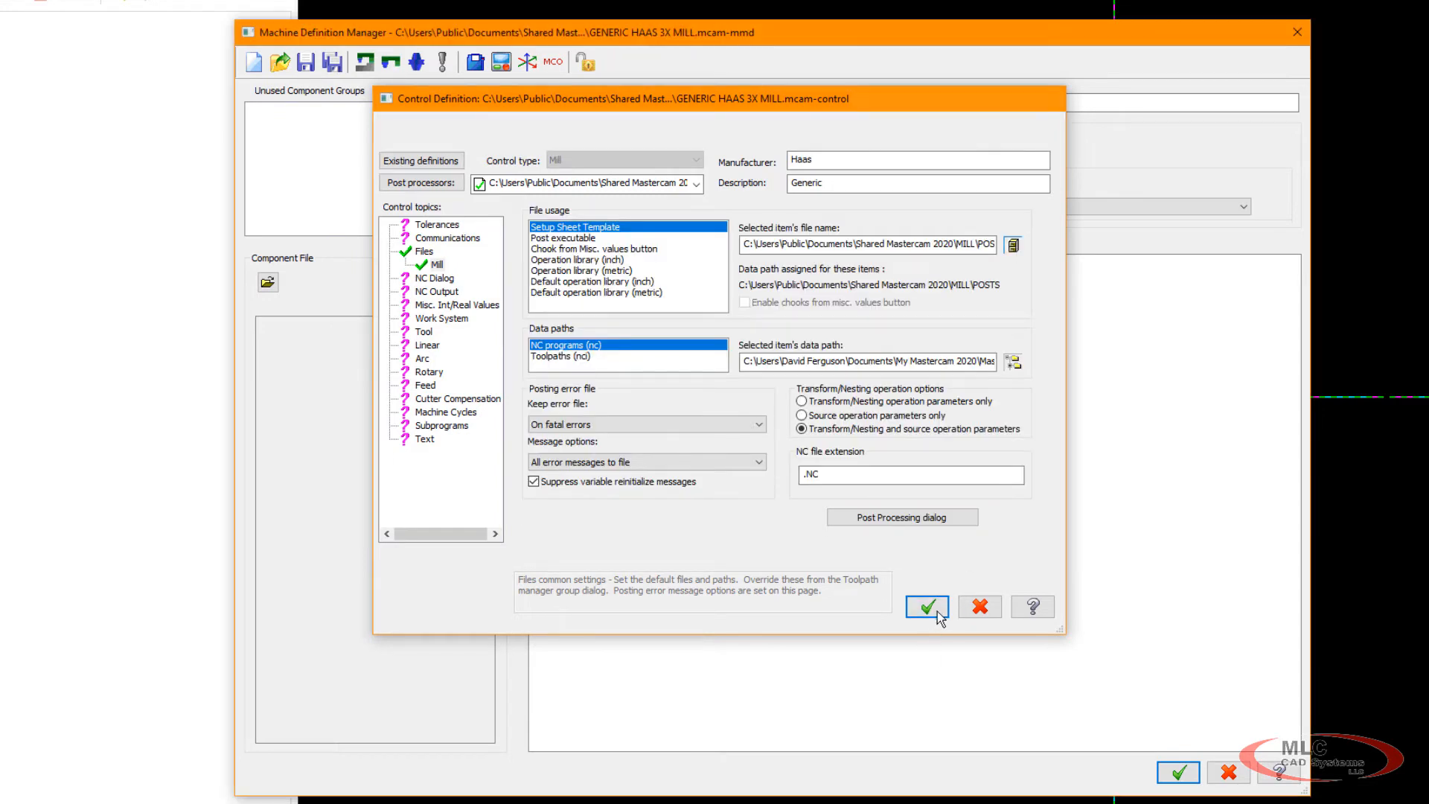
pyautogui.click(927, 608)
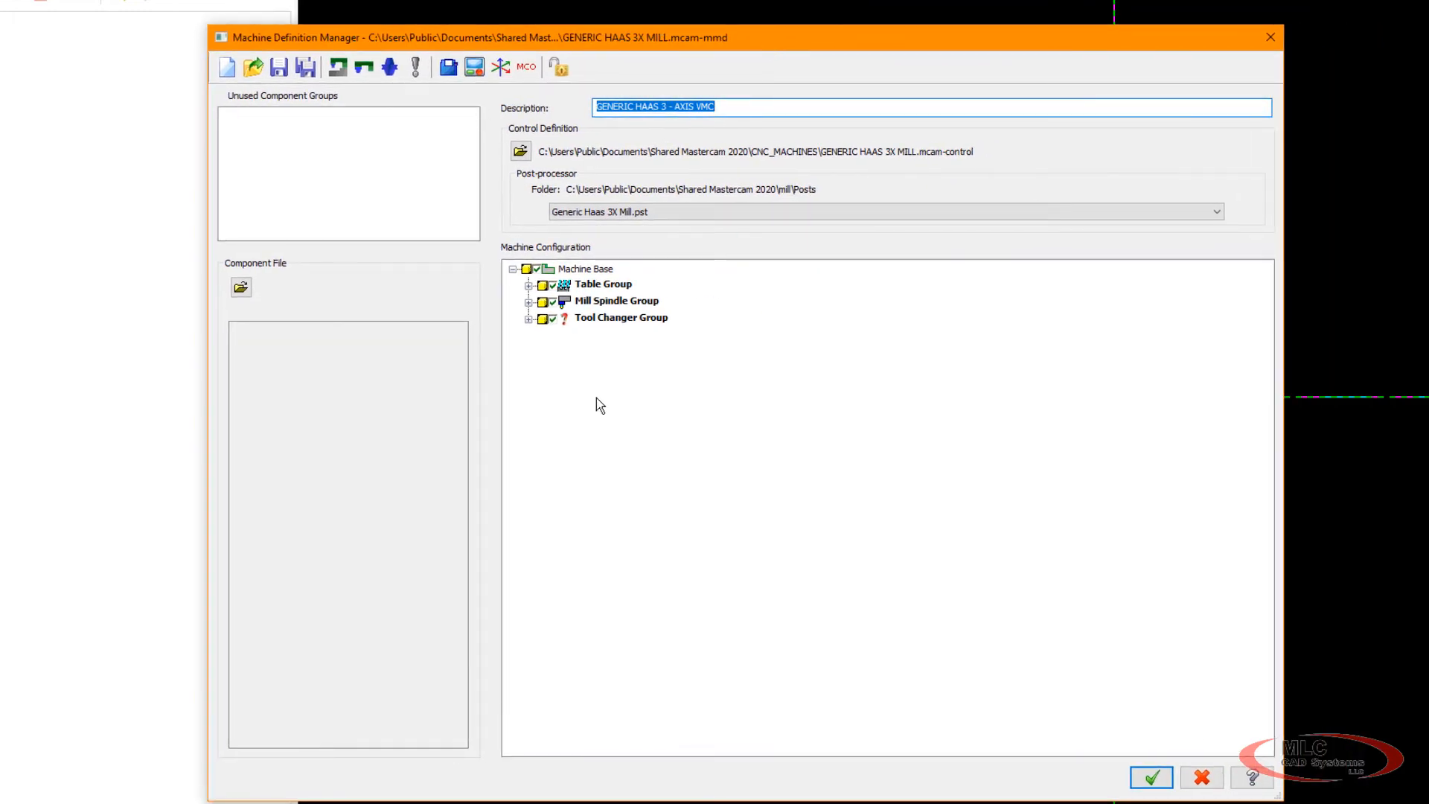
pyautogui.moveTo(581, 339)
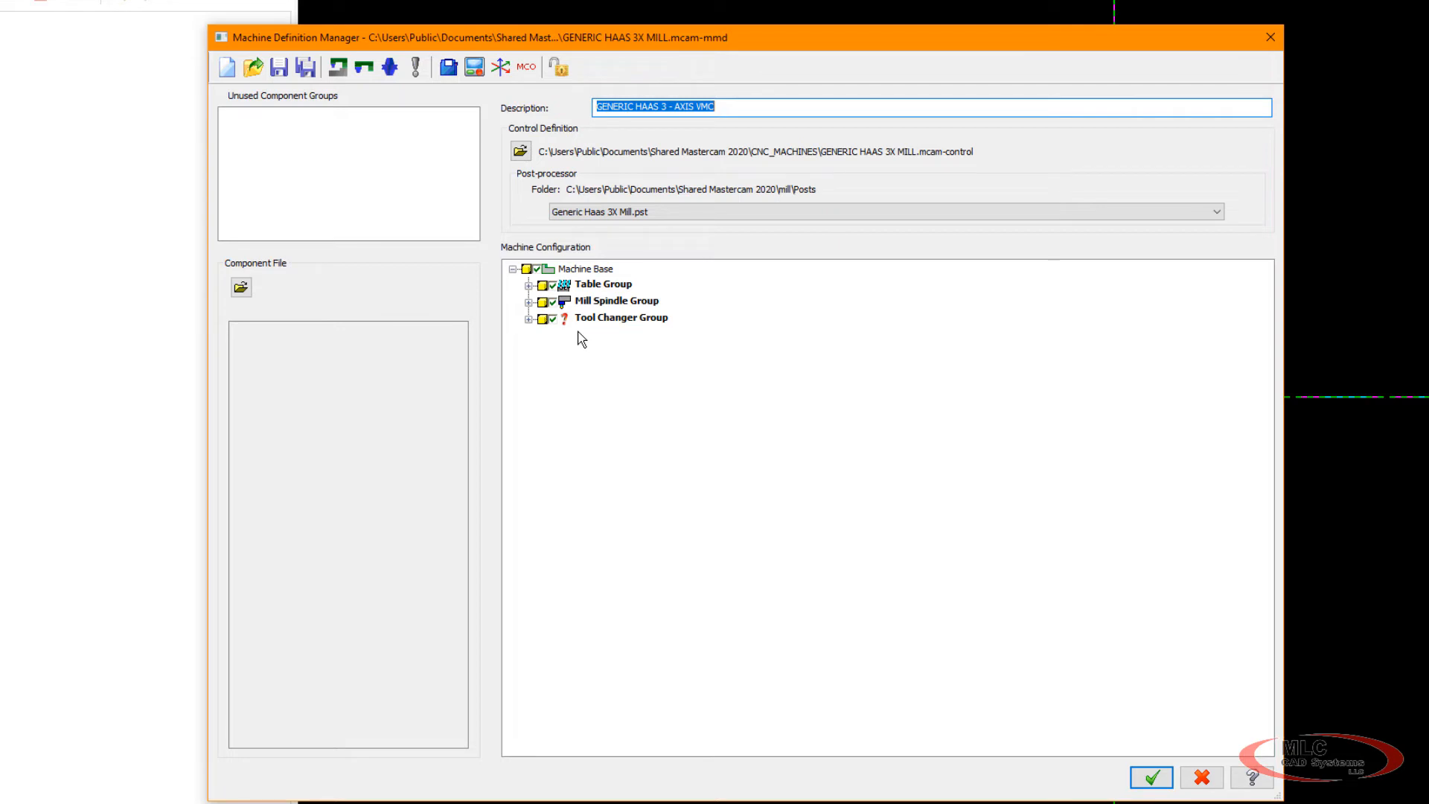
pyautogui.moveTo(650, 354)
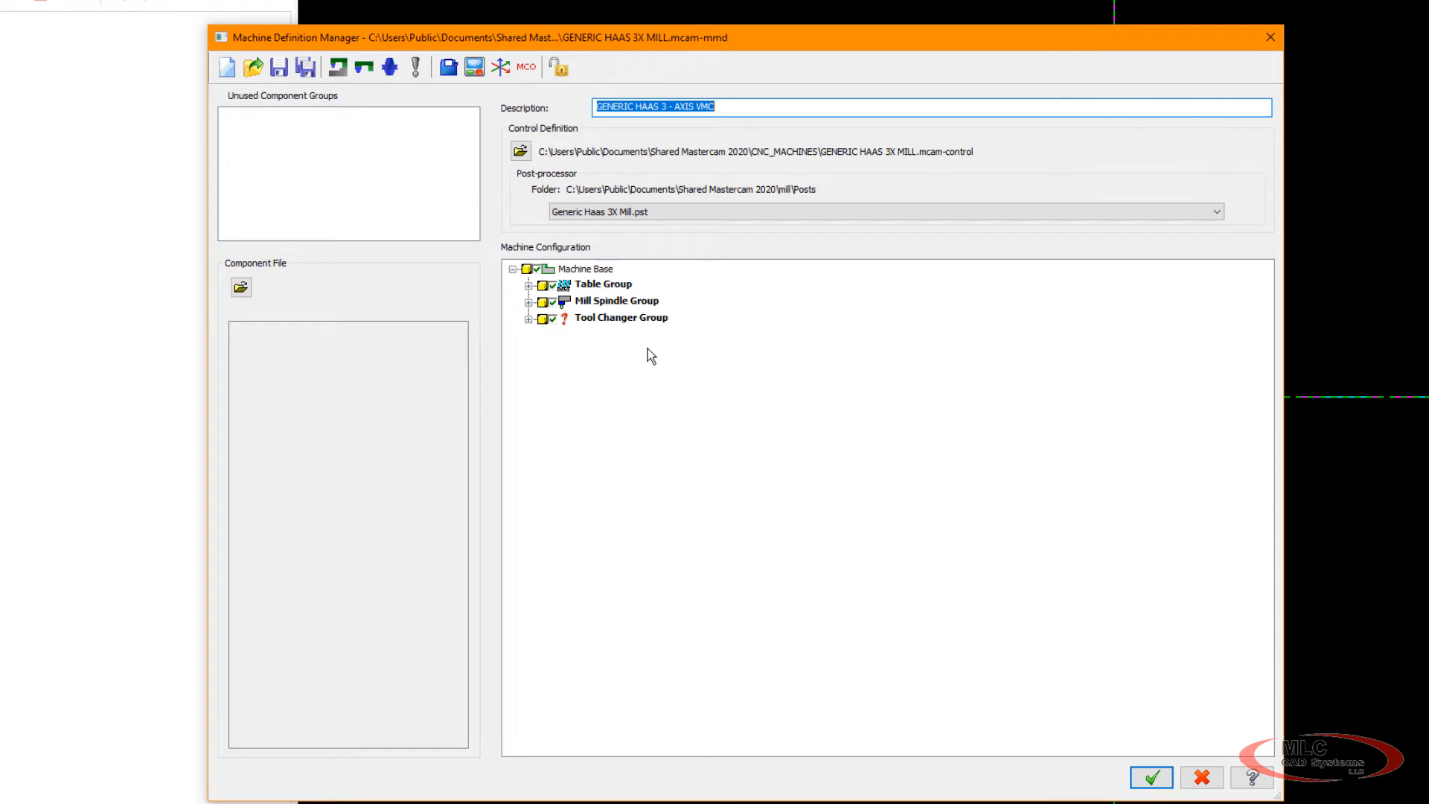
pyautogui.moveTo(606, 48)
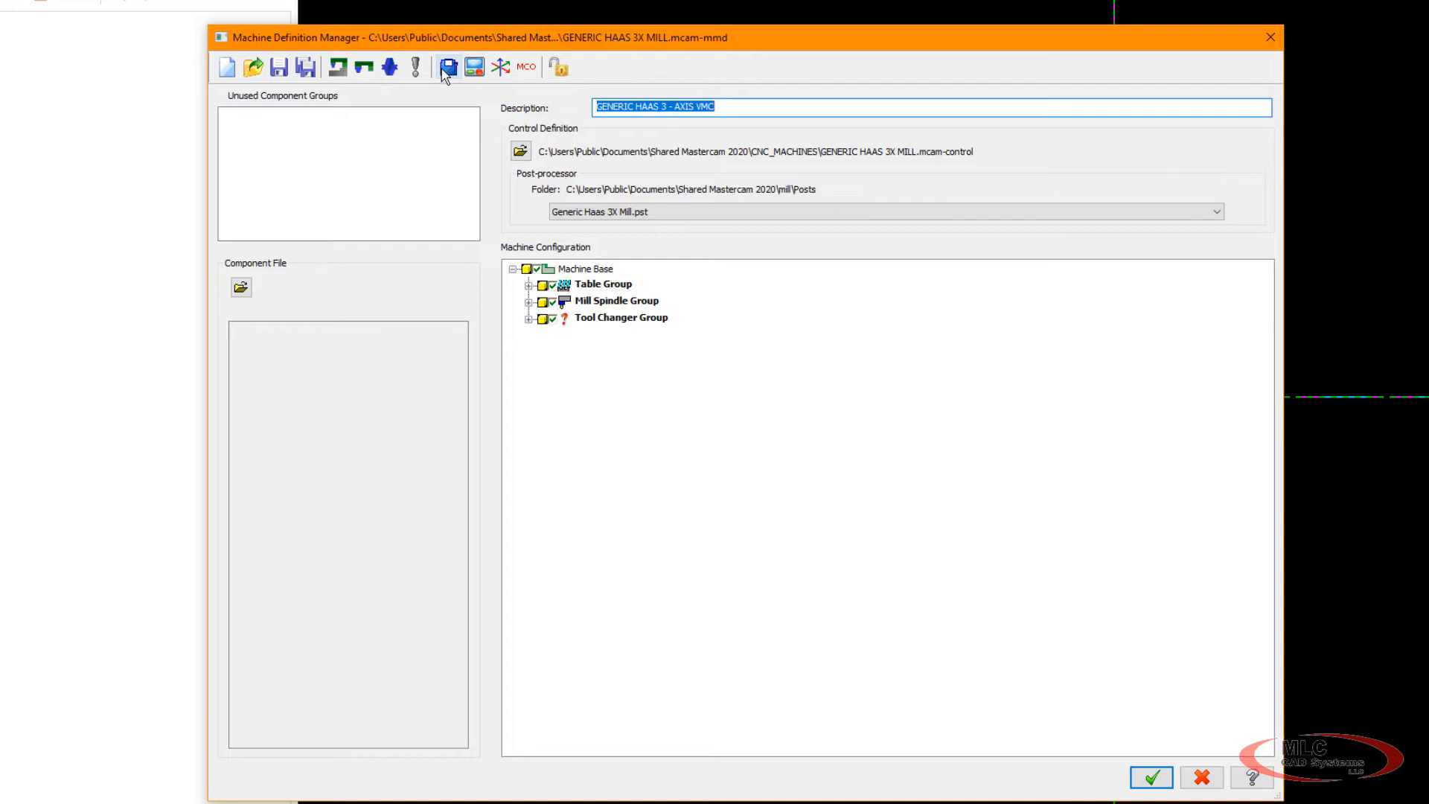
pyautogui.moveTo(446, 68)
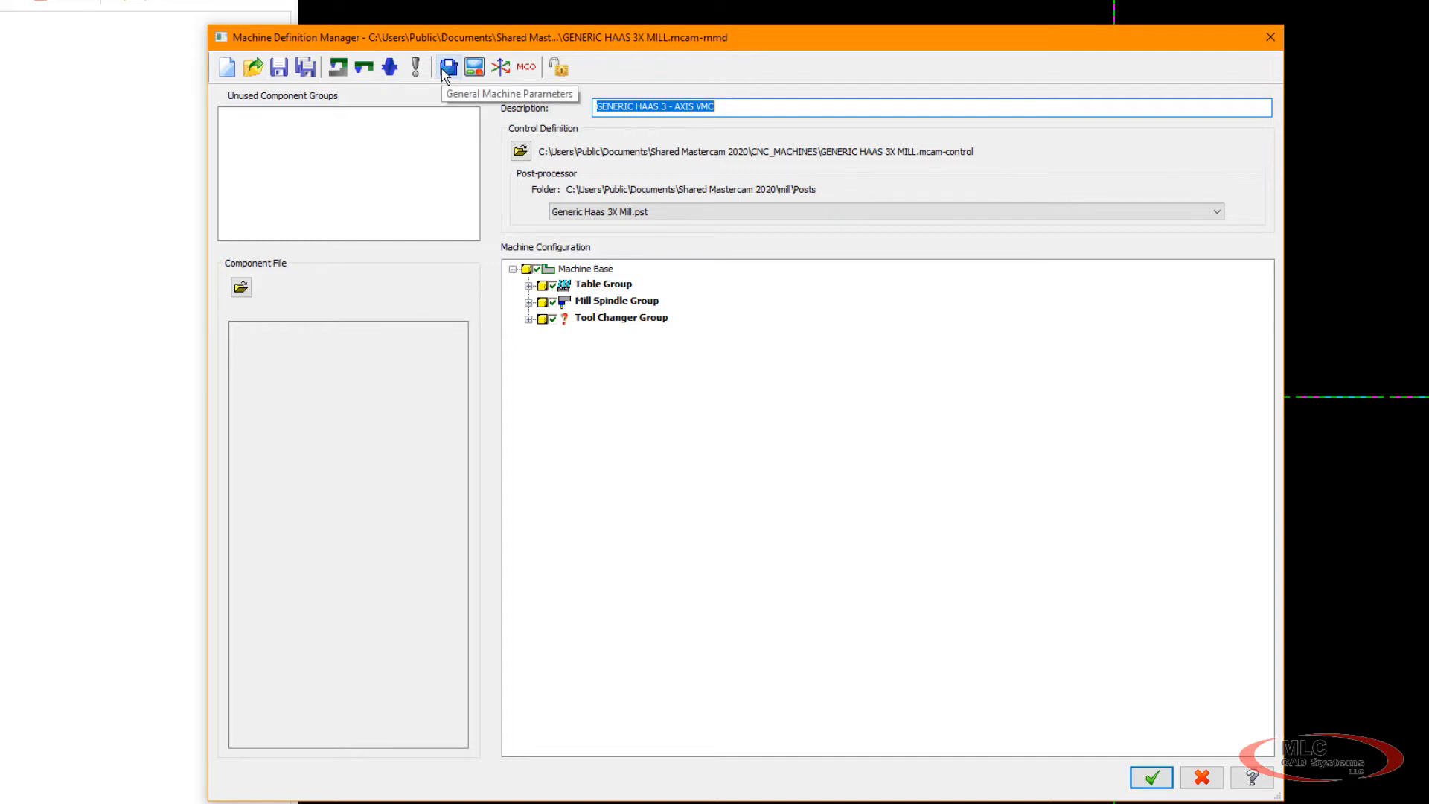
pyautogui.moveTo(467, 73)
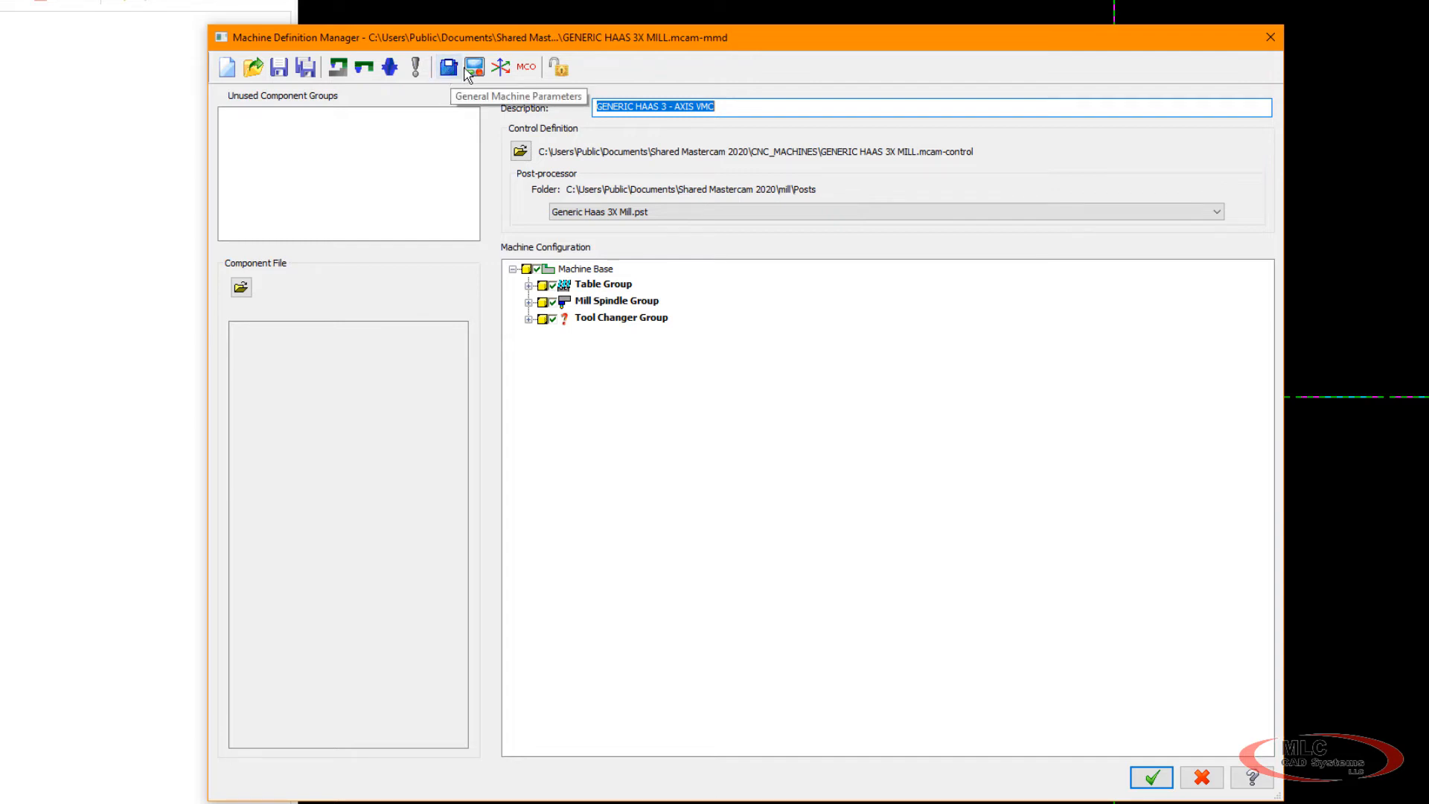
pyautogui.moveTo(447, 68)
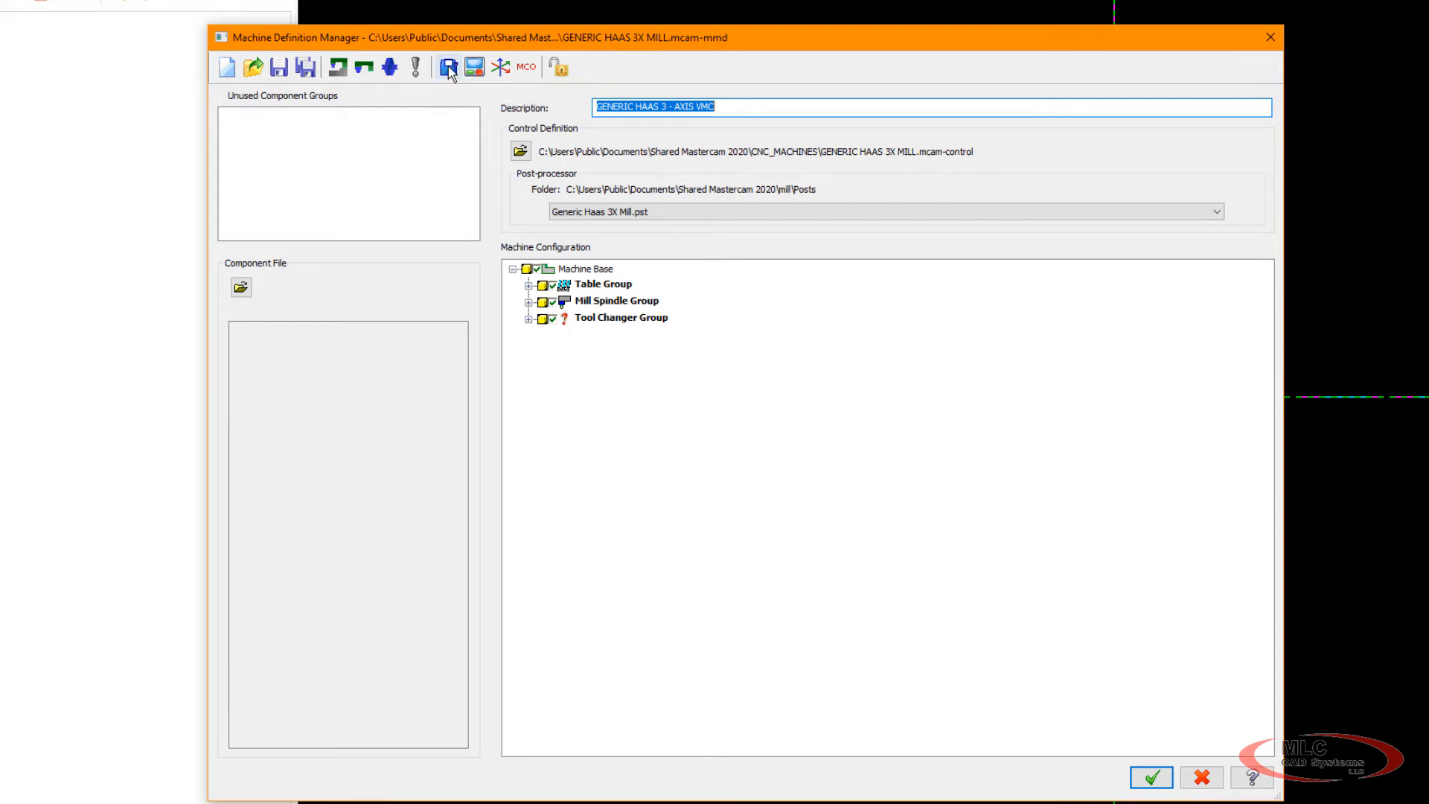
# Show the Tool/material libraries settings in General Machine Parameters.
pyautogui.click(446, 67)
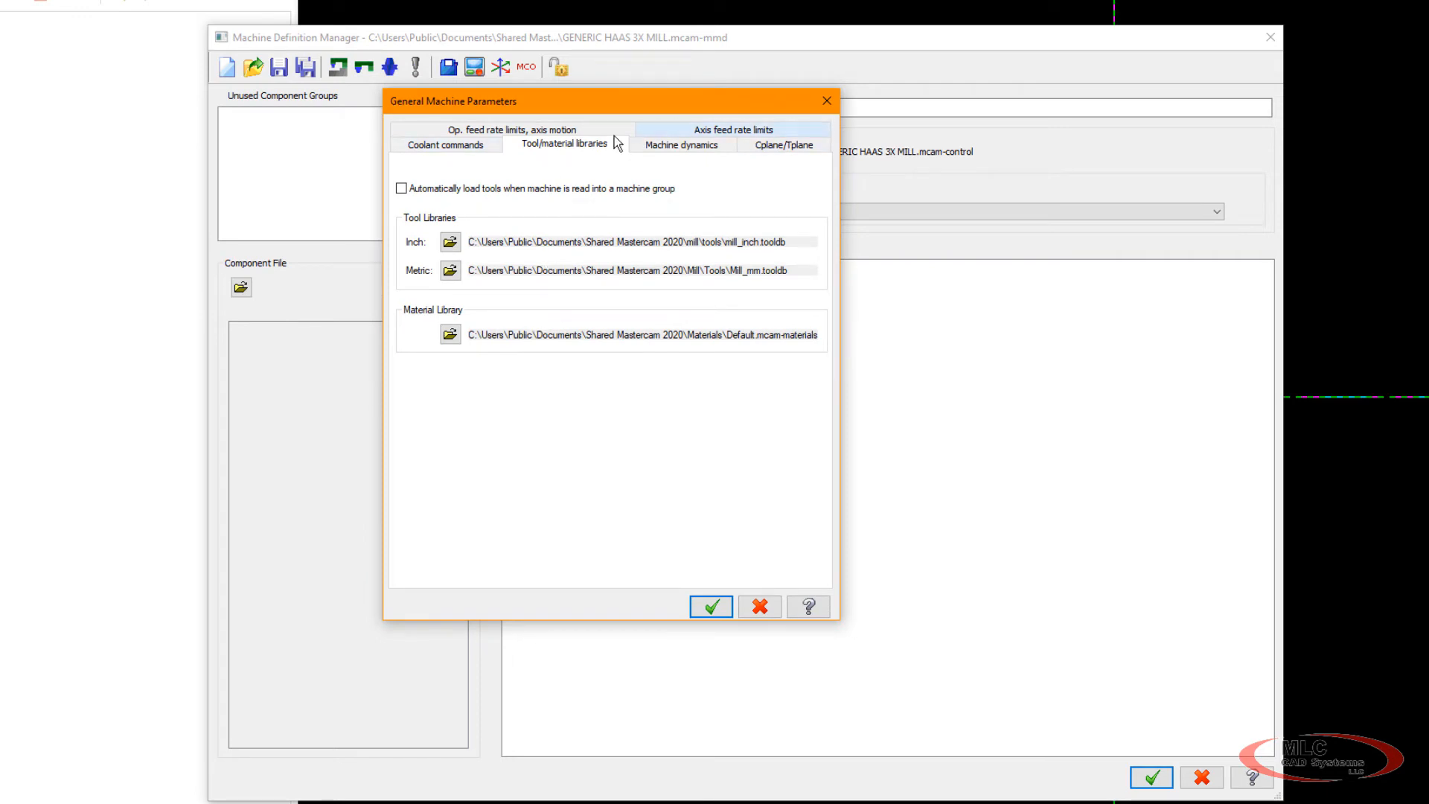
pyautogui.moveTo(557, 159)
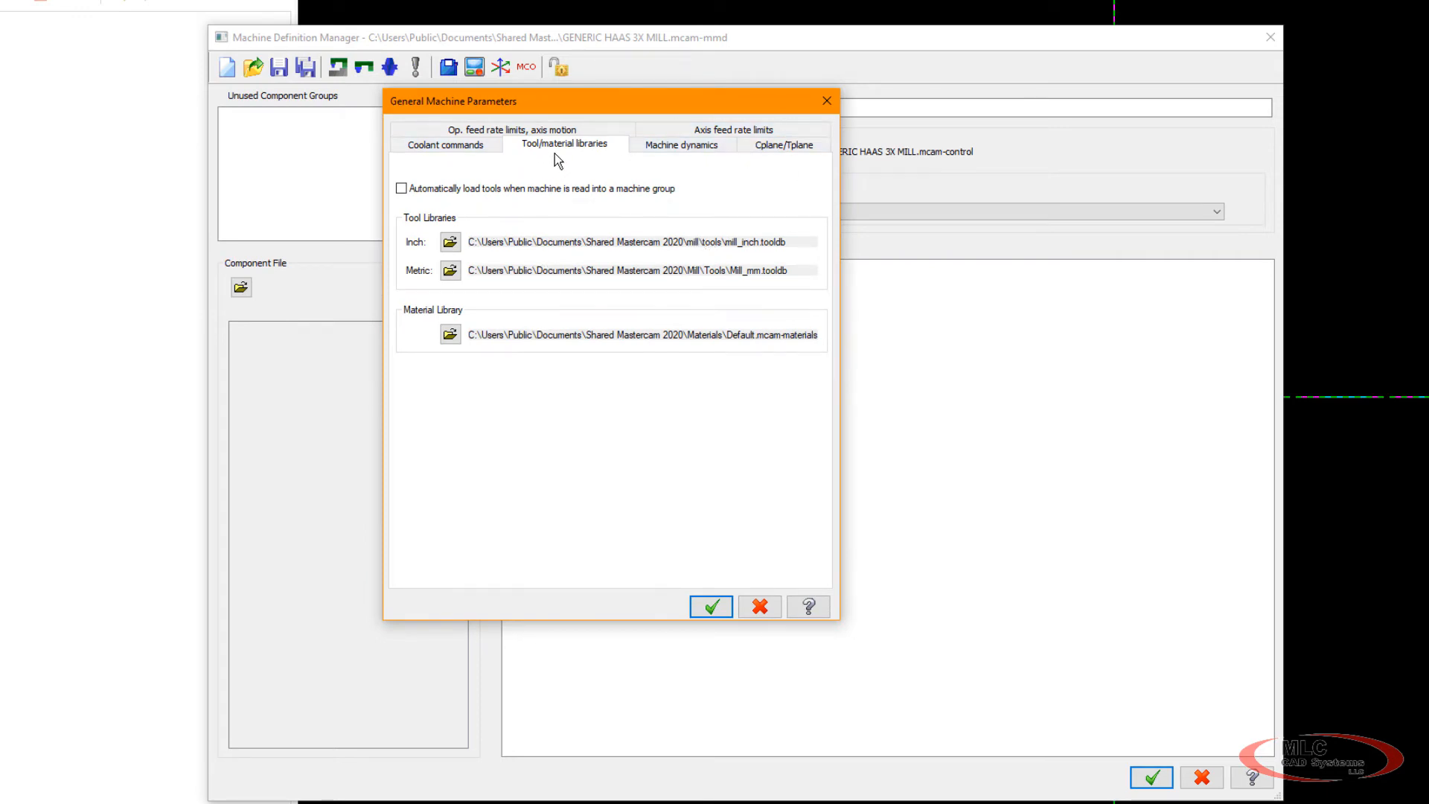
pyautogui.moveTo(568, 152)
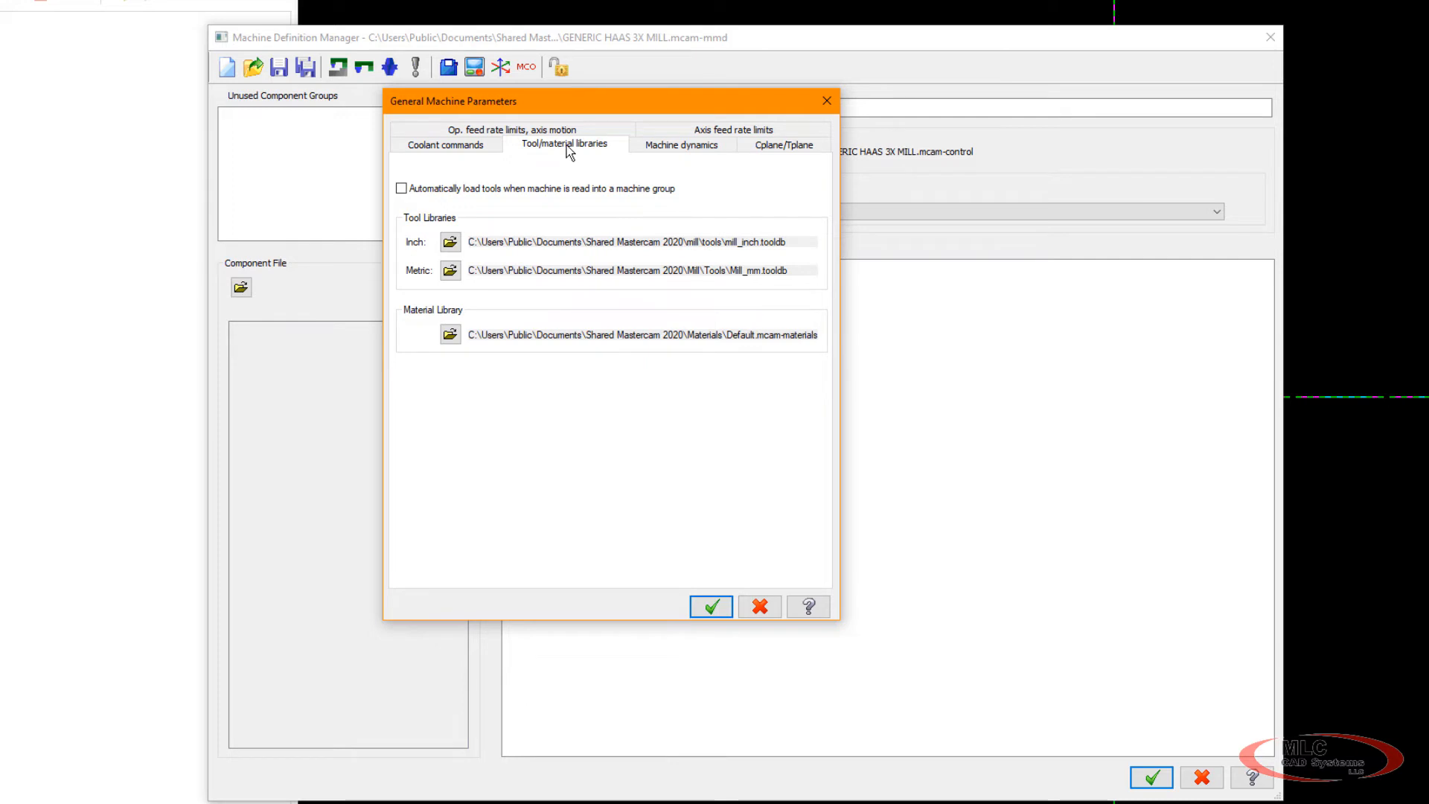
pyautogui.moveTo(613, 156)
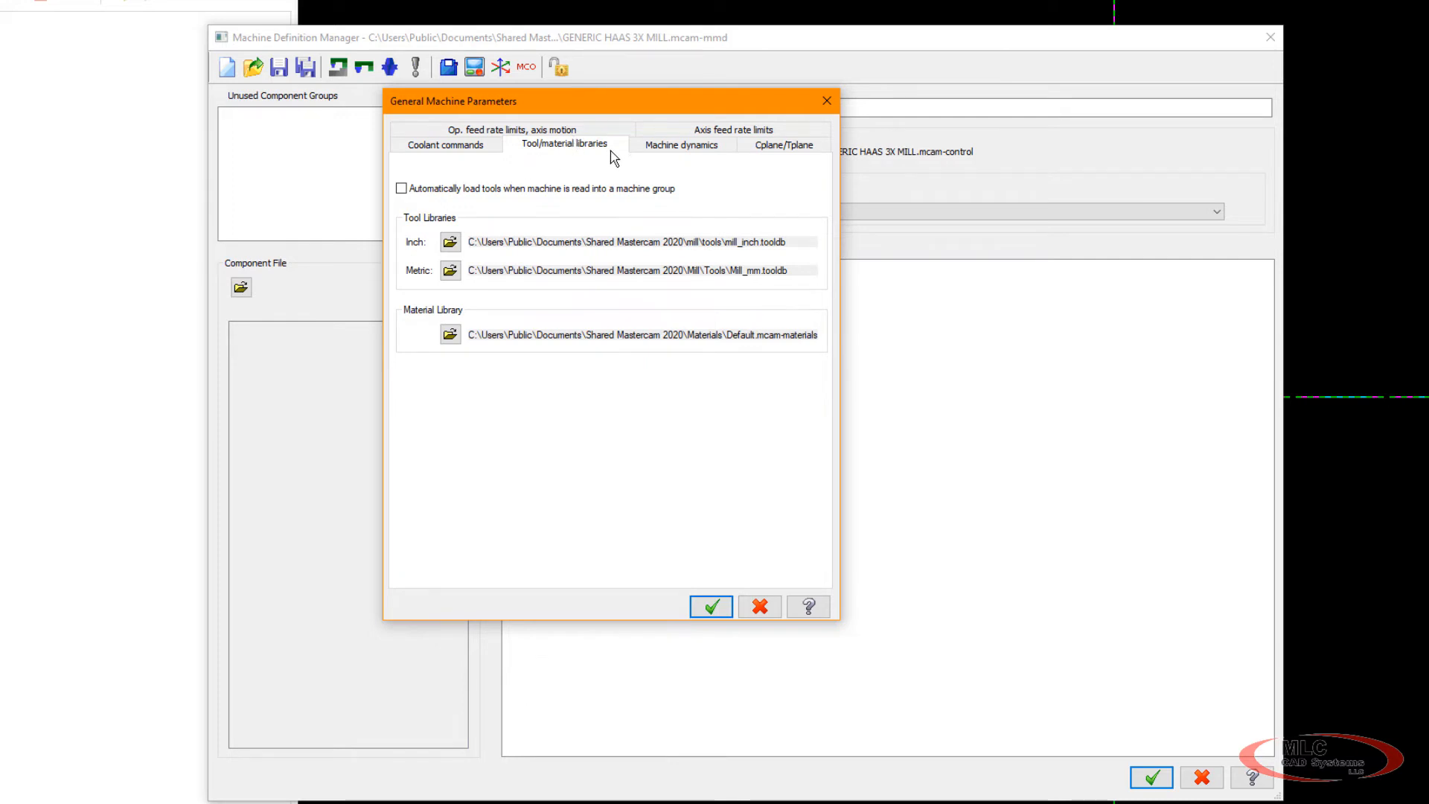
pyautogui.moveTo(518, 253)
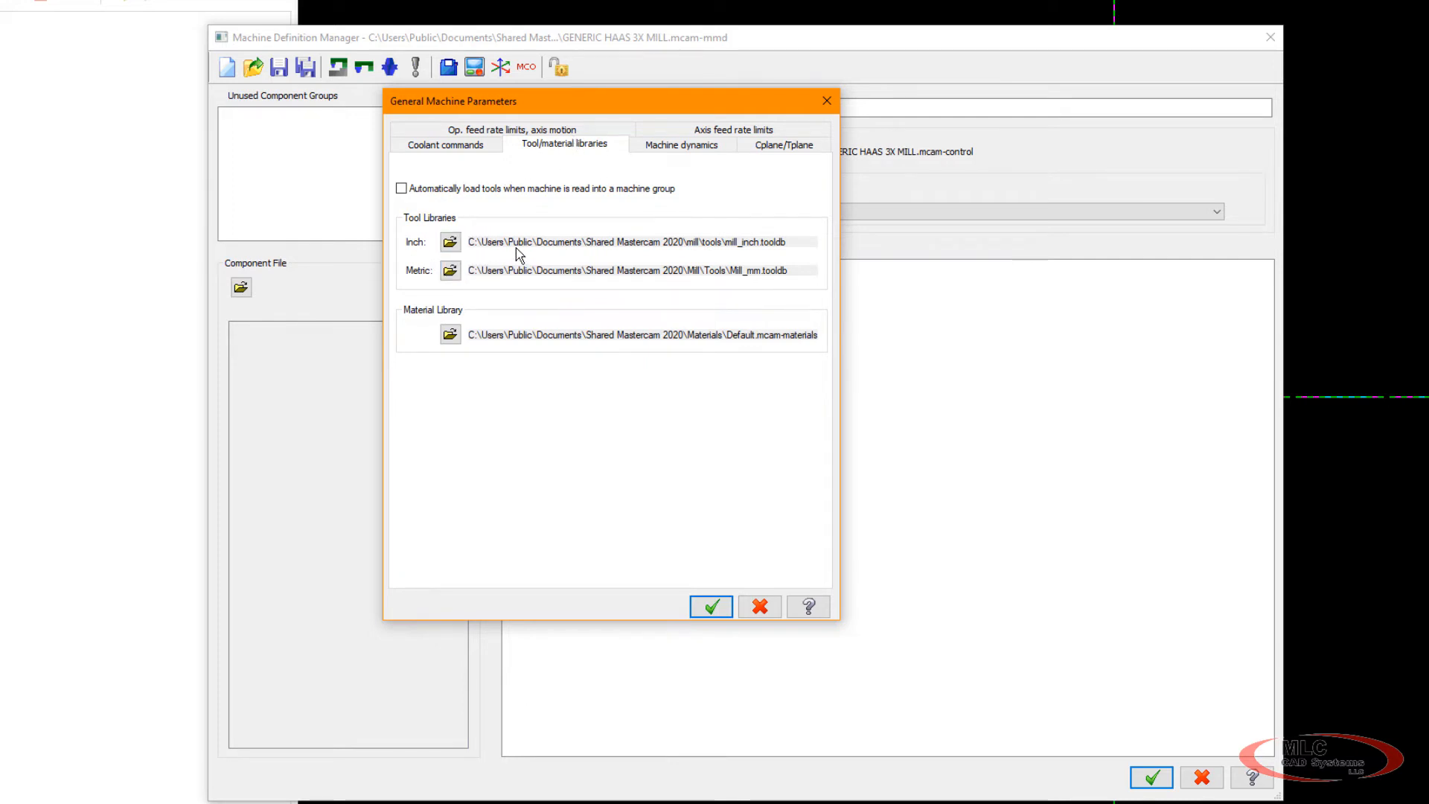
pyautogui.click(638, 335)
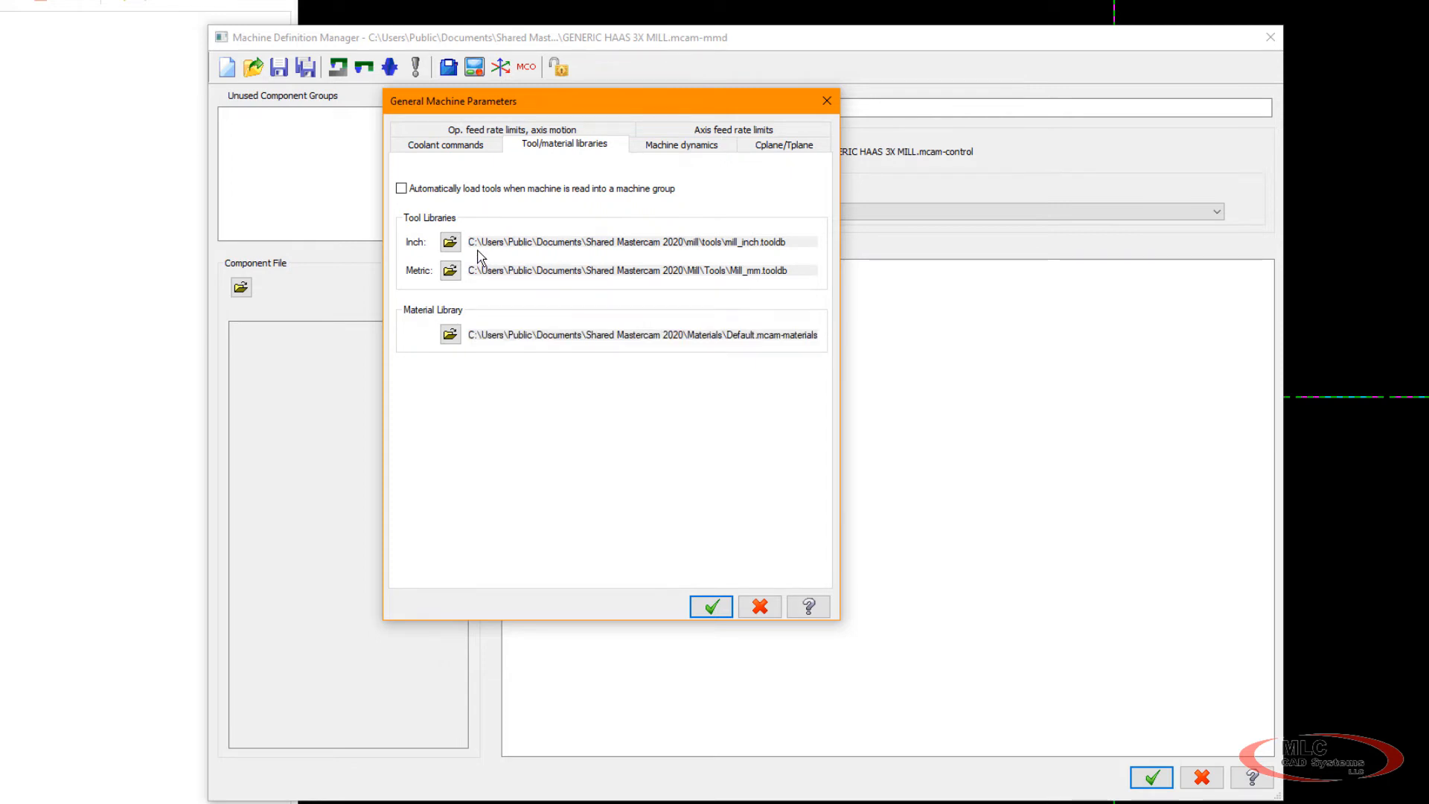
pyautogui.moveTo(658, 258)
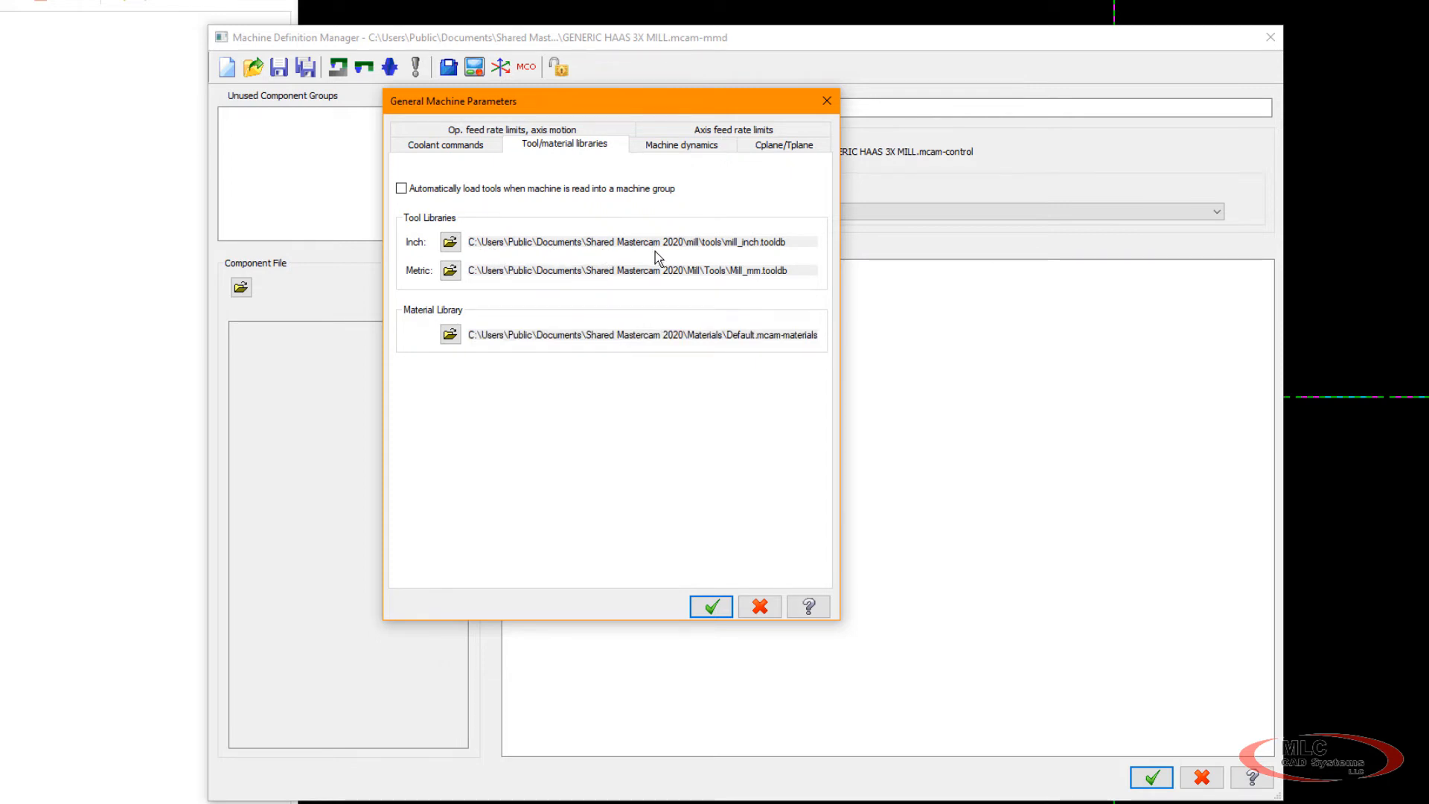
pyautogui.moveTo(746, 256)
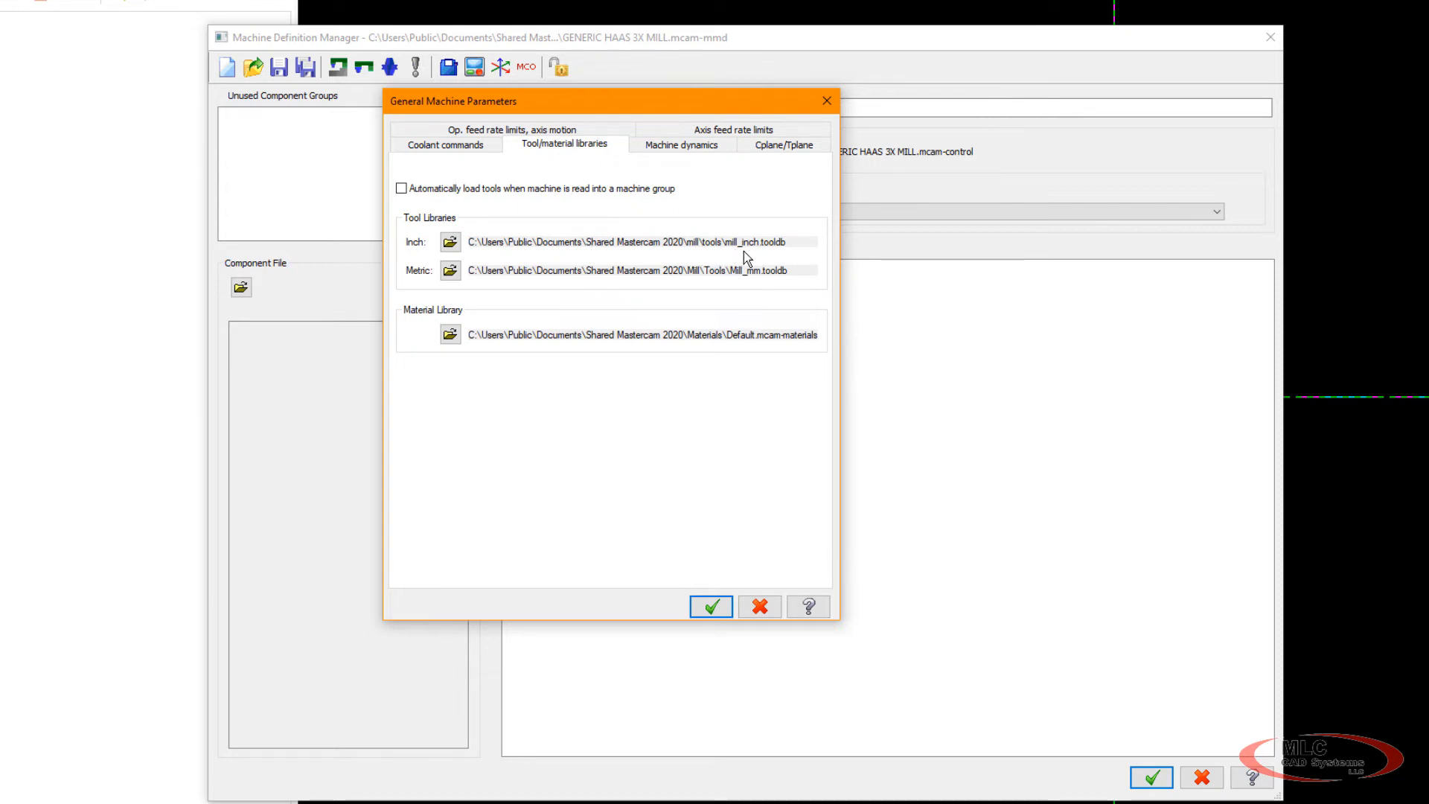
pyautogui.moveTo(764, 259)
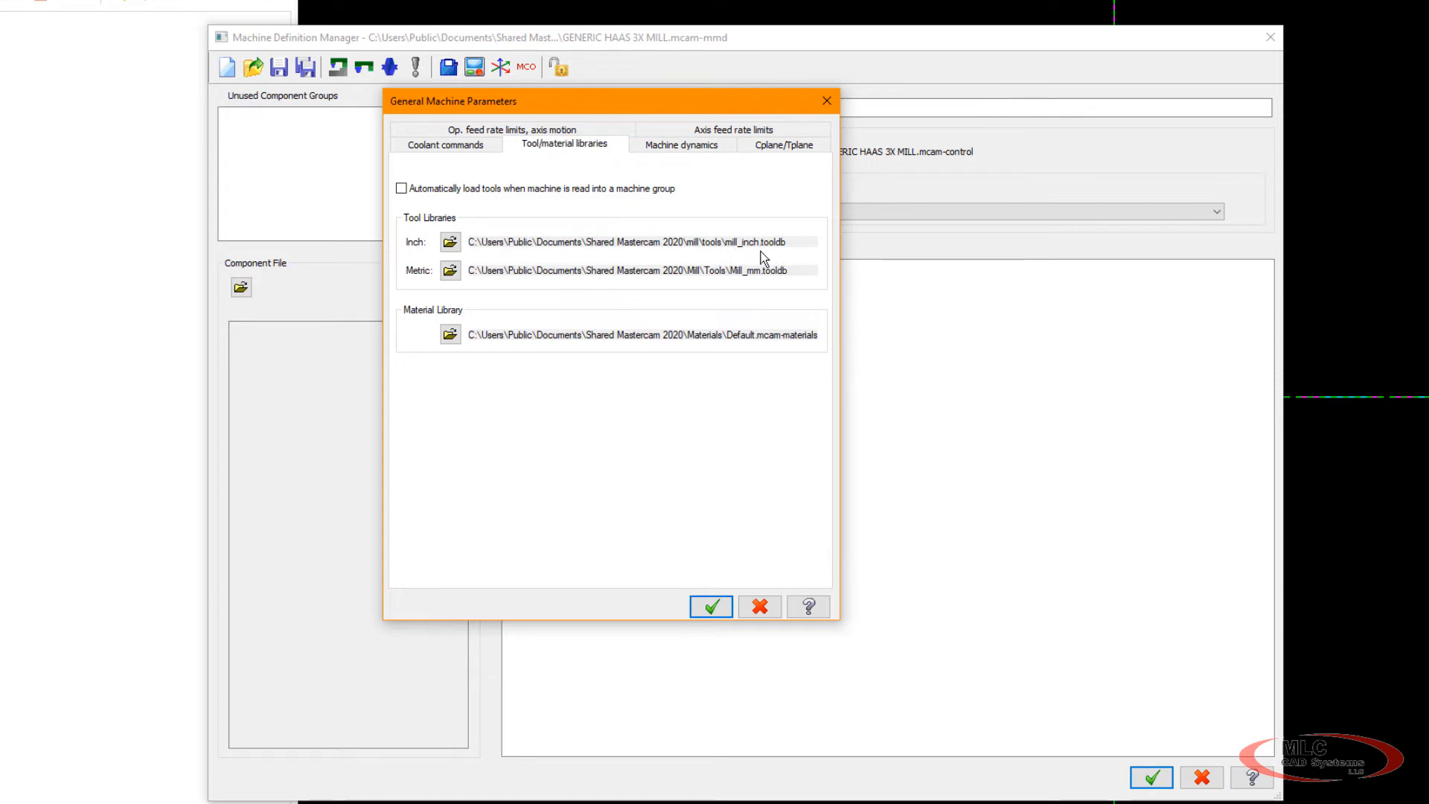
pyautogui.moveTo(744, 261)
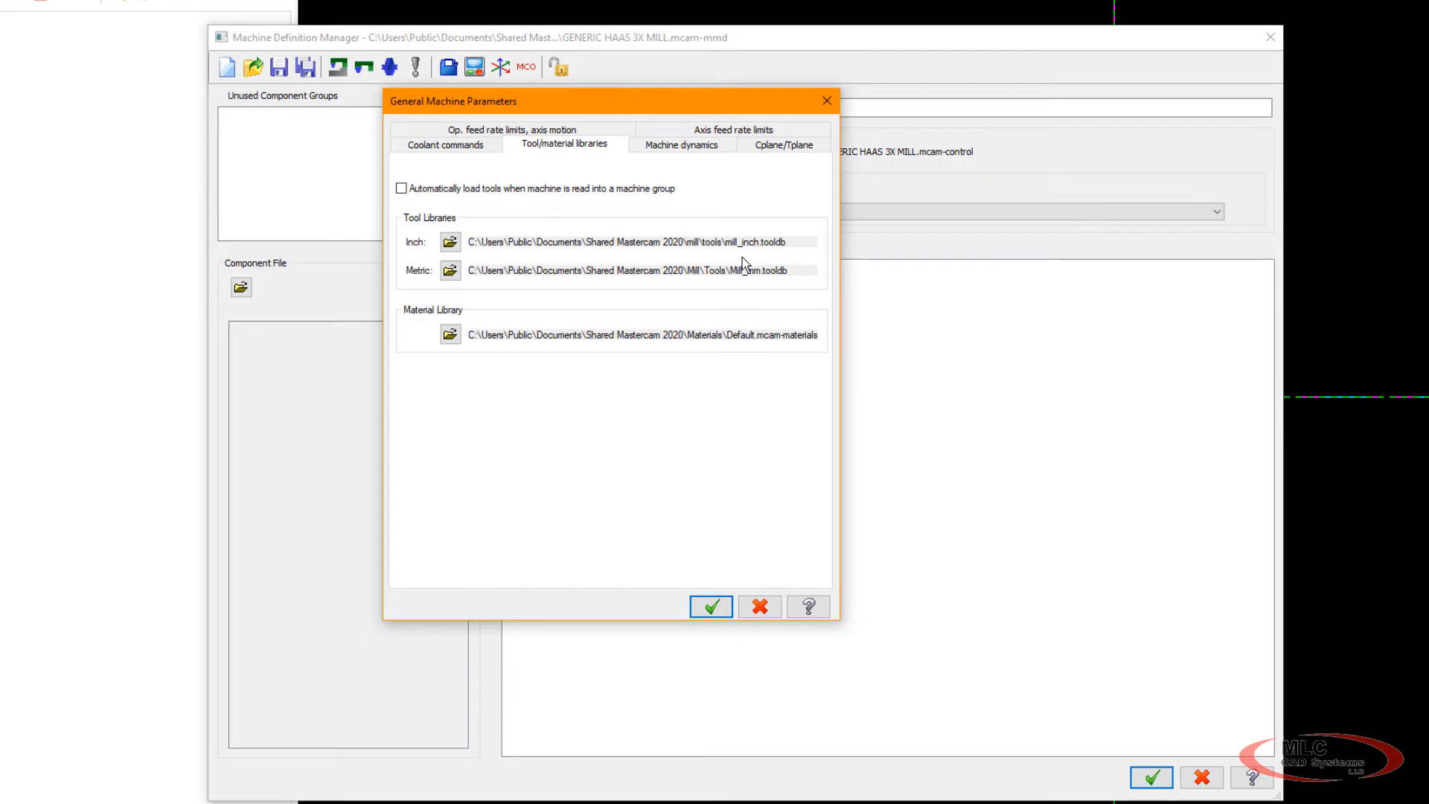
pyautogui.moveTo(783, 264)
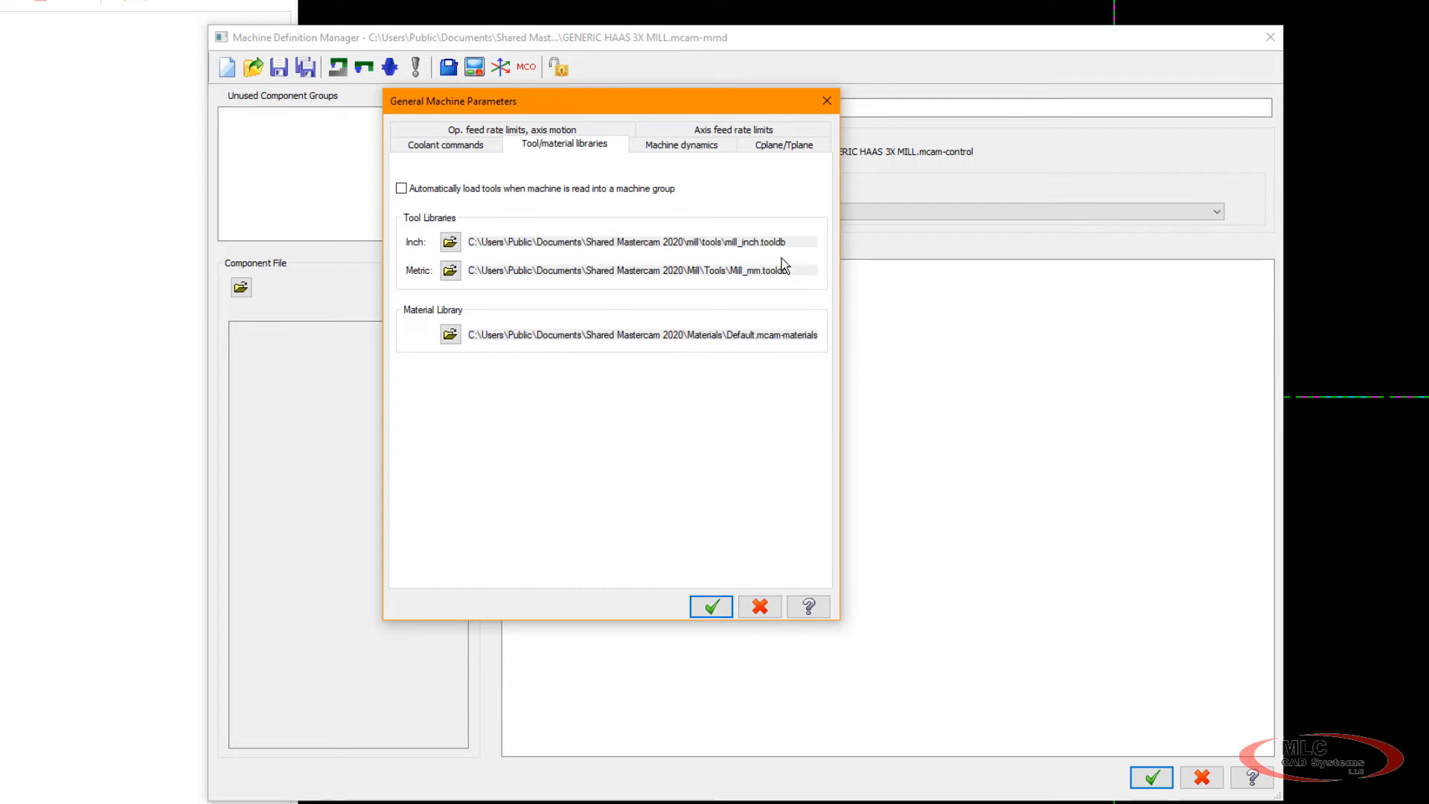
pyautogui.moveTo(727, 255)
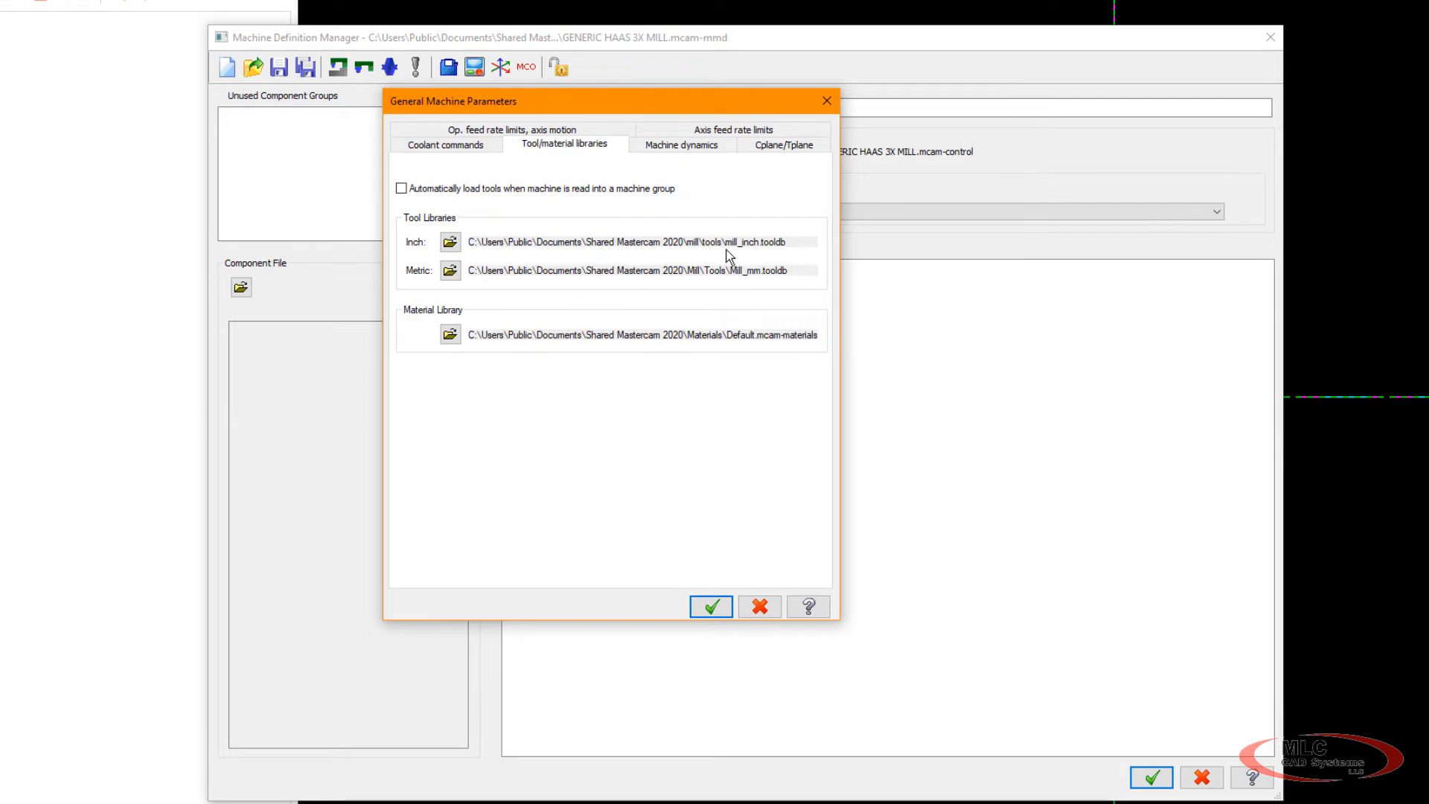
pyautogui.moveTo(723, 268)
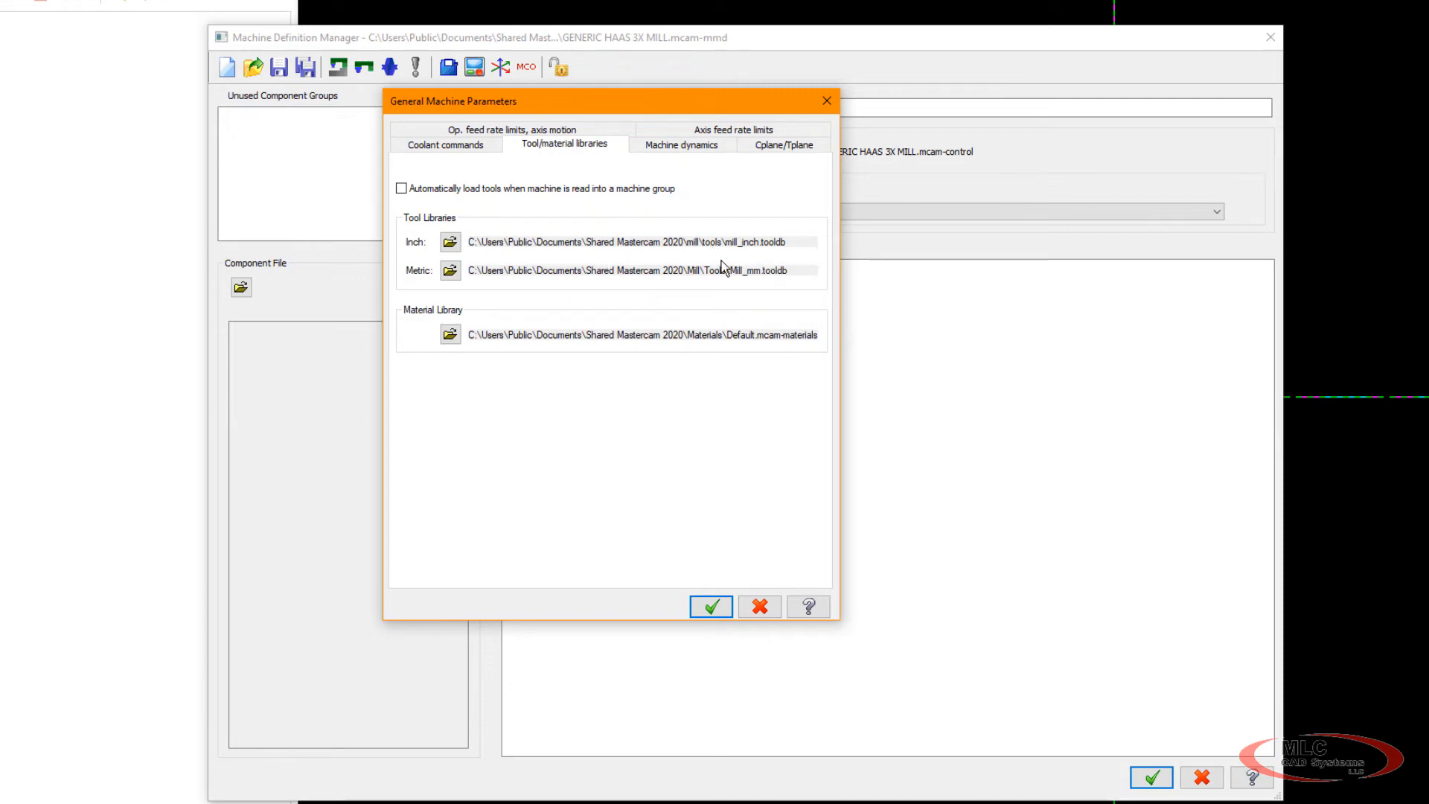
pyautogui.moveTo(727, 254)
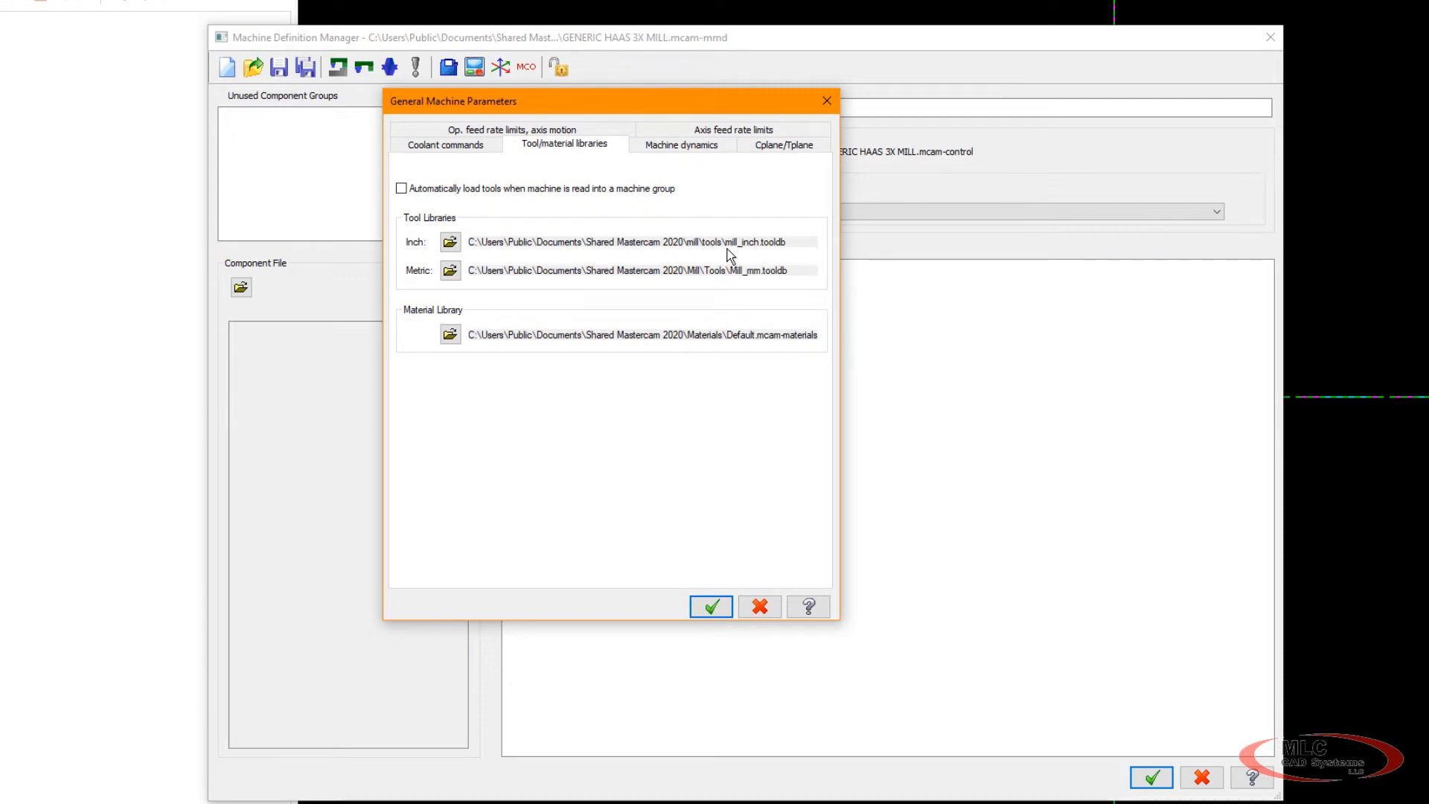
pyautogui.moveTo(458, 223)
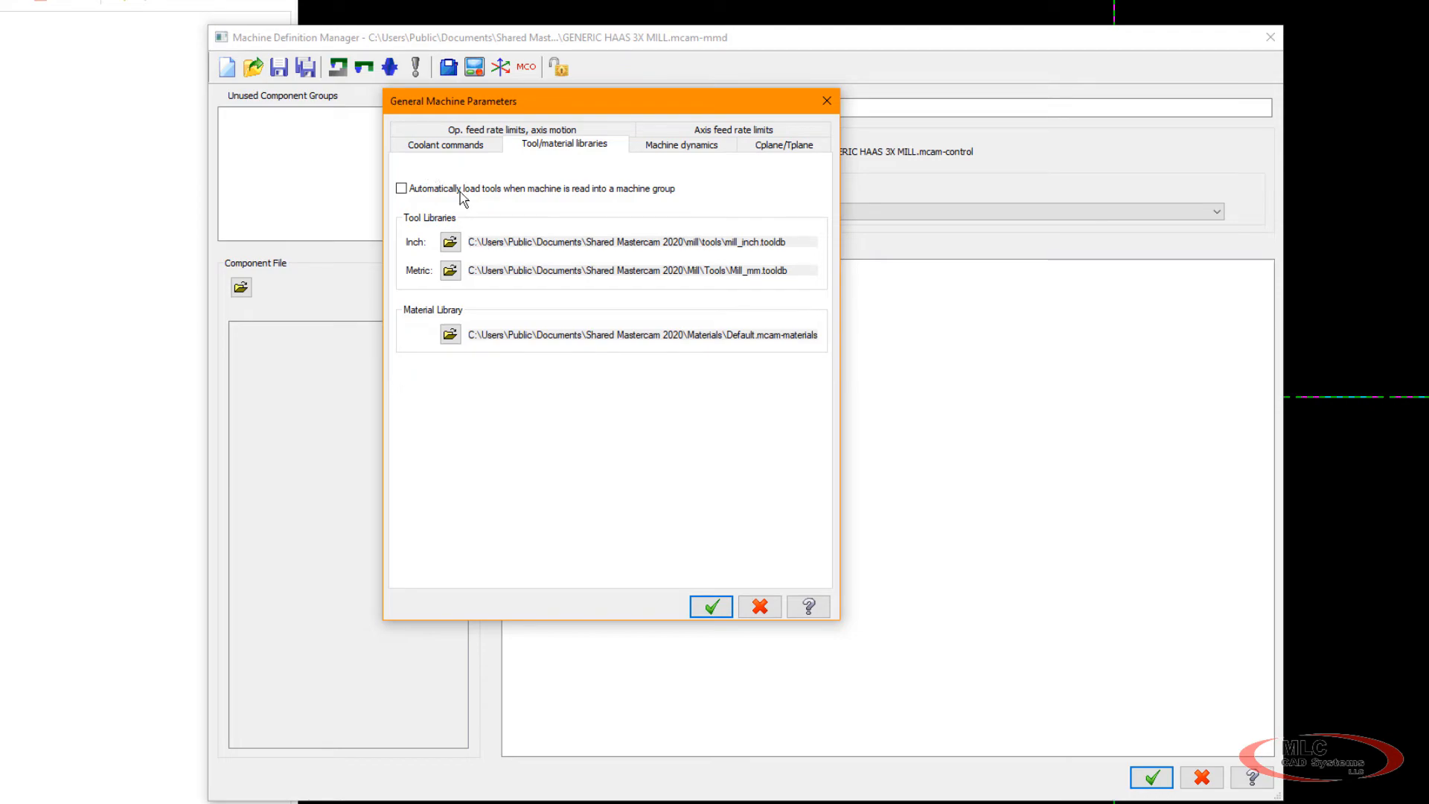
# Select HAAS VF-4.tooldb in the shared mill Tools folder.
pyautogui.click(448, 242)
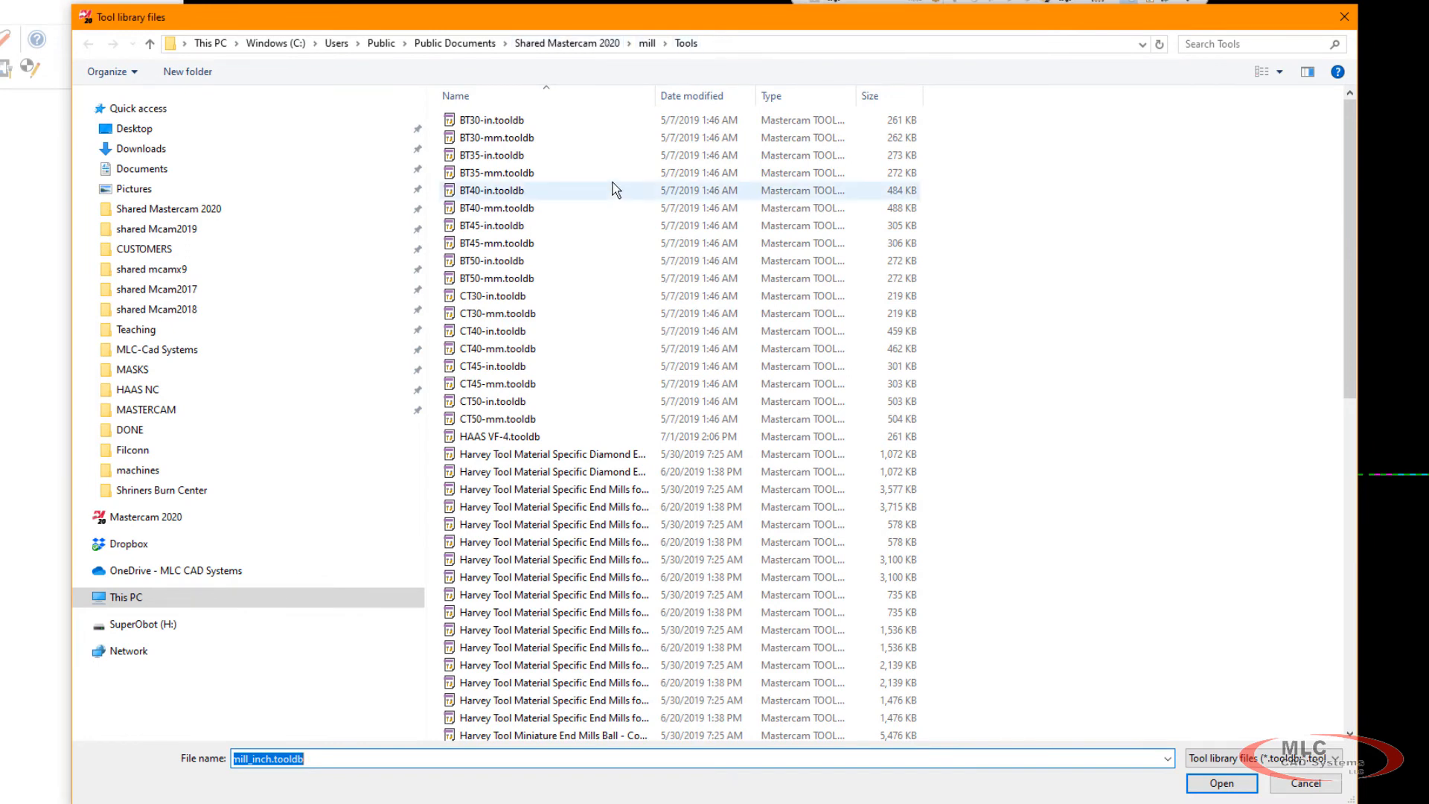
pyautogui.scroll(-3)
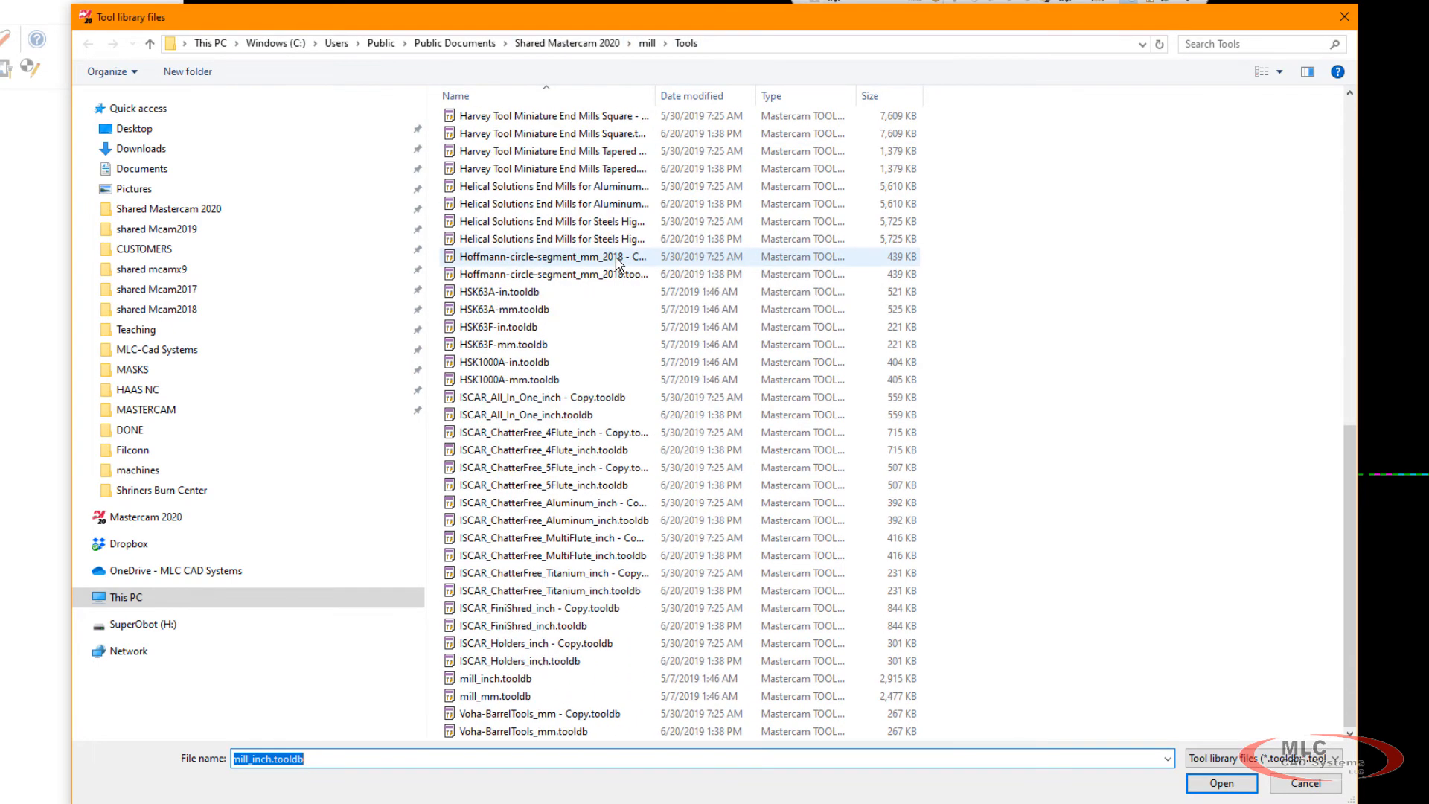
pyautogui.scroll(3)
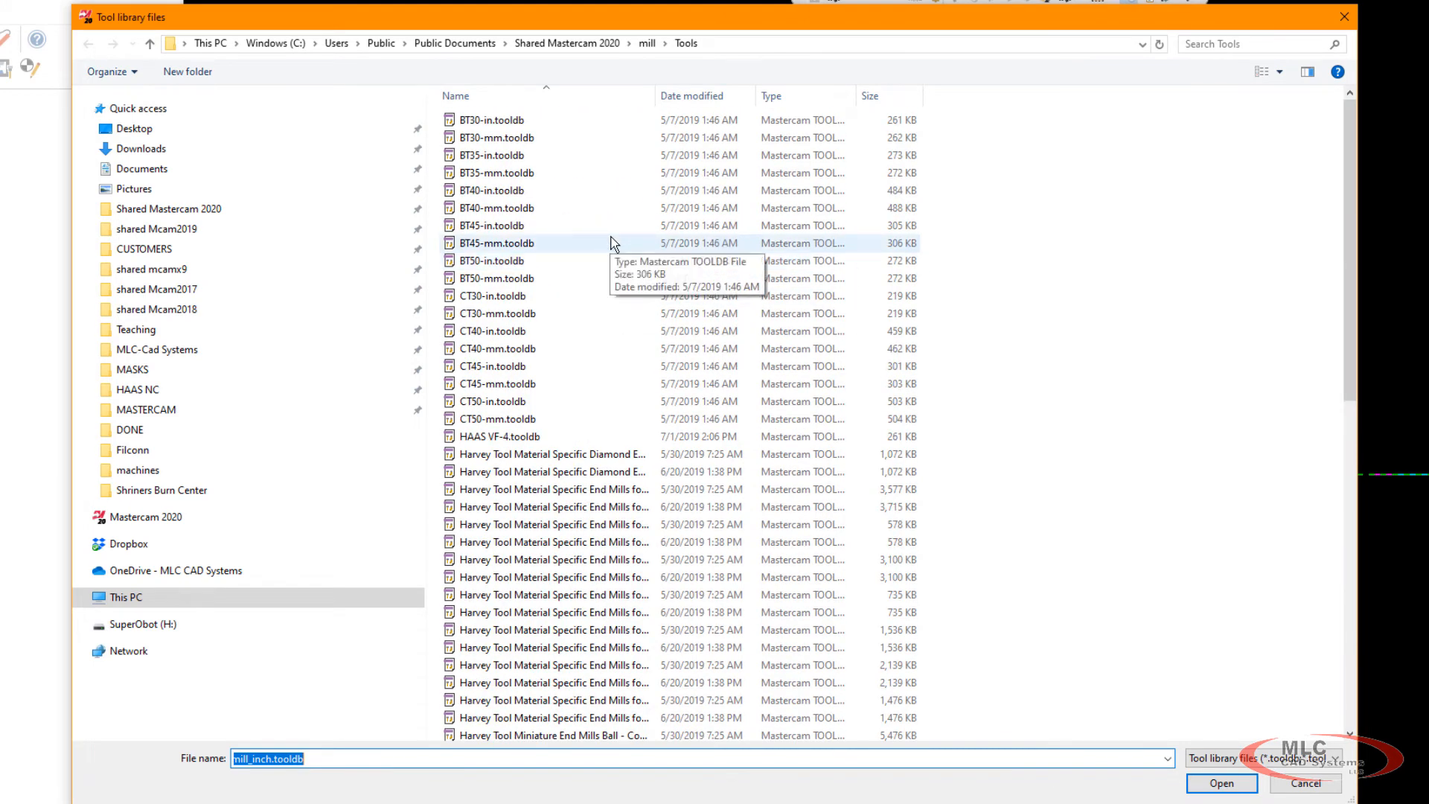
pyautogui.scroll(-3)
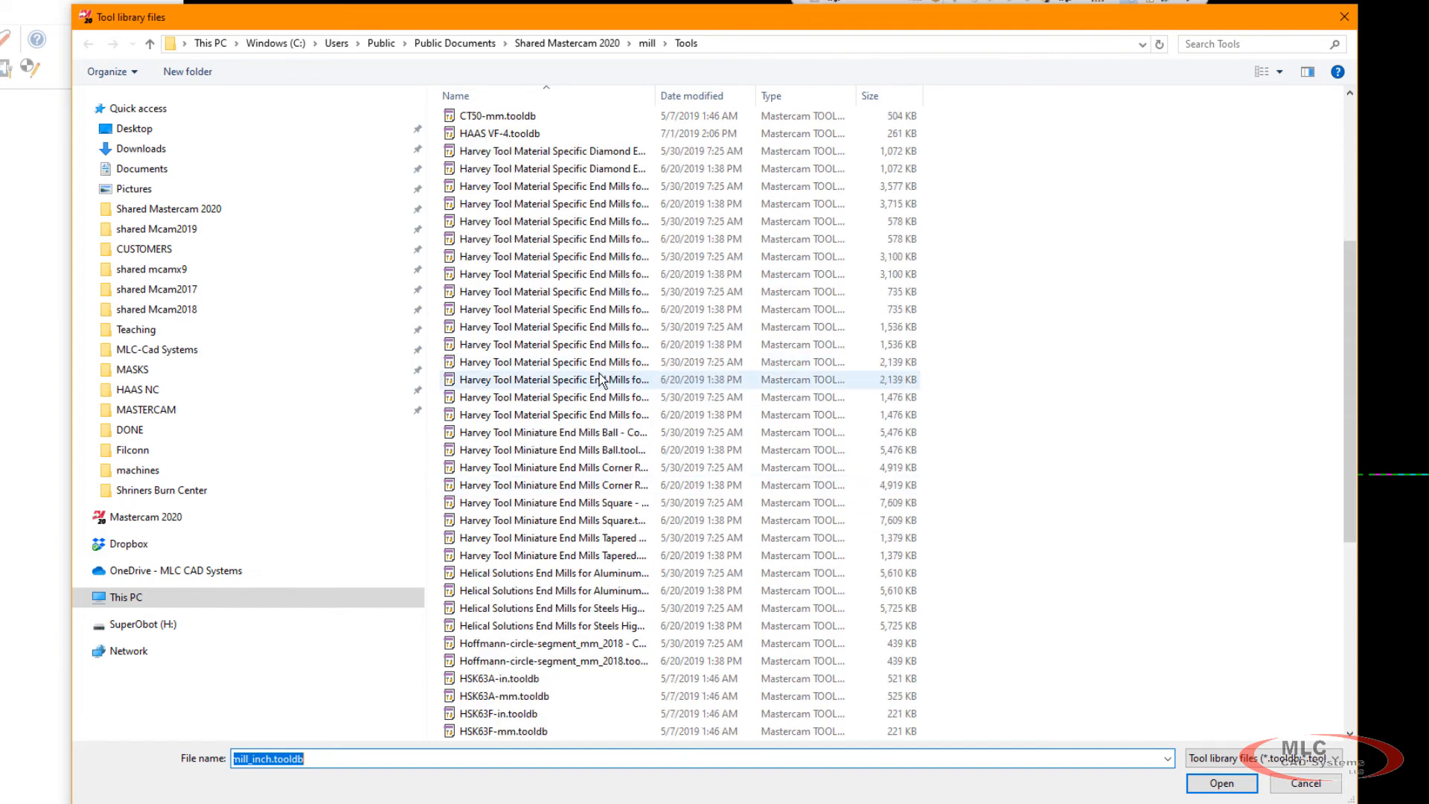
pyautogui.scroll(-3)
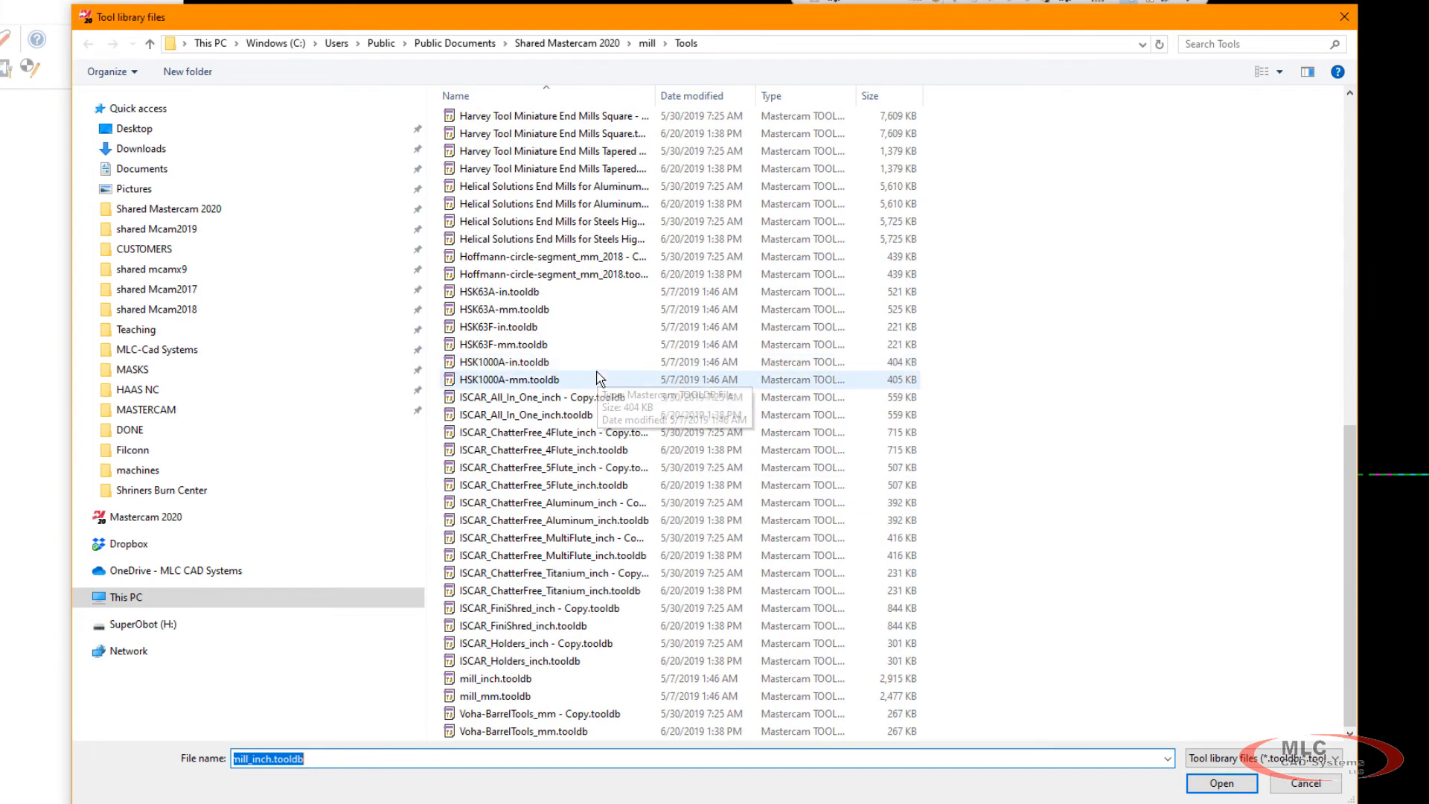
pyautogui.scroll(3)
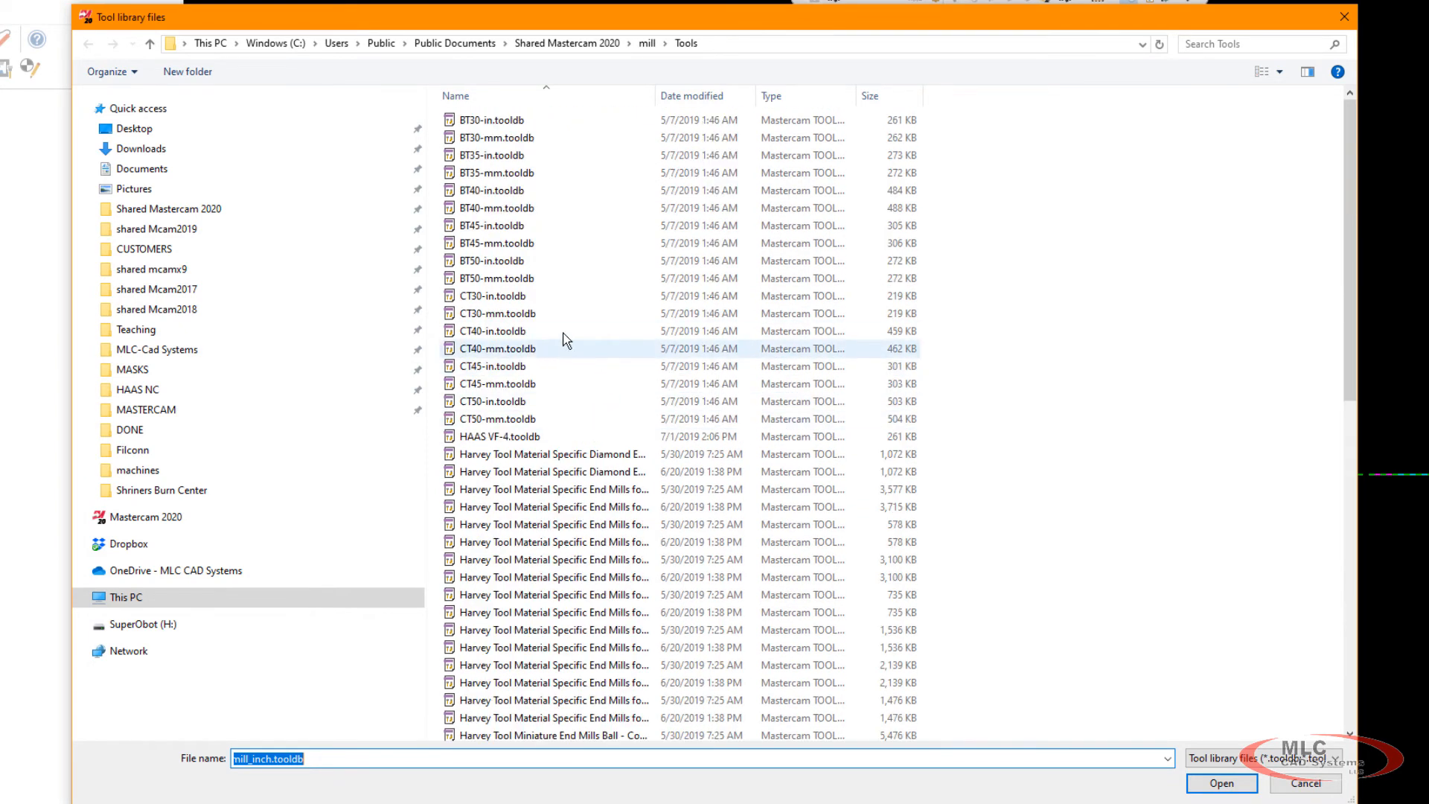
pyautogui.click(499, 435)
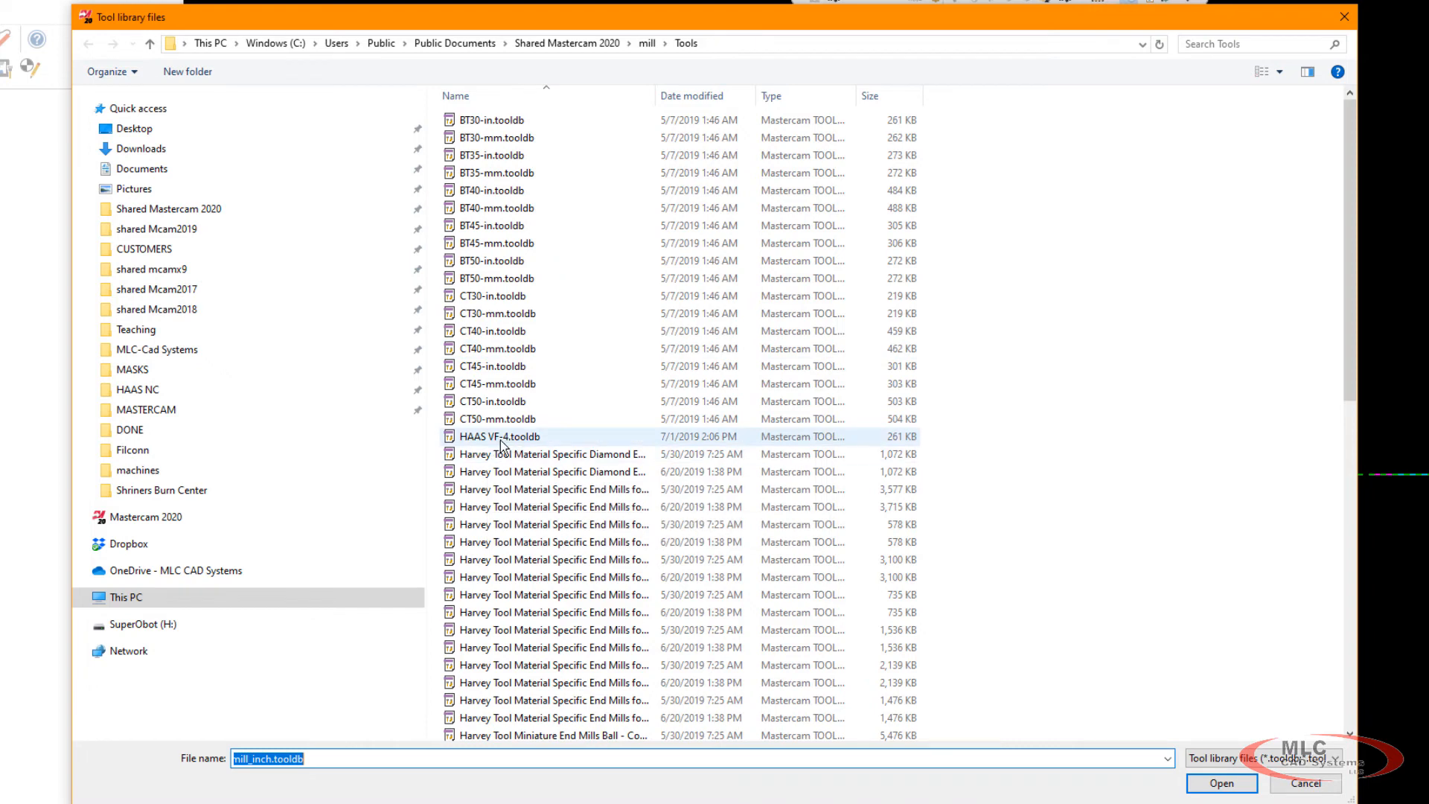
pyautogui.click(500, 435)
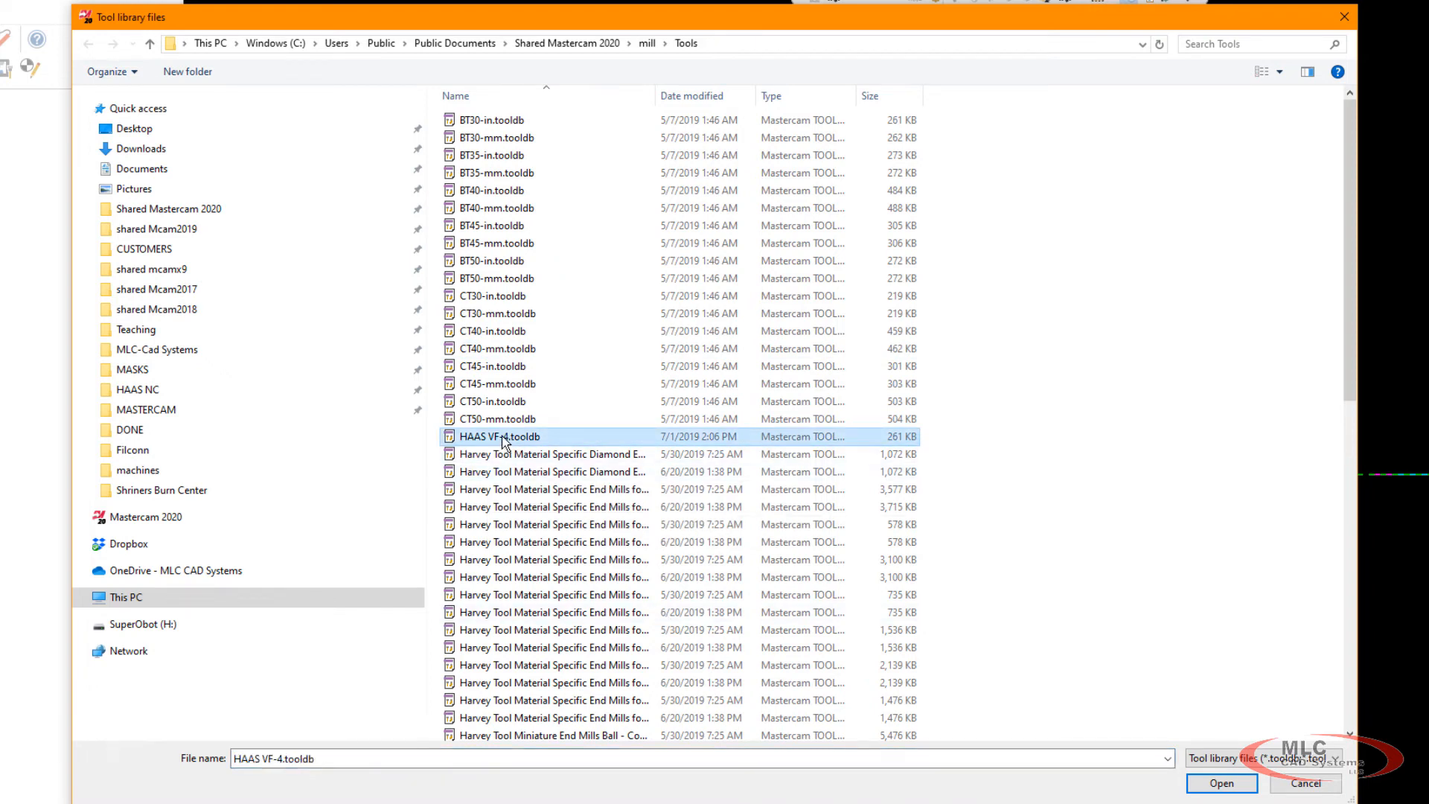
pyautogui.moveTo(501, 437)
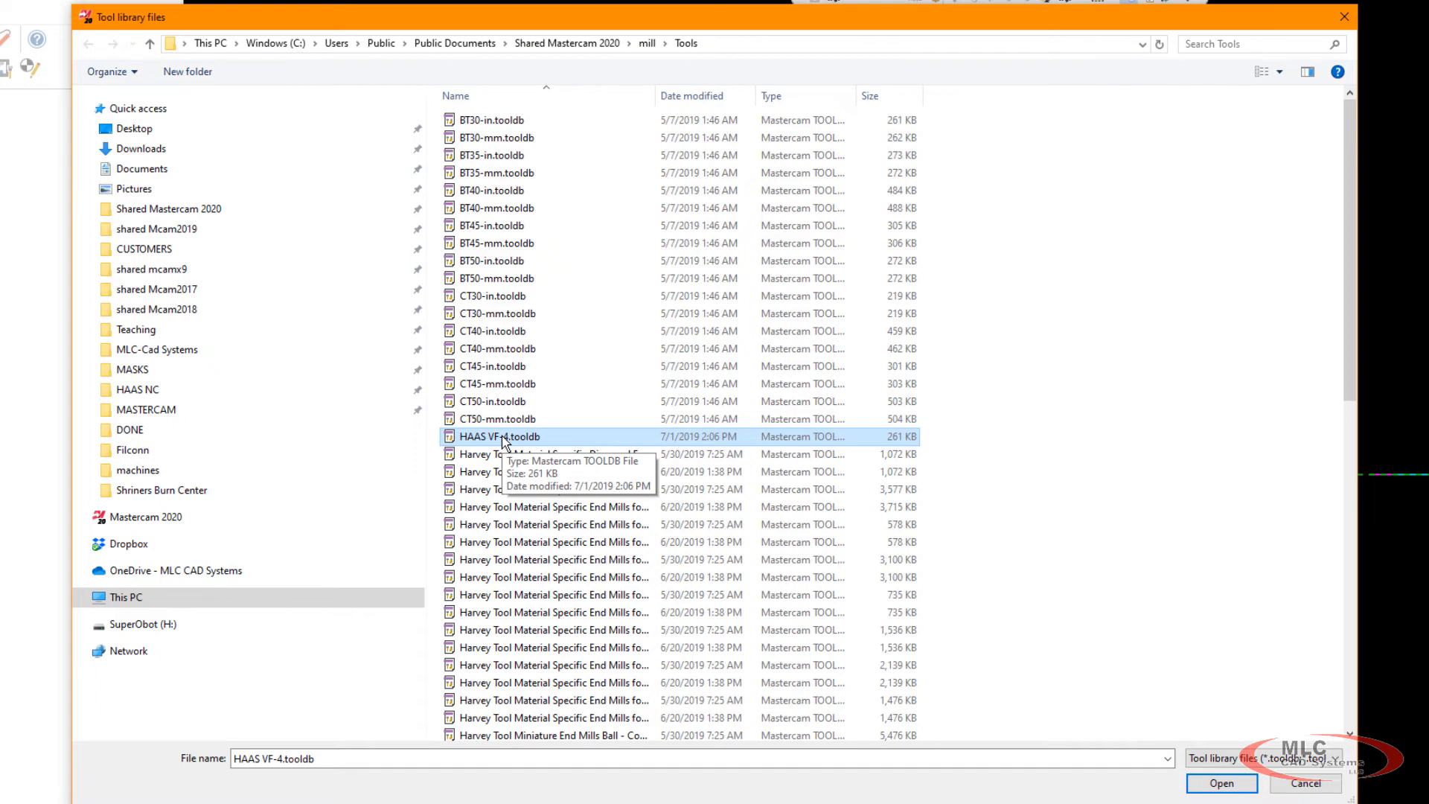
pyautogui.moveTo(504, 451)
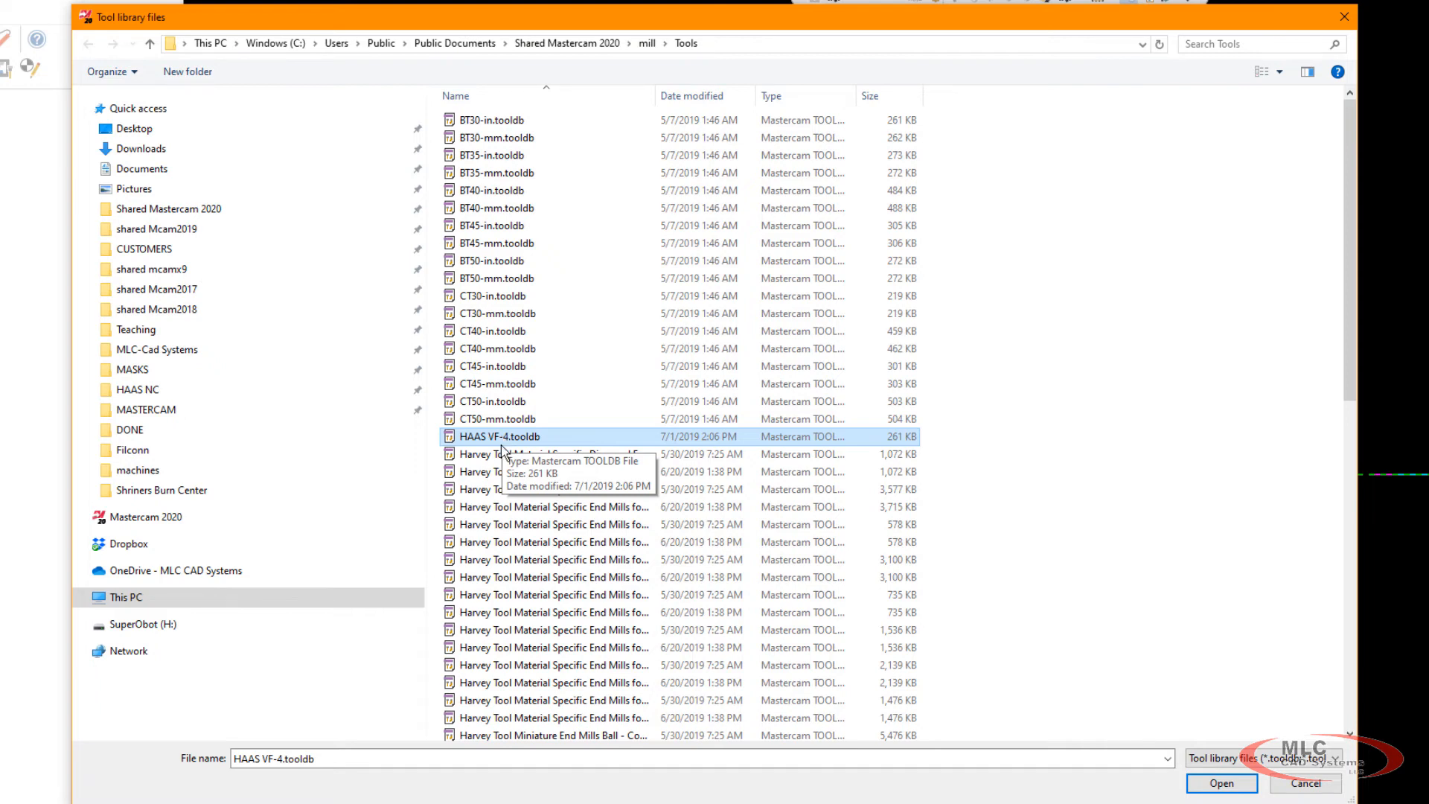
pyautogui.moveTo(510, 443)
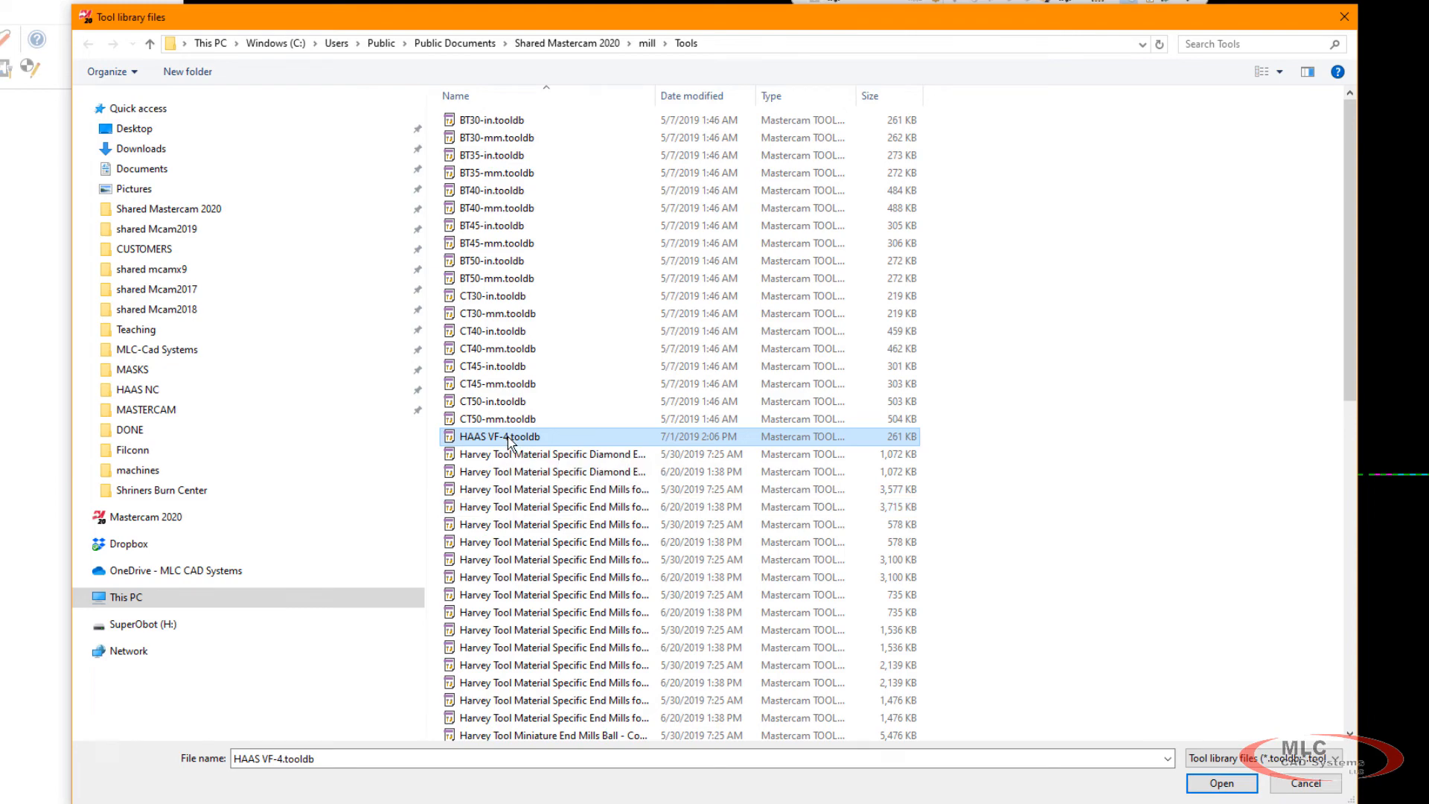
pyautogui.moveTo(627, 445)
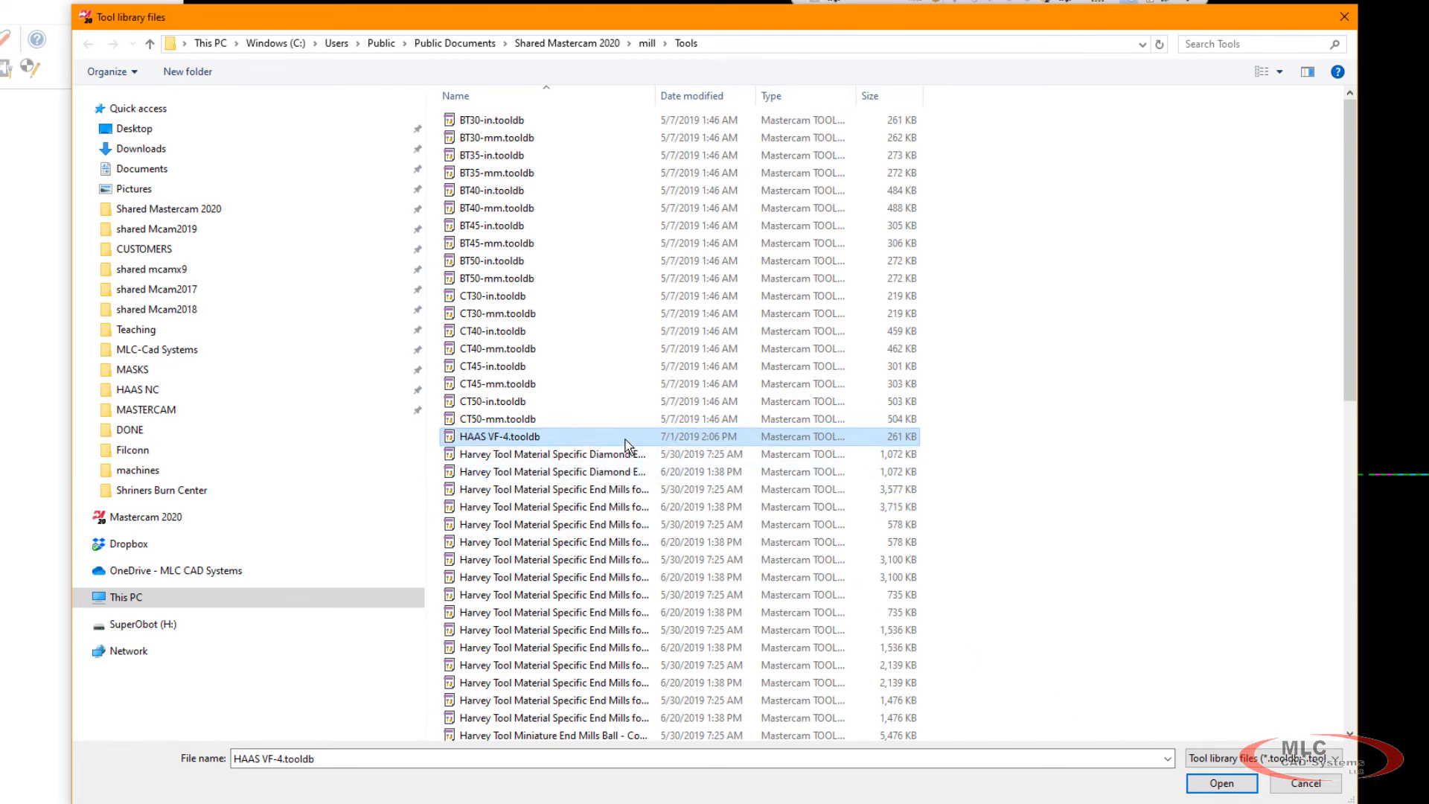
# Set HAAS VF-4 as the inch tool library and enable automatic tool loading into machine groups.
pyautogui.click(1221, 783)
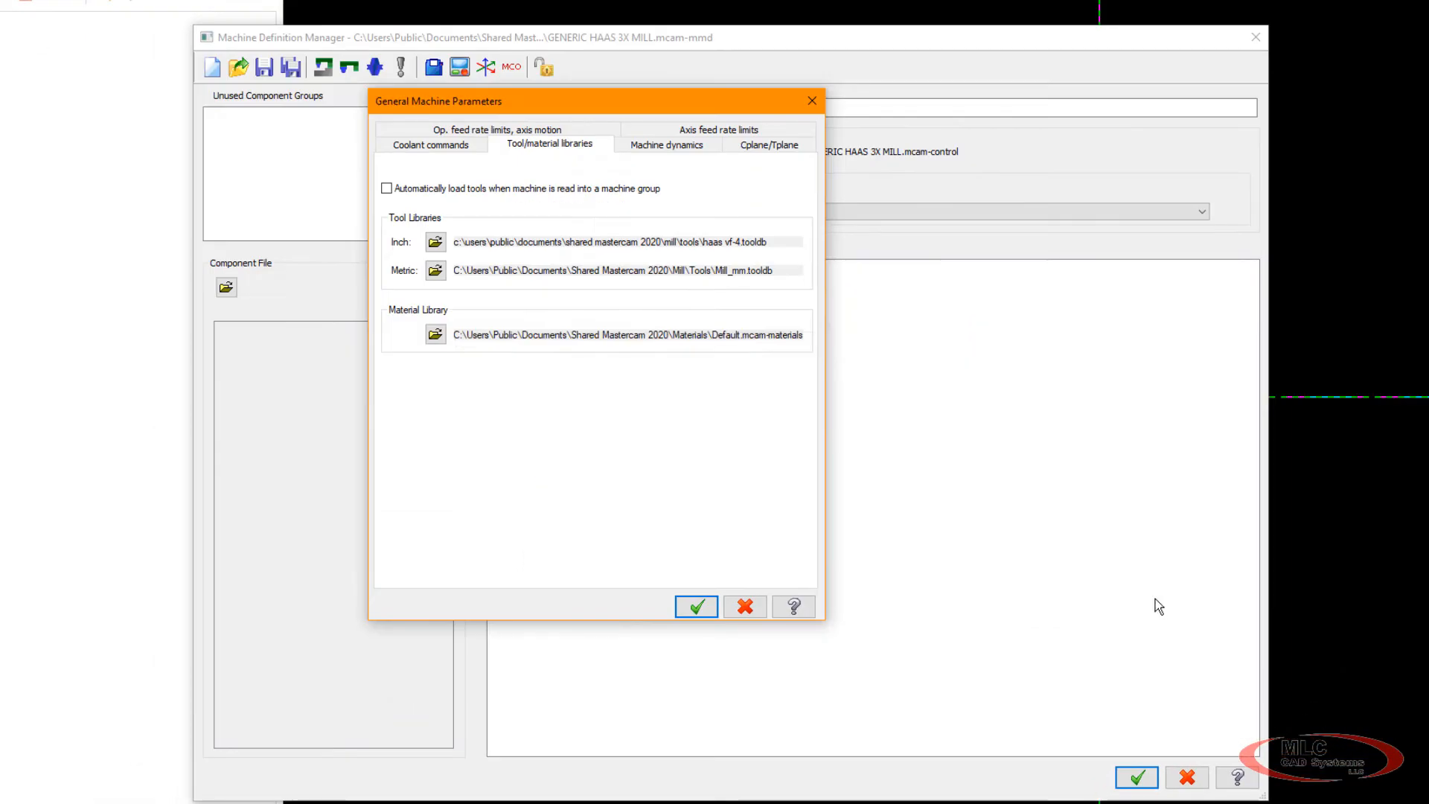
pyautogui.moveTo(470, 211)
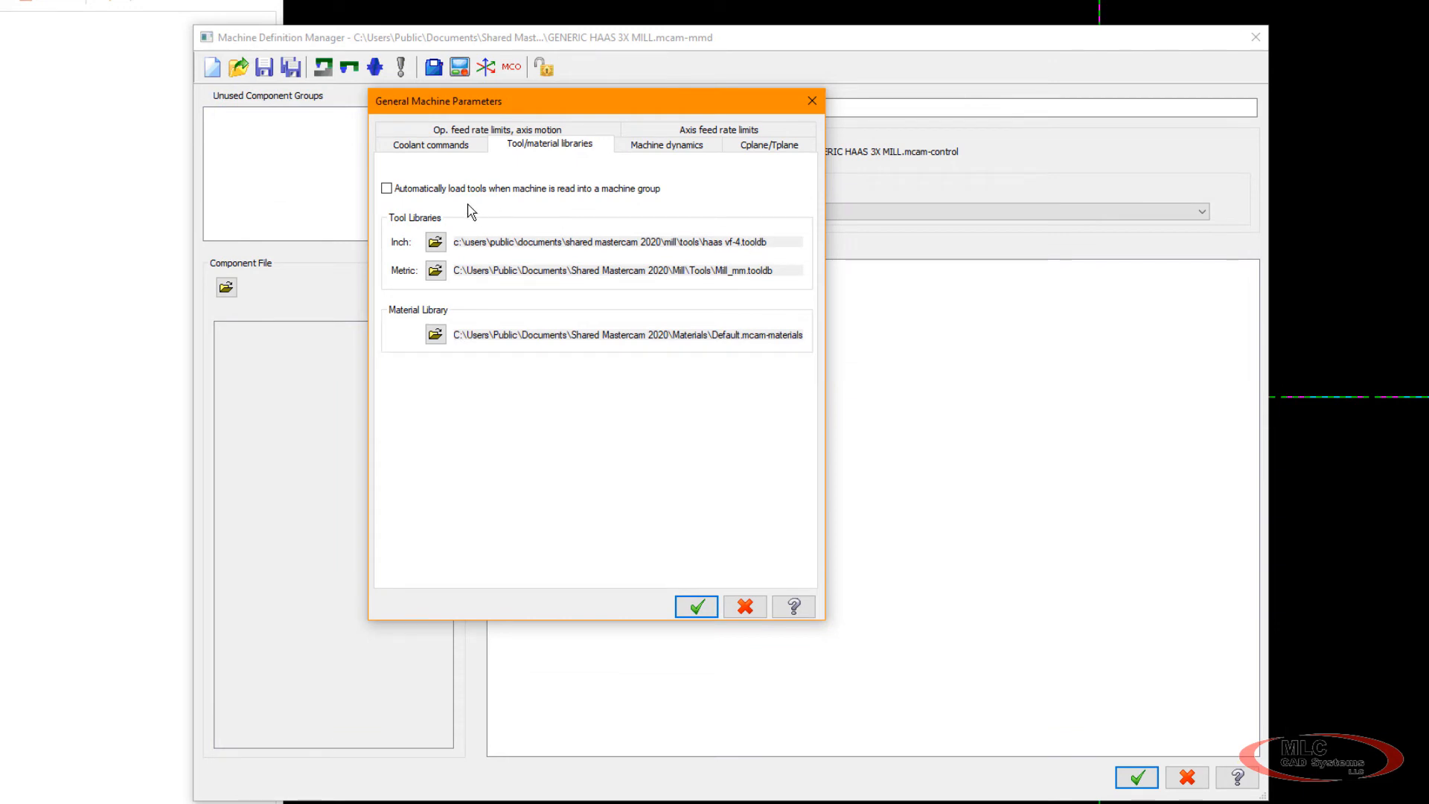
pyautogui.moveTo(593, 201)
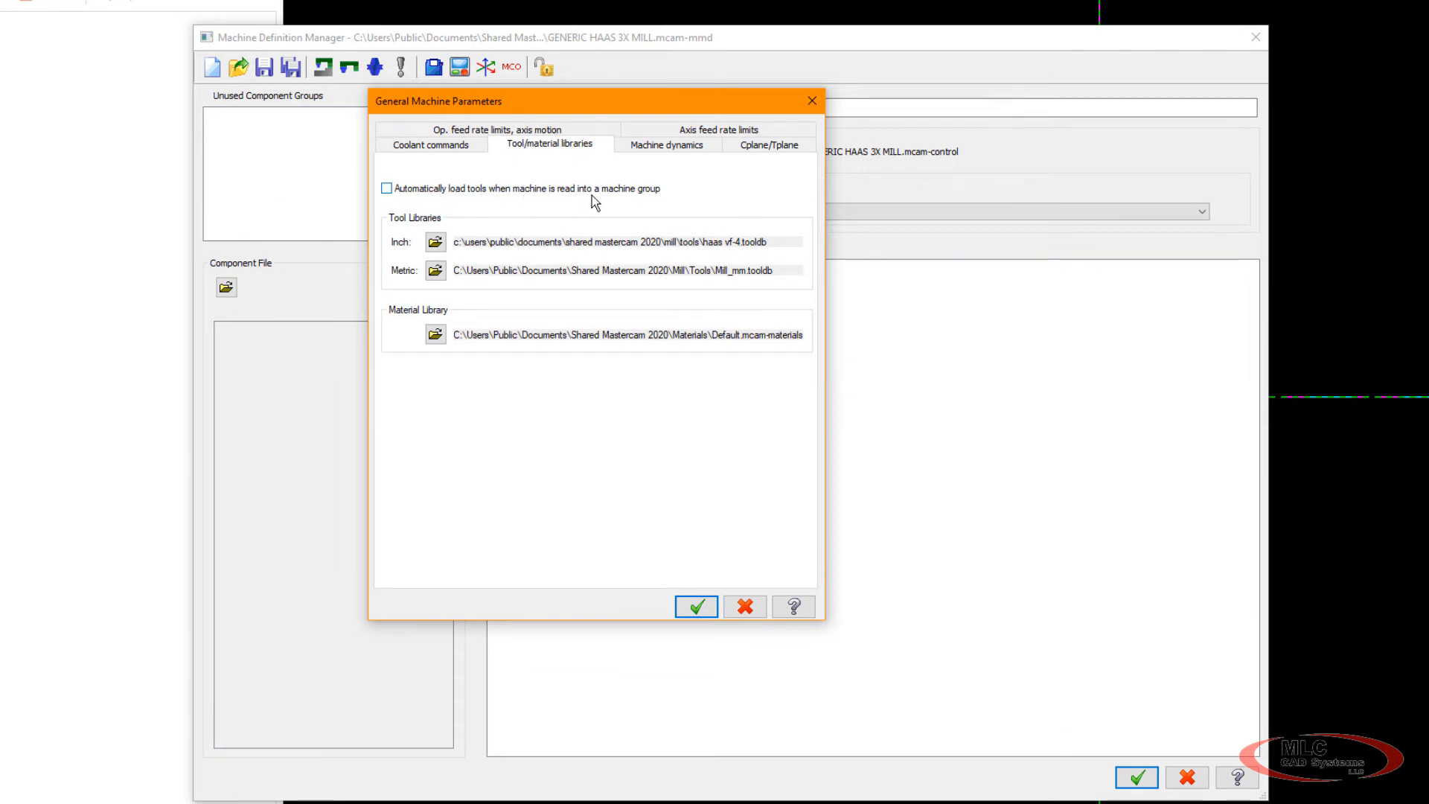
pyautogui.click(386, 187)
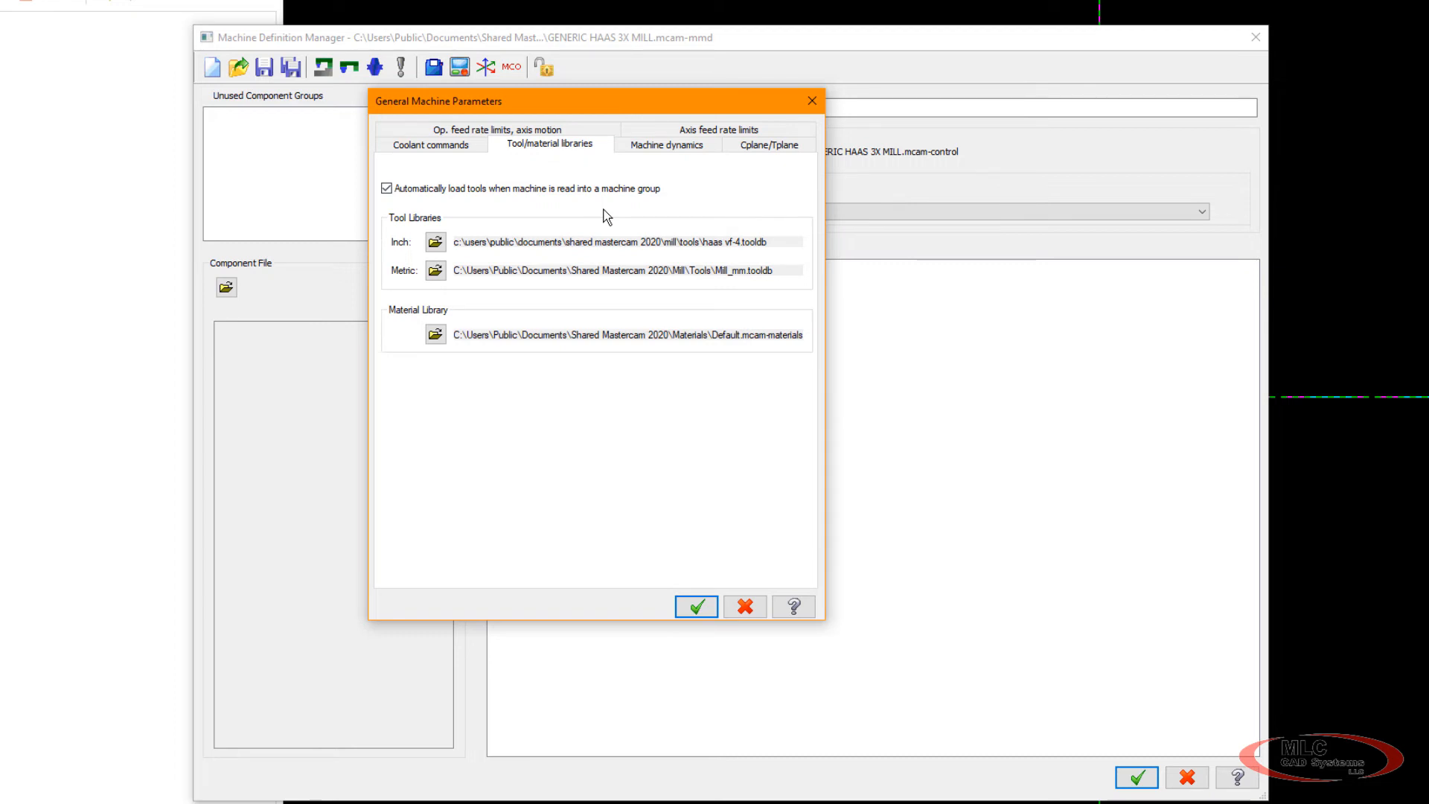
pyautogui.moveTo(404, 182)
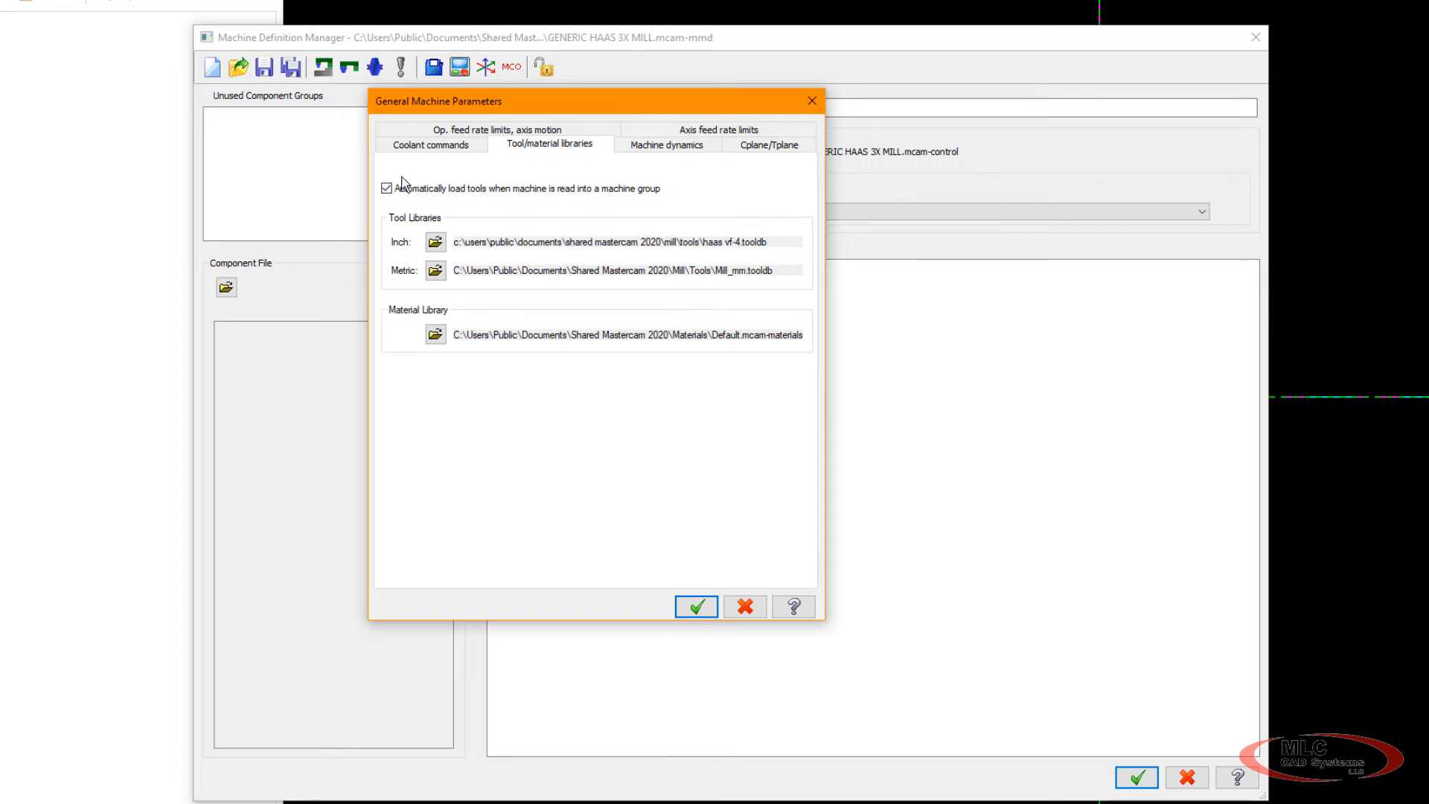
pyautogui.moveTo(702, 246)
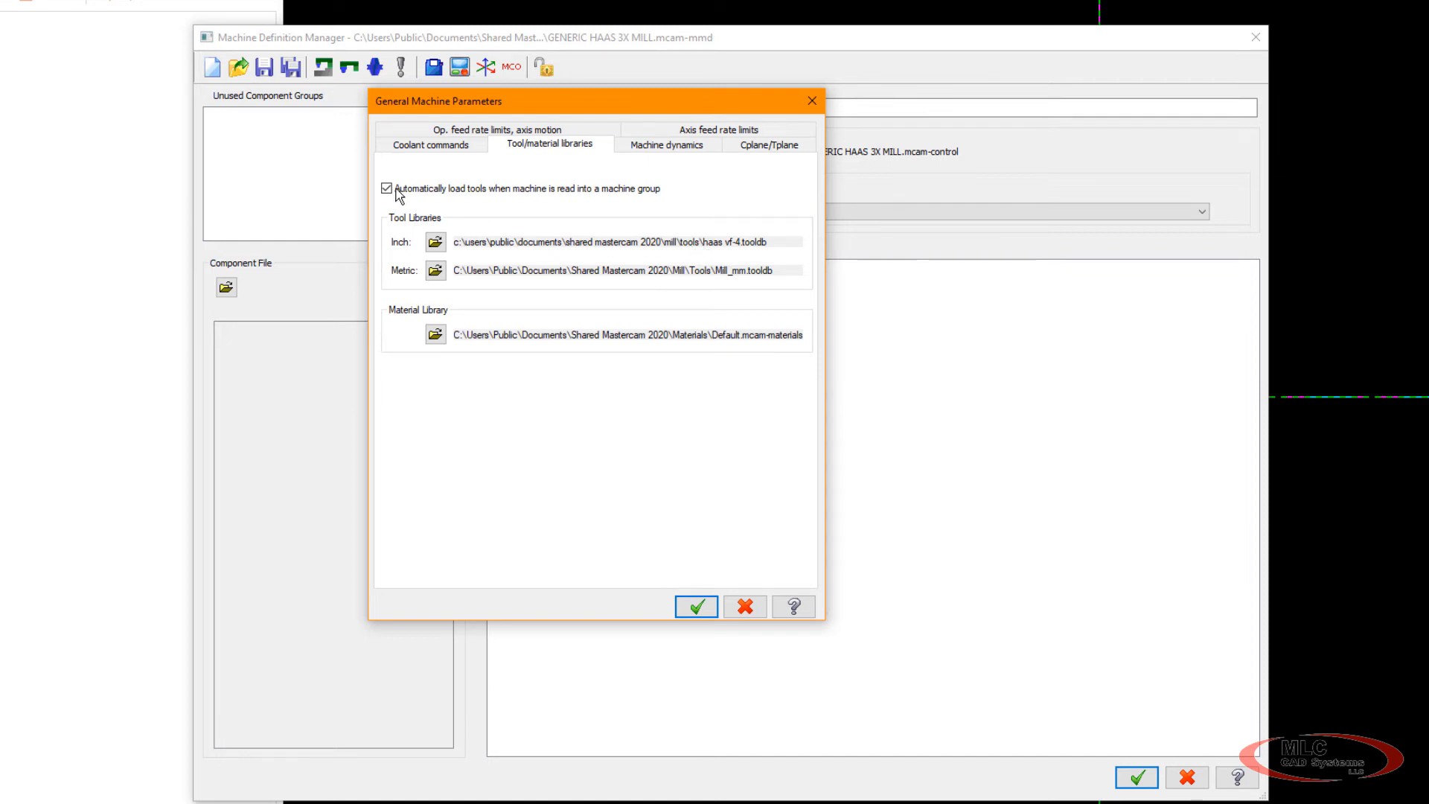
pyautogui.moveTo(472, 249)
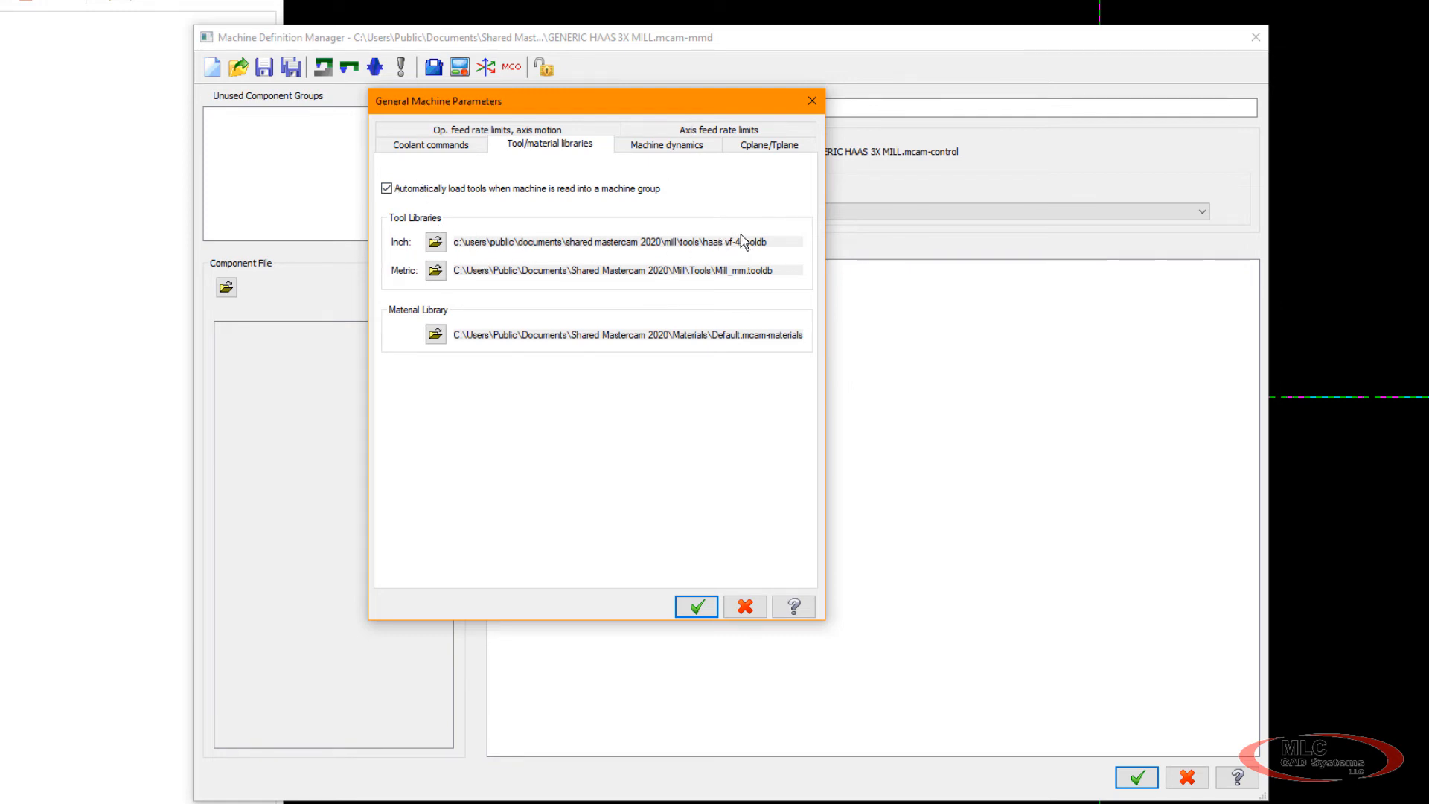
# Accept the tool library settings, save the machine definition, and close the manager.
pyautogui.click(695, 606)
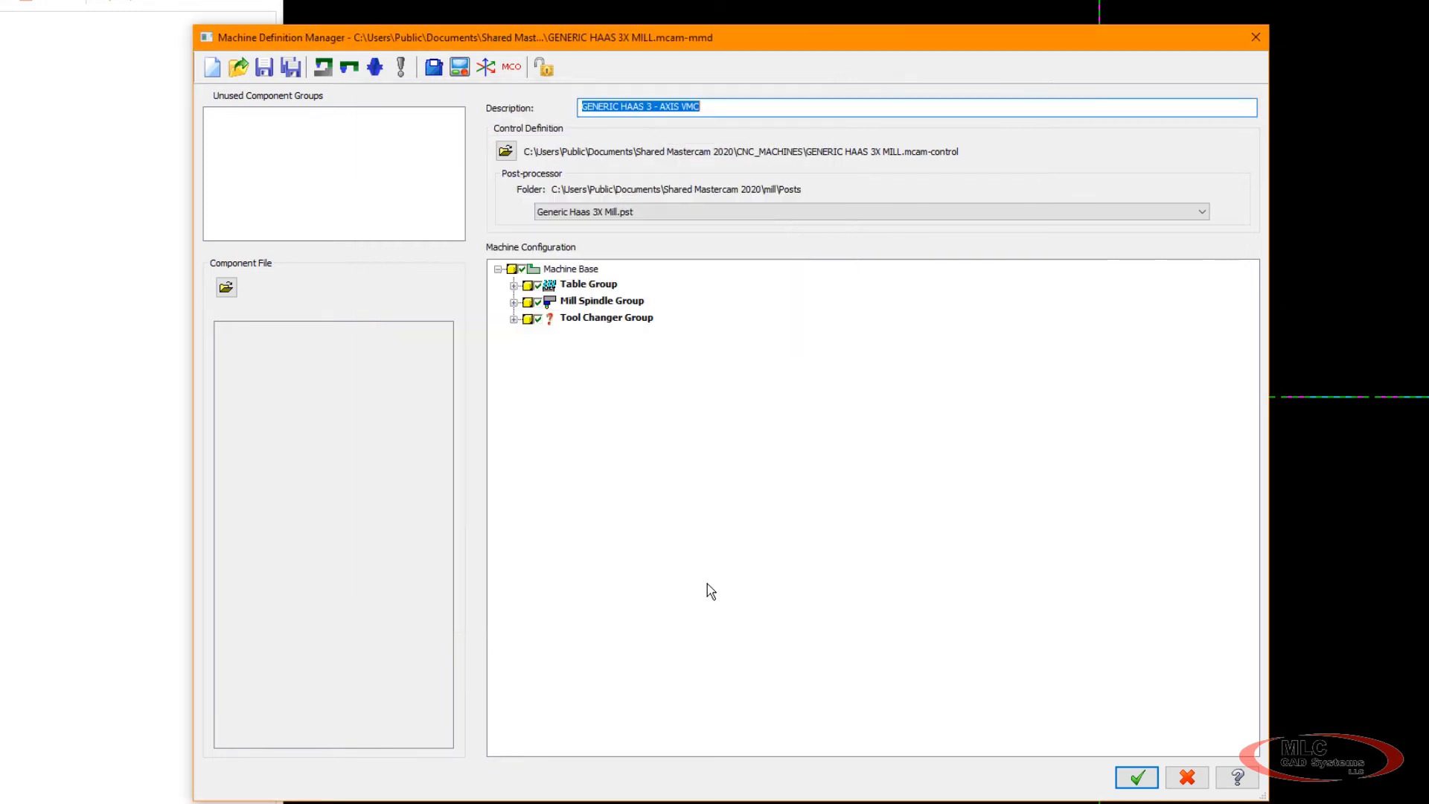
pyautogui.moveTo(279, 105)
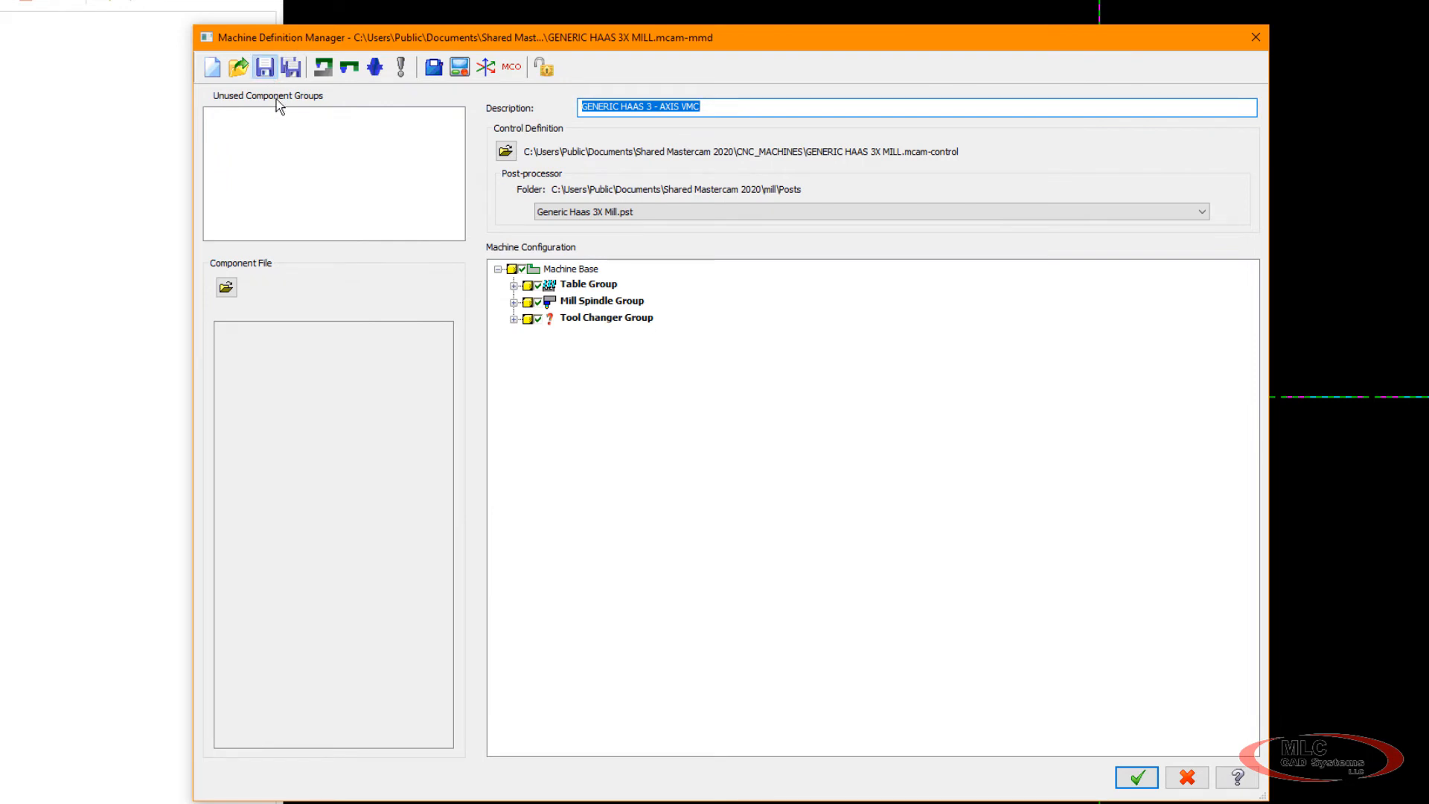
pyautogui.click(500, 268)
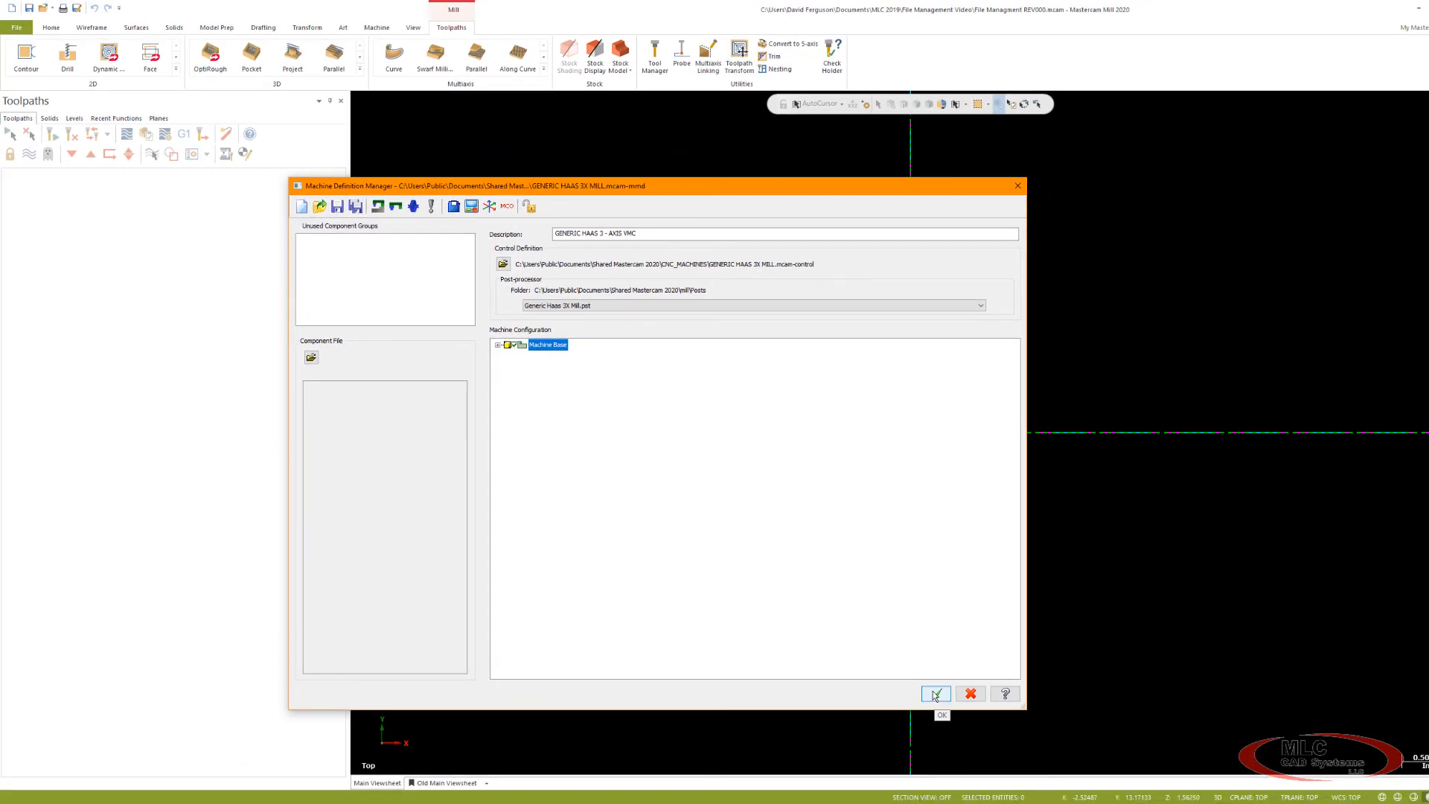
pyautogui.click(935, 694)
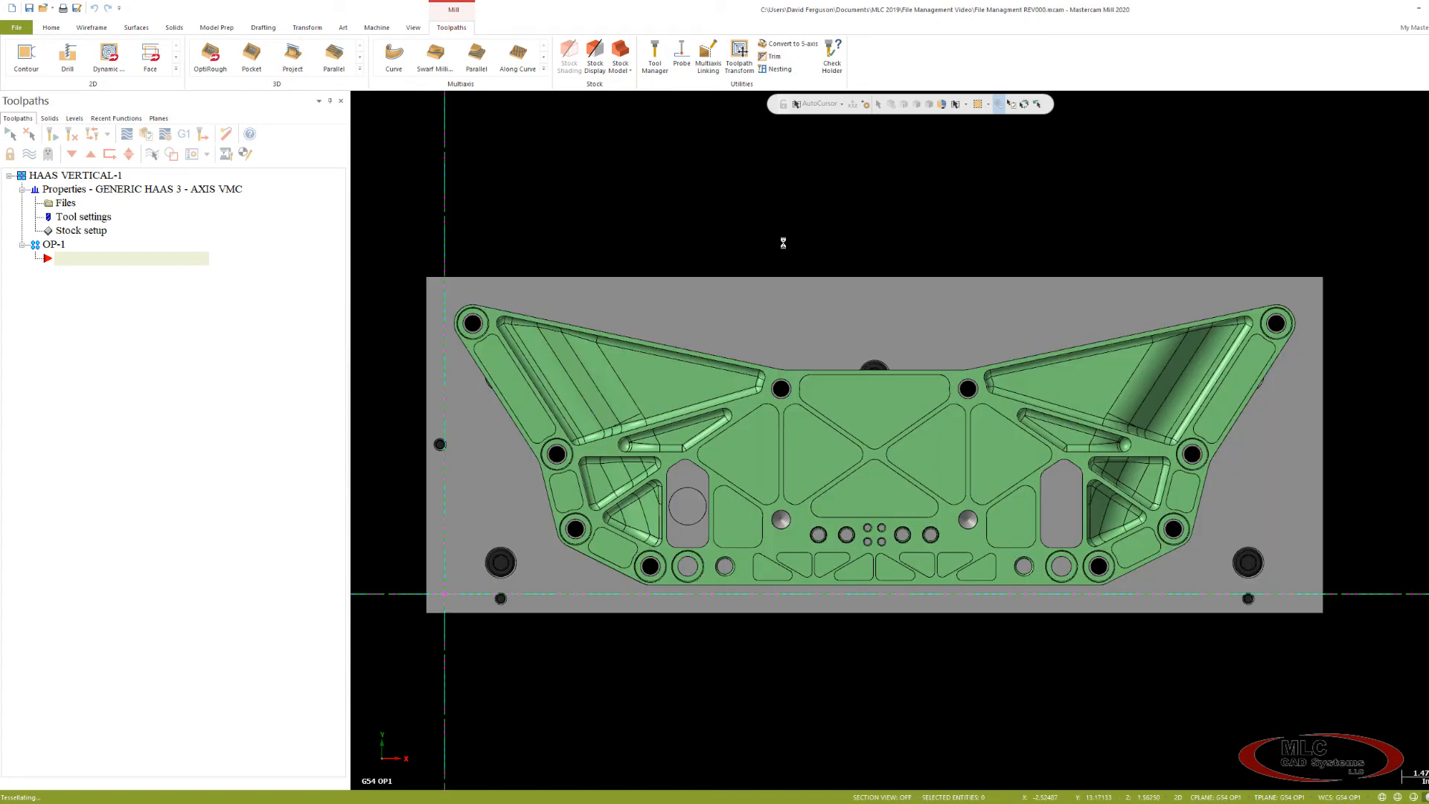
# Replace HAAS VERTICAL-1's machine with the revised definition and accept its properties with haas vf-4 tools.
pyautogui.click(142, 189)
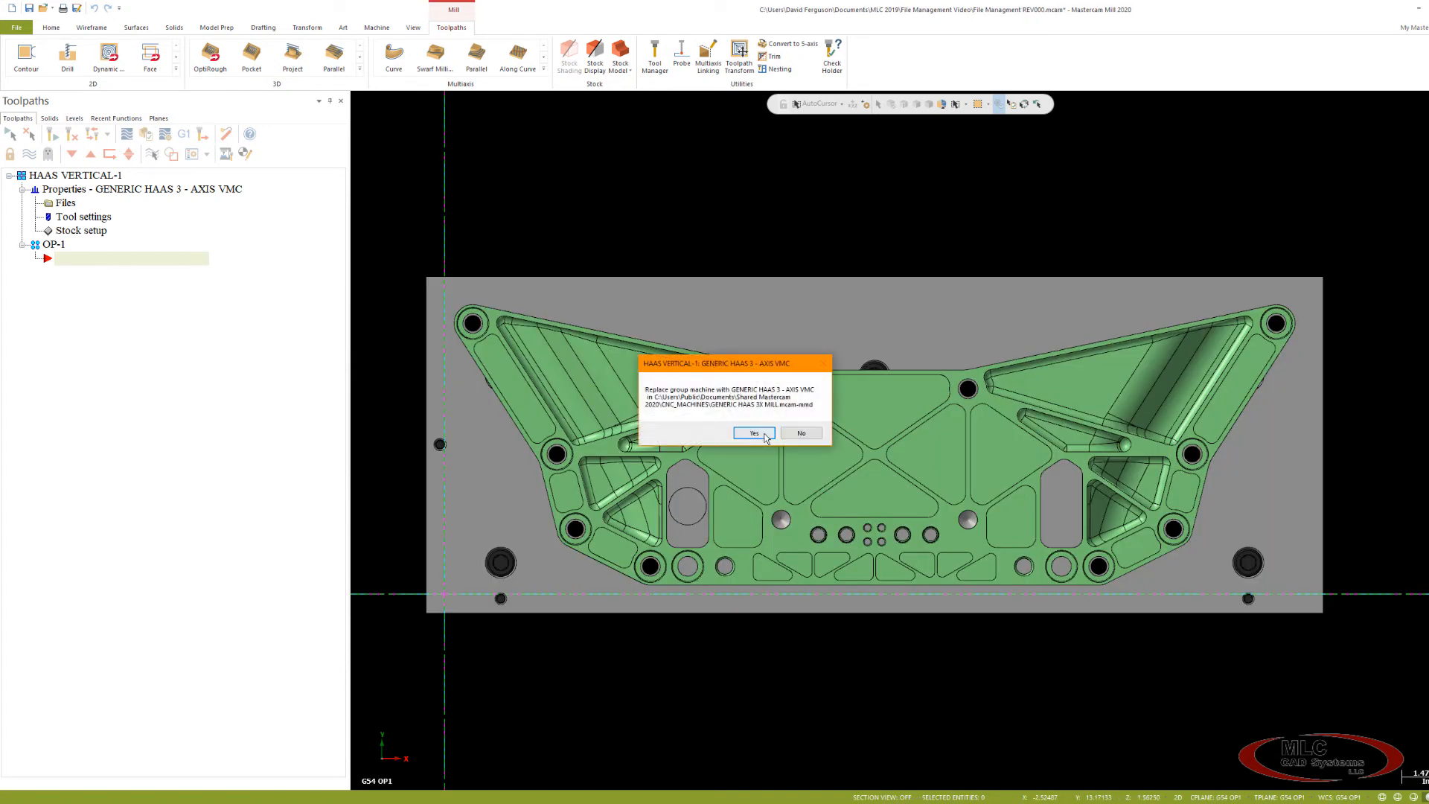
pyautogui.click(752, 432)
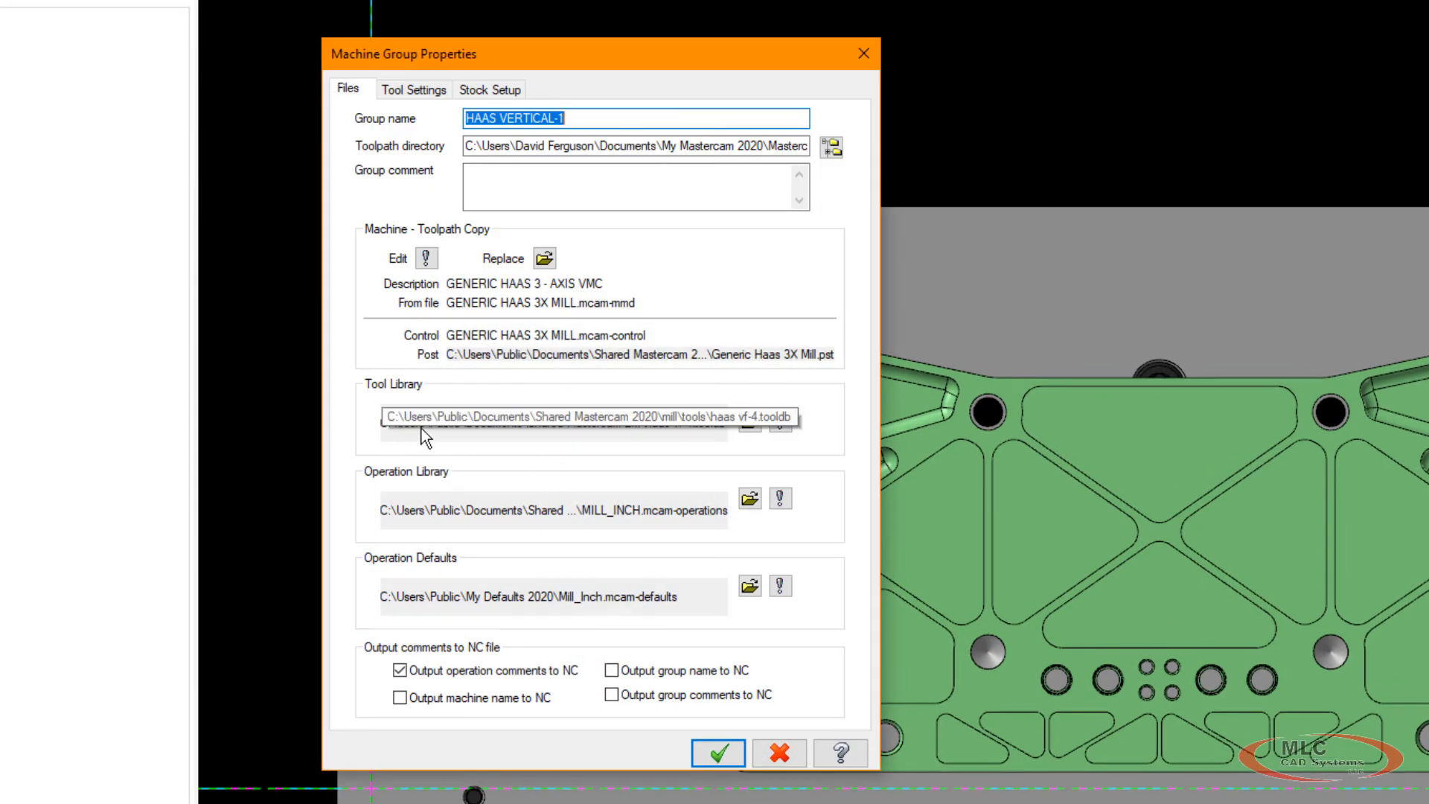
pyautogui.moveTo(693, 426)
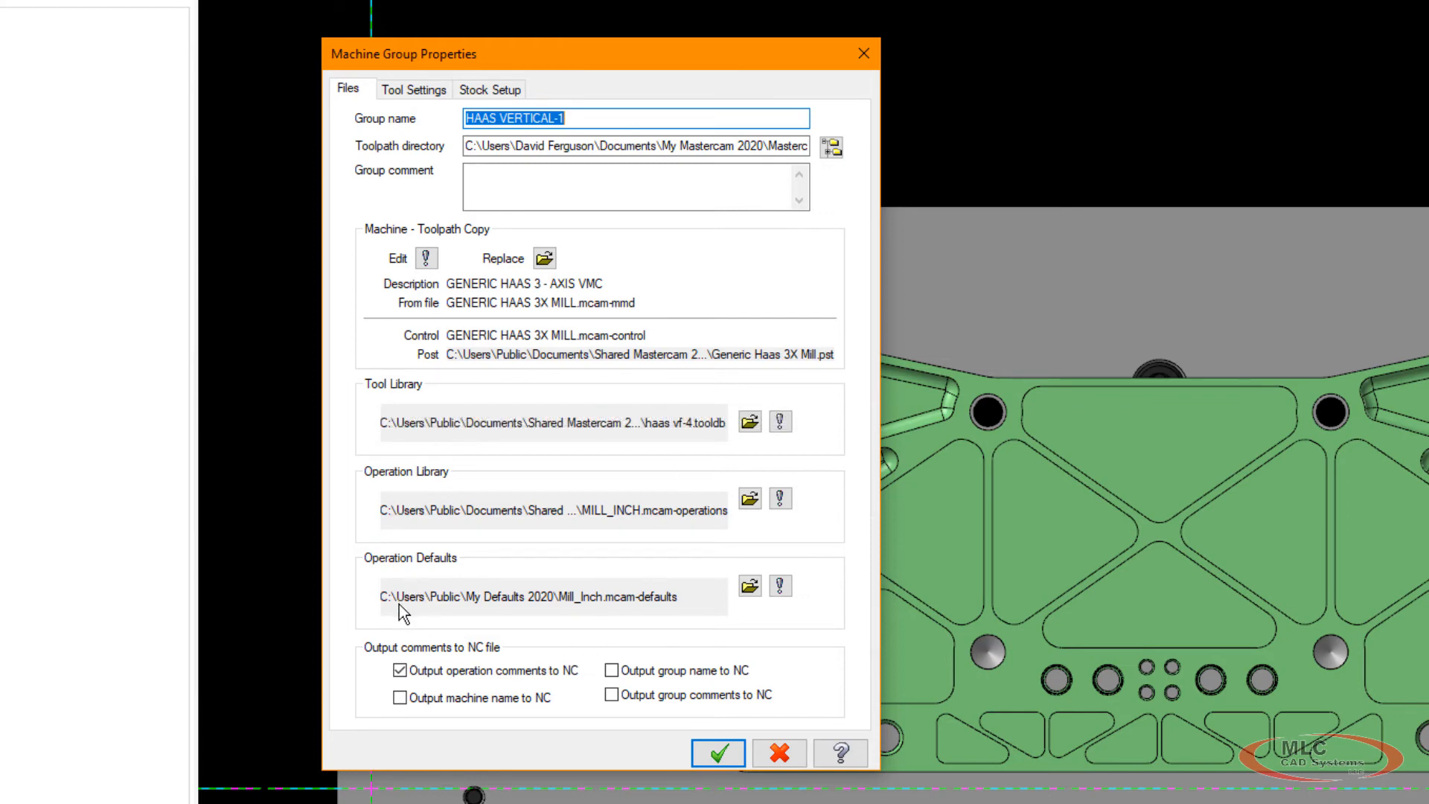
pyautogui.moveTo(506, 609)
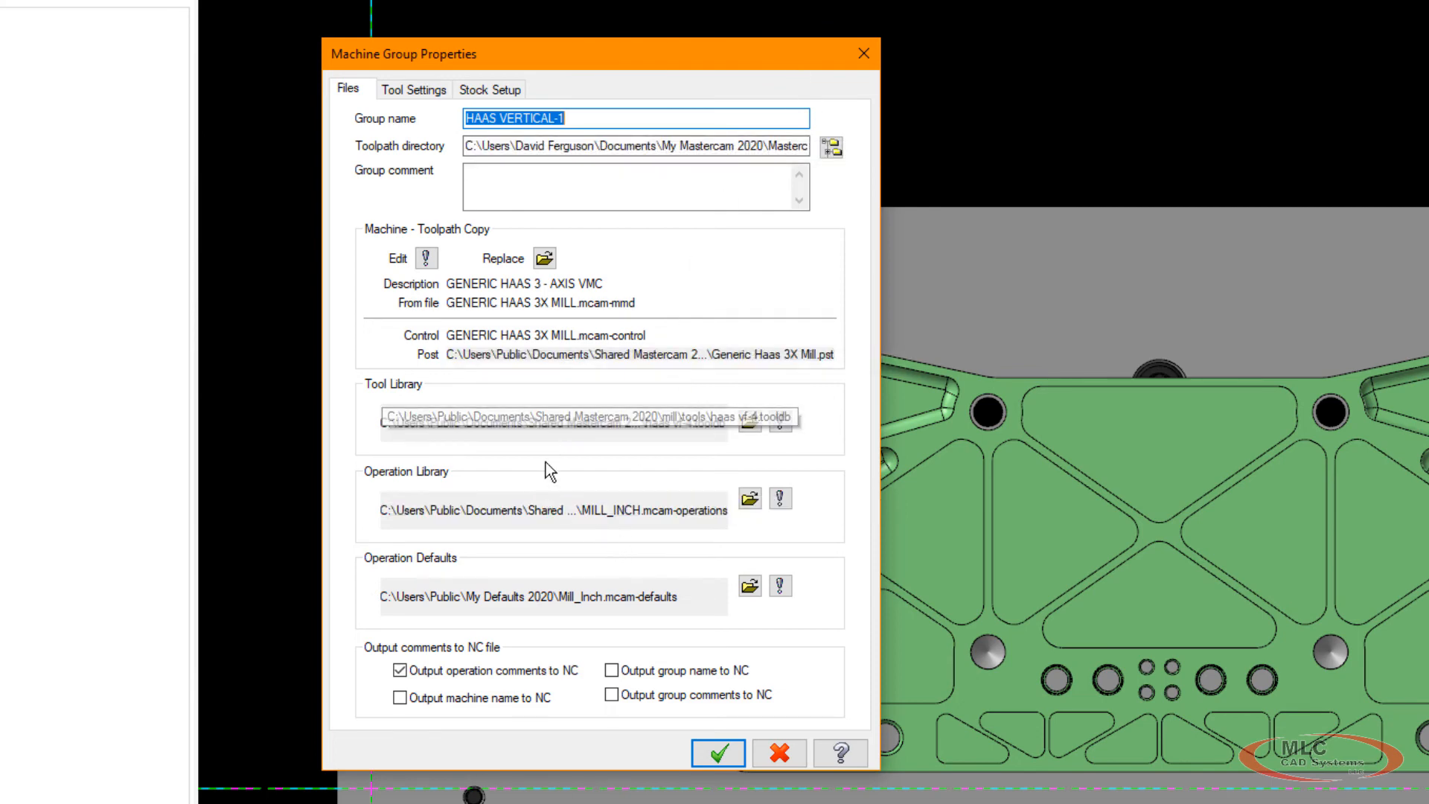
pyautogui.moveTo(724, 426)
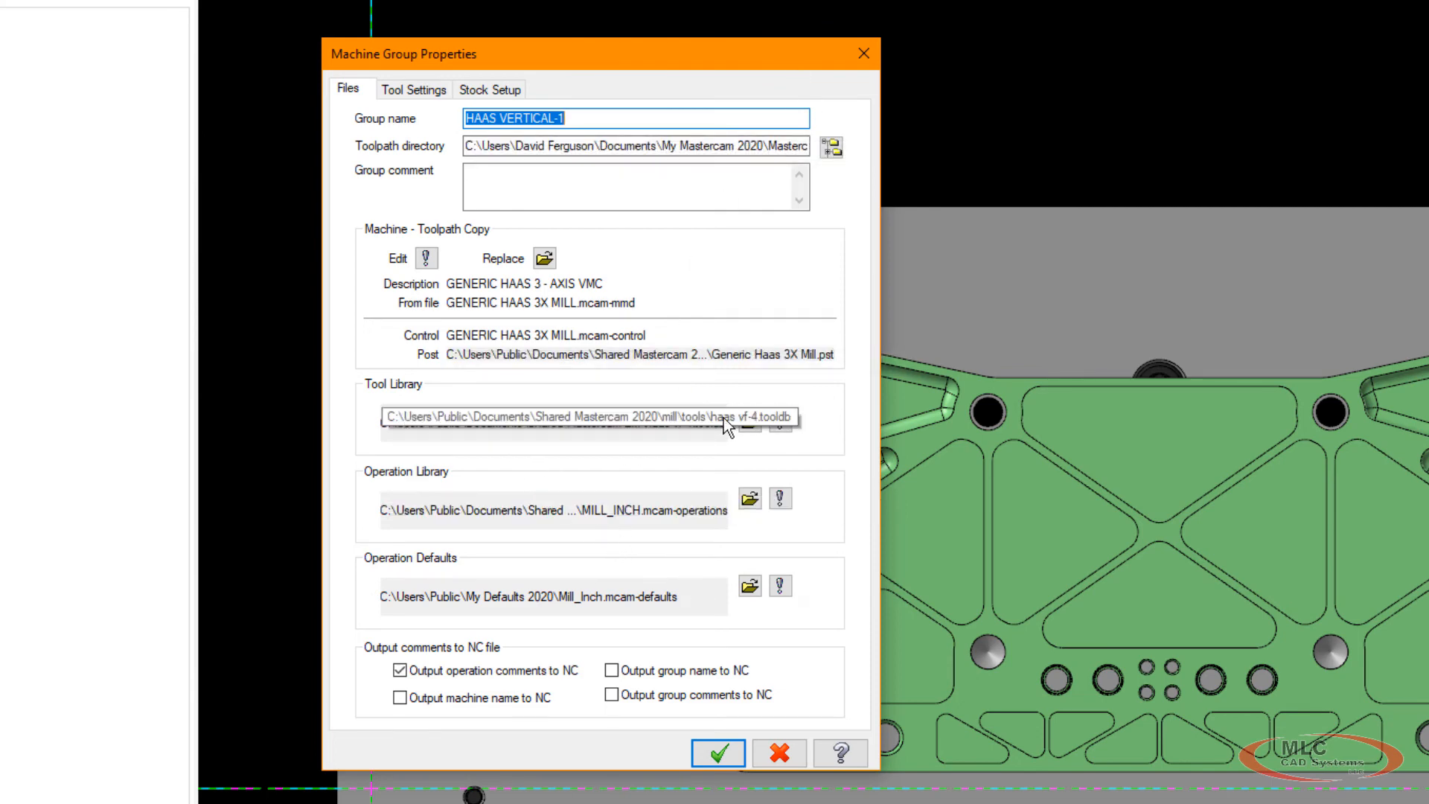
pyautogui.moveTo(617, 614)
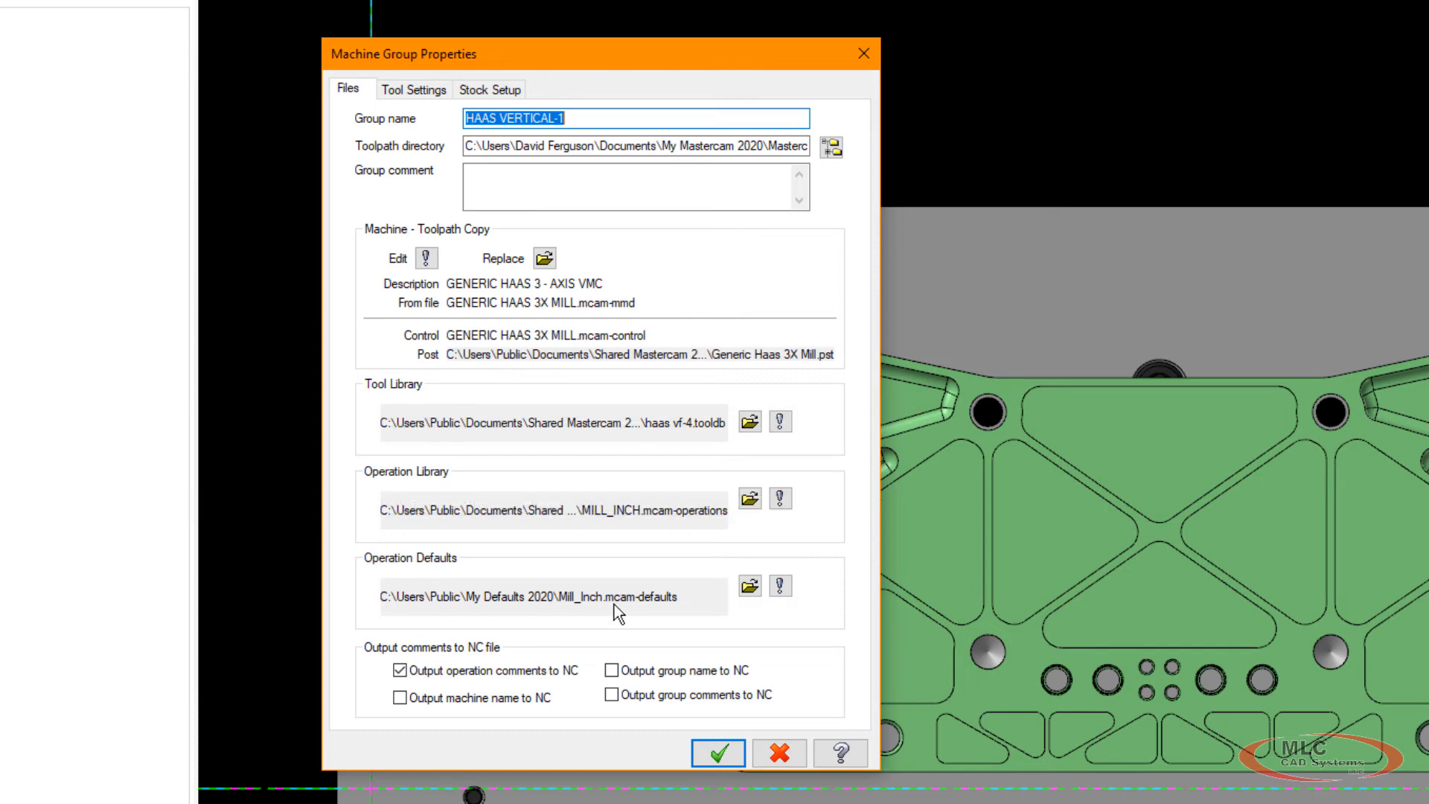
pyautogui.moveTo(390, 583)
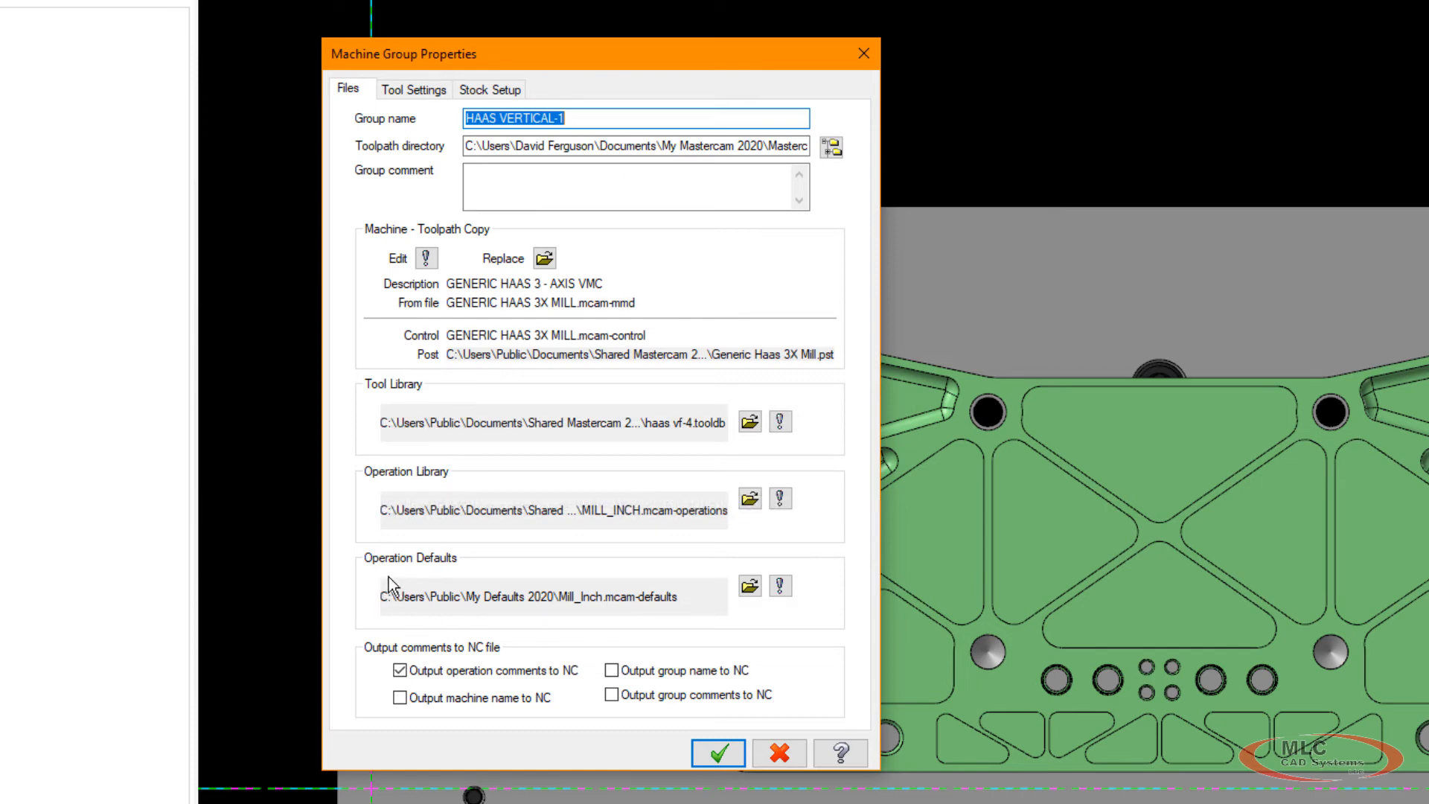
pyautogui.moveTo(377, 560)
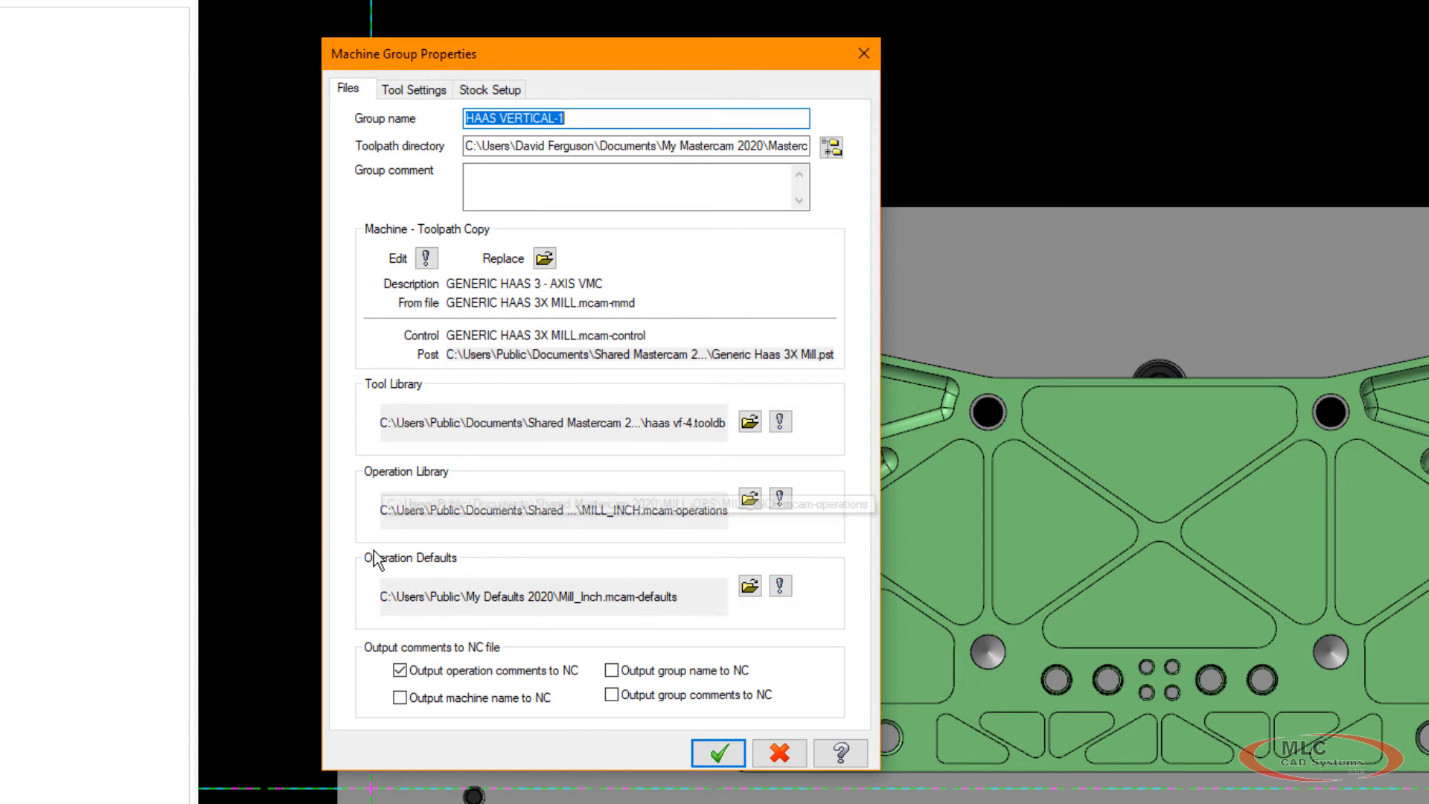
pyautogui.moveTo(659, 560)
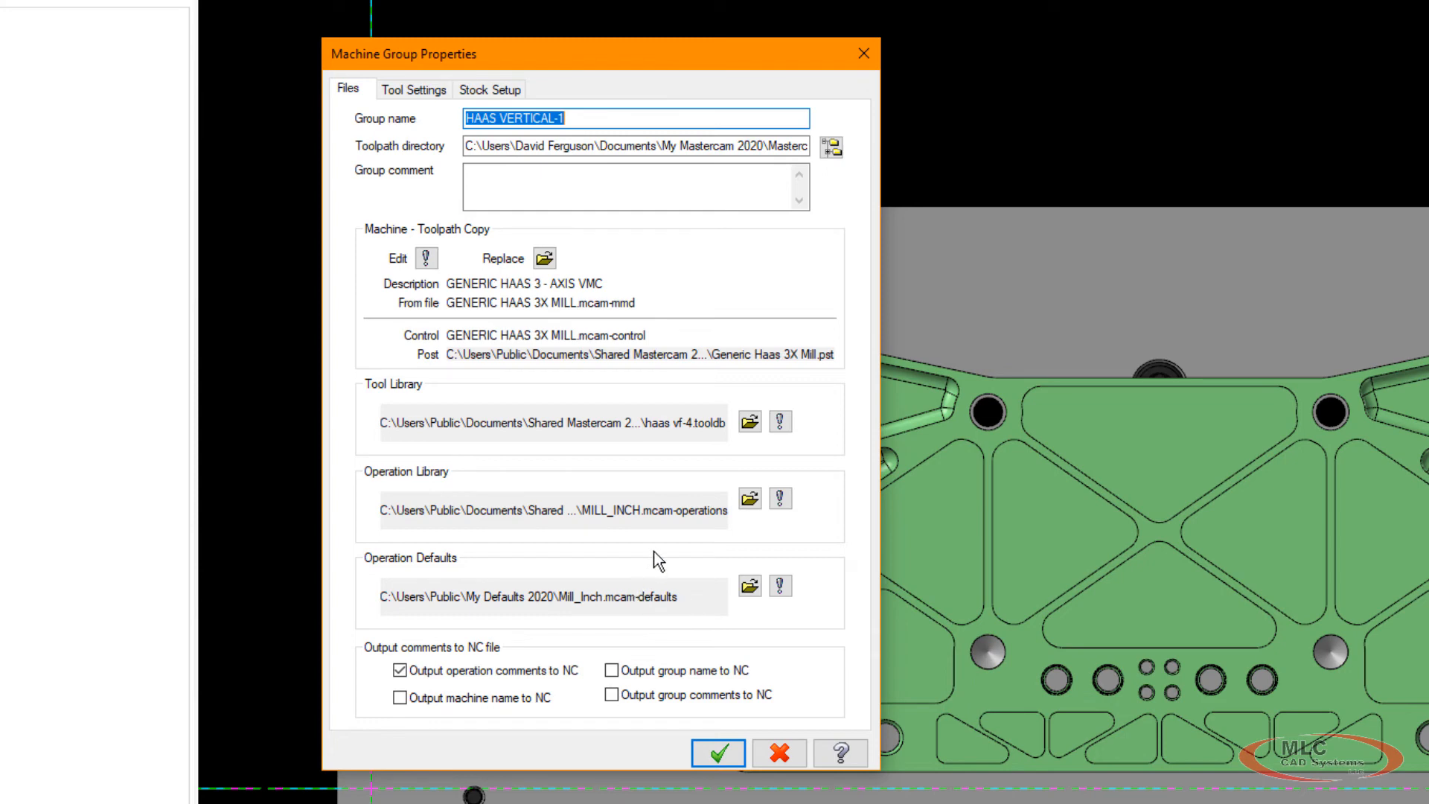
pyautogui.click(718, 752)
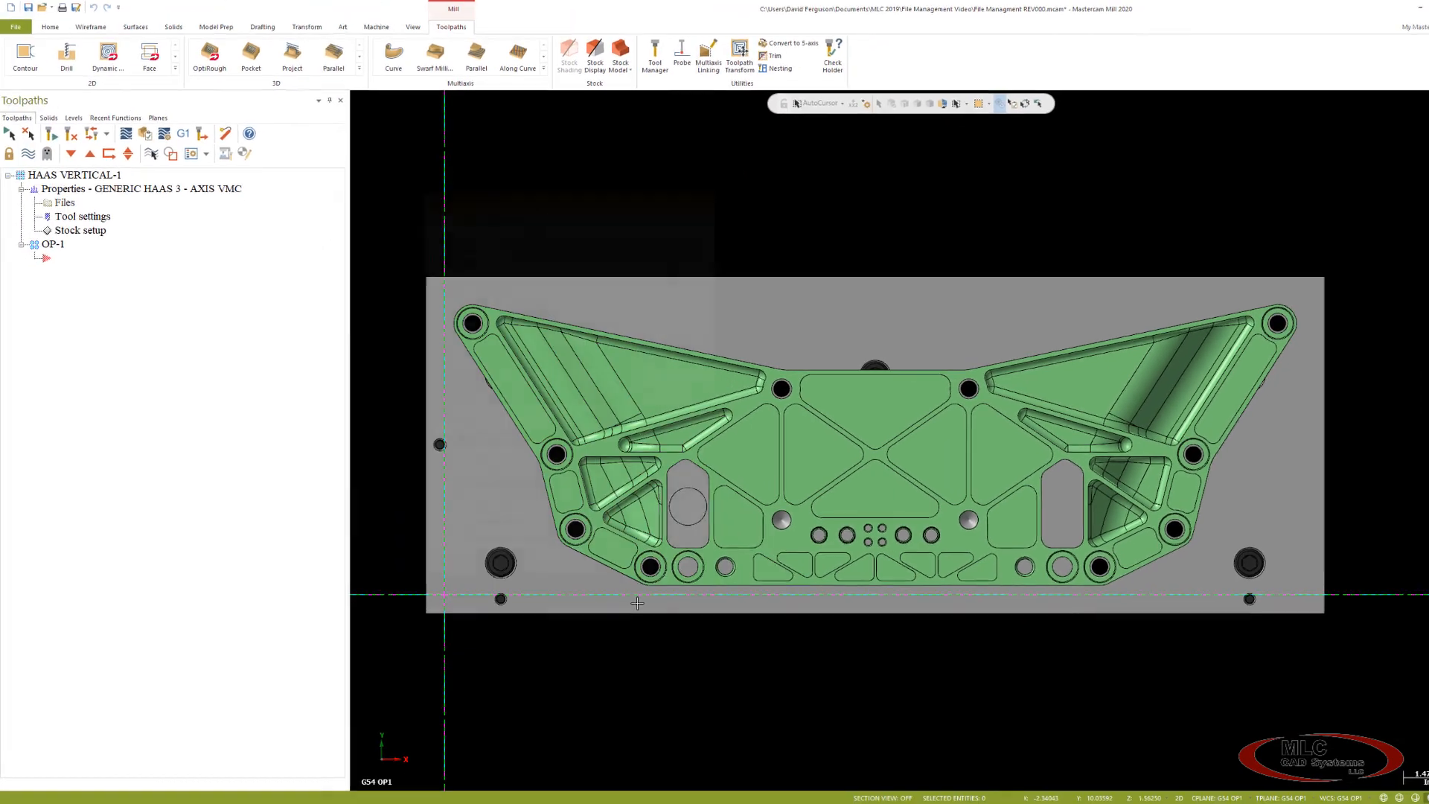
# Copy all haas vf-4 library tools into the part's tool list in Tool Manager.
pyautogui.click(73, 257)
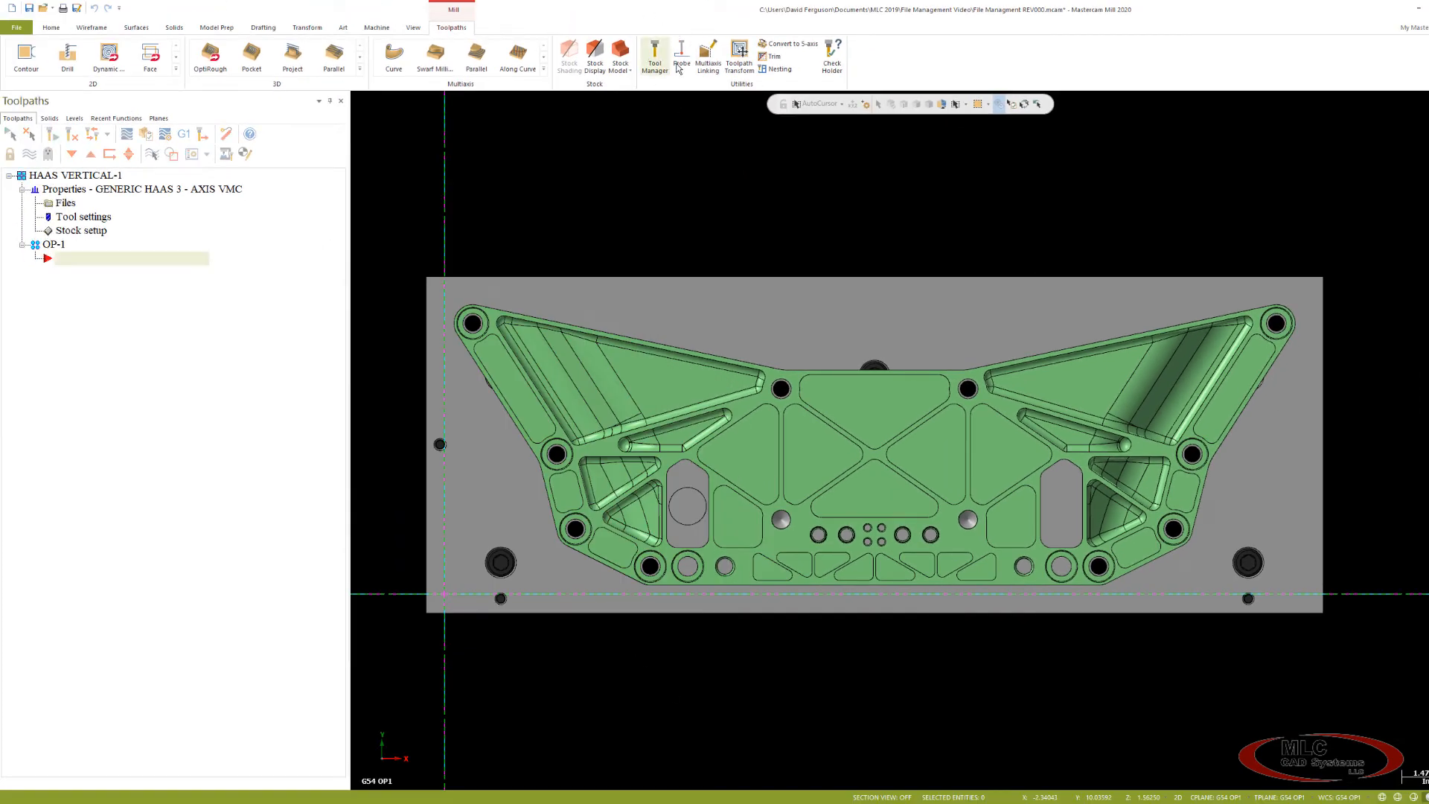
pyautogui.click(653, 56)
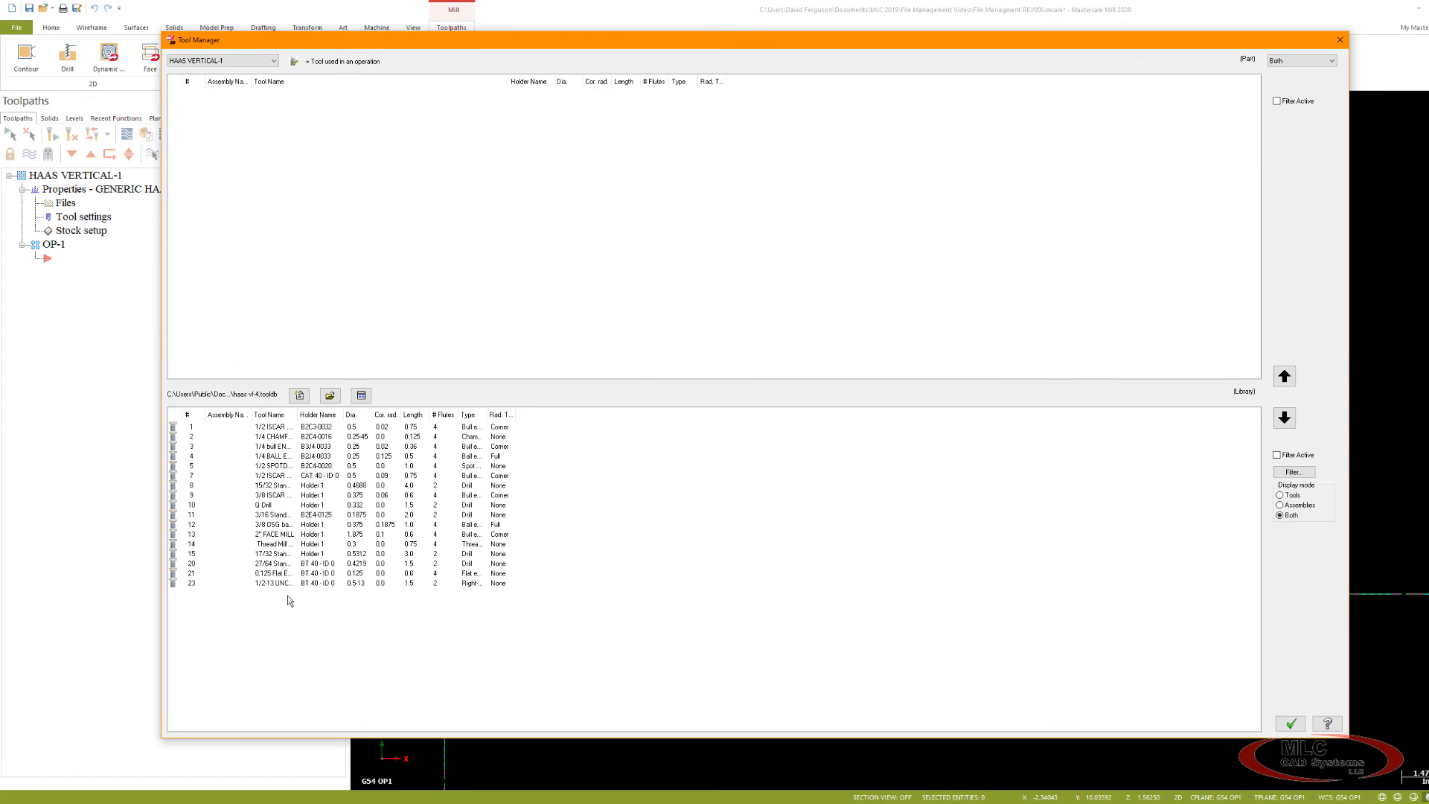
pyautogui.moveTo(331, 602)
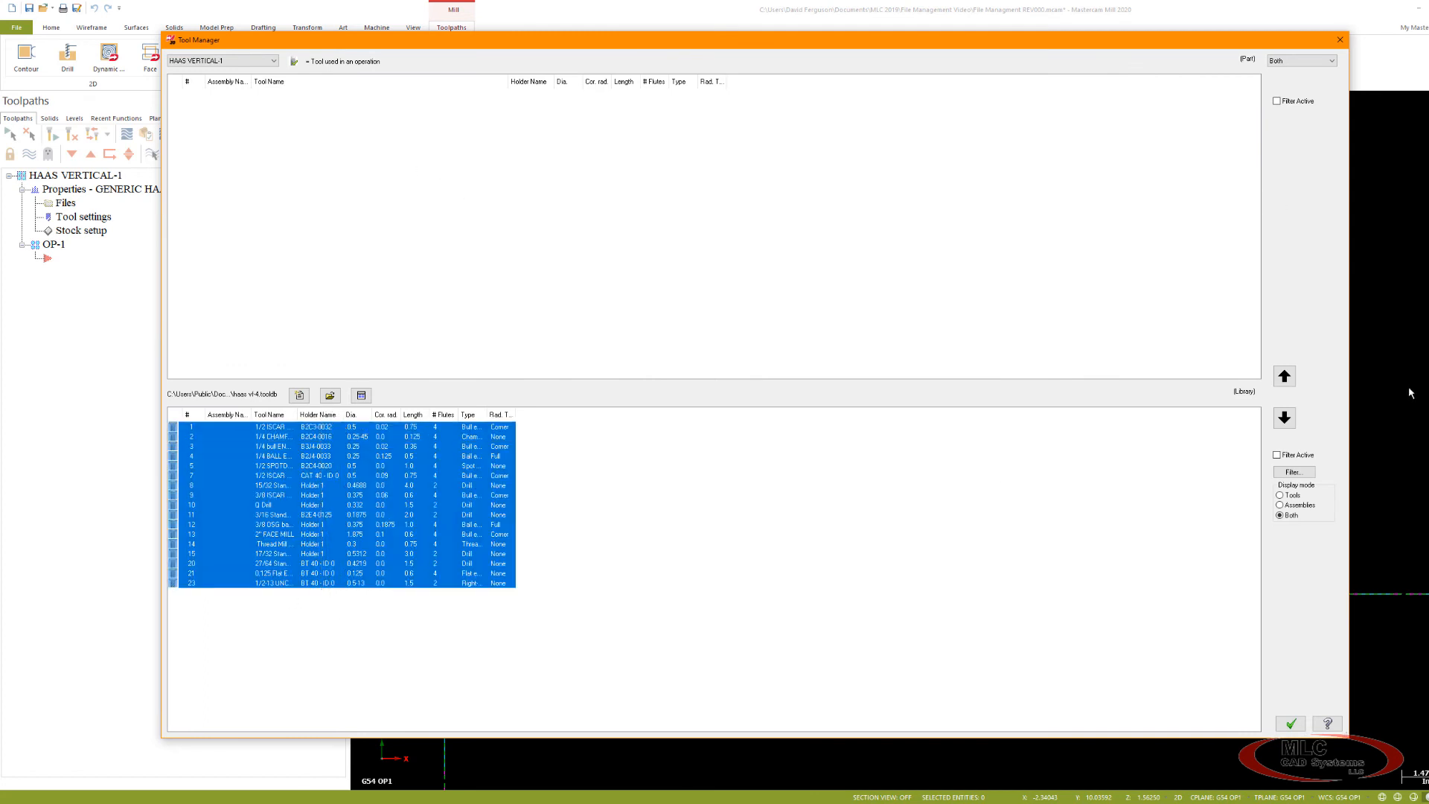
pyautogui.click(1284, 375)
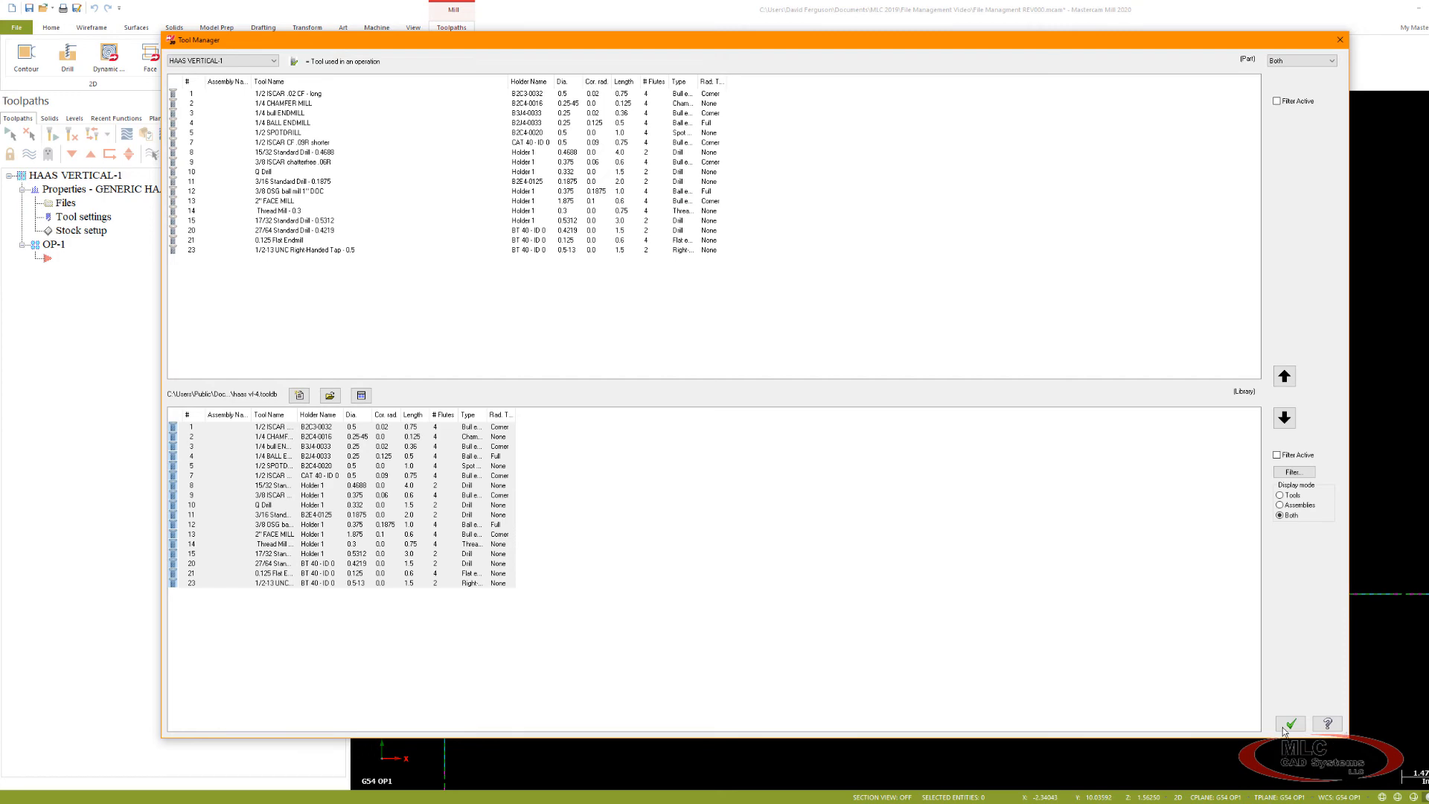
pyautogui.click(1289, 722)
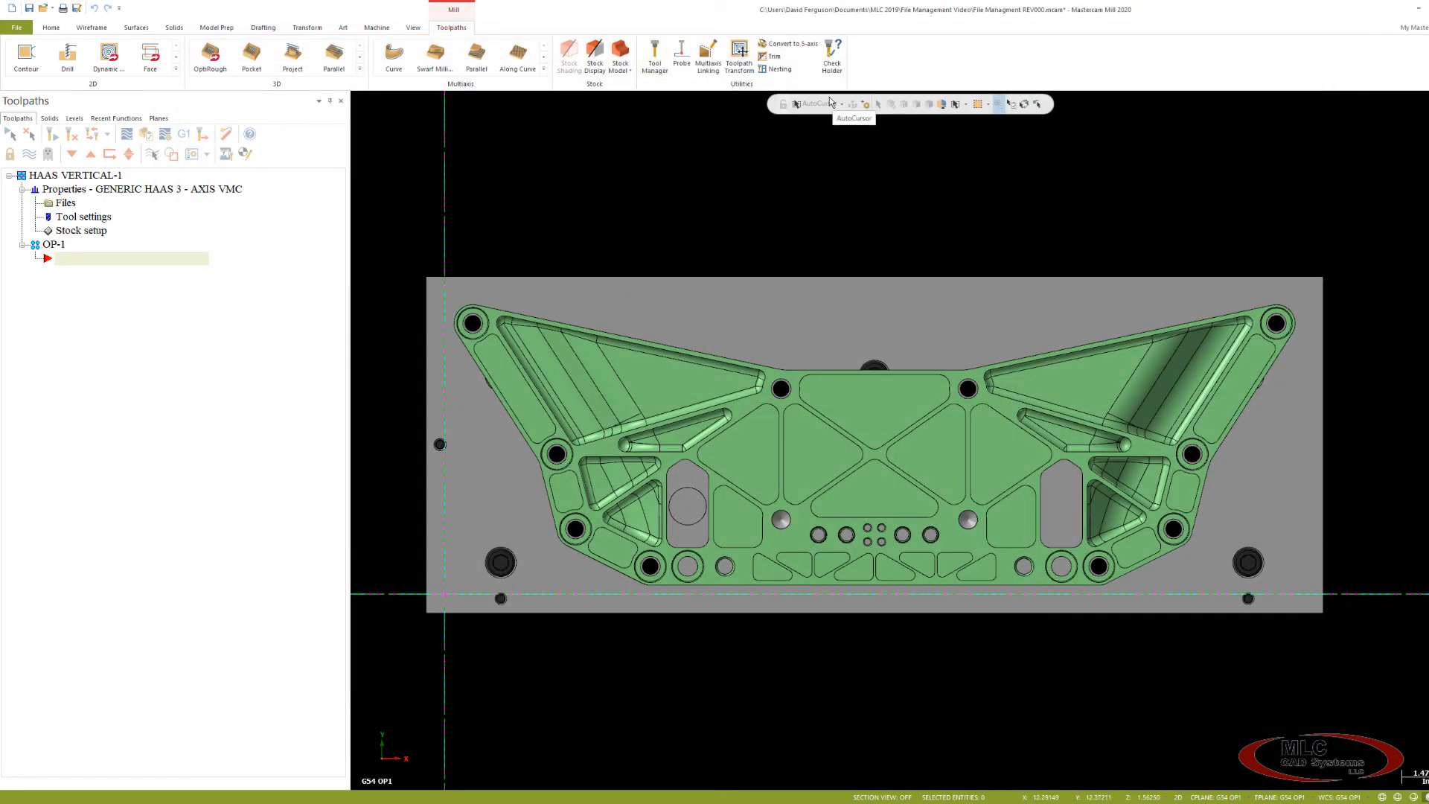
pyautogui.moveTo(253, 264)
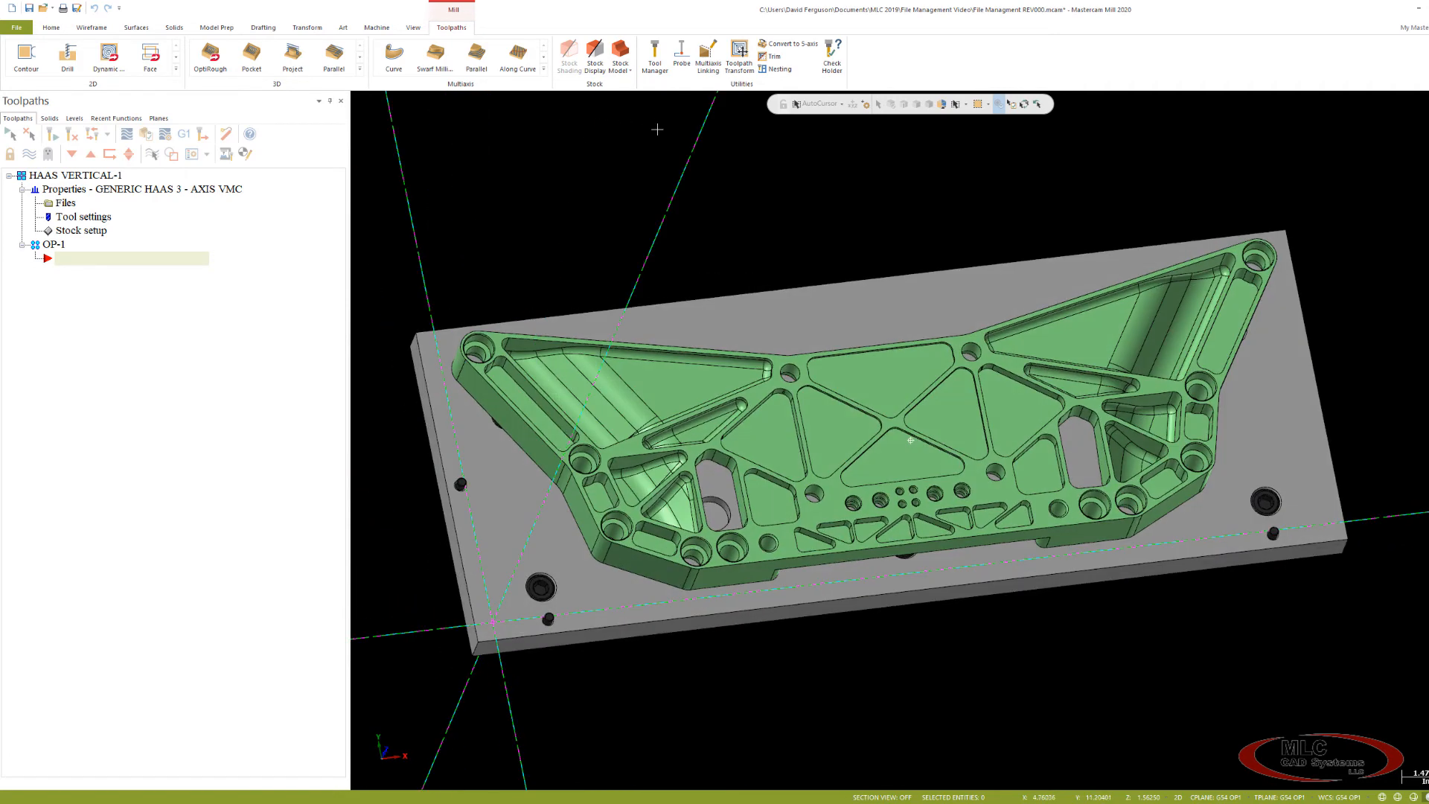
pyautogui.moveTo(499, 13)
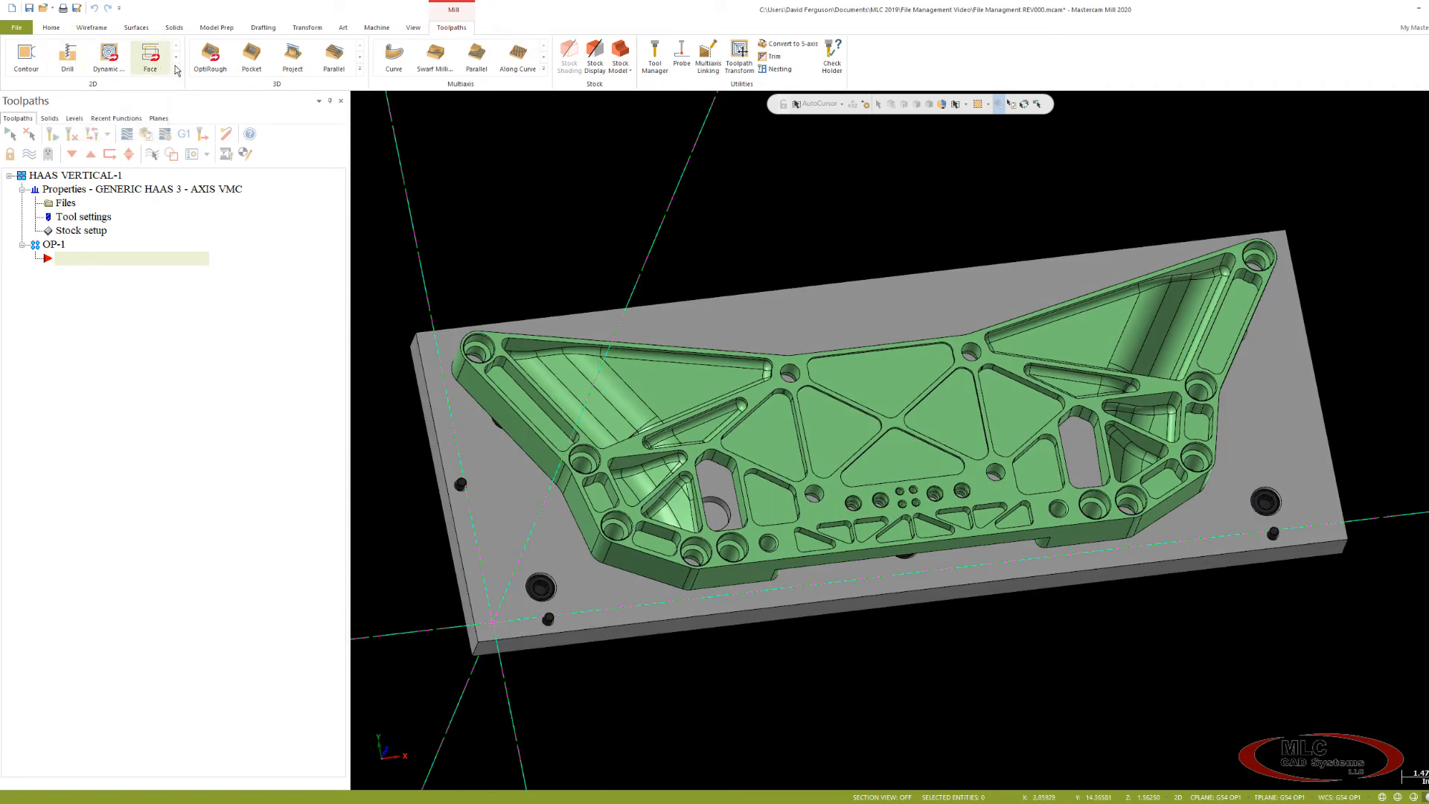
# Create a 2D Pocket toolpath chained to the triangular loop near the part's upper edge.
pyautogui.click(176, 70)
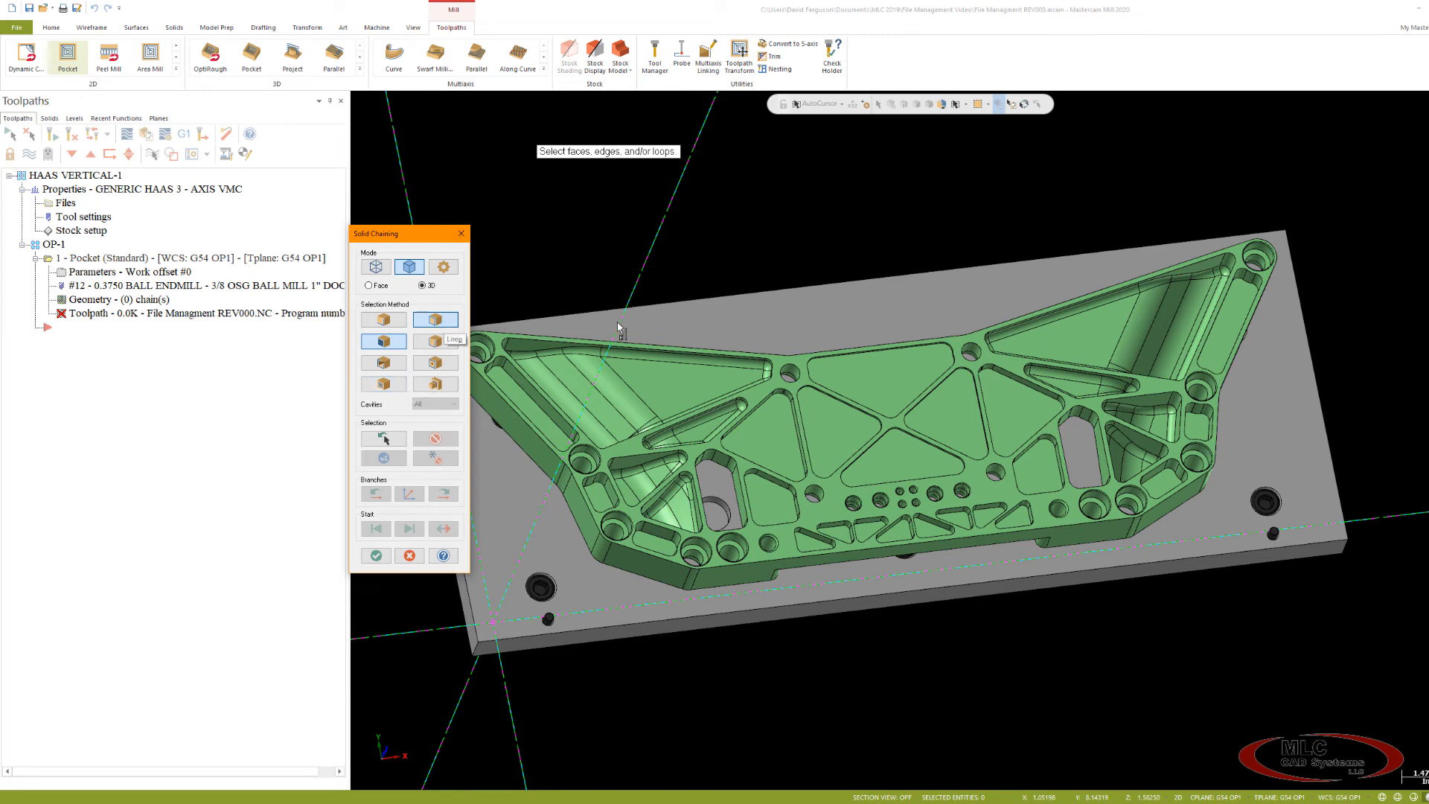
pyautogui.moveTo(911, 358)
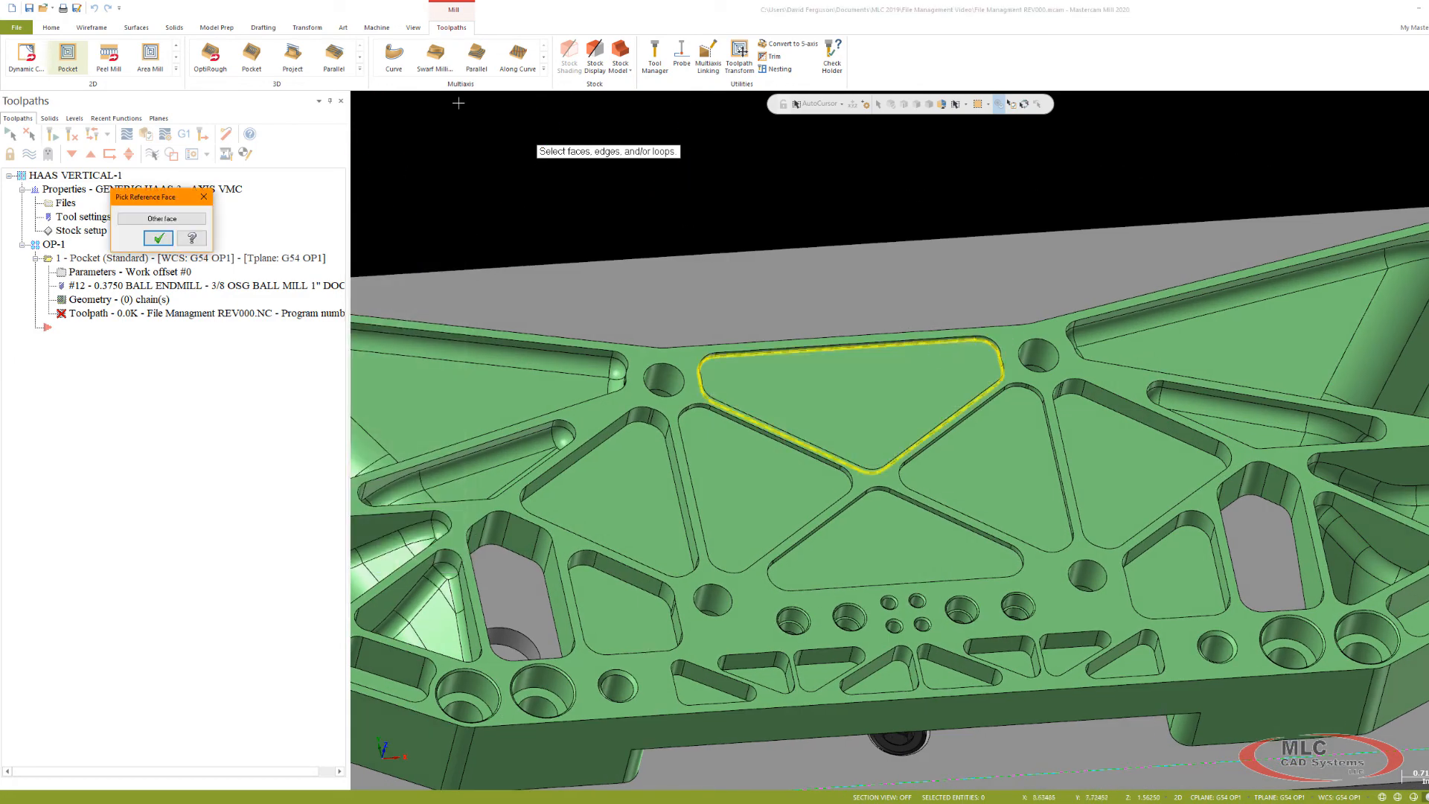
pyautogui.click(157, 237)
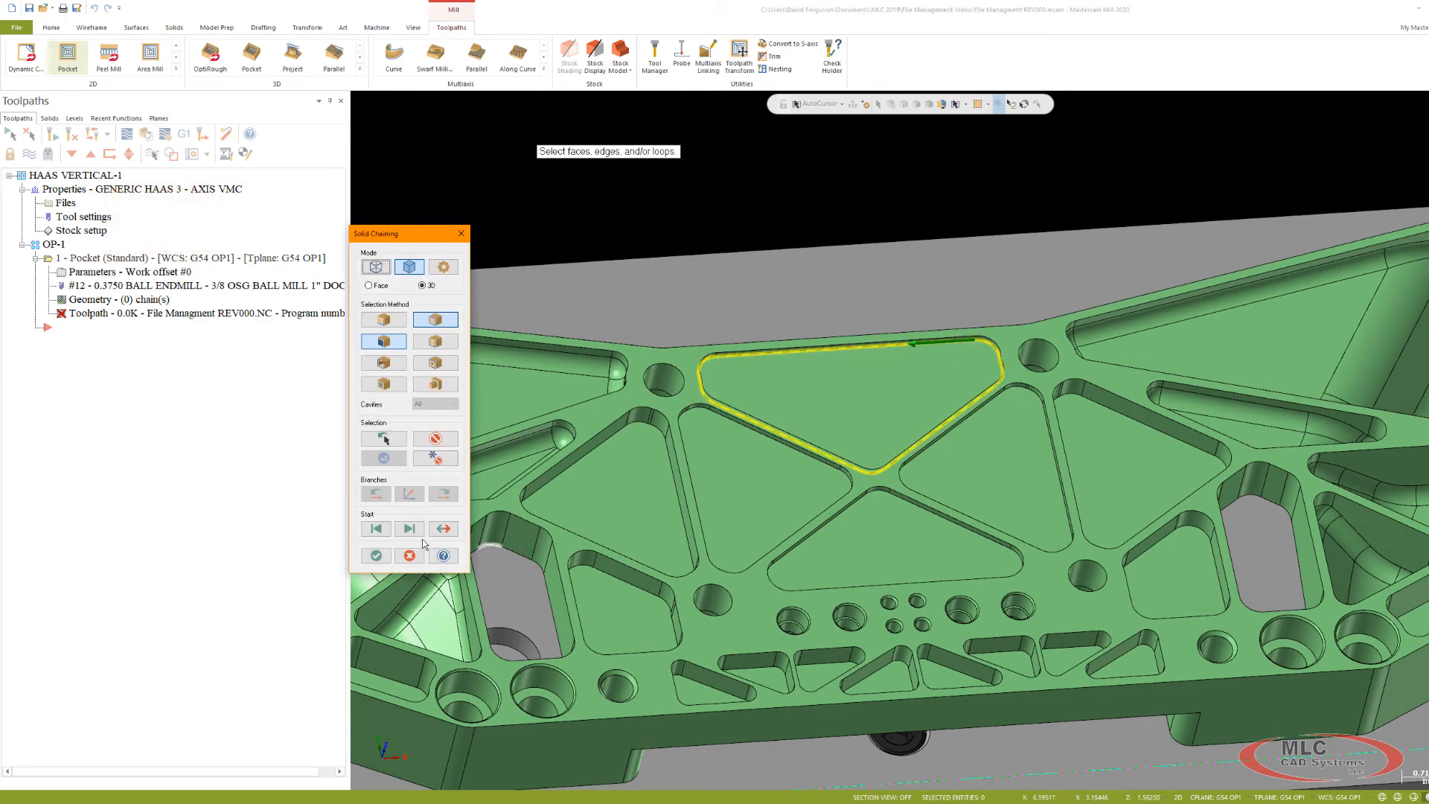
pyautogui.click(374, 556)
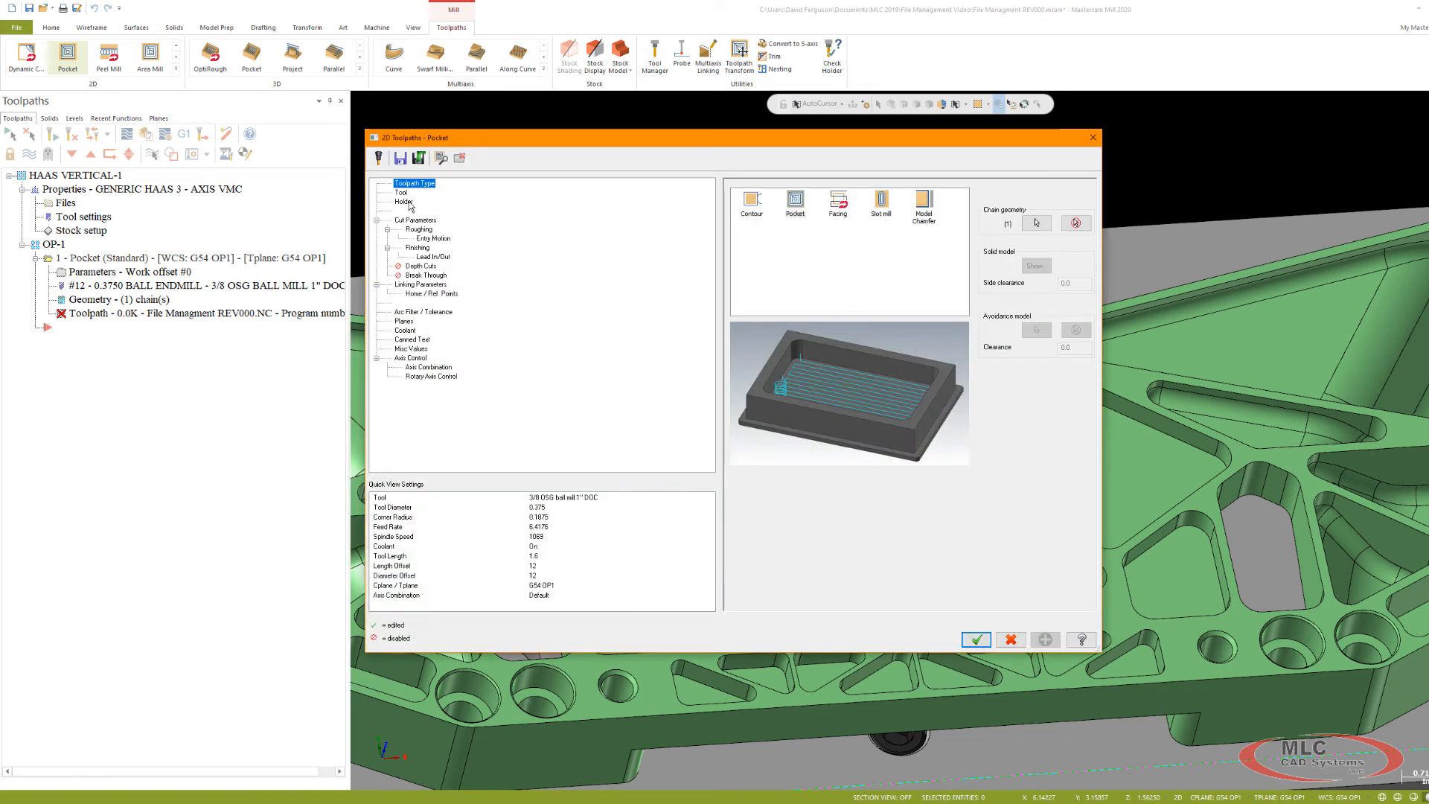
# Choose tool 1, the 1/2 ISCAR .02 CF long cutter, and review roughing stepover.
pyautogui.click(402, 192)
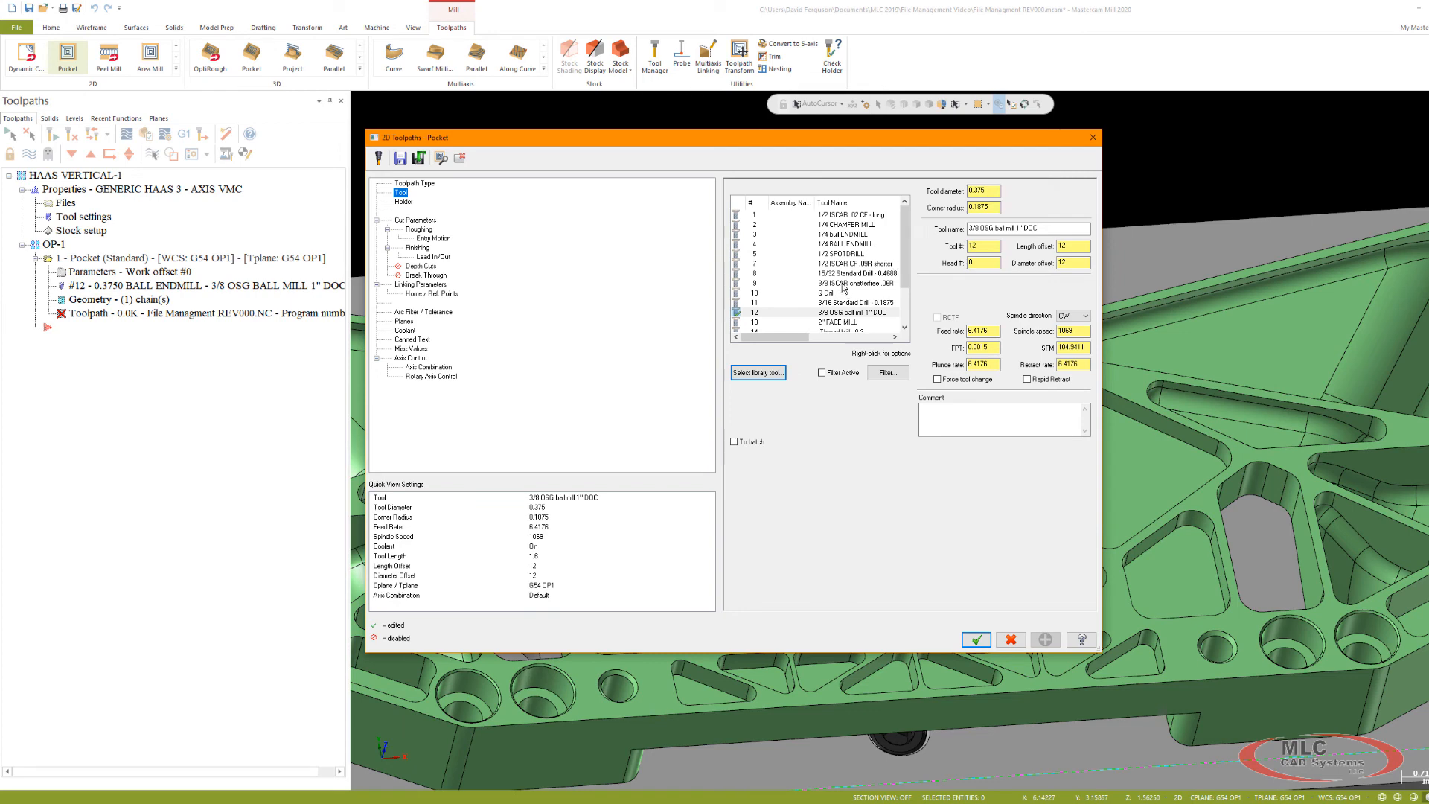
pyautogui.click(820, 215)
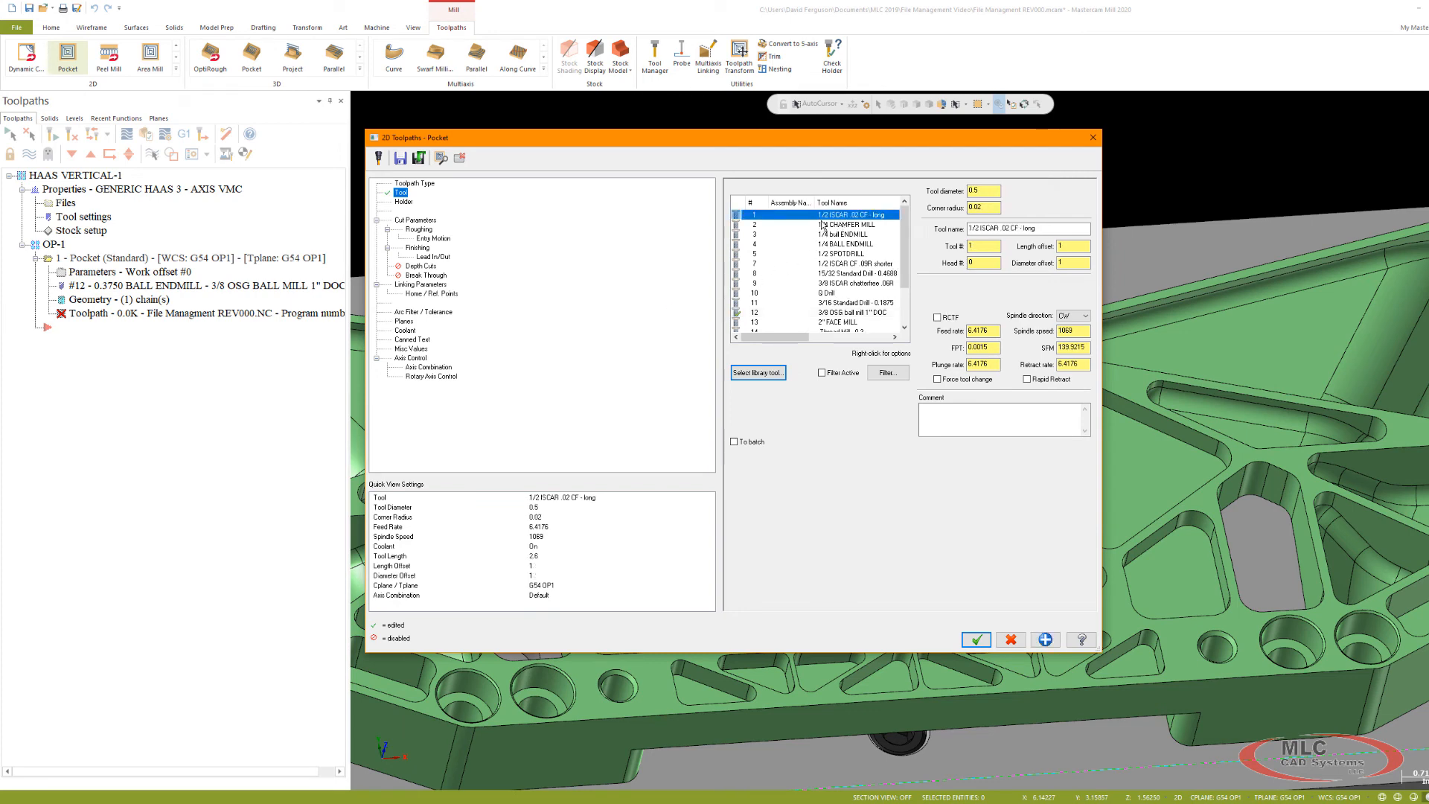
pyautogui.moveTo(501, 230)
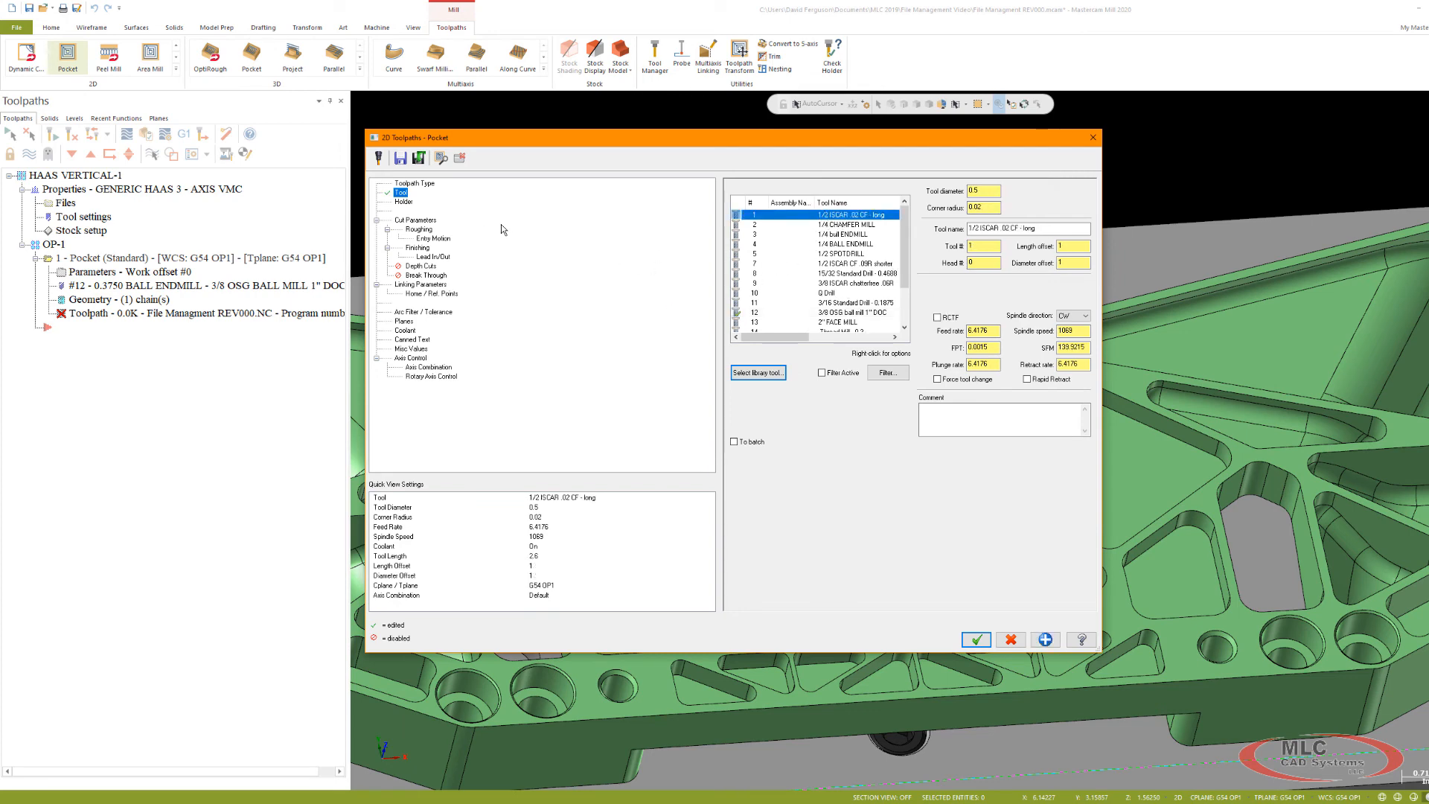
pyautogui.click(415, 219)
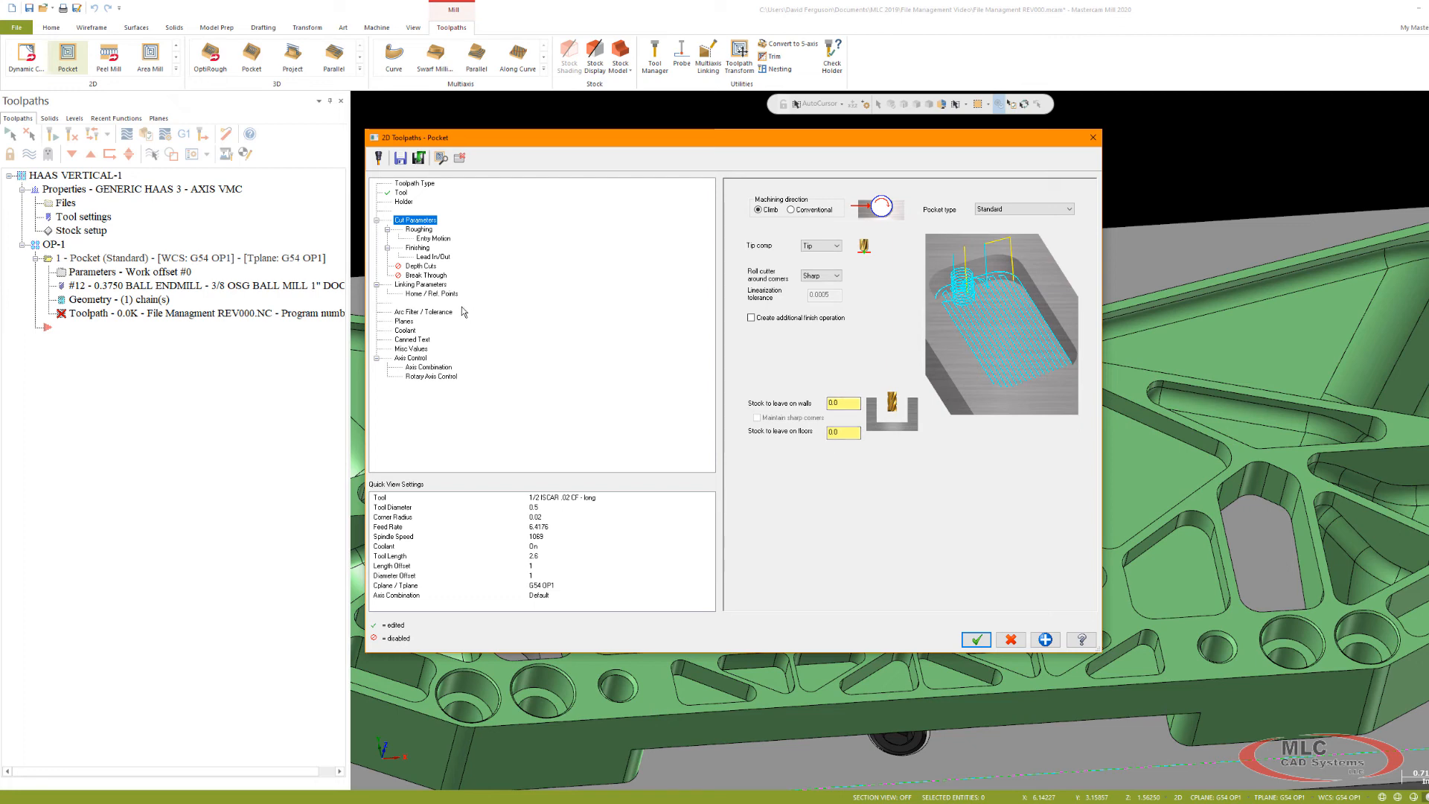
pyautogui.click(418, 229)
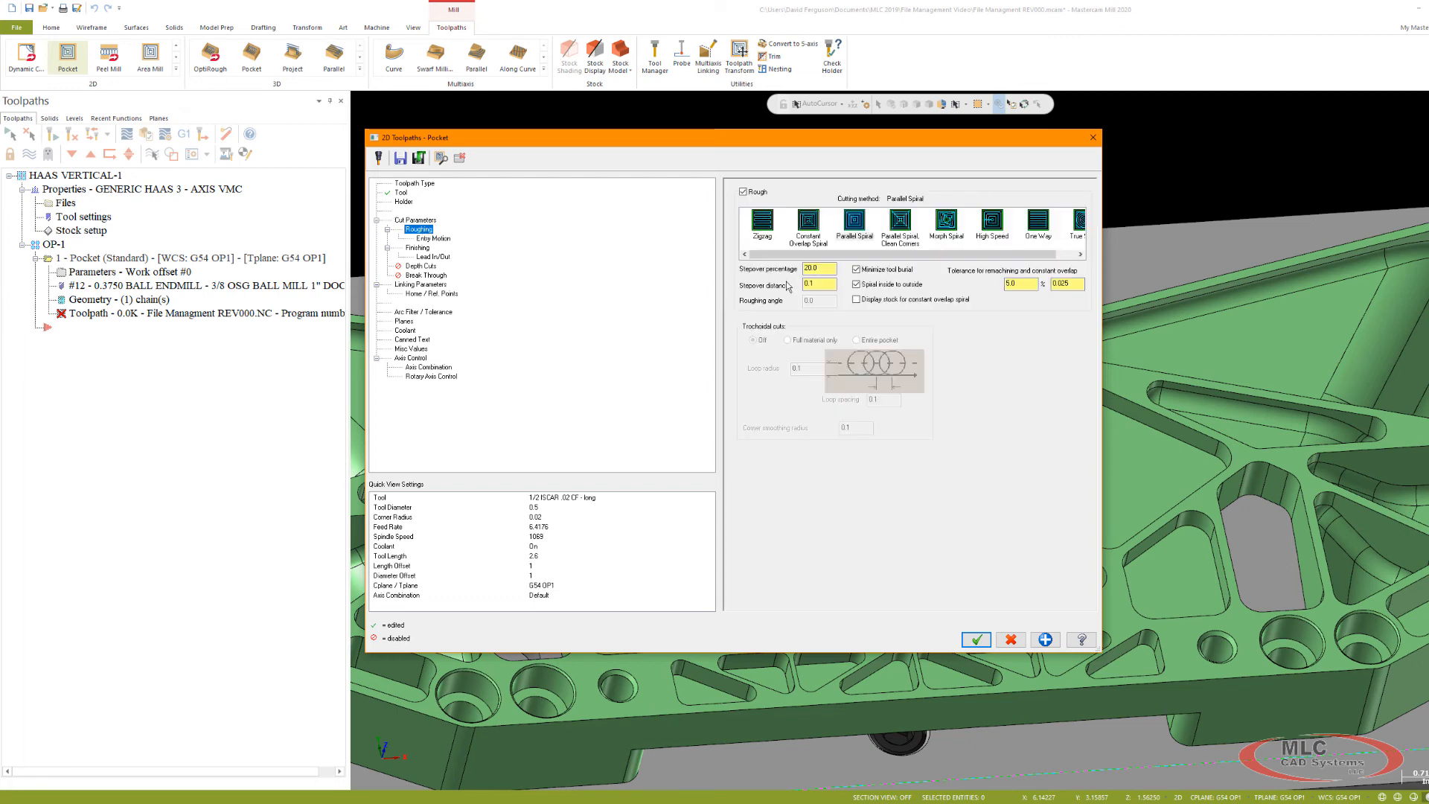
pyautogui.click(818, 268)
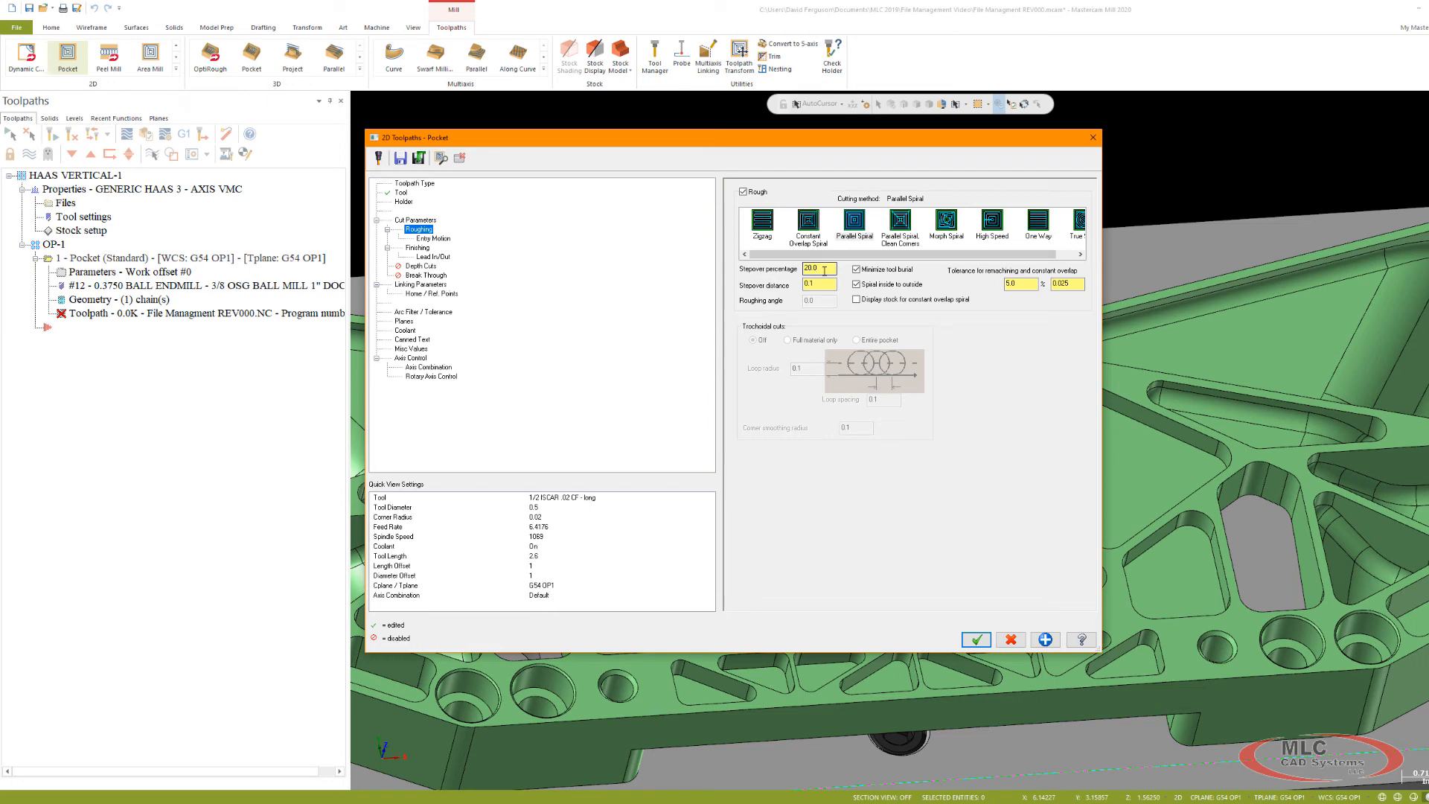
# Set the maximum ramp entry length to 3.462957 and review finishing and lead in/out.
pyautogui.click(433, 239)
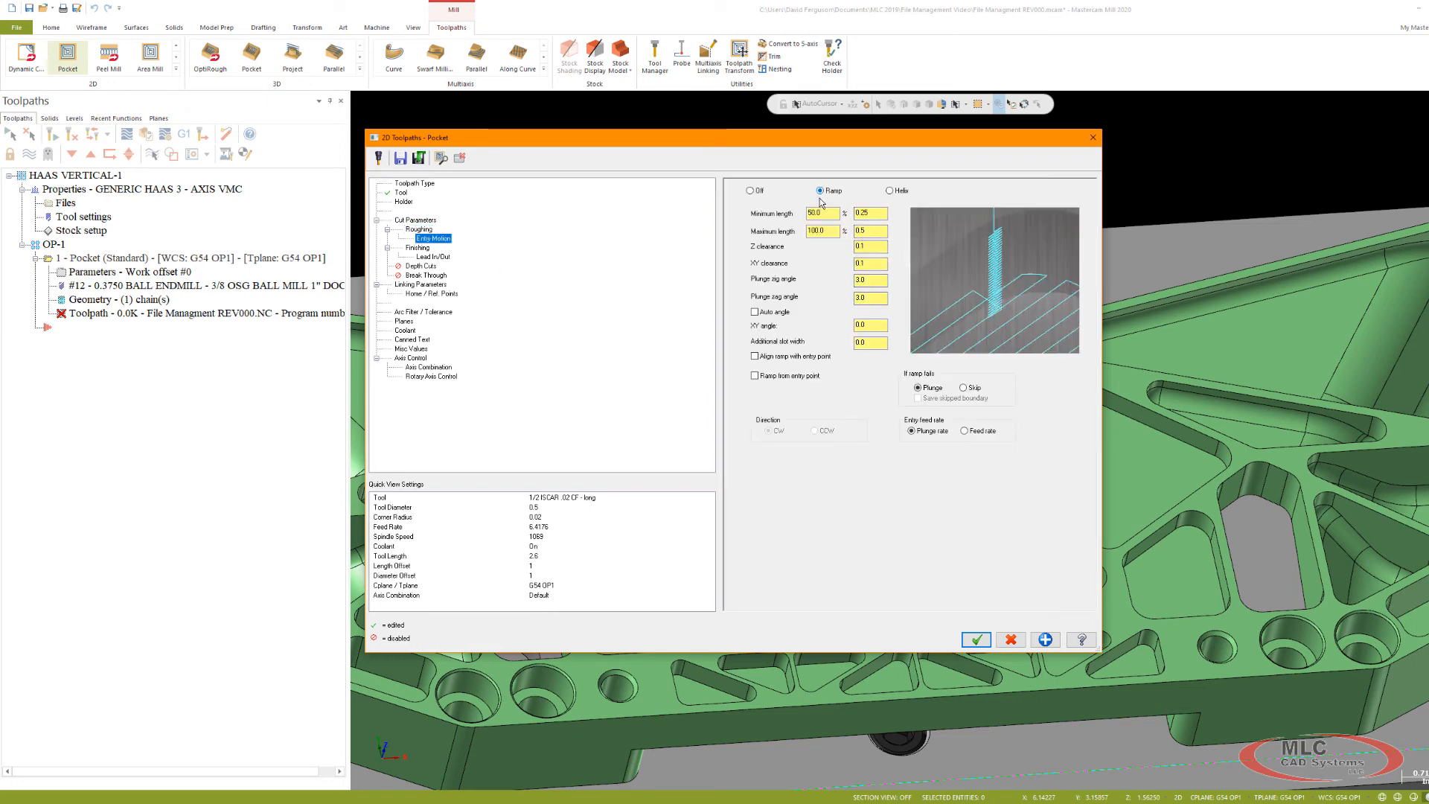
pyautogui.rightClick(866, 231)
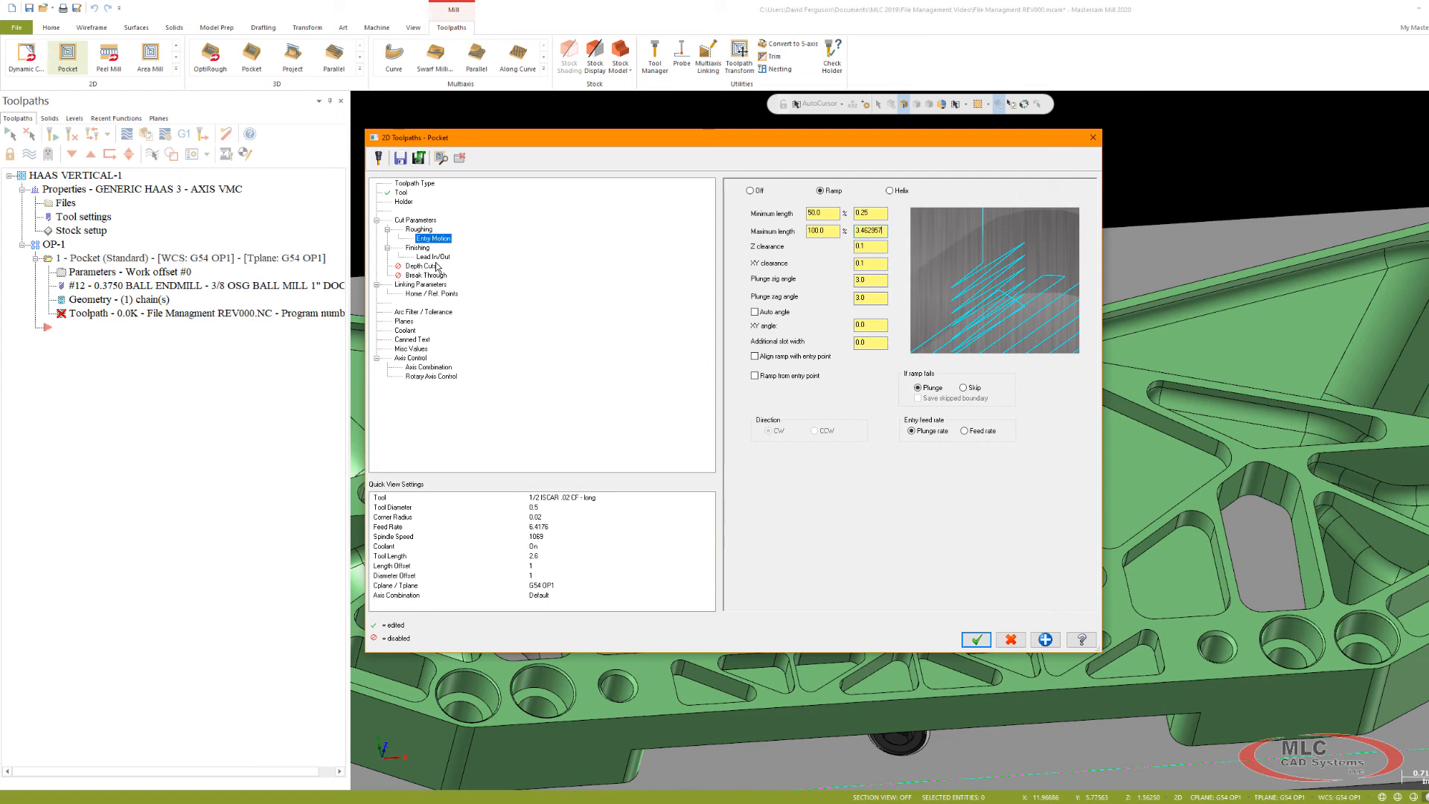
pyautogui.click(417, 248)
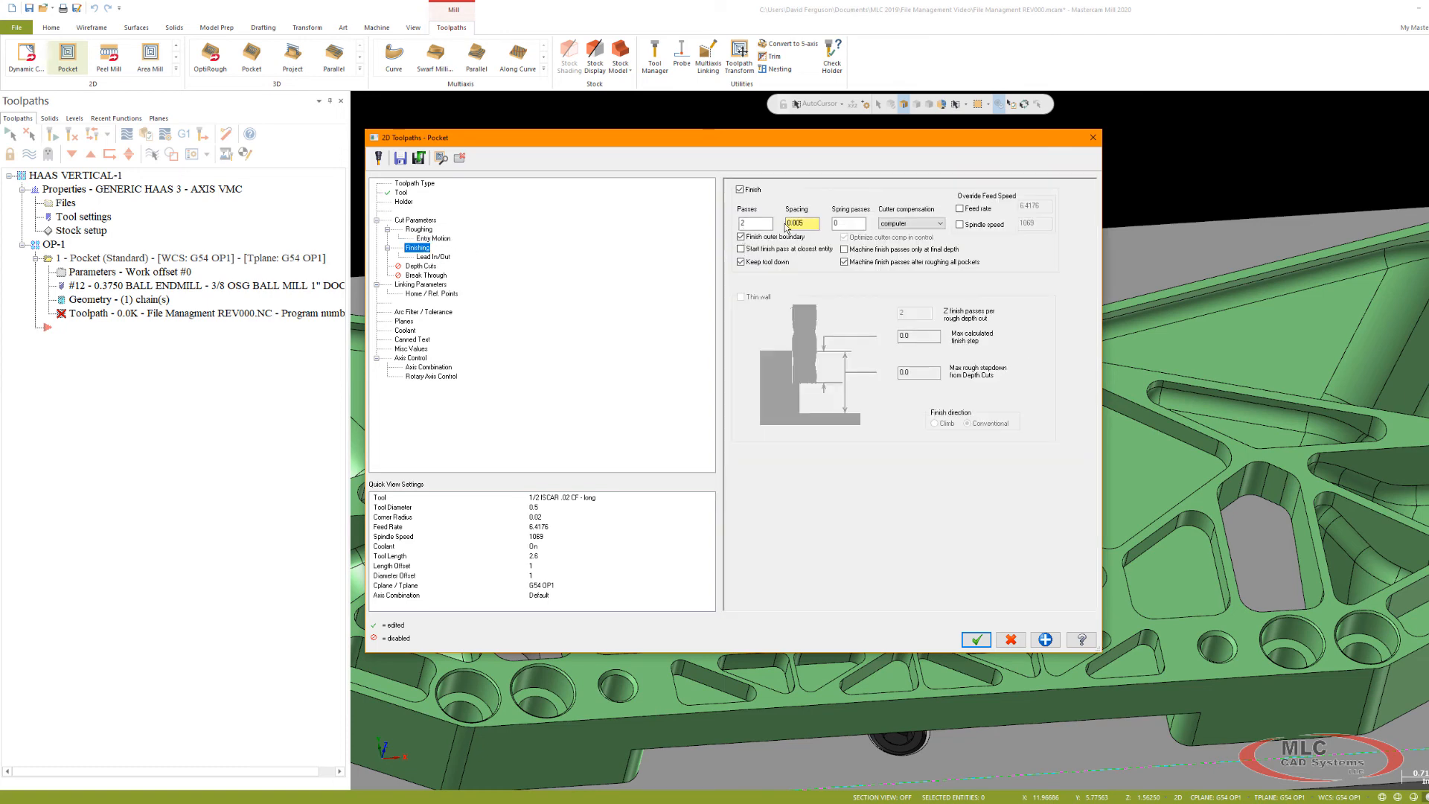
pyautogui.click(430, 256)
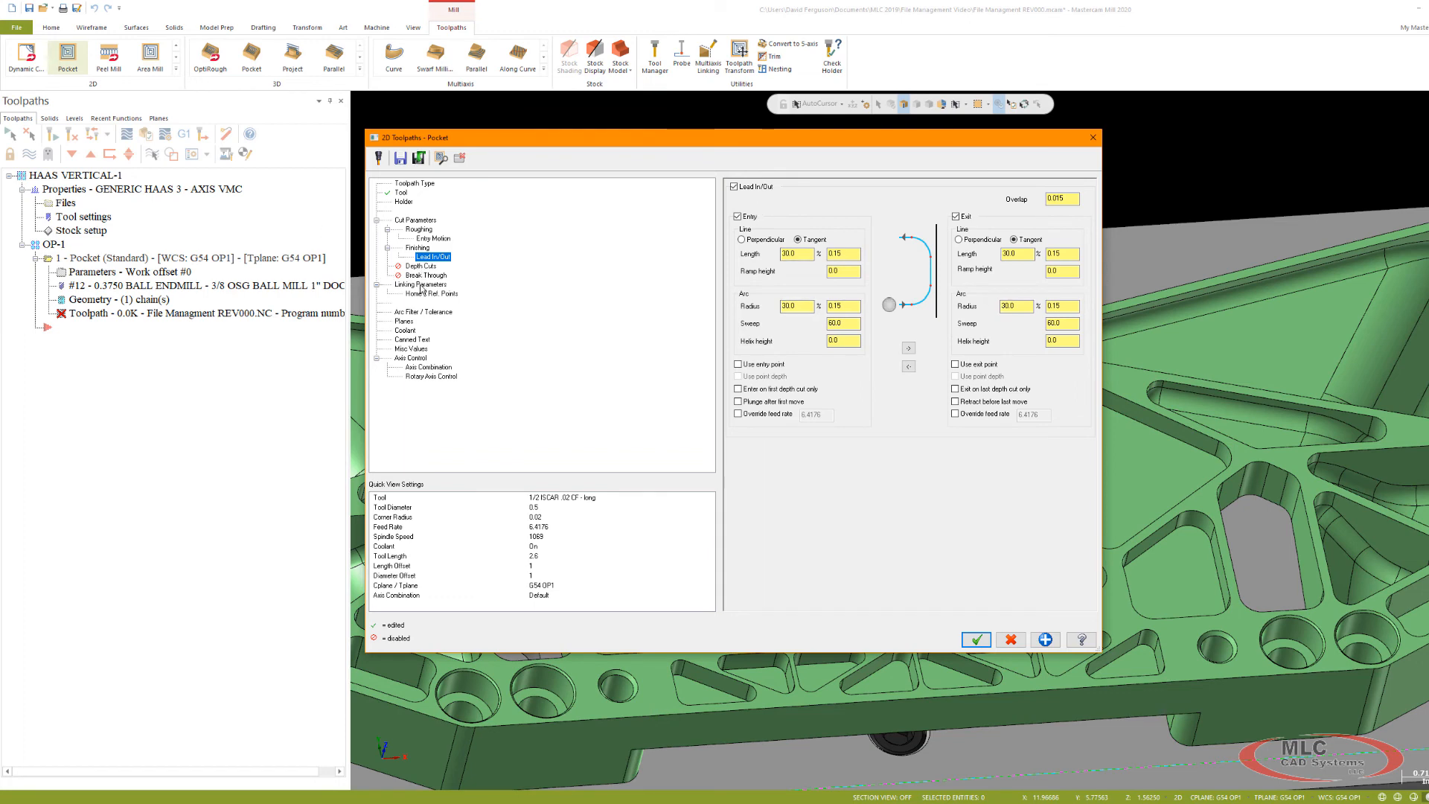
# Set top of stock to 1.5625 from the model and regenerate the triangular pocket toolpath.
pyautogui.click(419, 285)
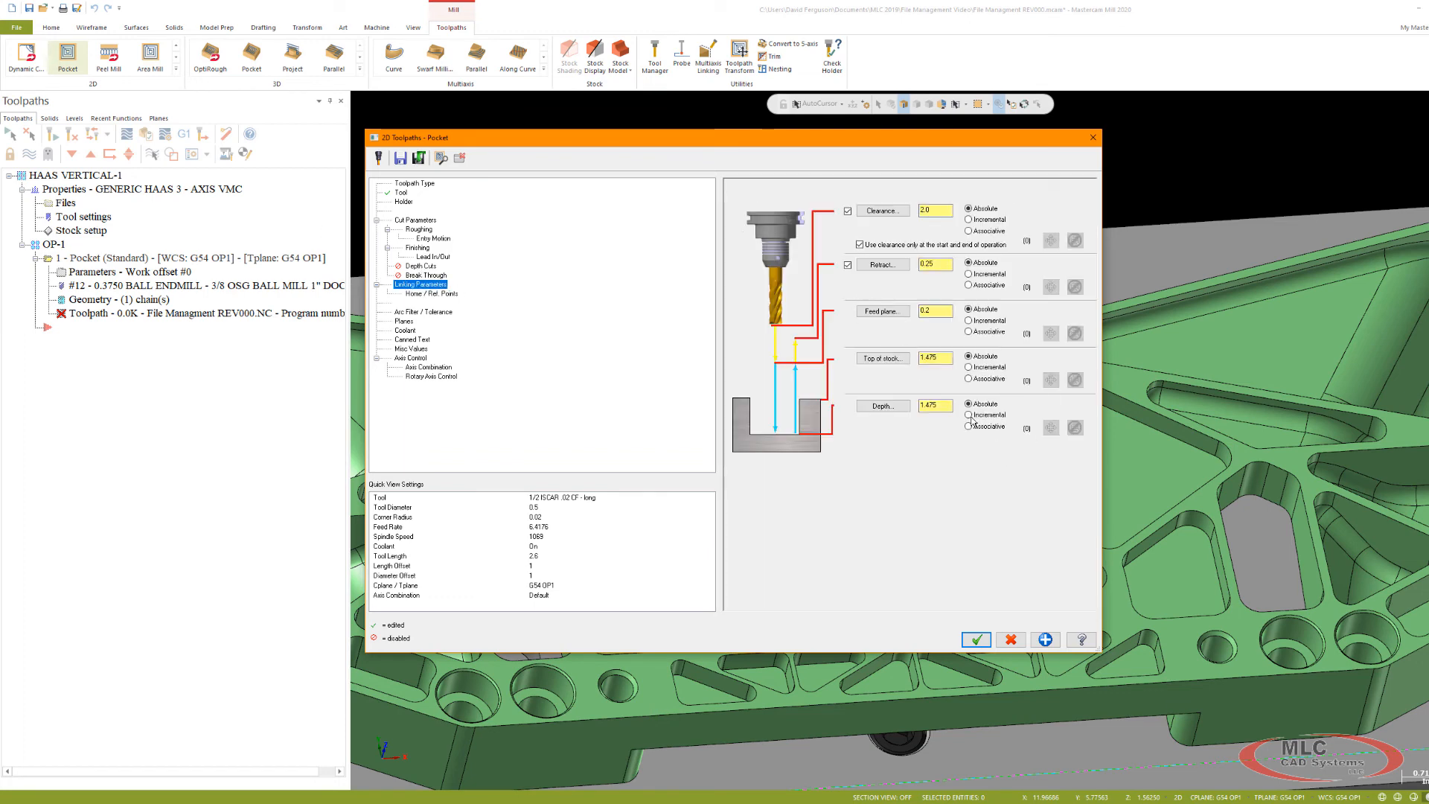
pyautogui.click(881, 406)
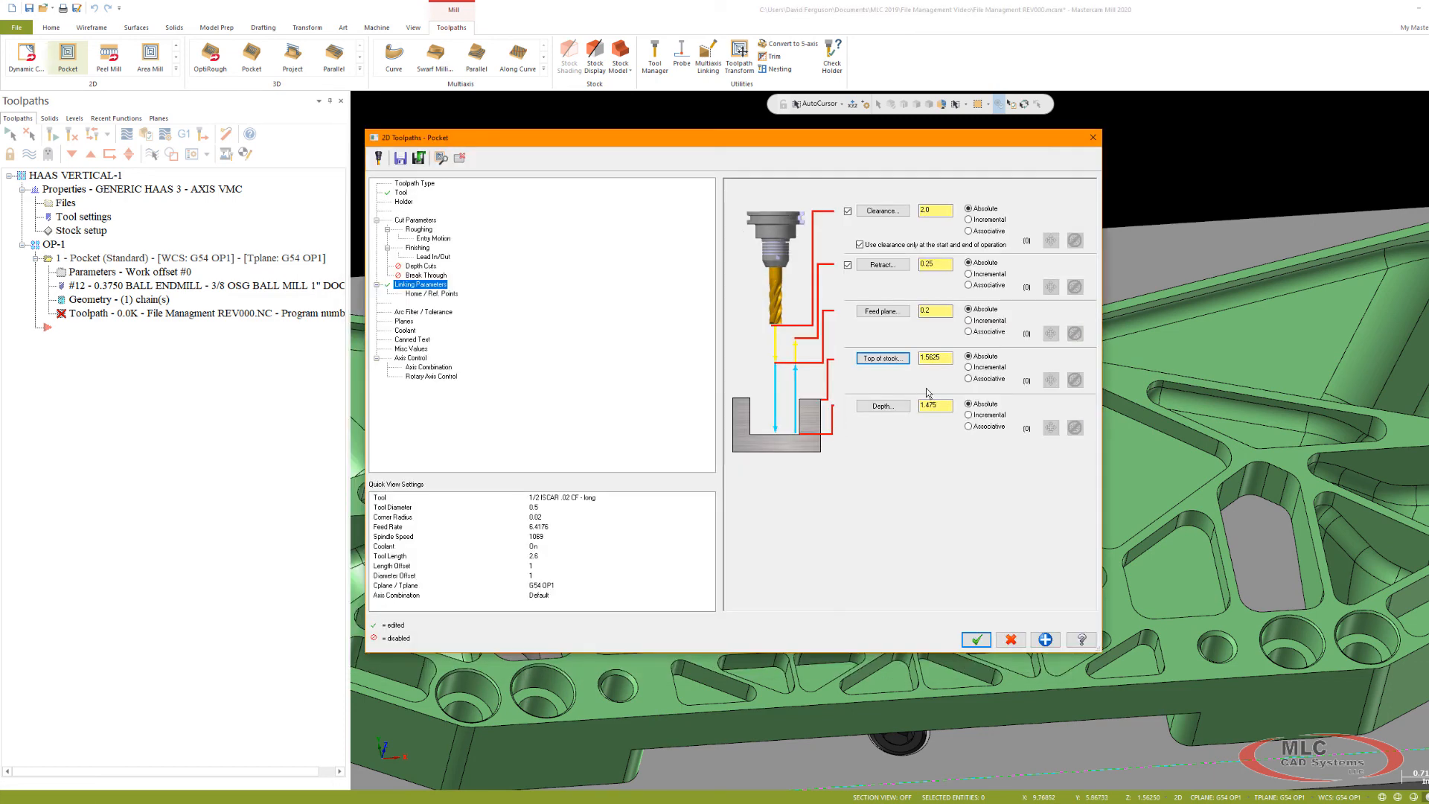
pyautogui.click(423, 312)
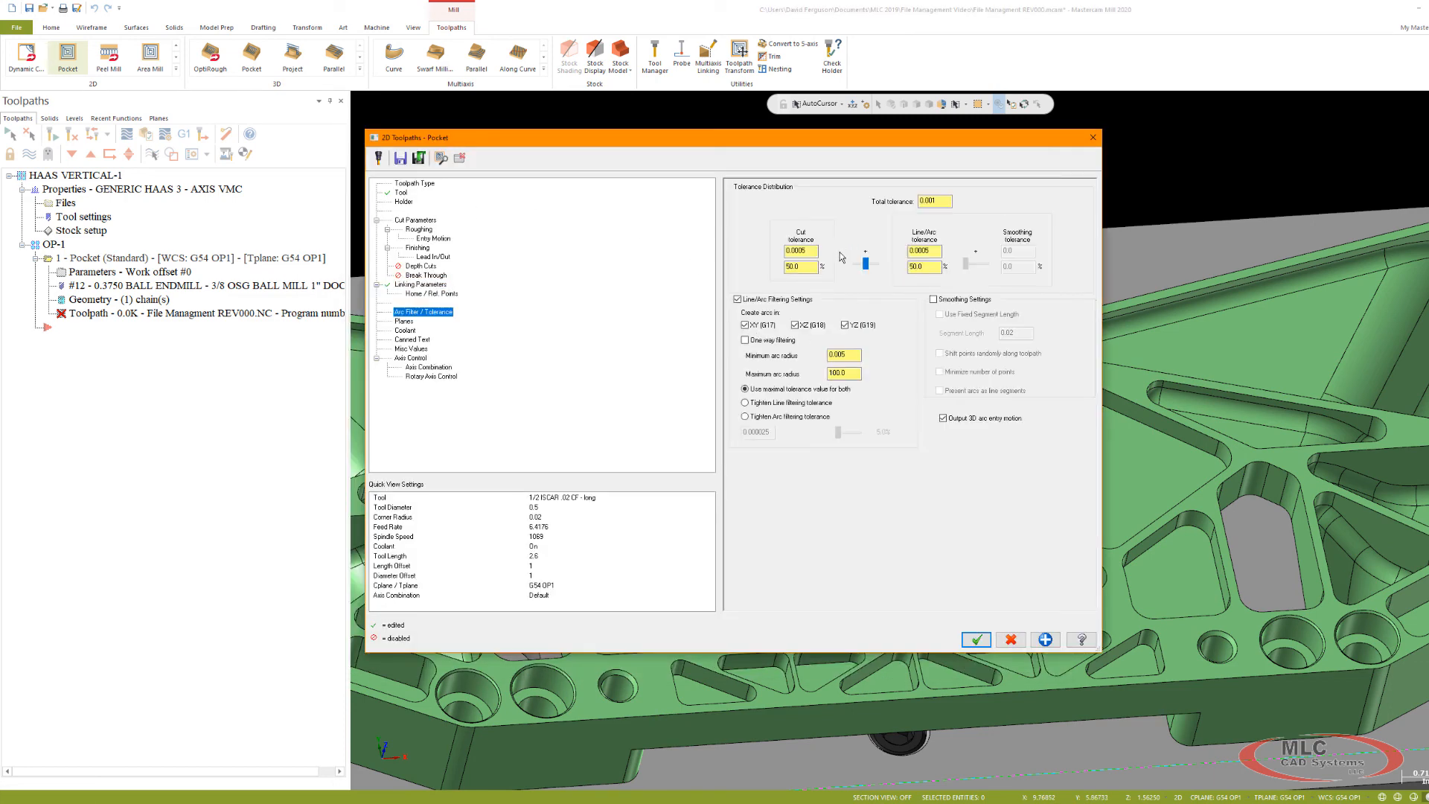
pyautogui.click(975, 639)
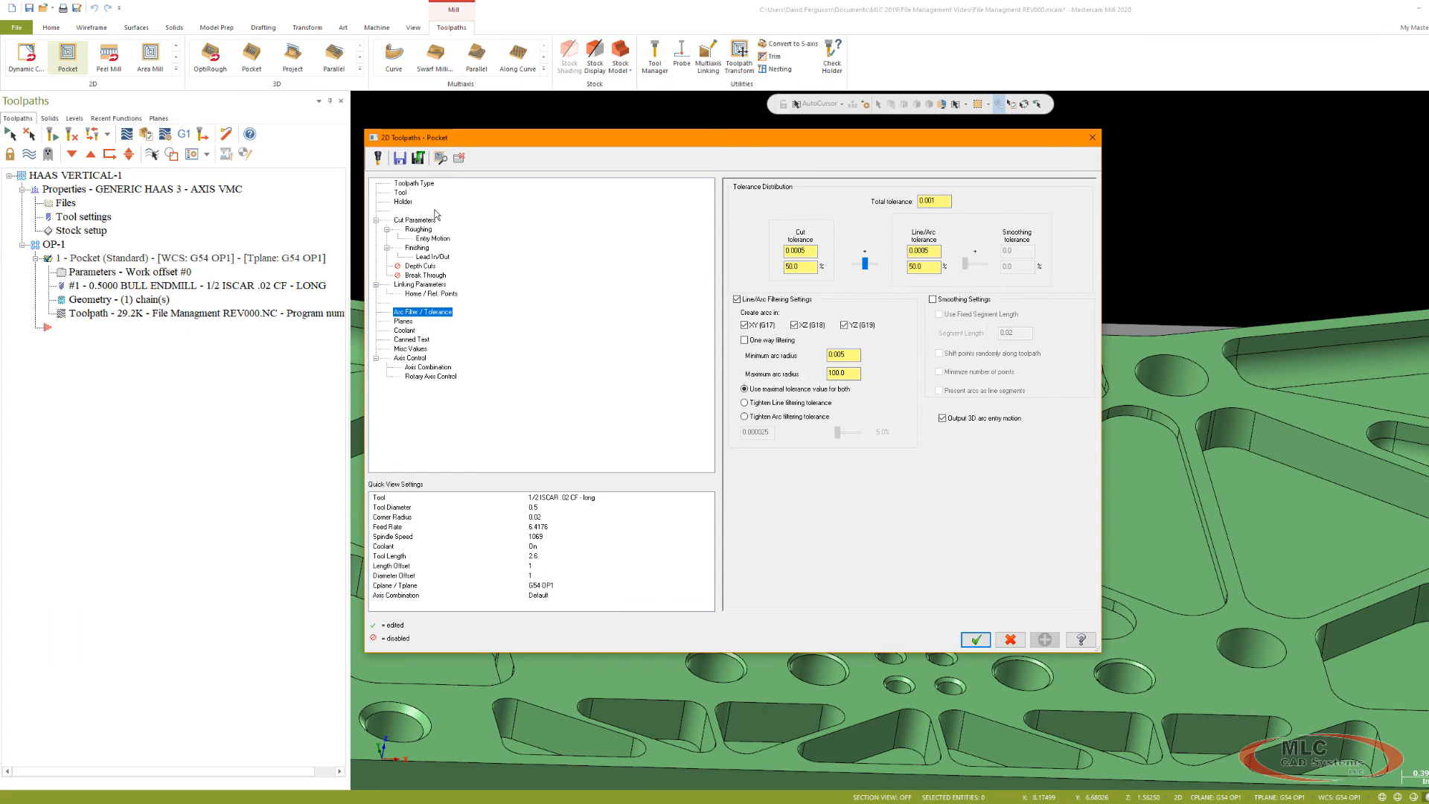
pyautogui.moveTo(440, 259)
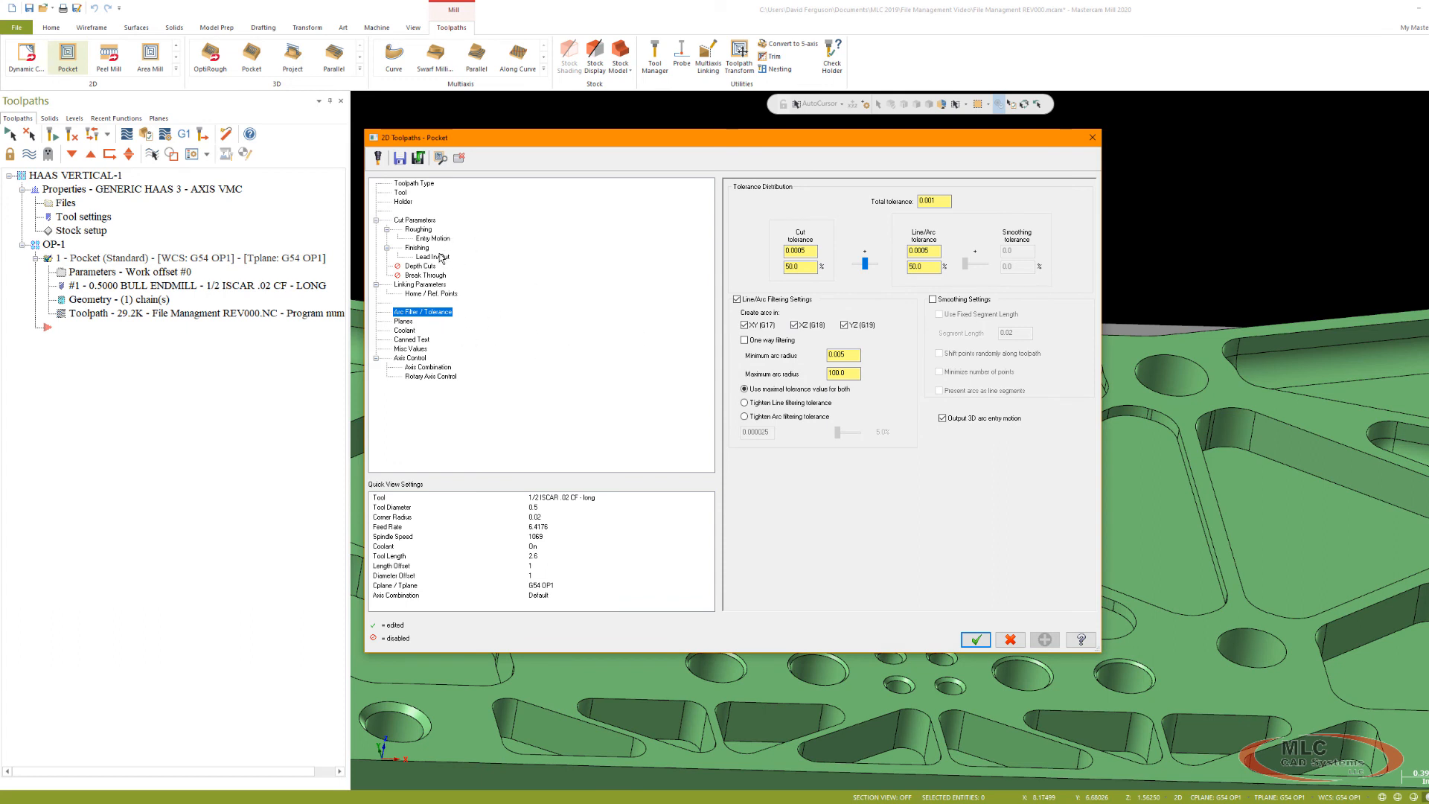
pyautogui.click(421, 238)
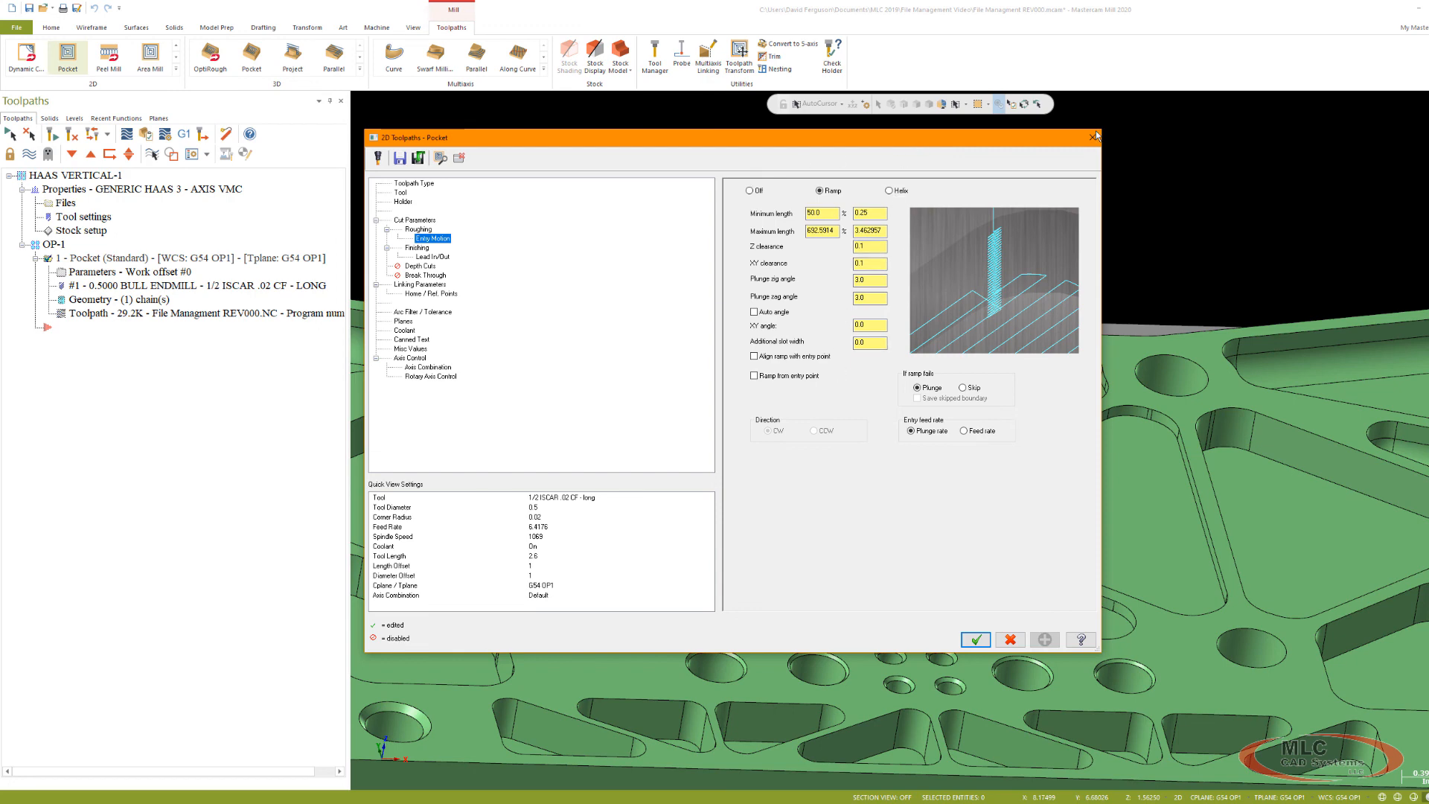
pyautogui.click(974, 639)
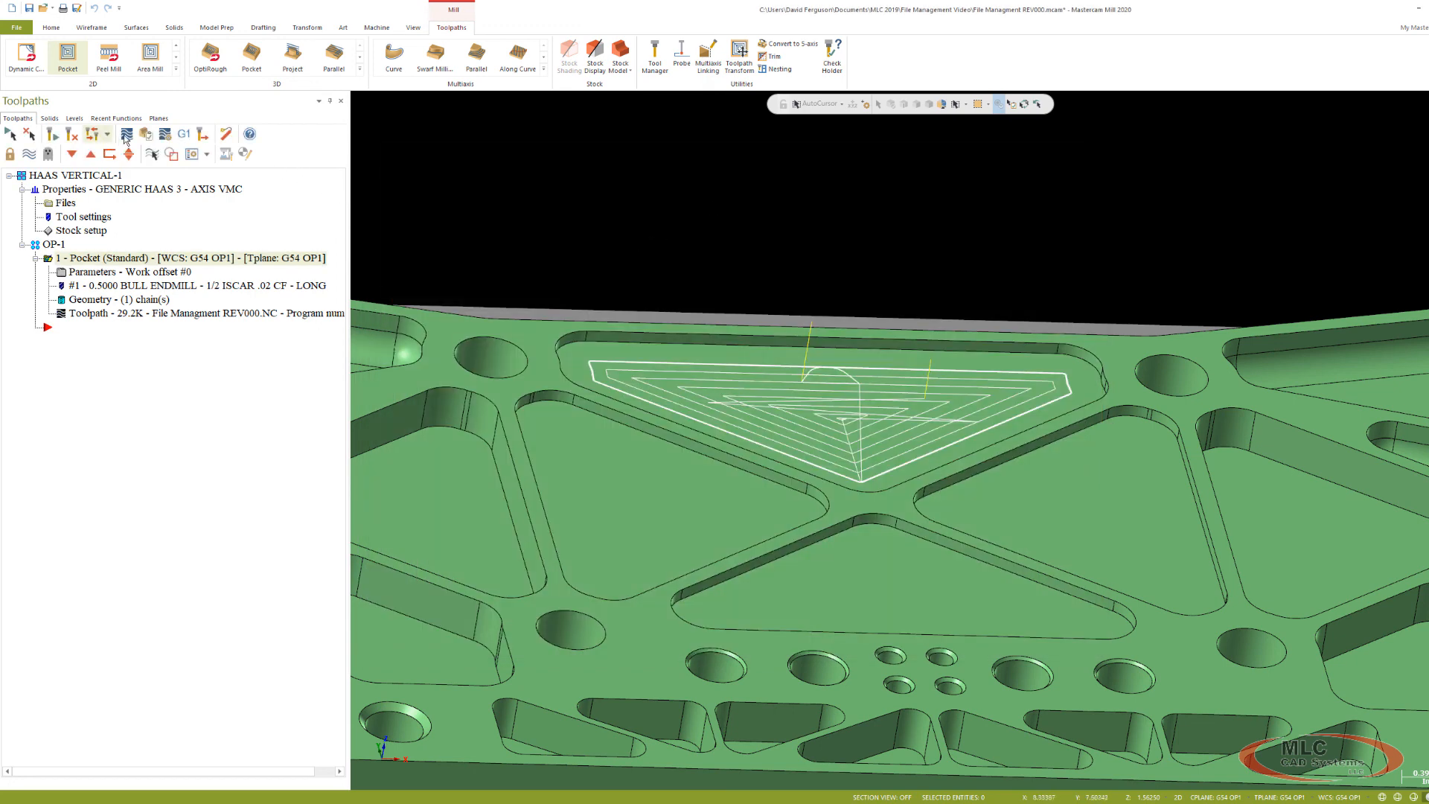
# Backplot the selected pocket operation and play the cutter motion.
pyautogui.click(126, 134)
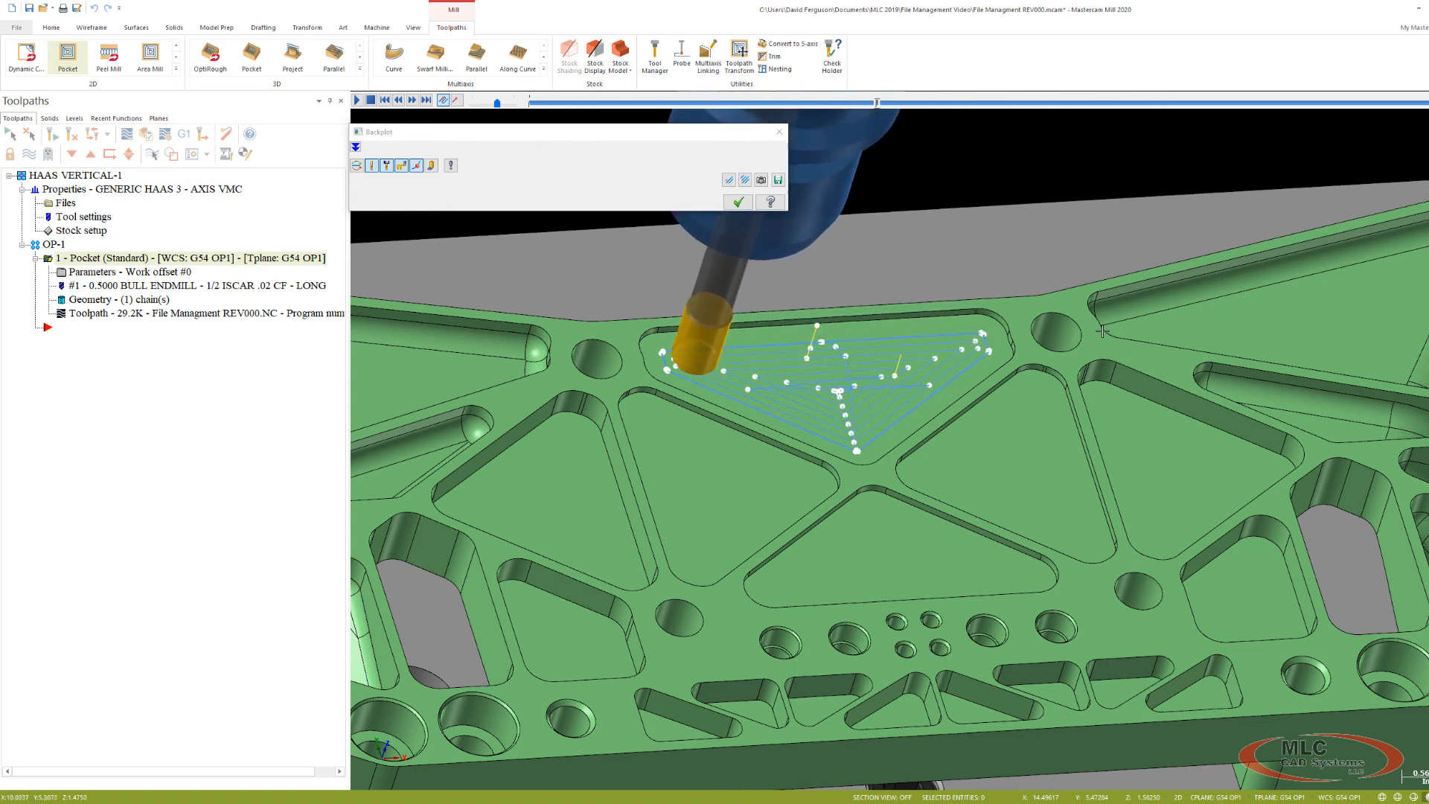
pyautogui.click(411, 99)
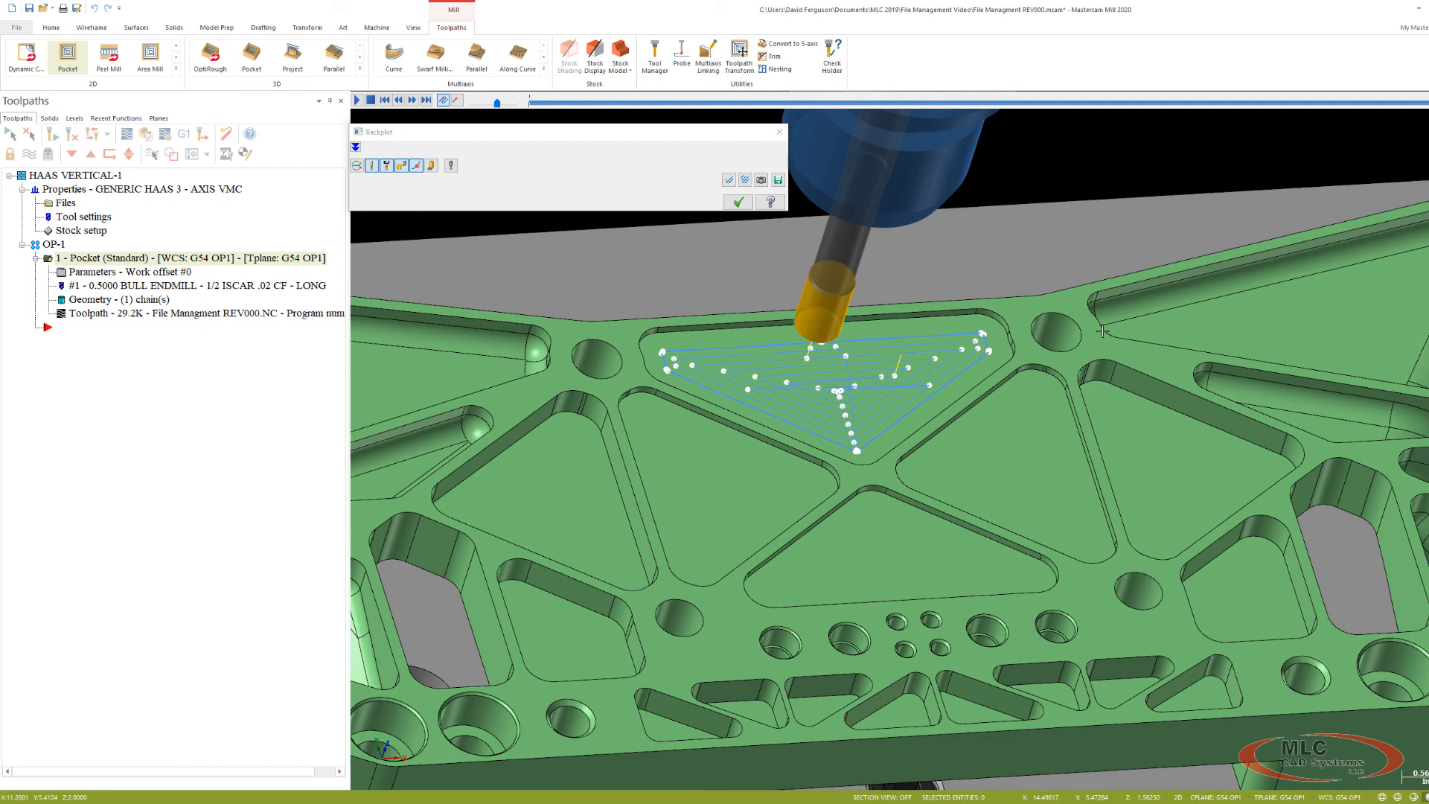
pyautogui.moveTo(997, 299)
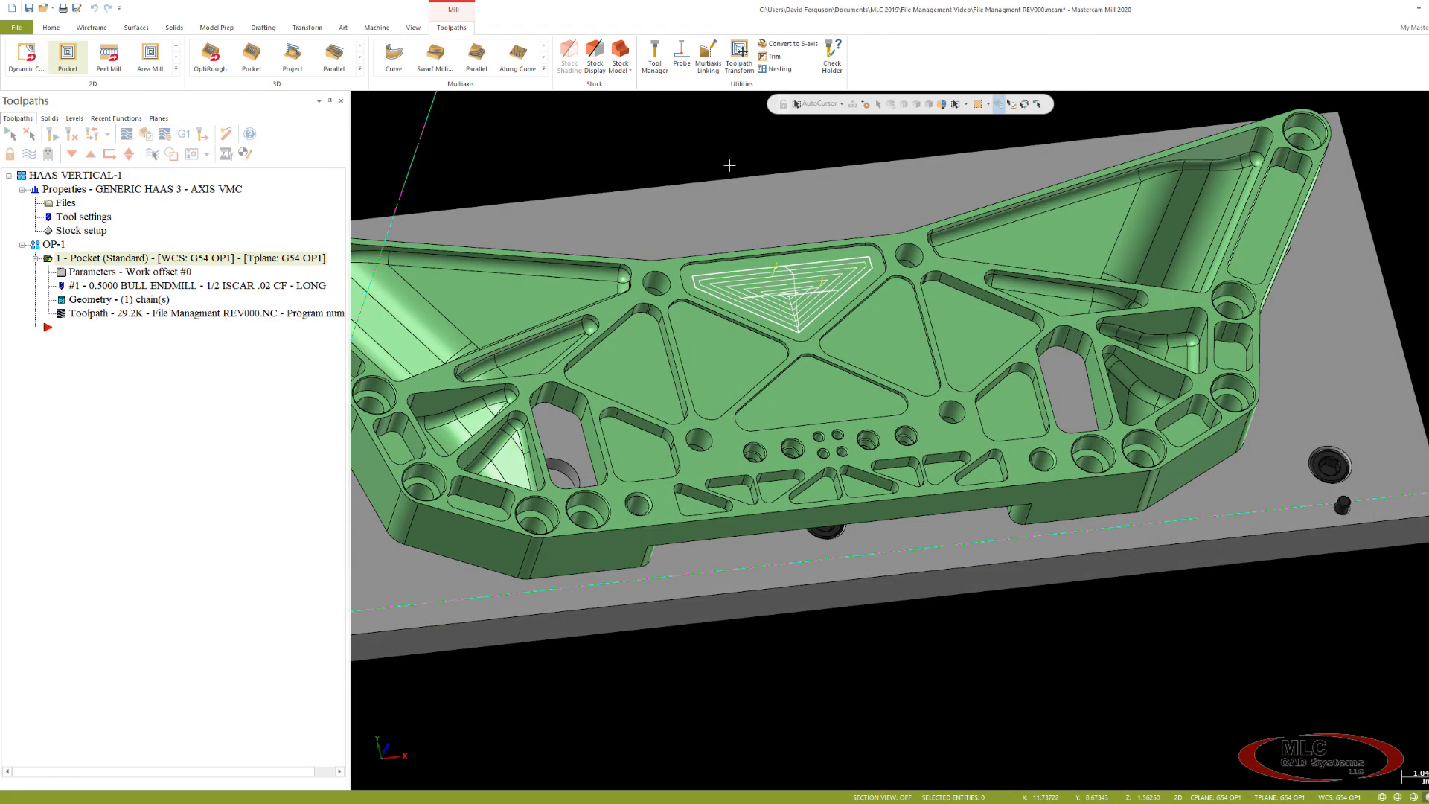
pyautogui.moveTo(554, 142)
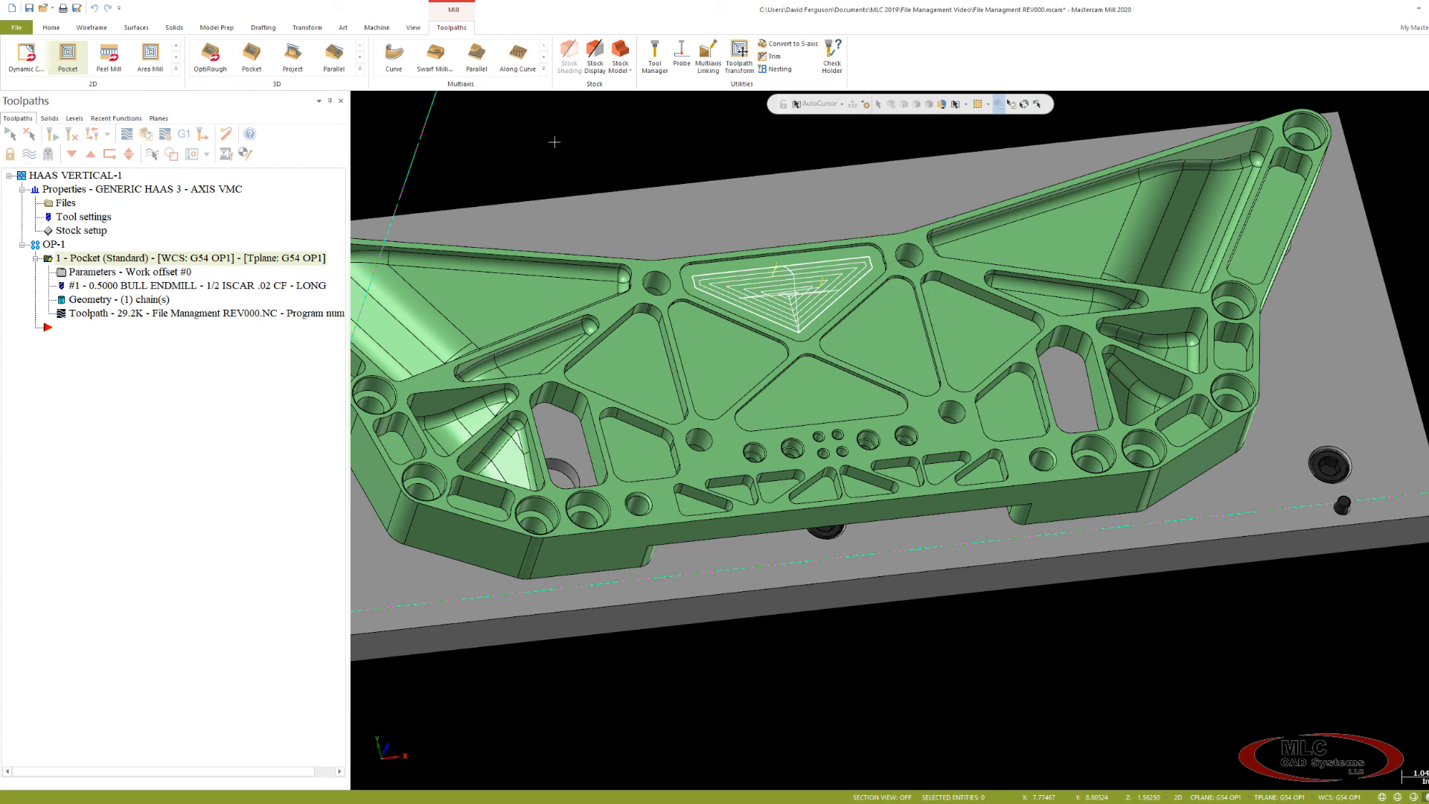
pyautogui.moveTo(563, 161)
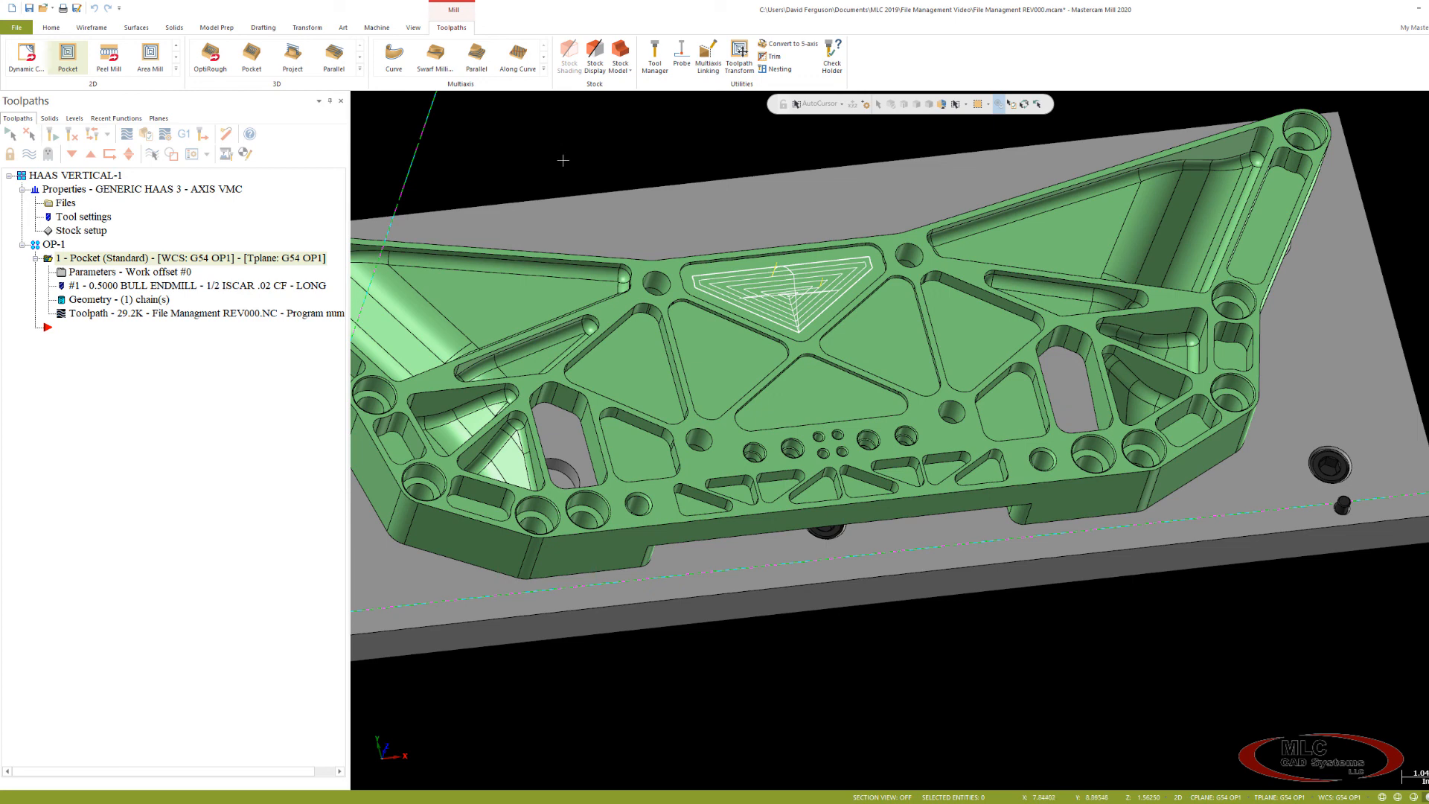